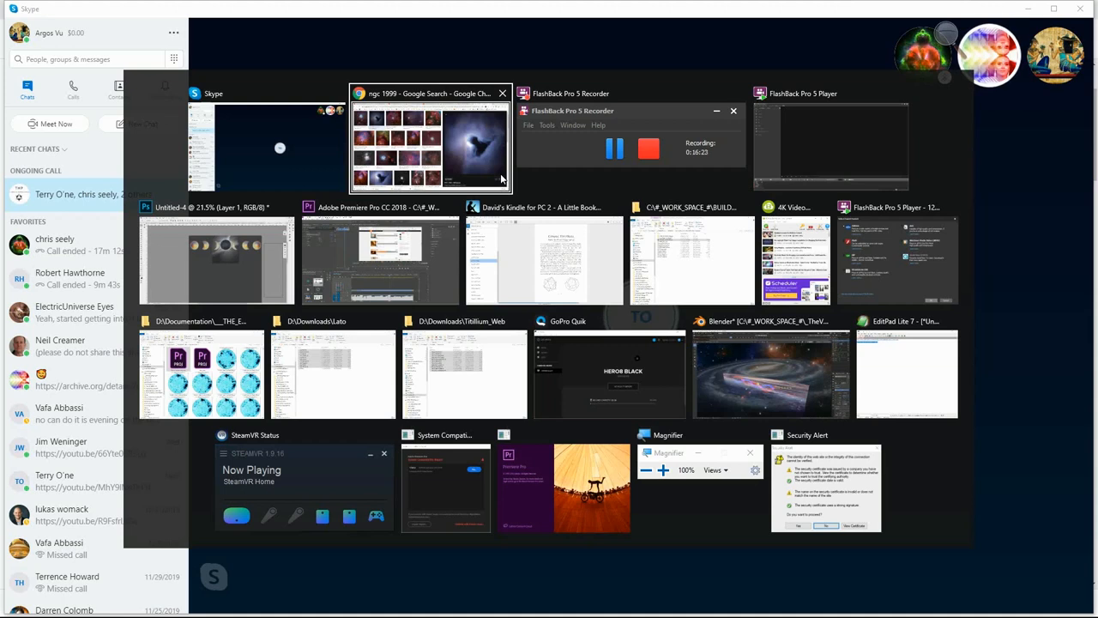
pyautogui.moveTo(484, 176)
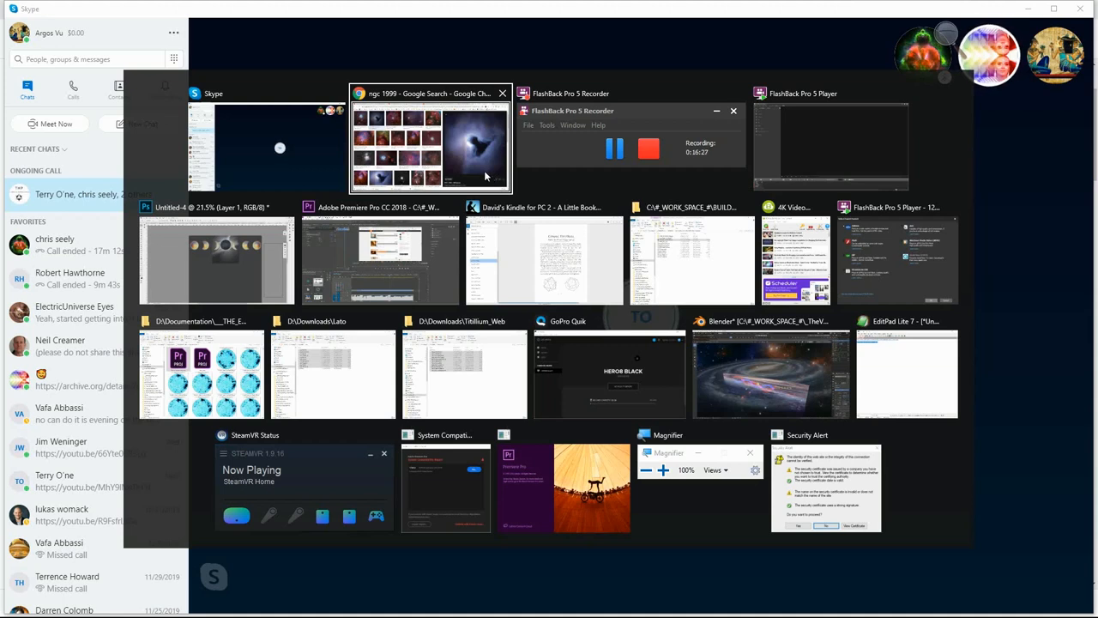
# Bring Chrome forward and view the vortex rings video, references page, then SoundCloud tabs
pyautogui.click(427, 146)
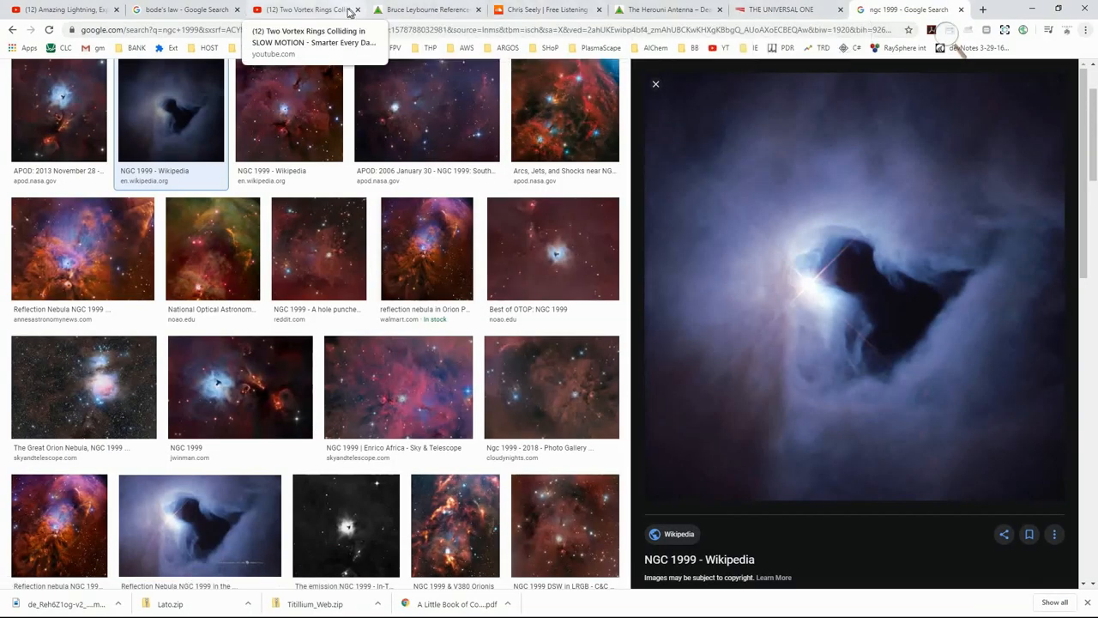
pyautogui.click(305, 9)
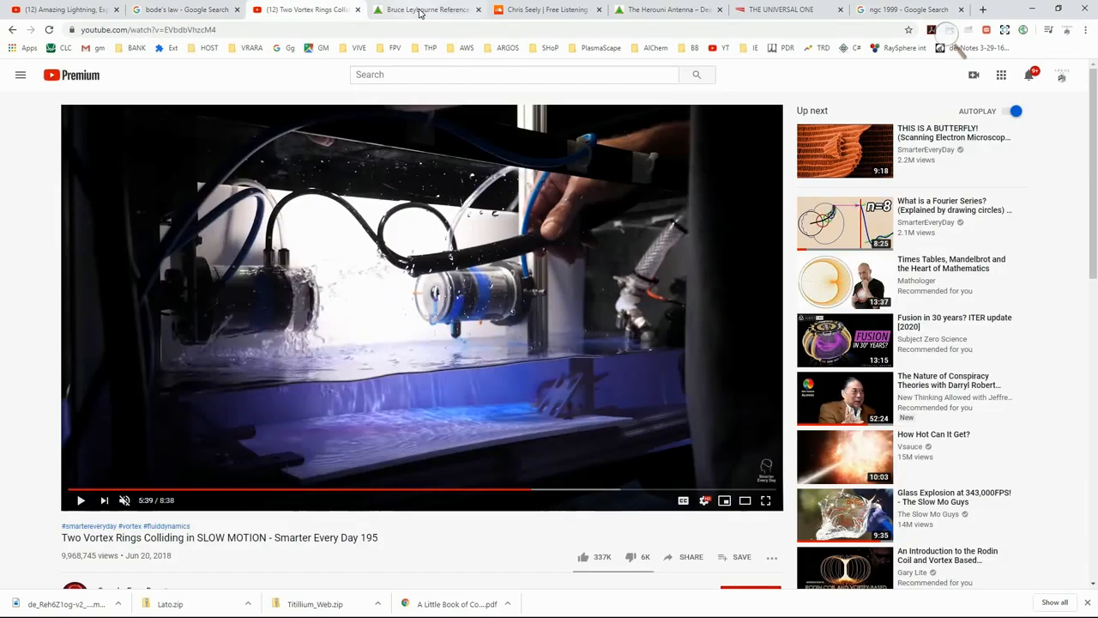
pyautogui.click(427, 10)
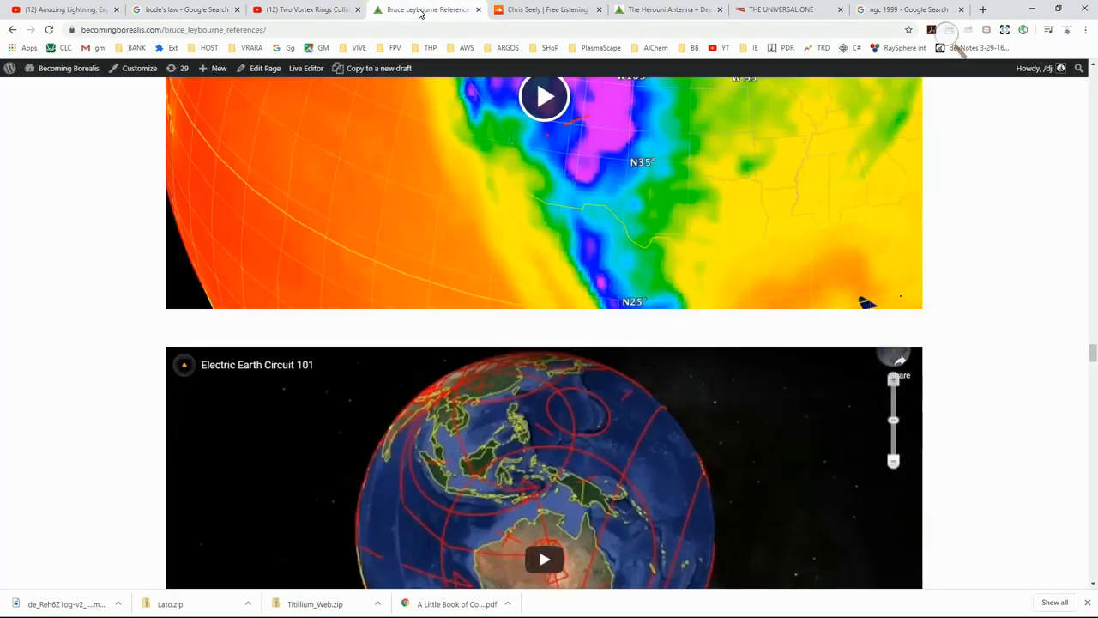
pyautogui.moveTo(547, 9)
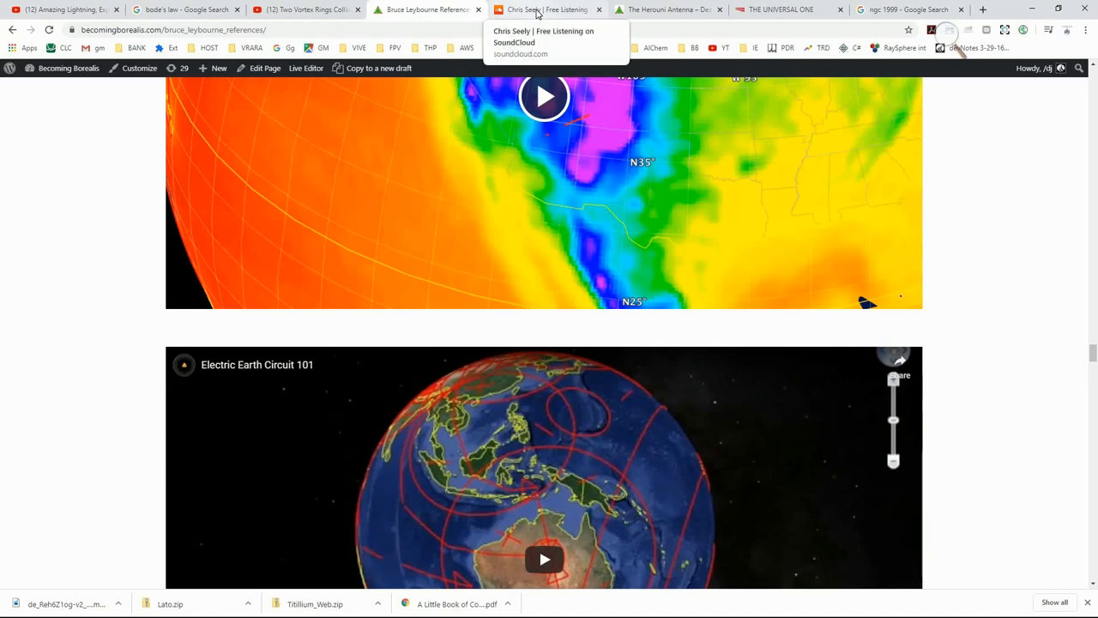
pyautogui.click(549, 10)
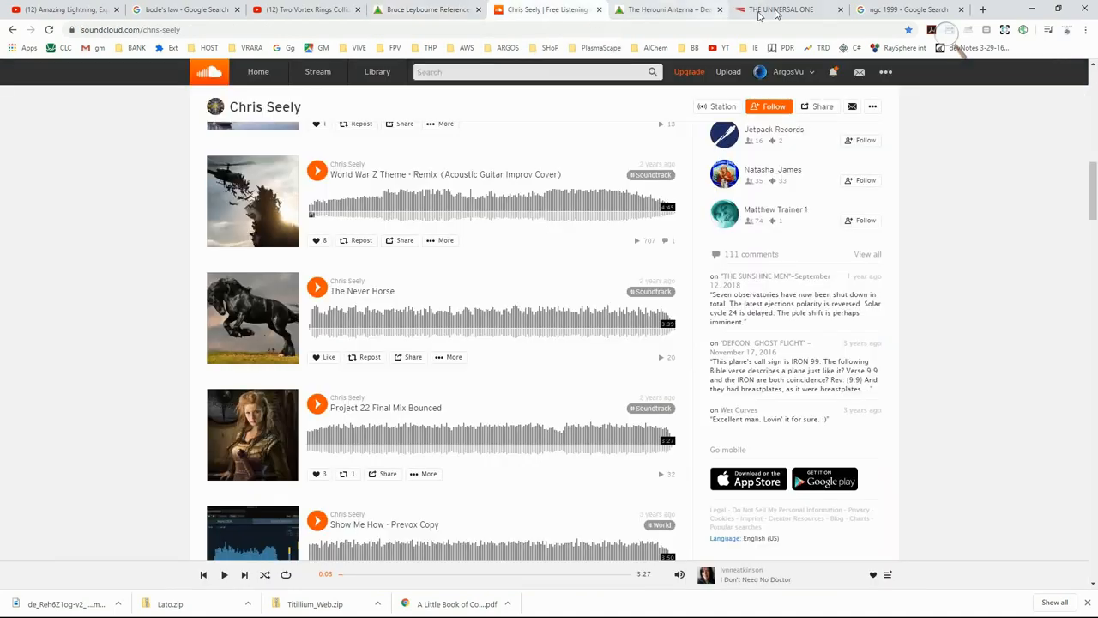
# Open The Universal One PDF and scroll to its planet life-history diagram
pyautogui.click(779, 10)
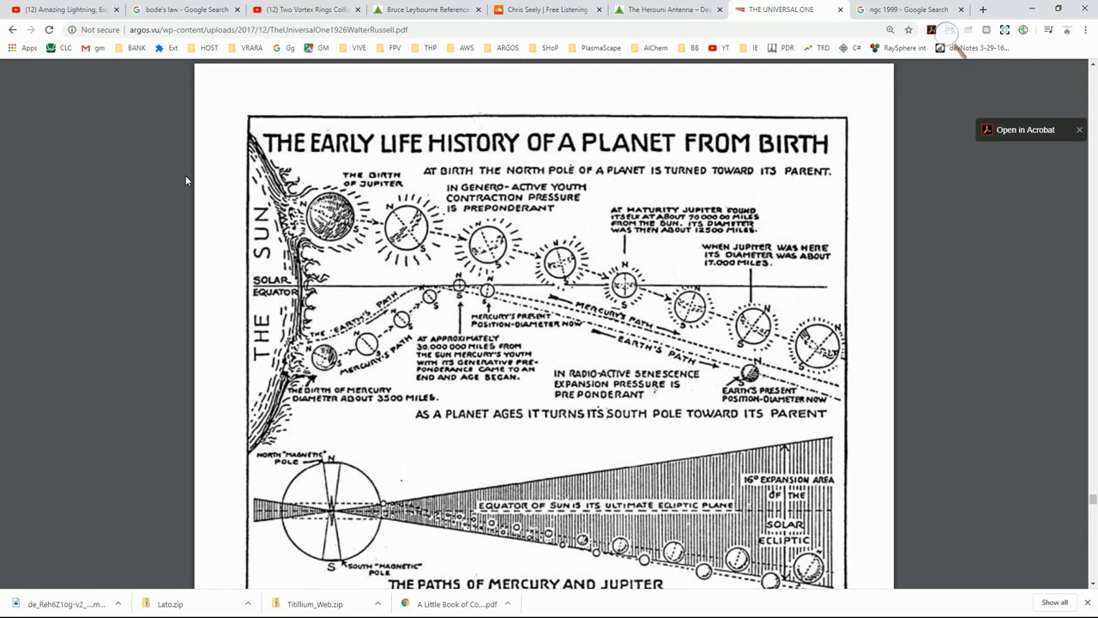
pyautogui.scroll(-3)
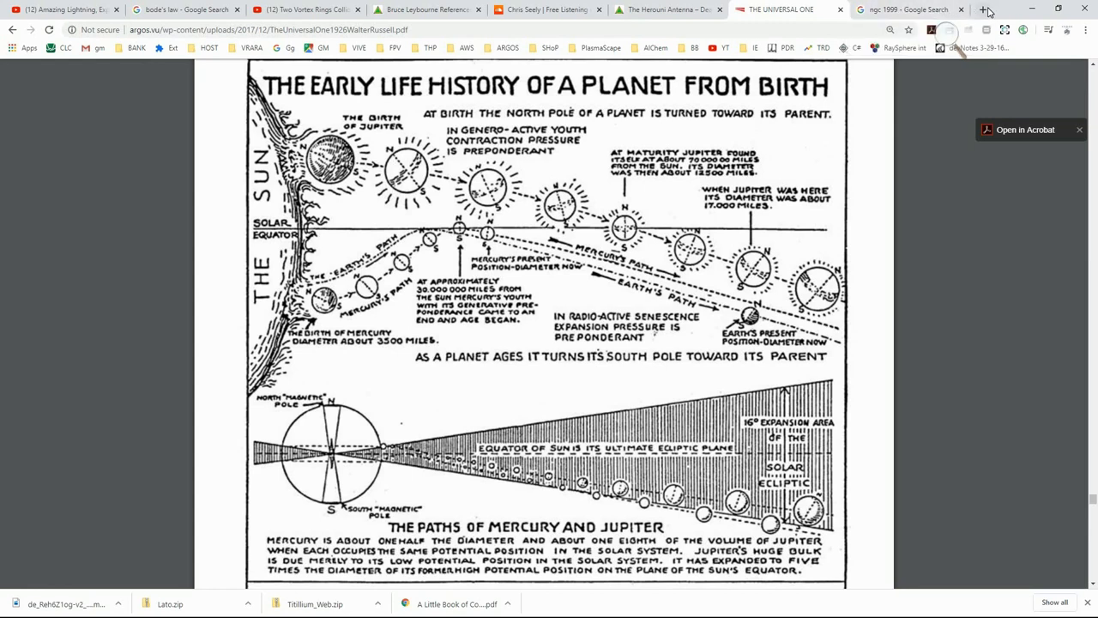
# Search Google for 'life of the universe' in a new tab
pyautogui.click(983, 10)
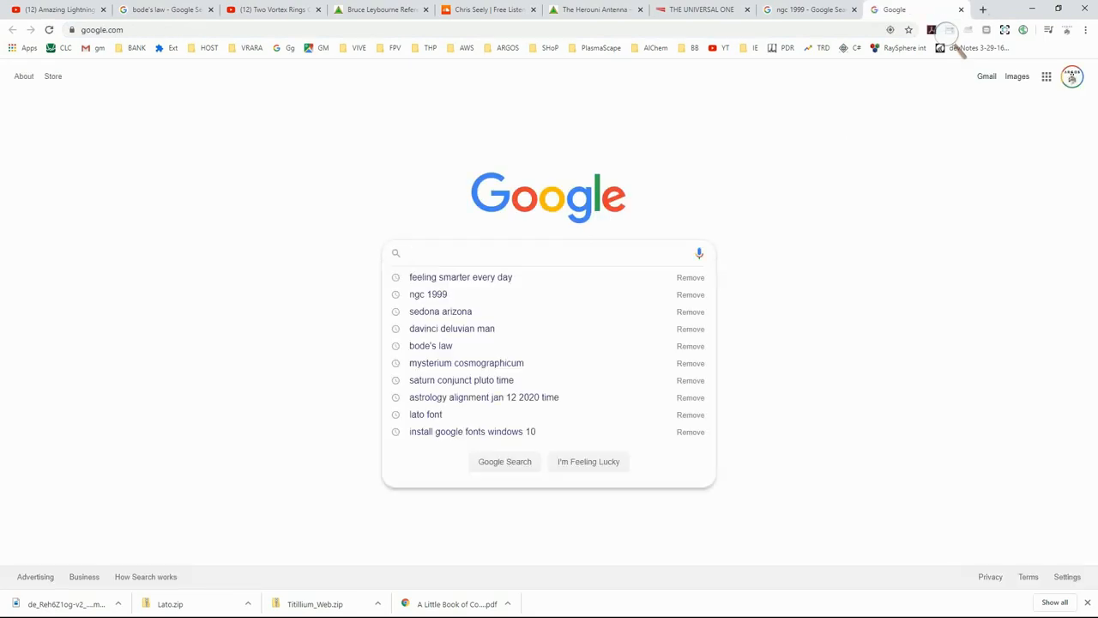
pyautogui.write('life of the universe')
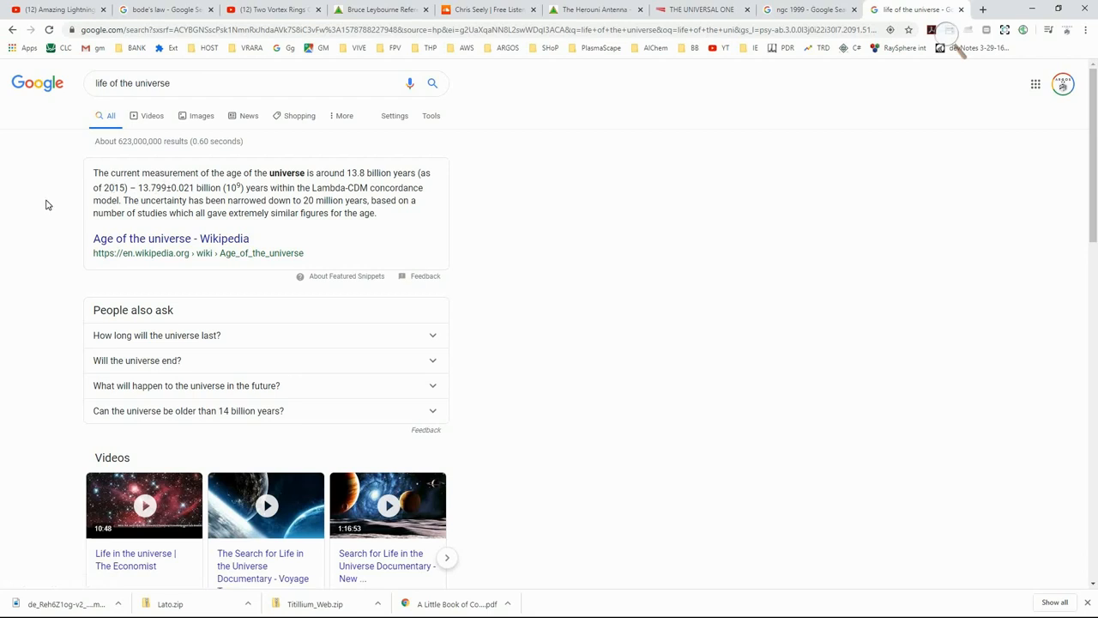
pyautogui.moveTo(181, 200)
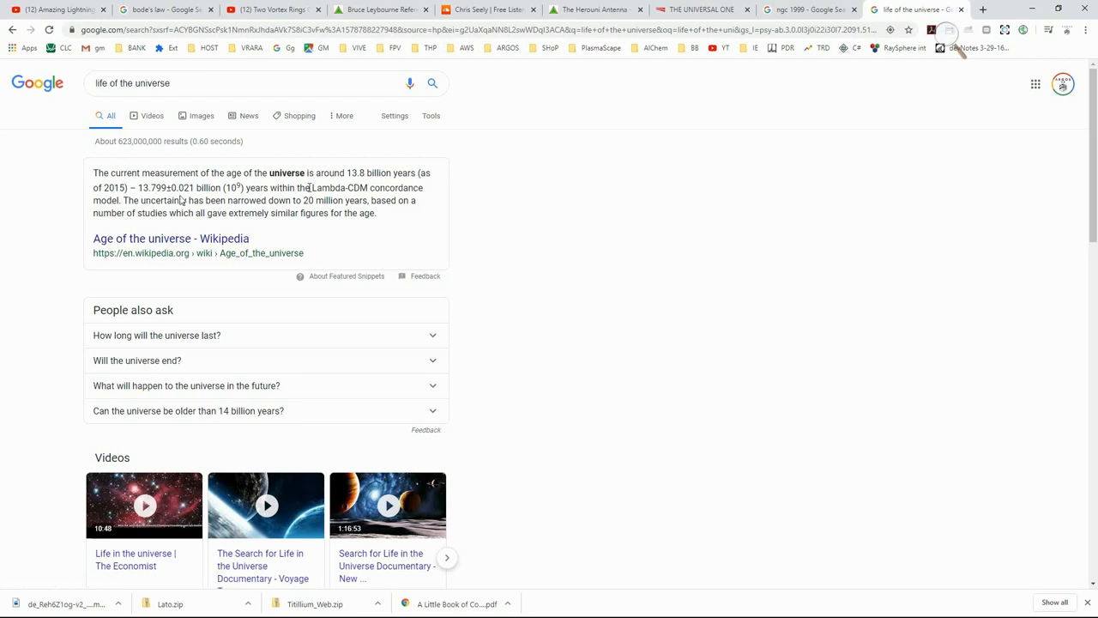
# Return to The Universal One PDF on page 272's planet life-history diagram
pyautogui.click(701, 9)
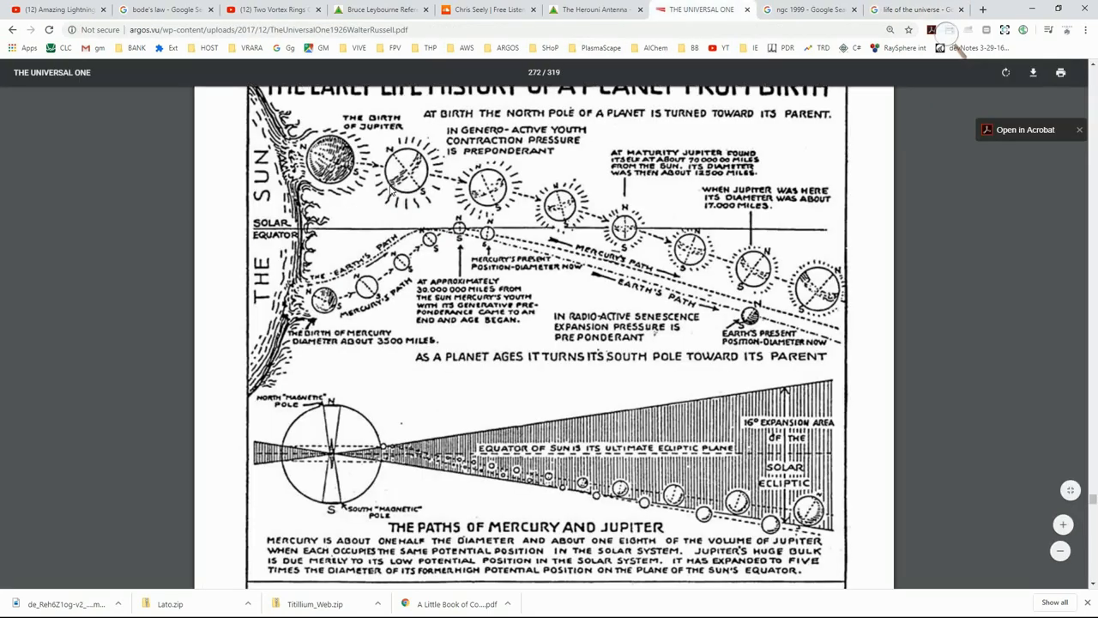
pyautogui.moveTo(149, 177)
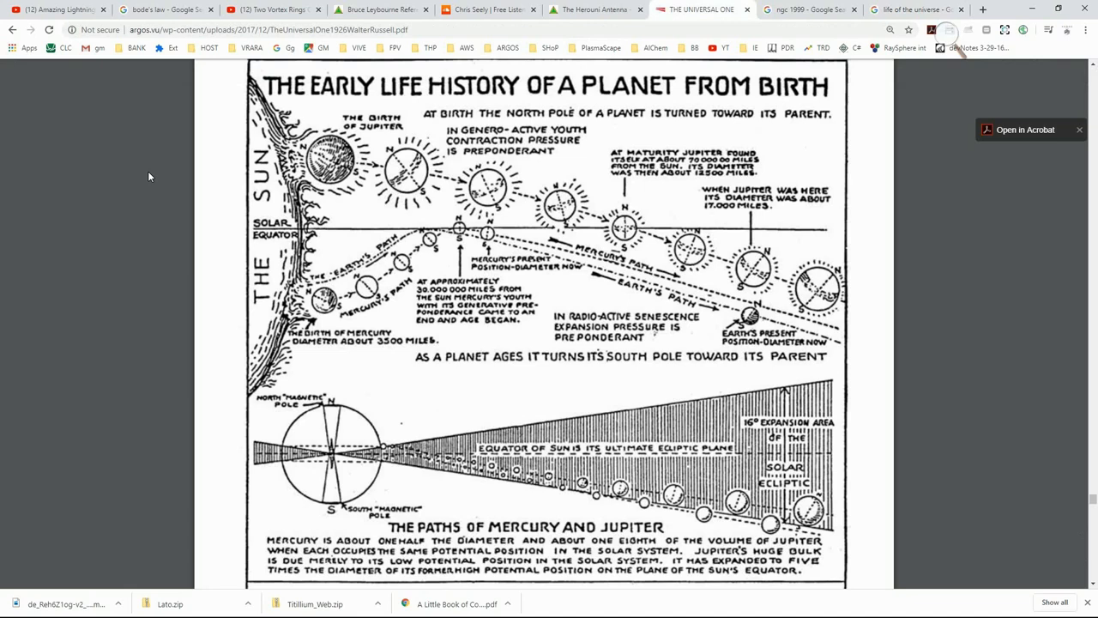
# Switch over to the Skype call window from the Alt+Tab window overview
pyautogui.press('alt+tab')
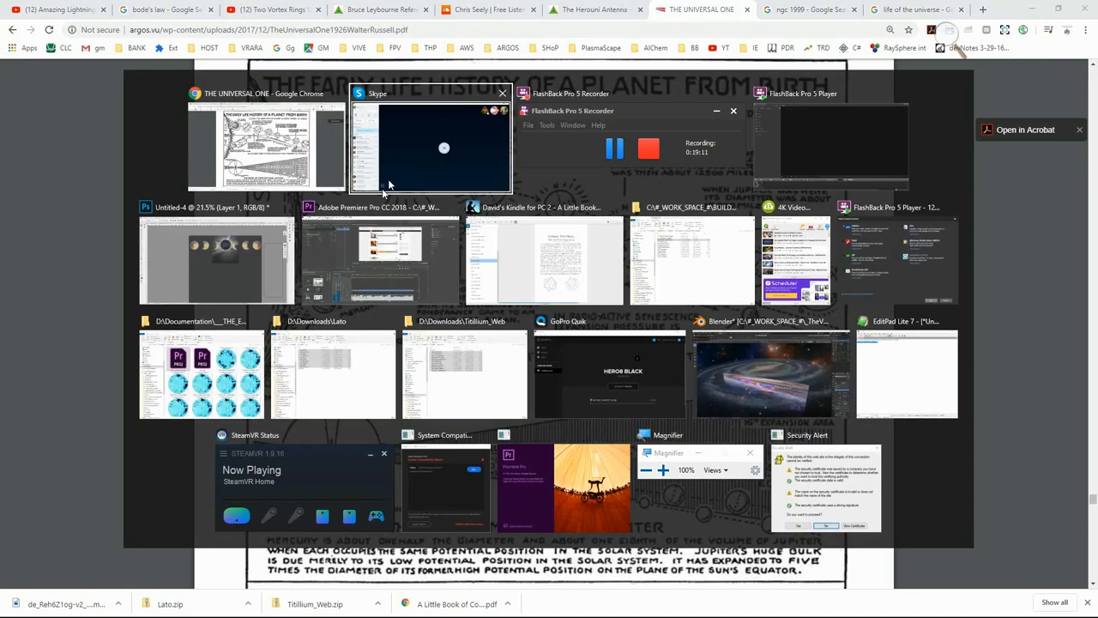
pyautogui.moveTo(409, 169)
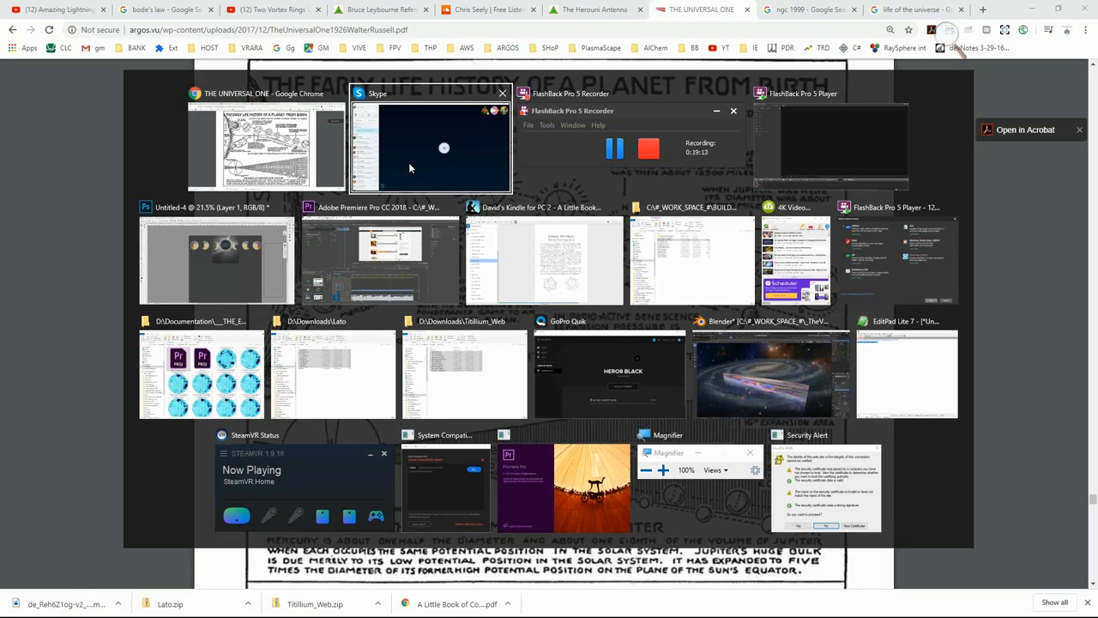
pyautogui.click(541, 257)
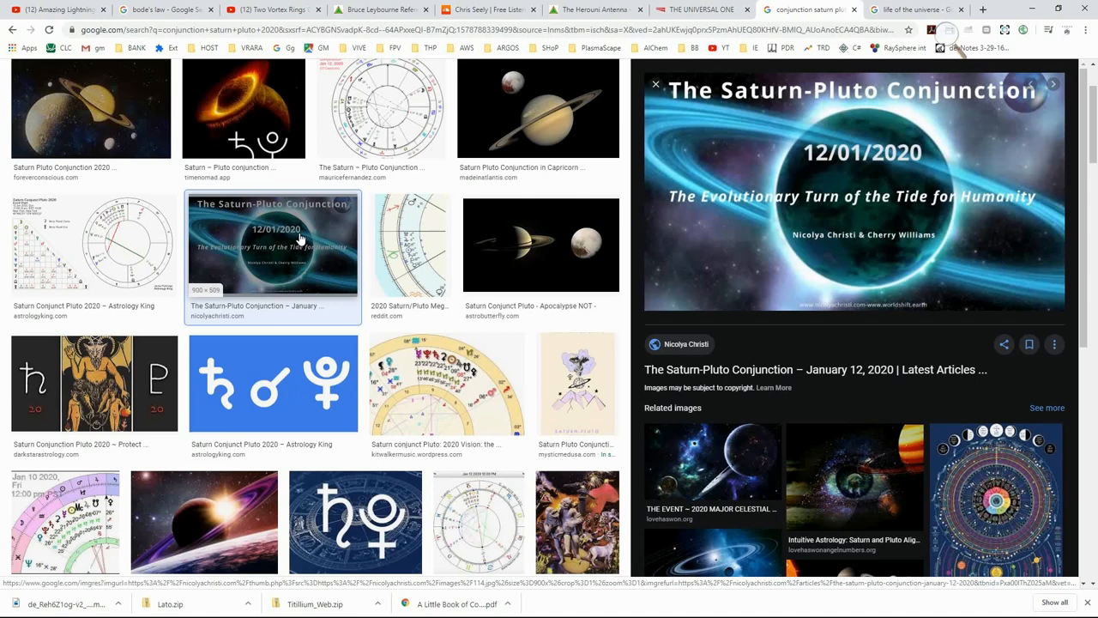
# Enlarge the fiery Saturn–Pluto conjunction image, then move to the Bode's law image results
pyautogui.scroll(3)
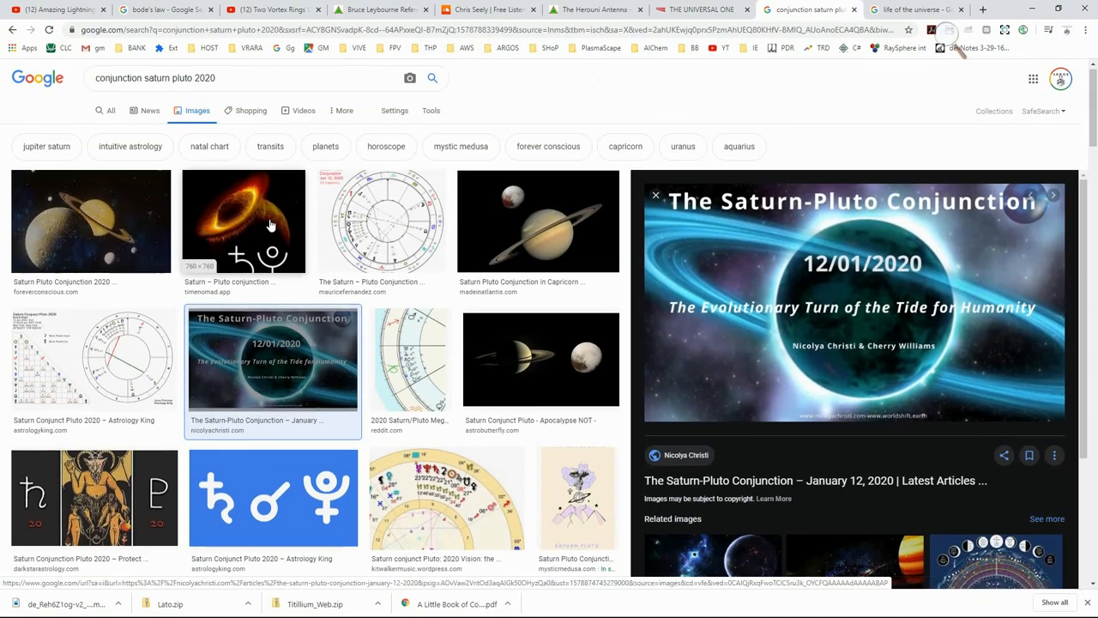
pyautogui.click(244, 222)
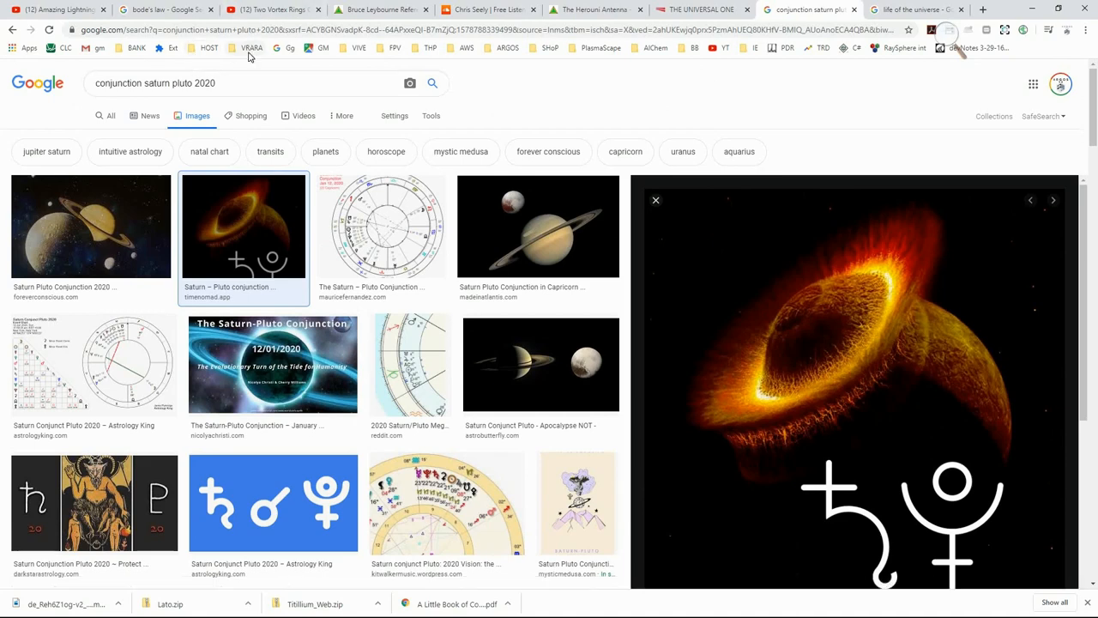
pyautogui.click(163, 9)
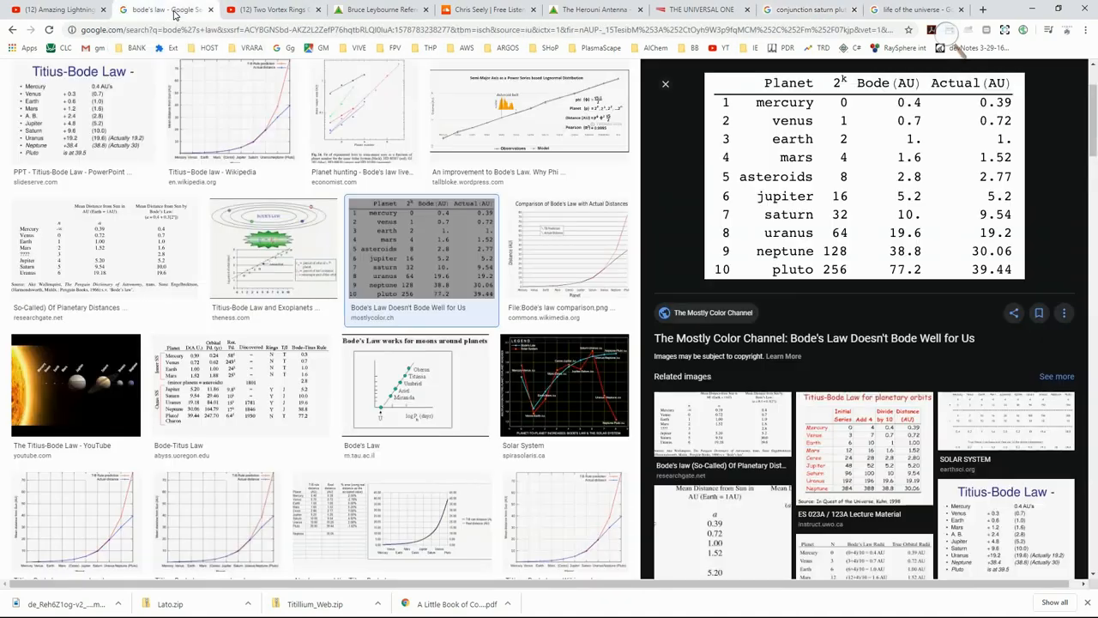
pyautogui.scroll(3)
pyautogui.write('Moutain g')
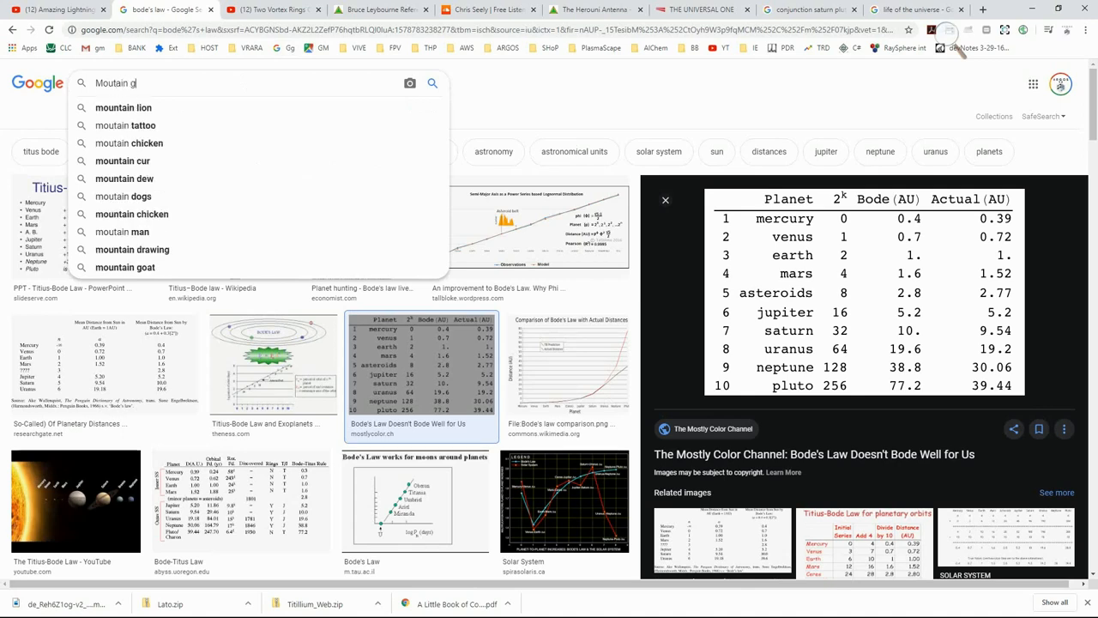
# Finish the 'Mountain goat' image search and scroll through the results and back up
pyautogui.write('ot')
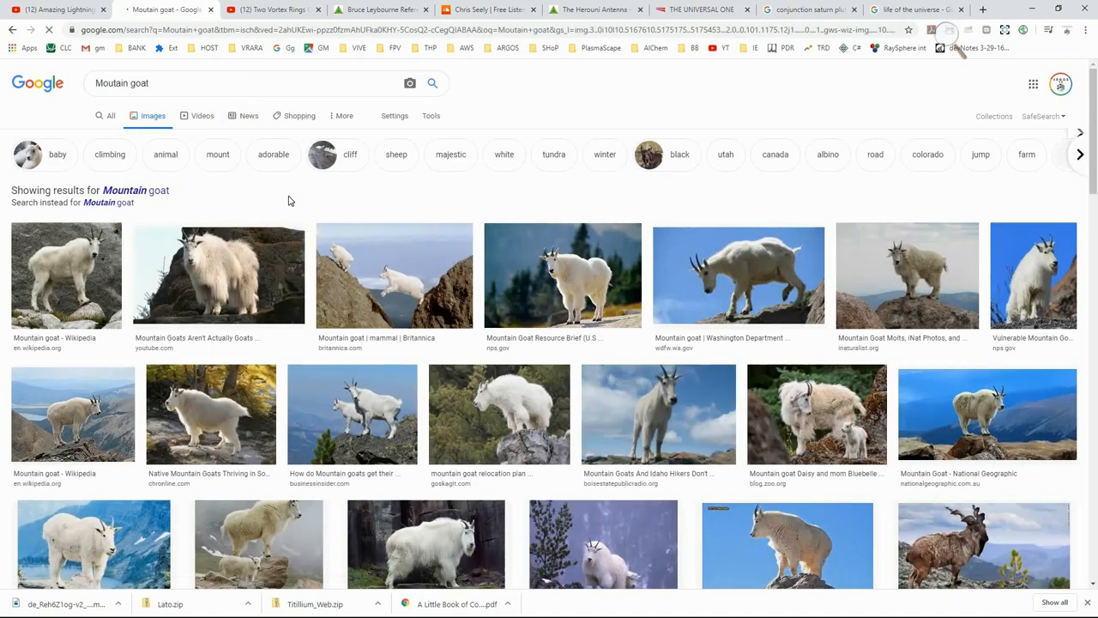
pyautogui.scroll(-3)
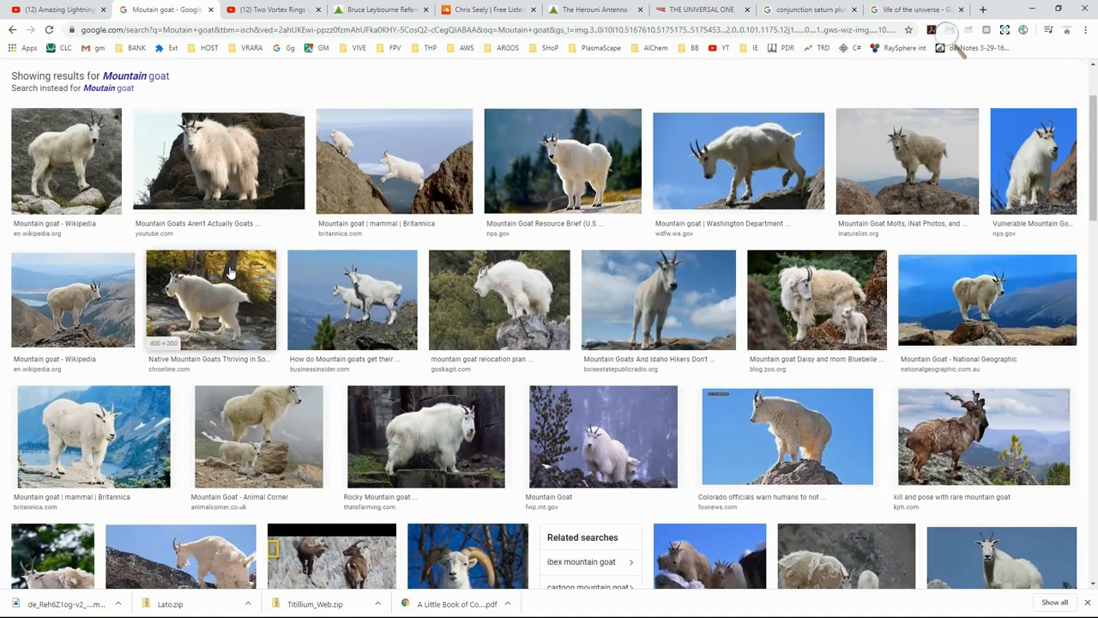
pyautogui.scroll(-3)
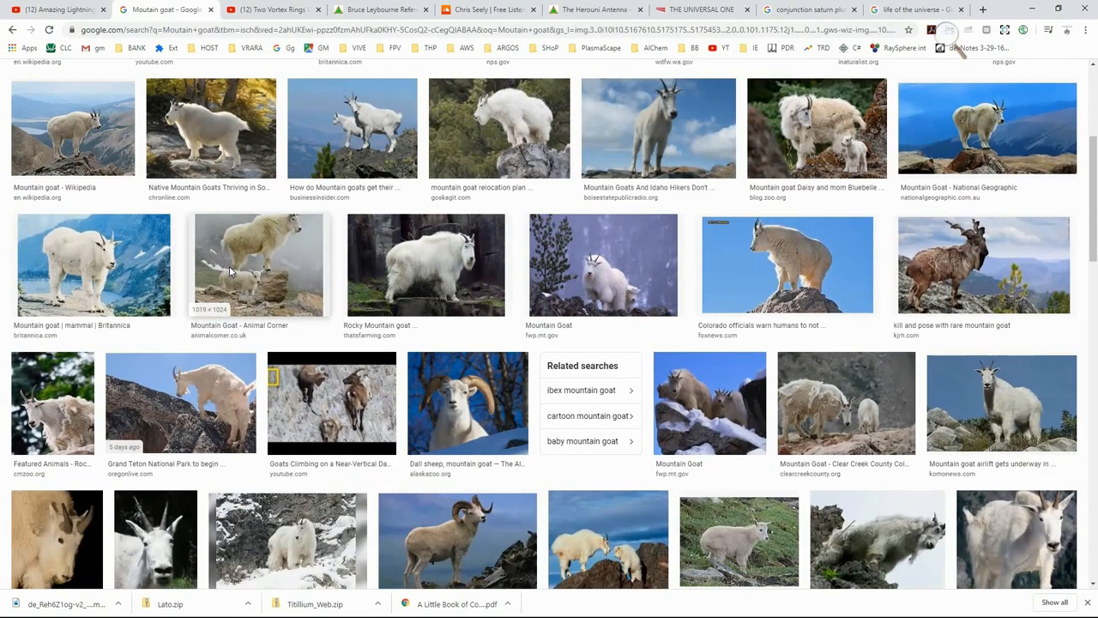
pyautogui.scroll(-3)
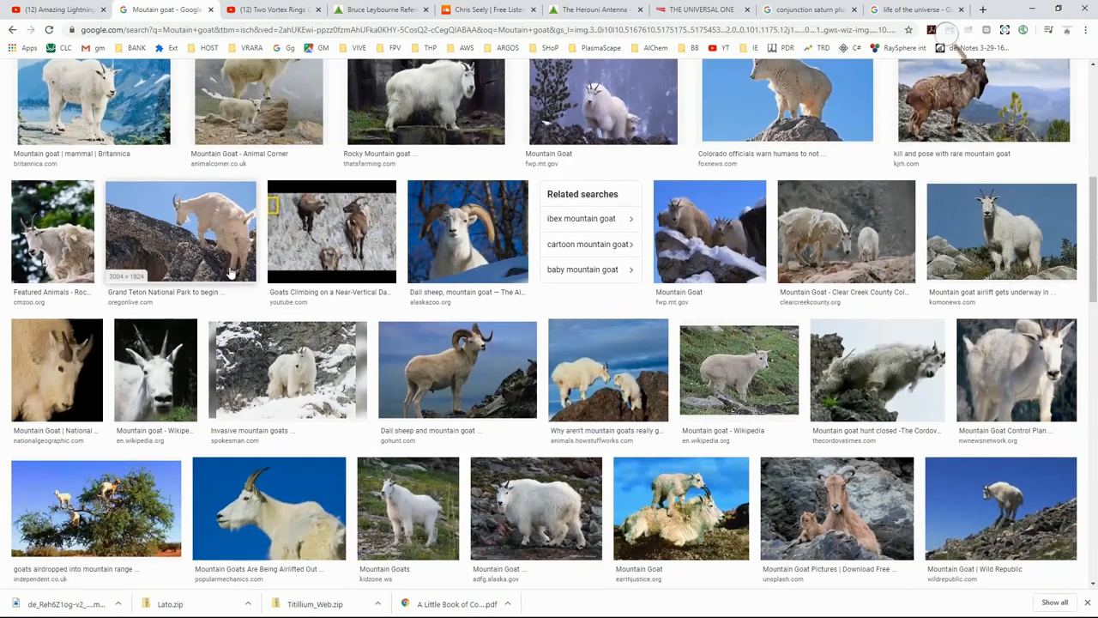
pyautogui.scroll(3)
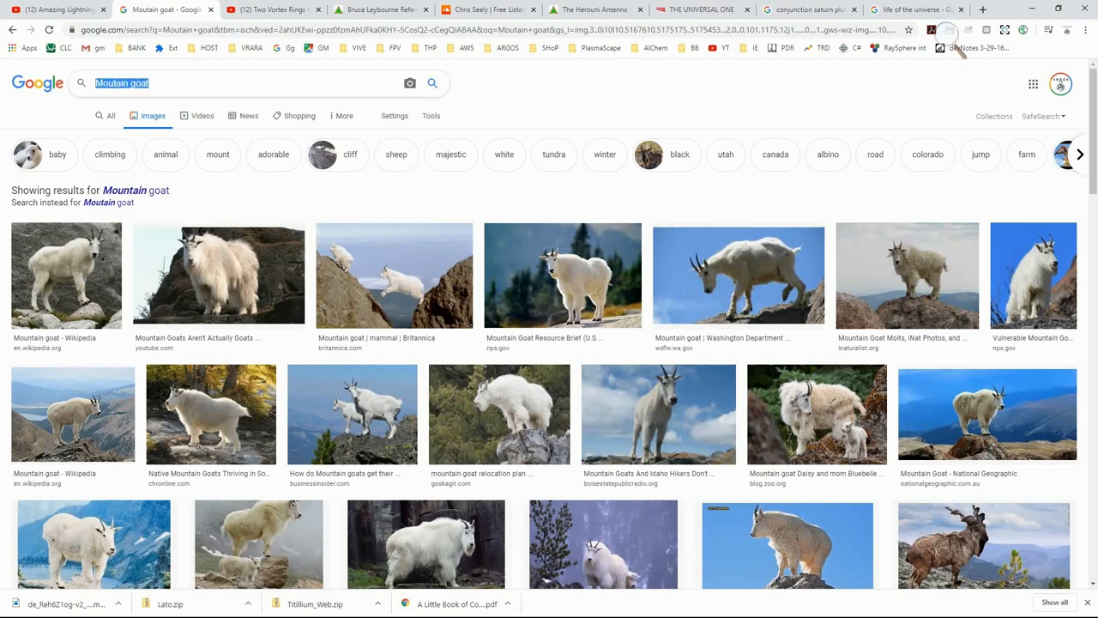
# Search Google Images for 'chrono' and scroll through the Chronos results
pyautogui.click(241, 83)
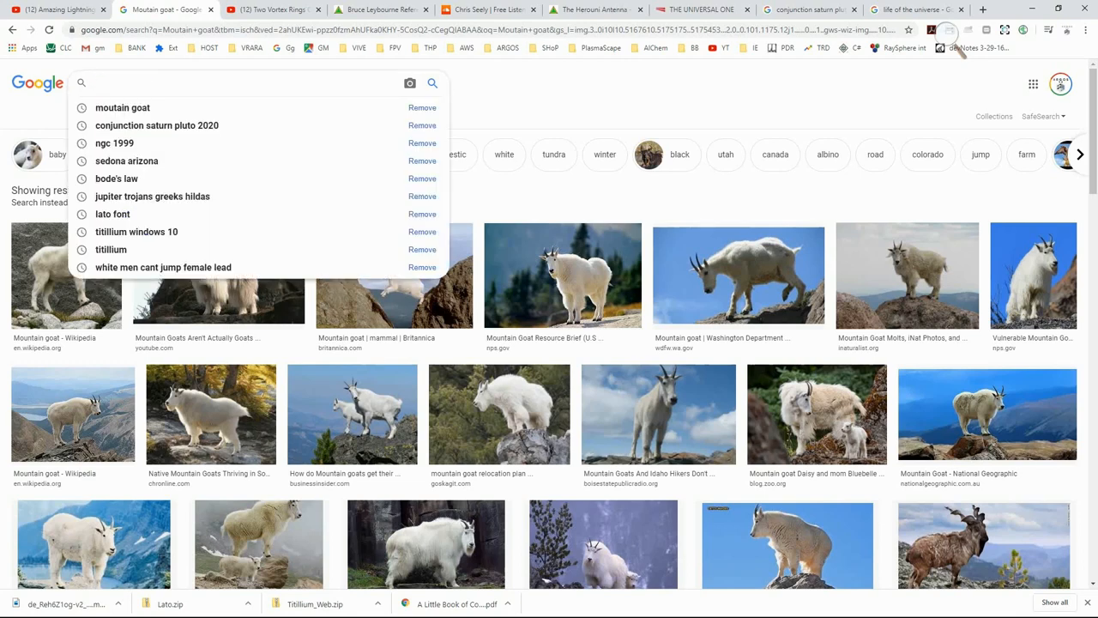
pyautogui.write('chronos')
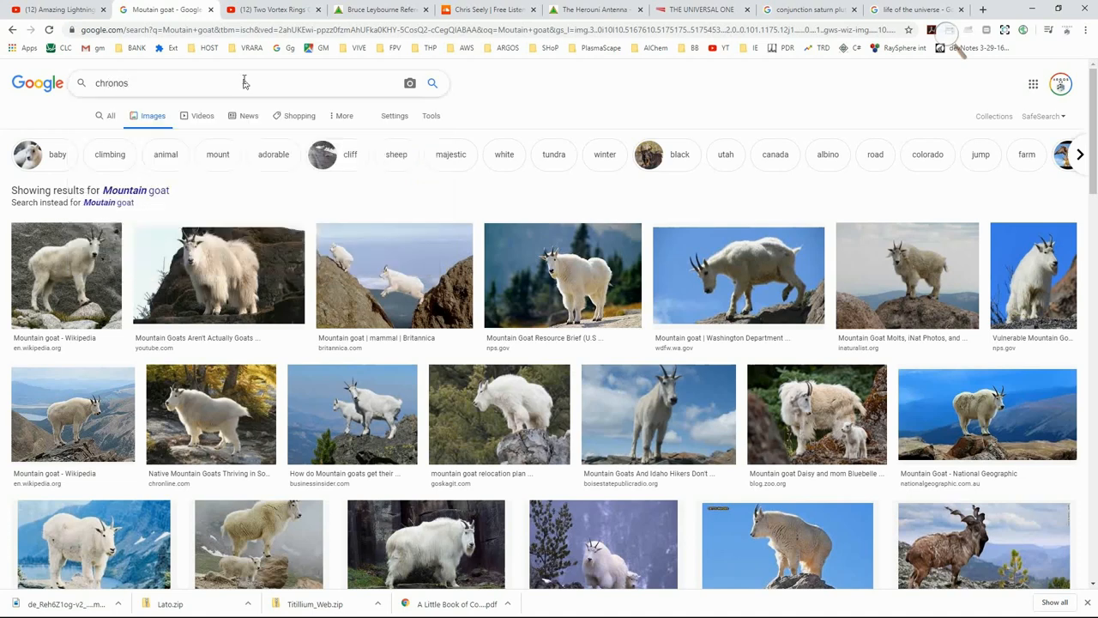
pyautogui.press('Return')
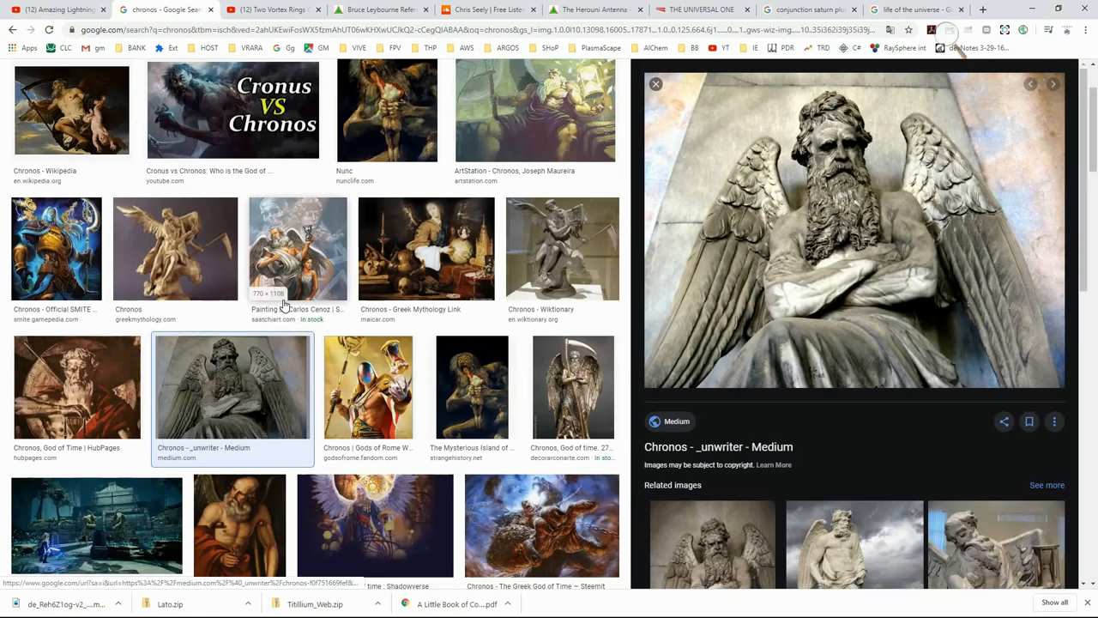
pyautogui.scroll(-3)
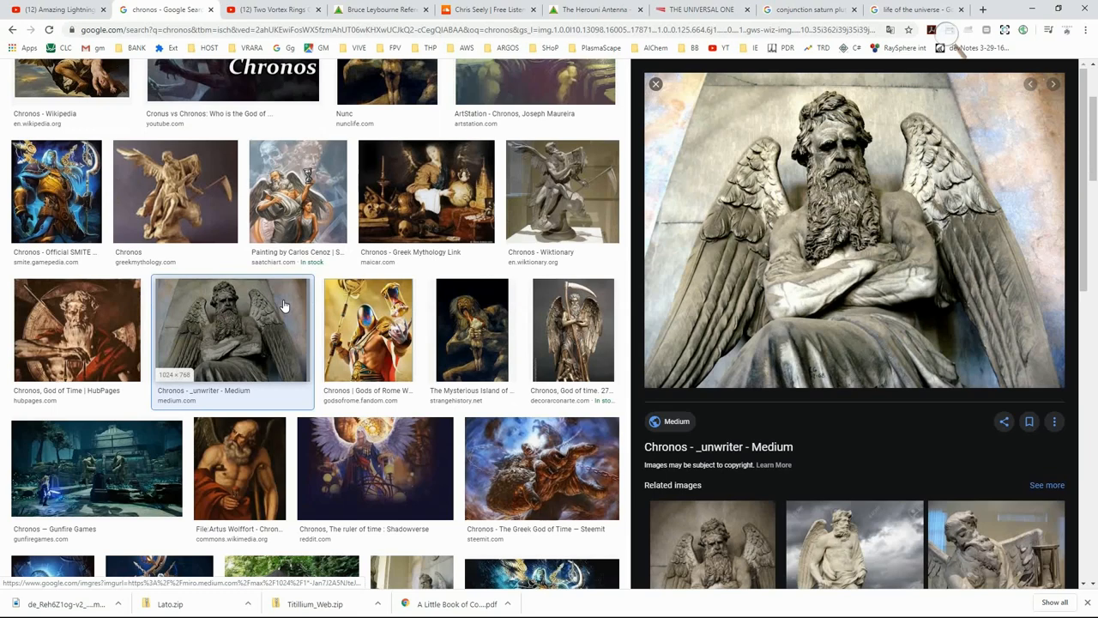
pyautogui.scroll(-3)
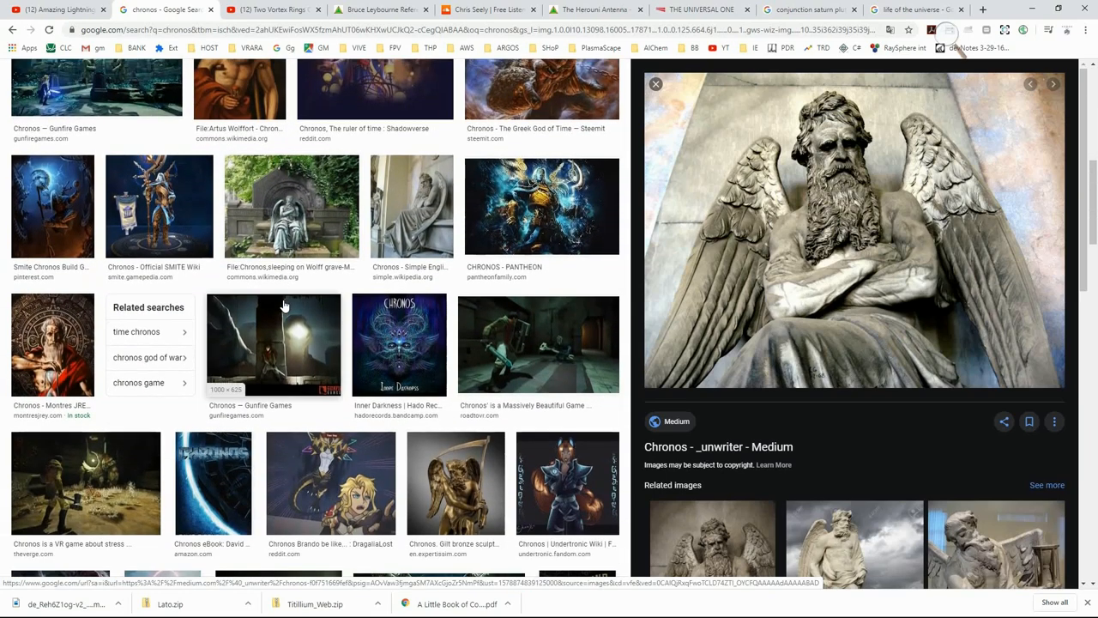
pyautogui.scroll(-3)
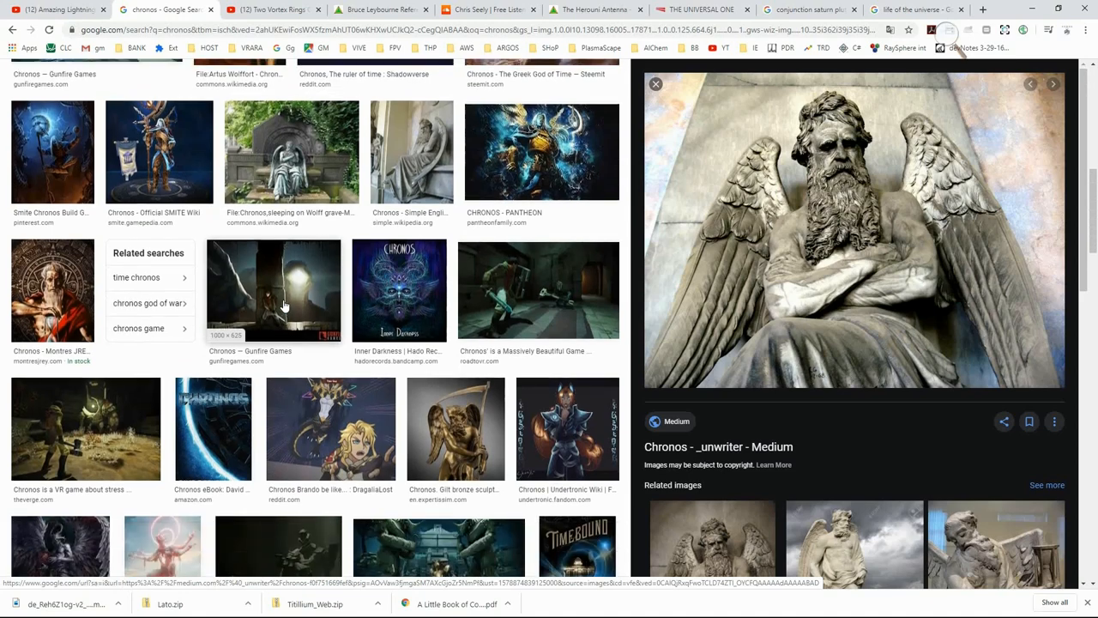
pyautogui.scroll(3)
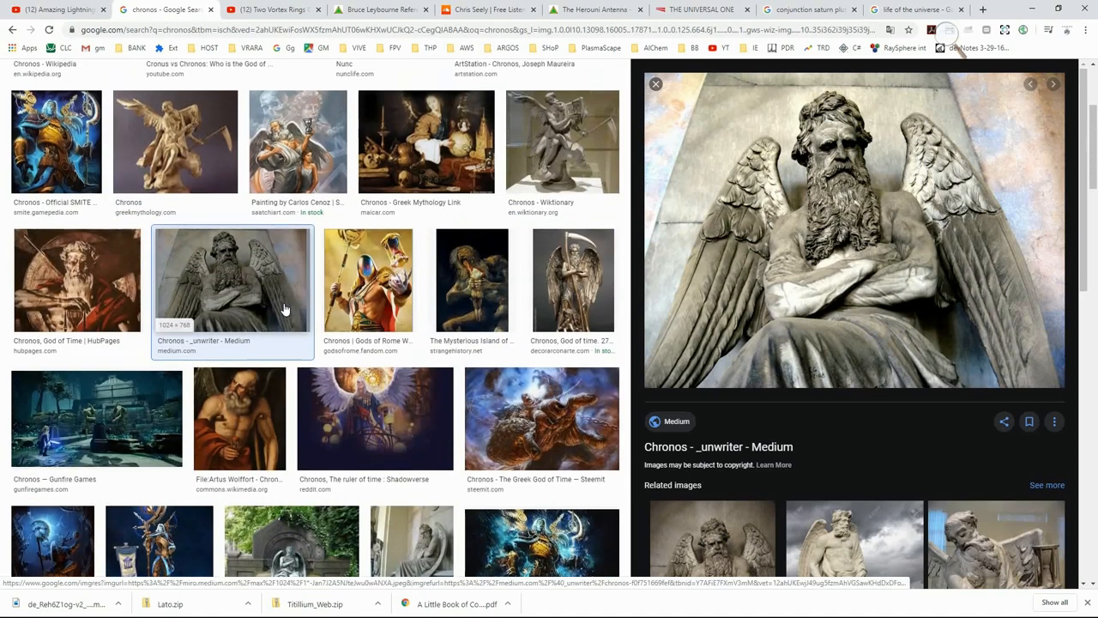
pyautogui.scroll(3)
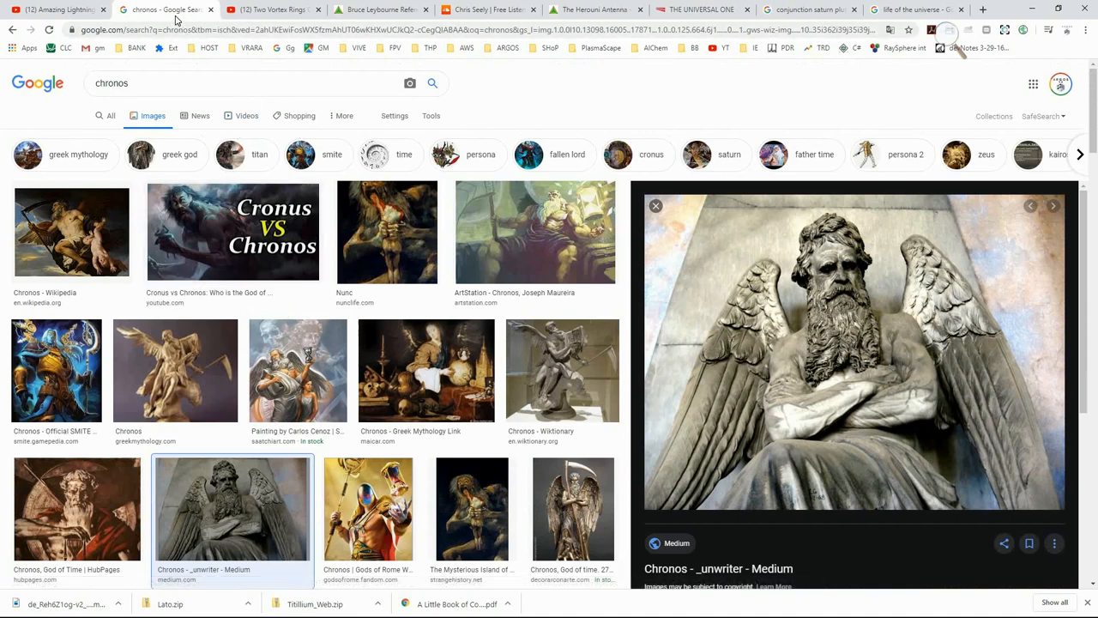
# Rerun the past search 'conjunction saturn pluto 2020' from the search history
pyautogui.click(249, 82)
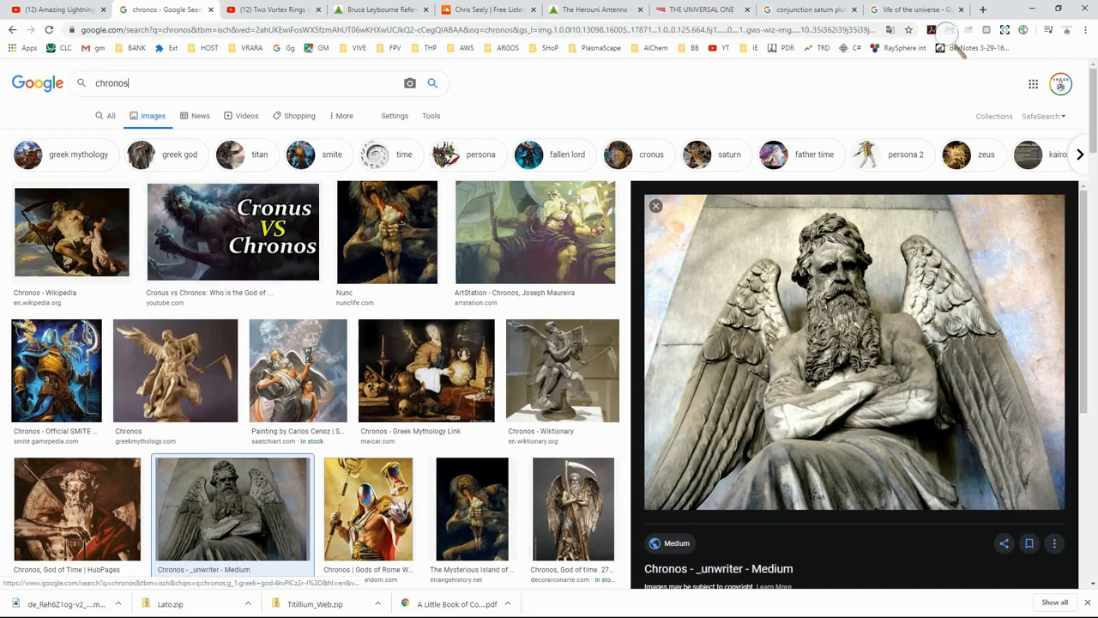
pyautogui.tripleClick(111, 82)
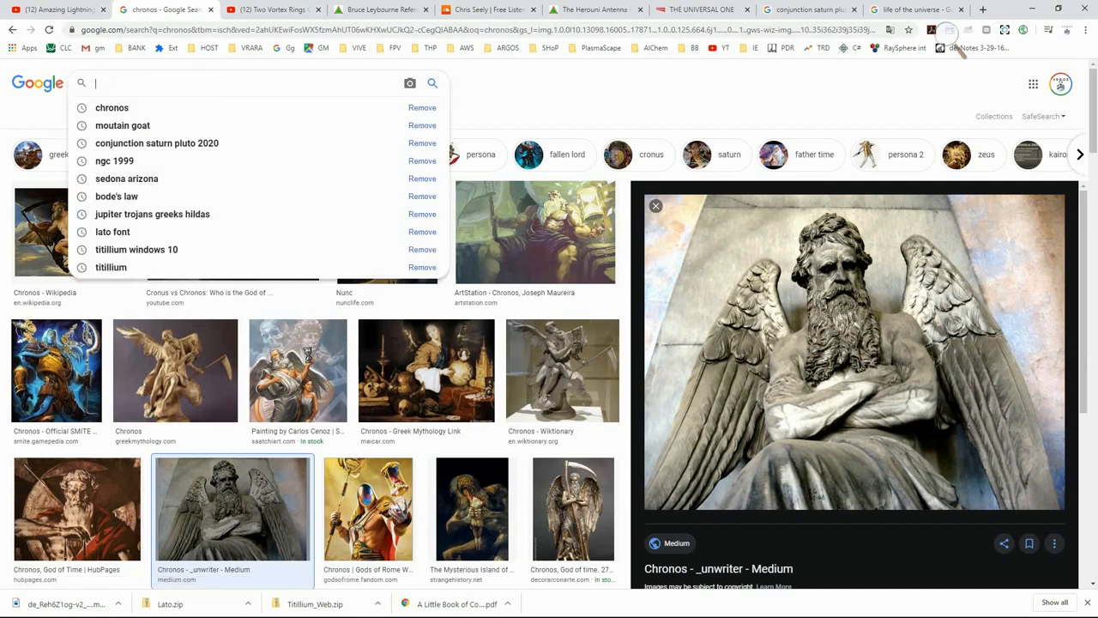
pyautogui.click(122, 126)
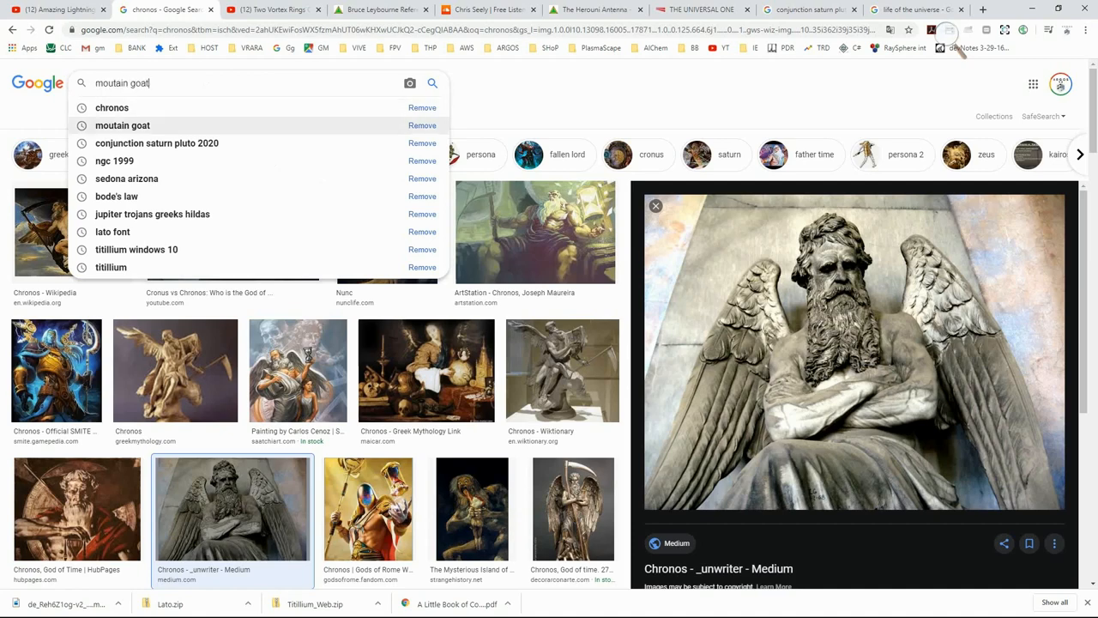
pyautogui.click(157, 143)
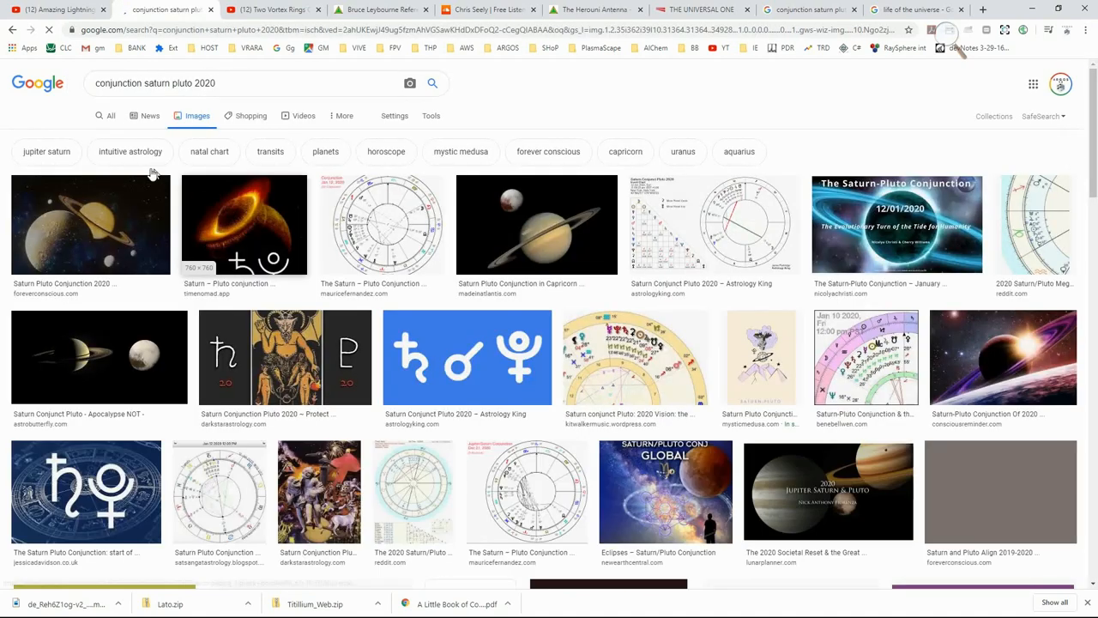
# View and scroll the All web results for the 2020 Saturn–Pluto conjunction, then bring up Alt+Tab
pyautogui.click(111, 116)
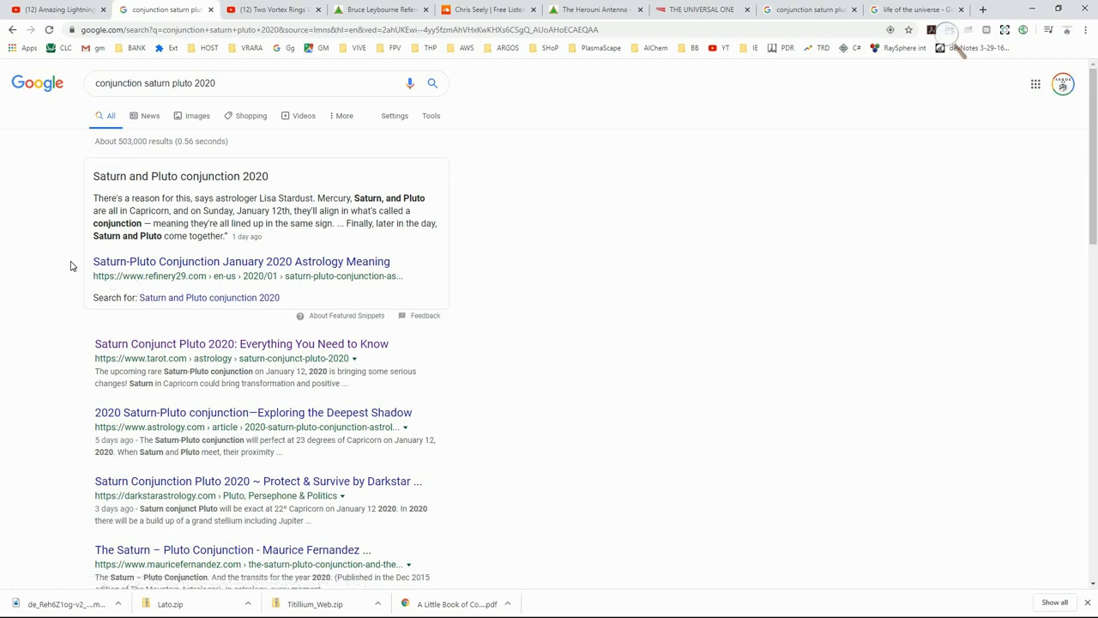
pyautogui.scroll(-3)
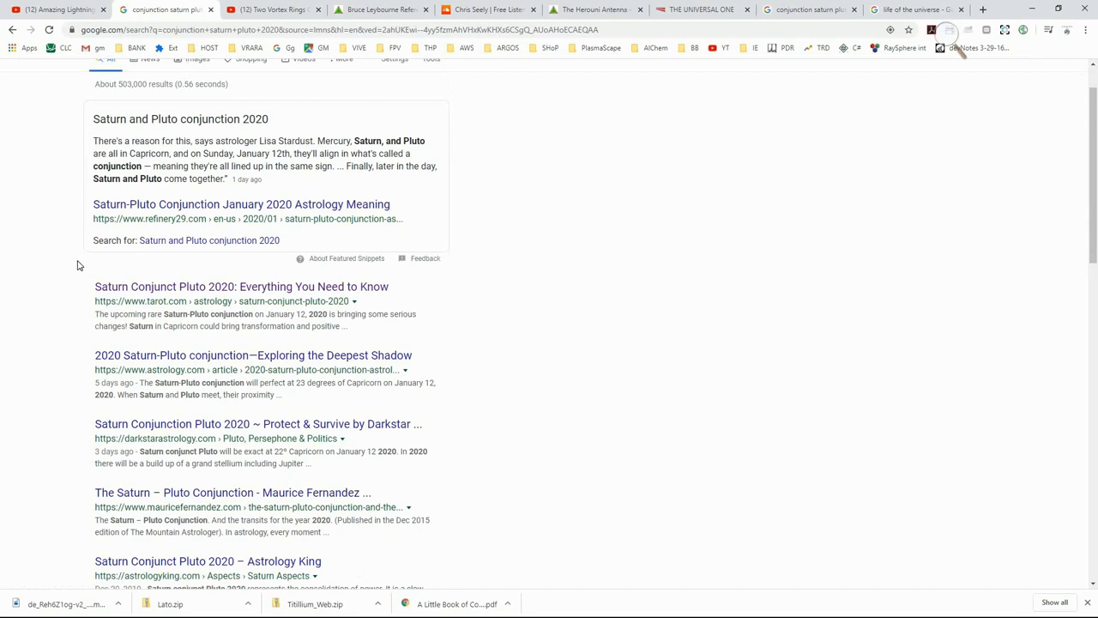
pyautogui.scroll(3)
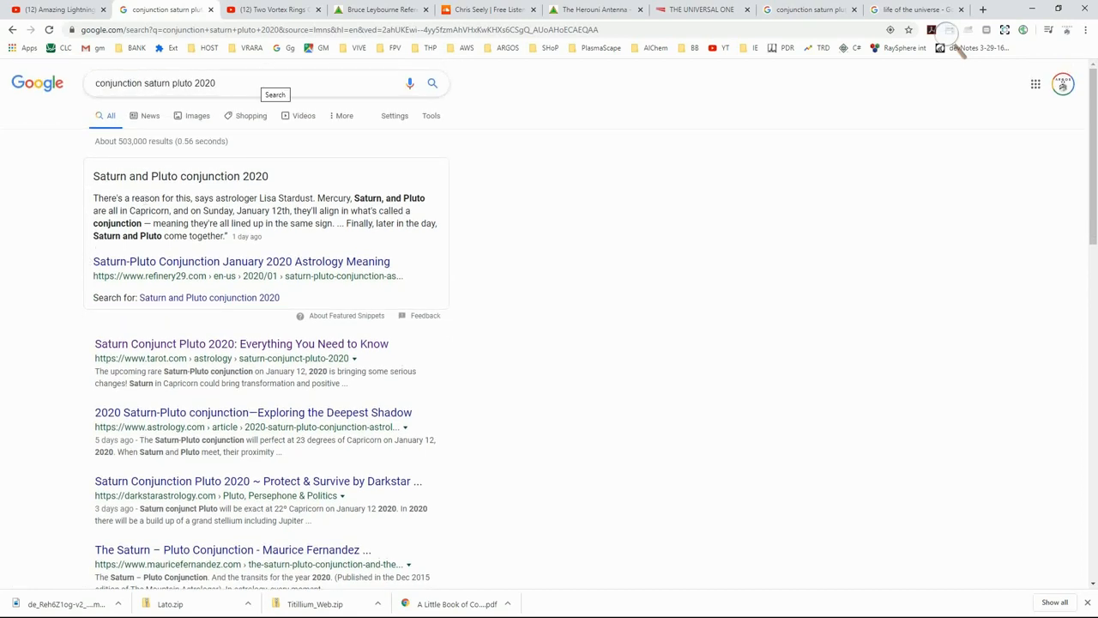
pyautogui.press('alt+tab')
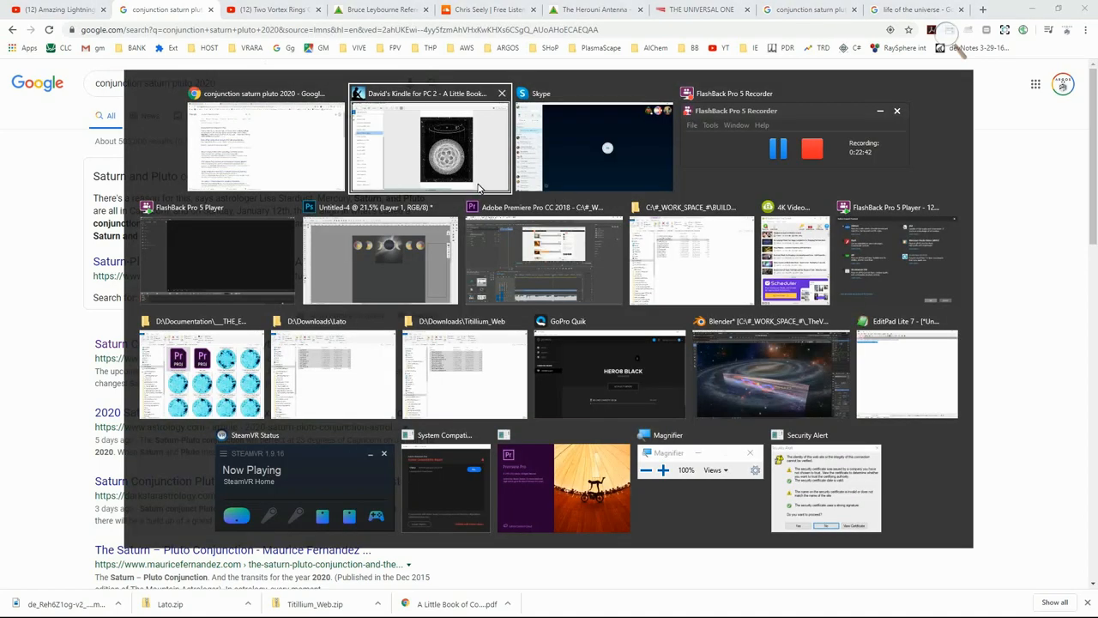
pyautogui.click(429, 141)
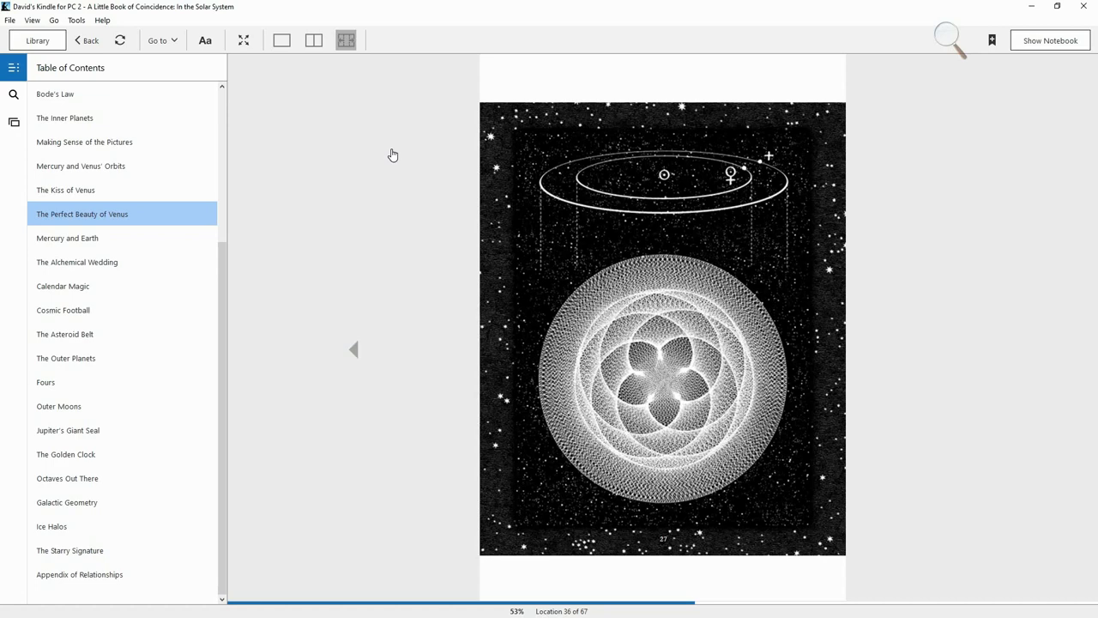
pyautogui.press('alt+tab')
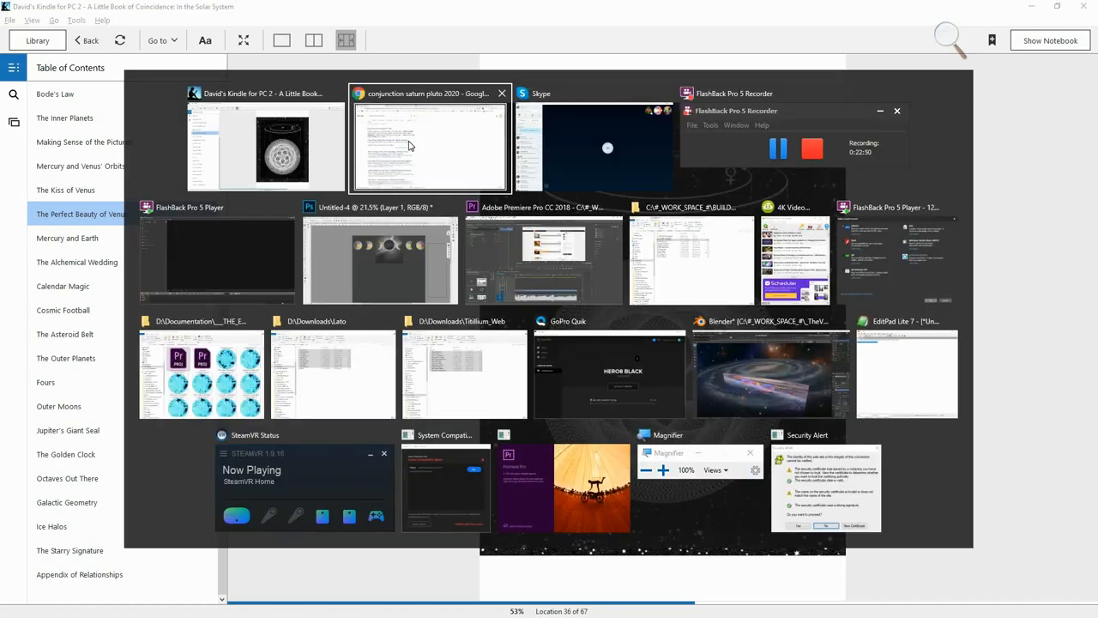
pyautogui.click(429, 145)
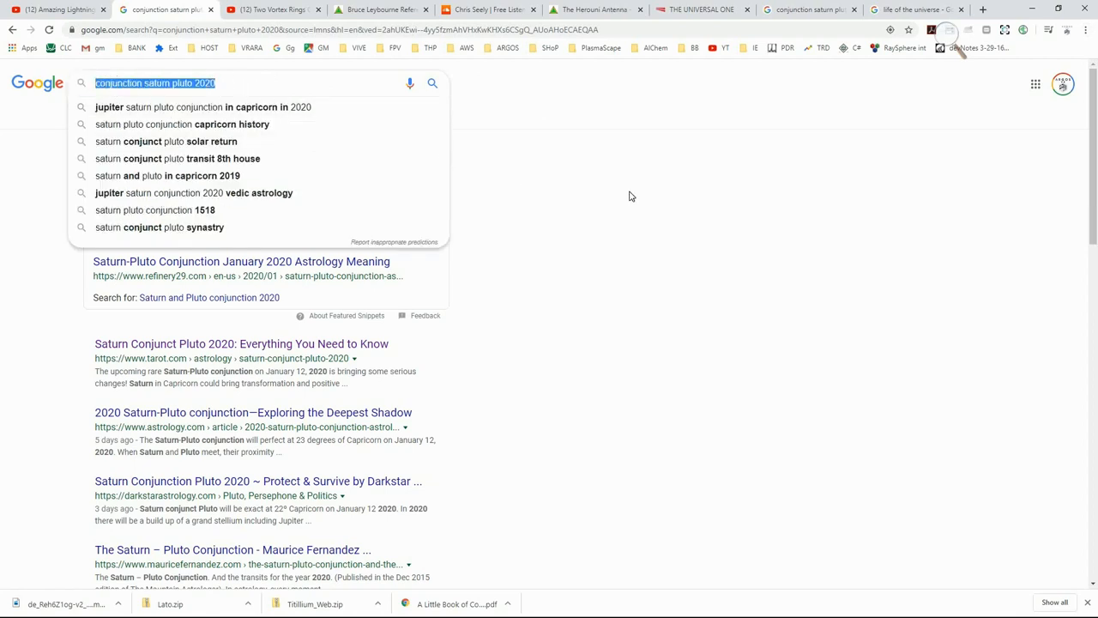
# Search 'Saturn and Jupiter', then refine to 'Saturn and Jupiter archetypes'
pyautogui.write('Saturn')
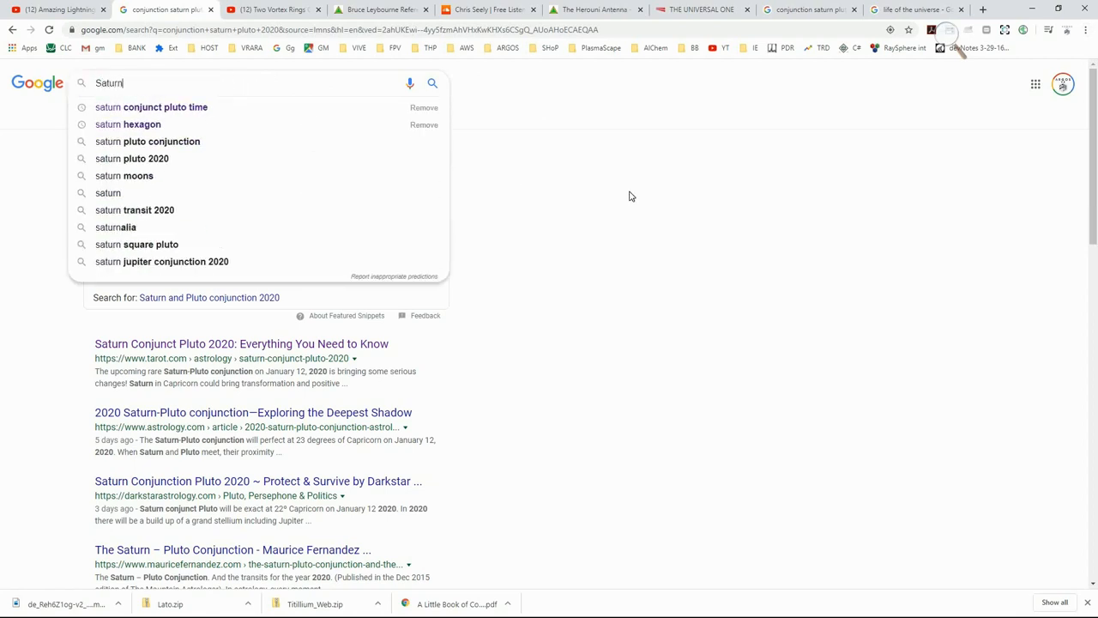
pyautogui.write('and')
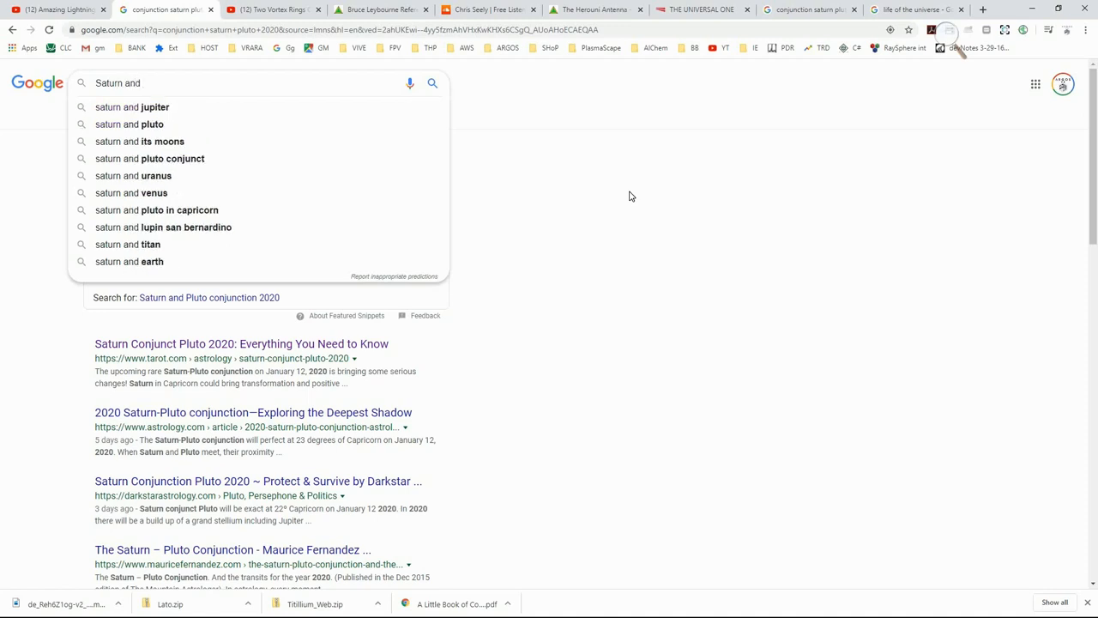
pyautogui.write('Jupiter')
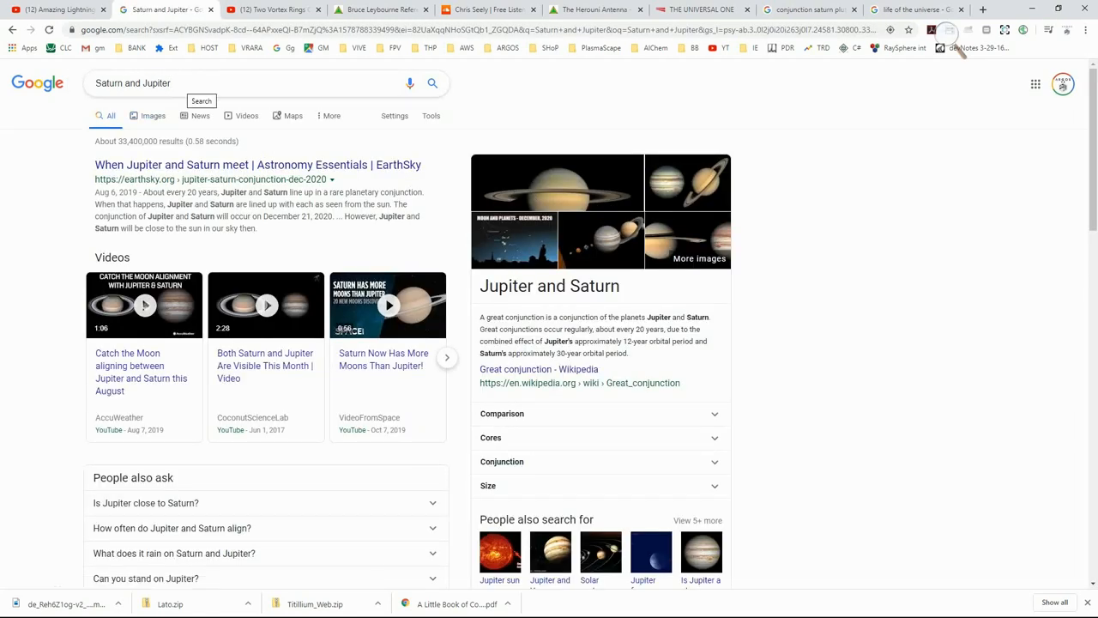
pyautogui.write('ard')
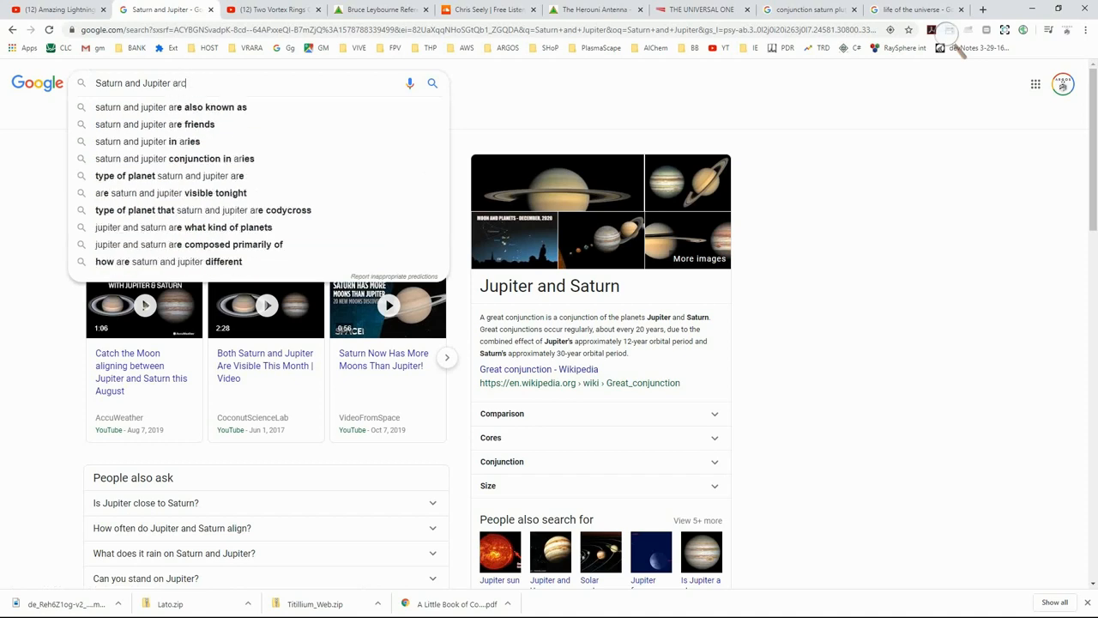
pyautogui.write('hetypes')
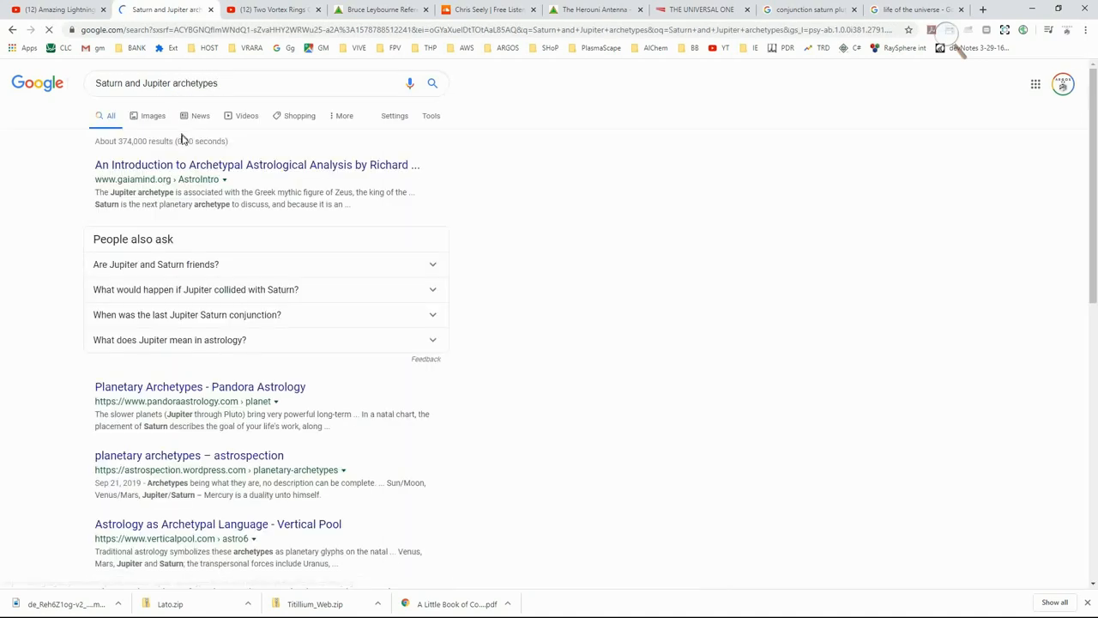
pyautogui.click(153, 116)
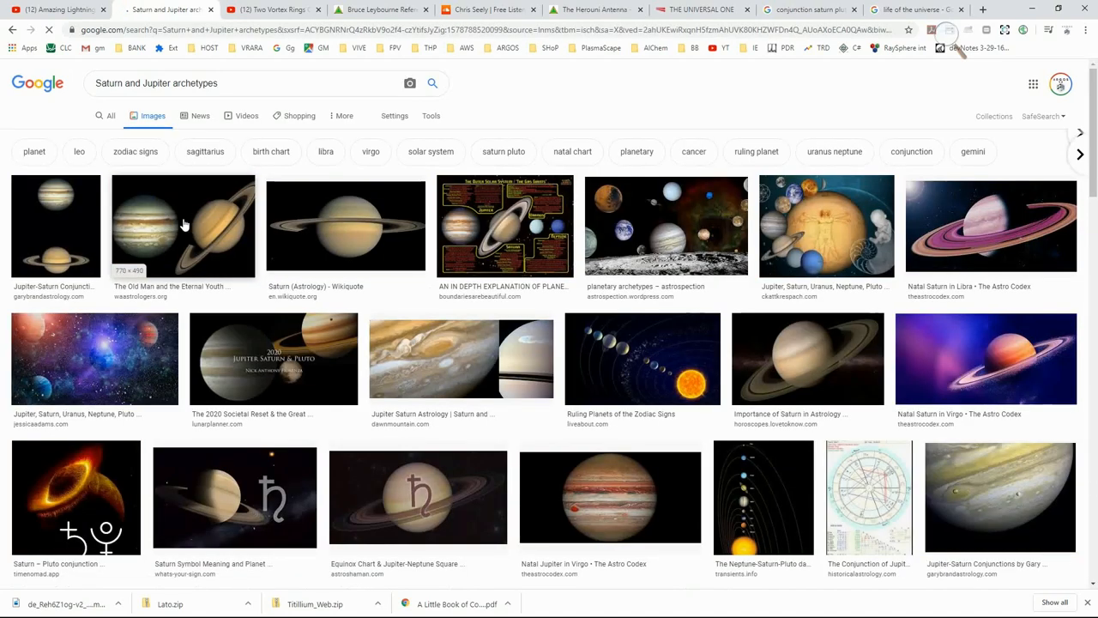
pyautogui.scroll(-3)
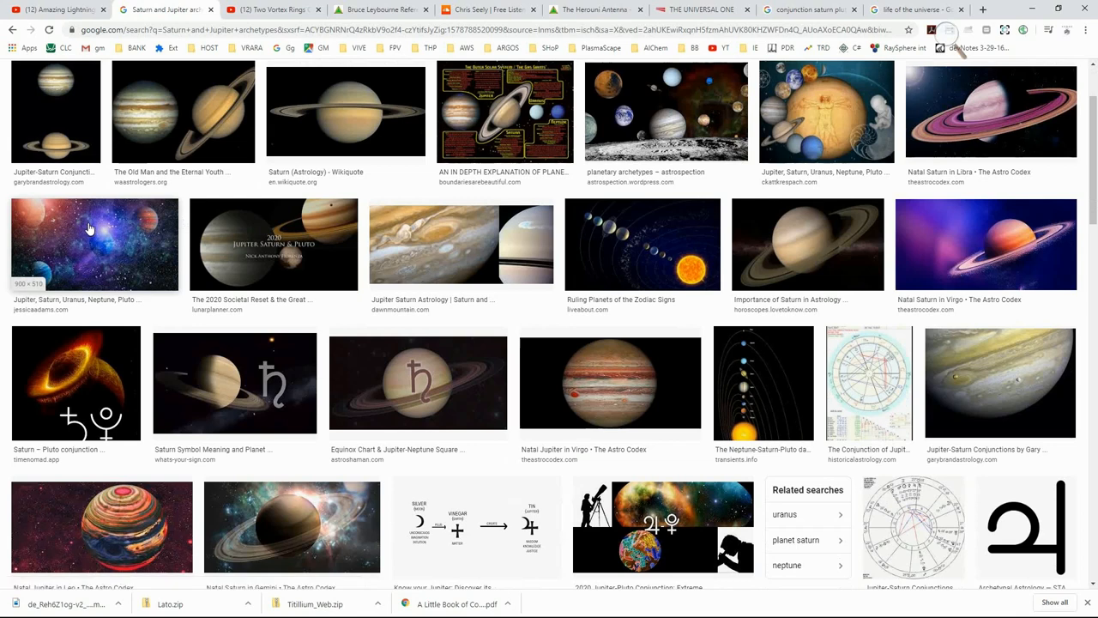
pyautogui.scroll(-3)
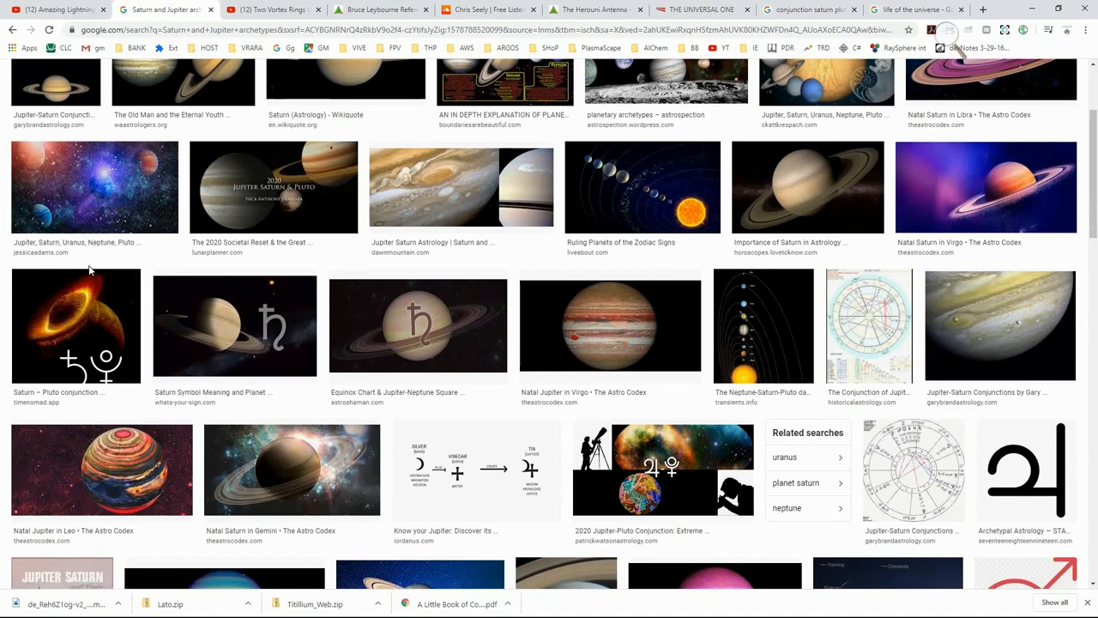
pyautogui.scroll(-3)
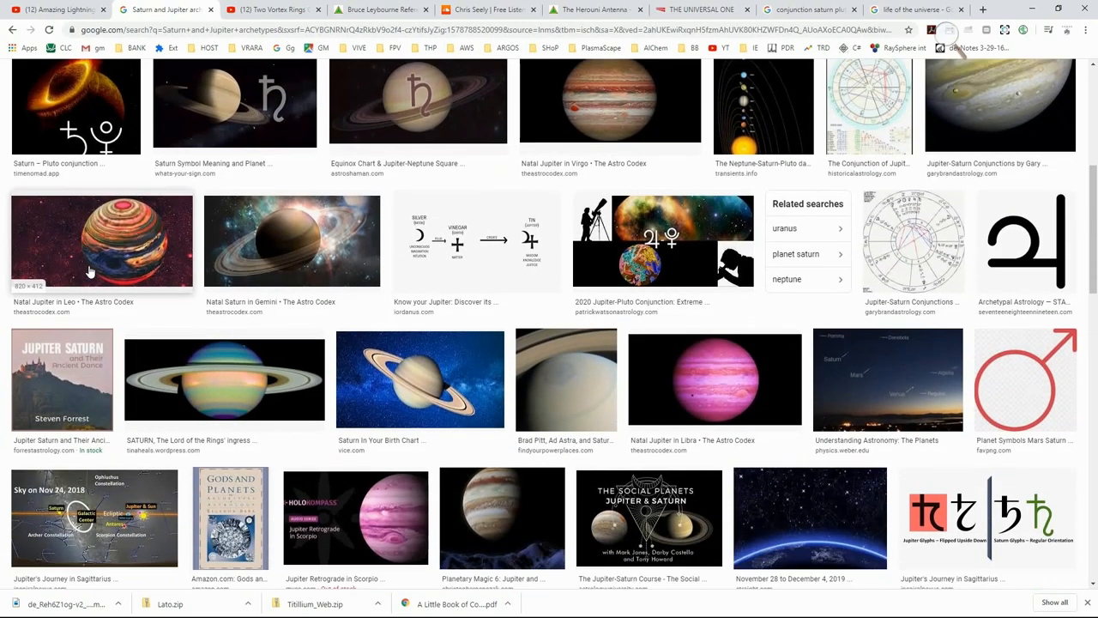
pyautogui.scroll(-3)
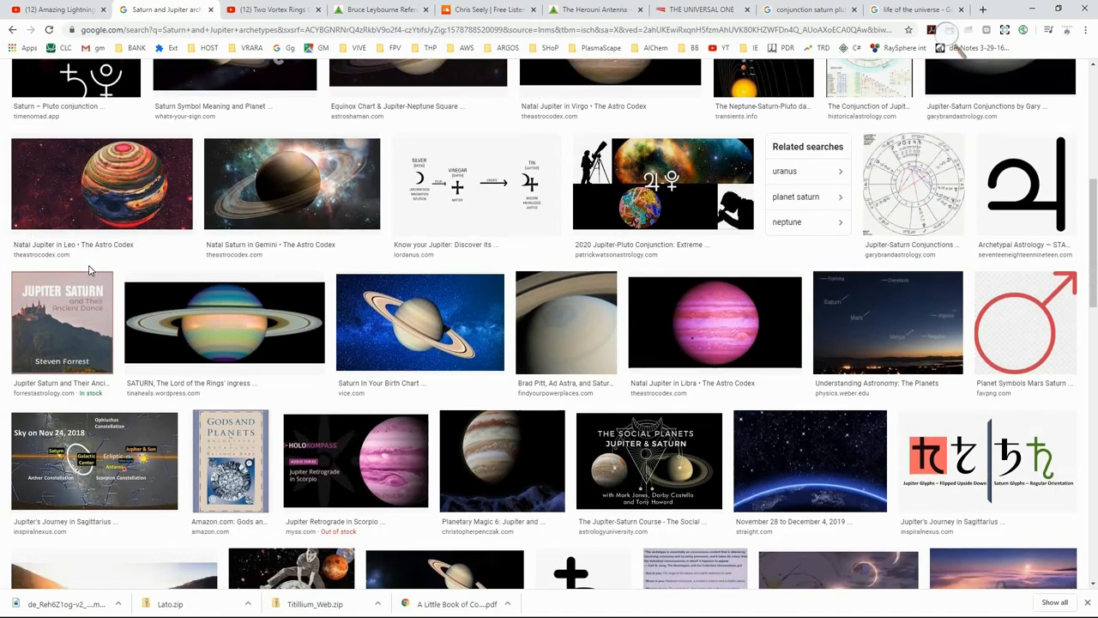
pyautogui.scroll(-3)
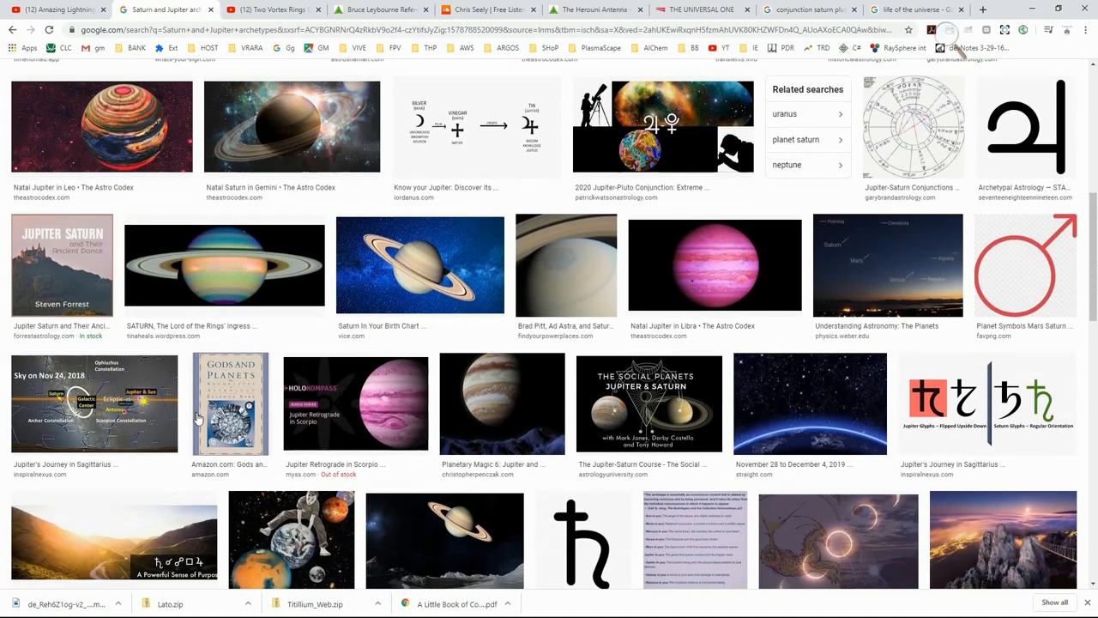
# Preview the Gods and Planets image, then the Natal Saturn in Gemini image
pyautogui.click(230, 404)
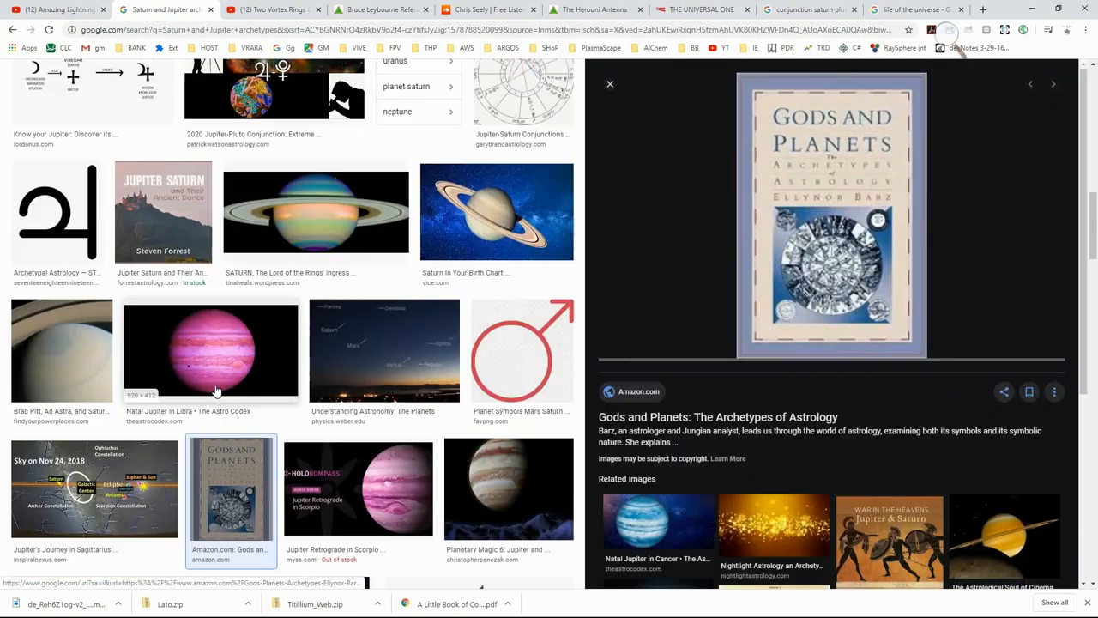
pyautogui.scroll(3)
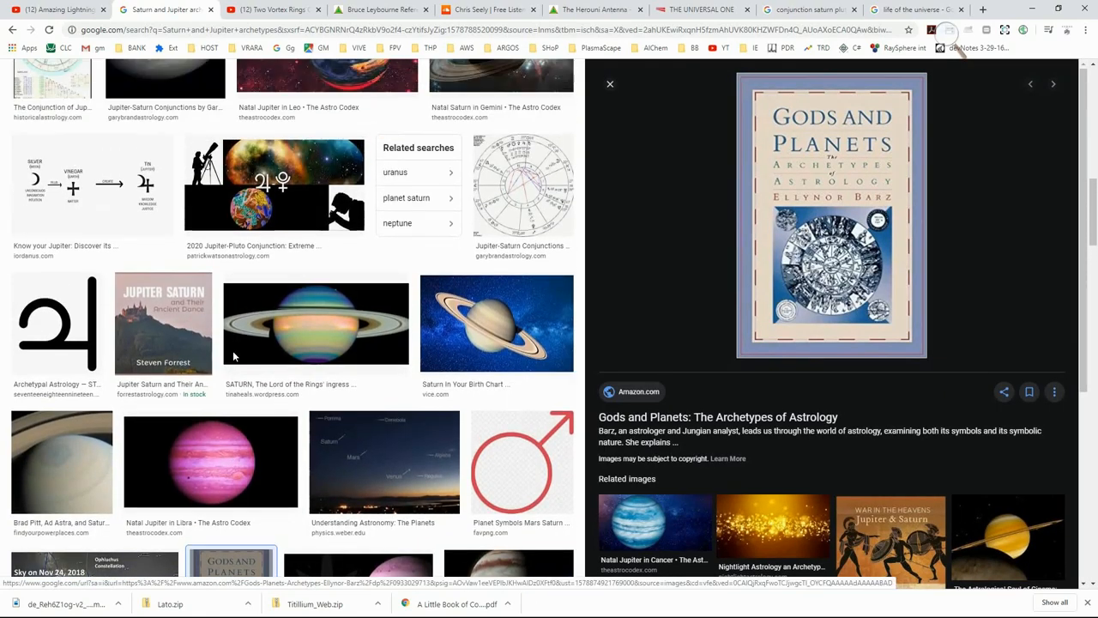
pyautogui.scroll(3)
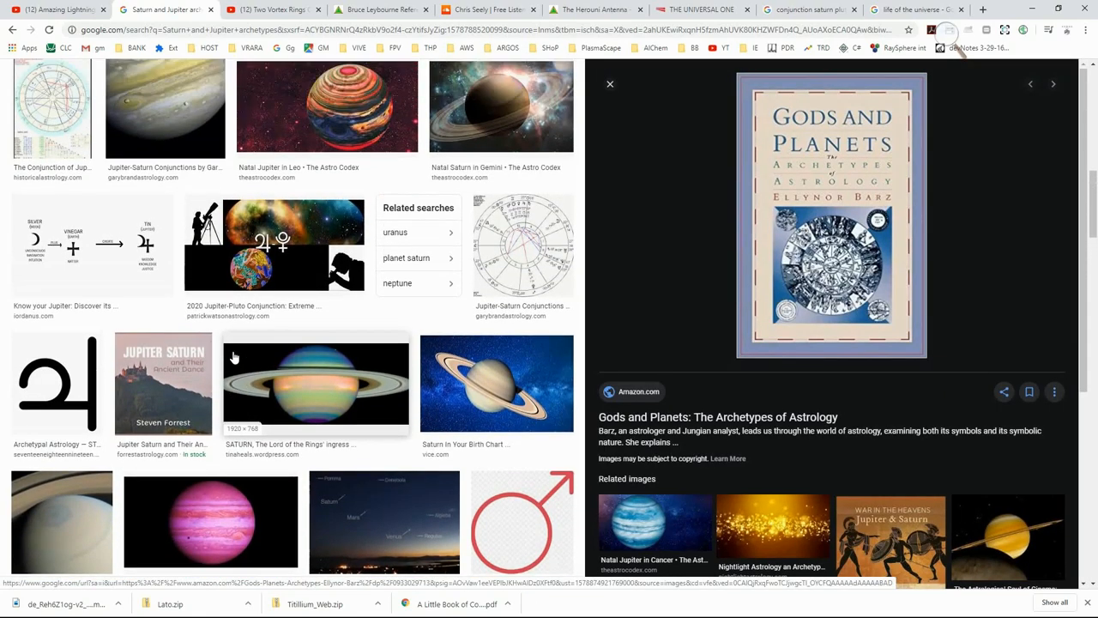
pyautogui.scroll(3)
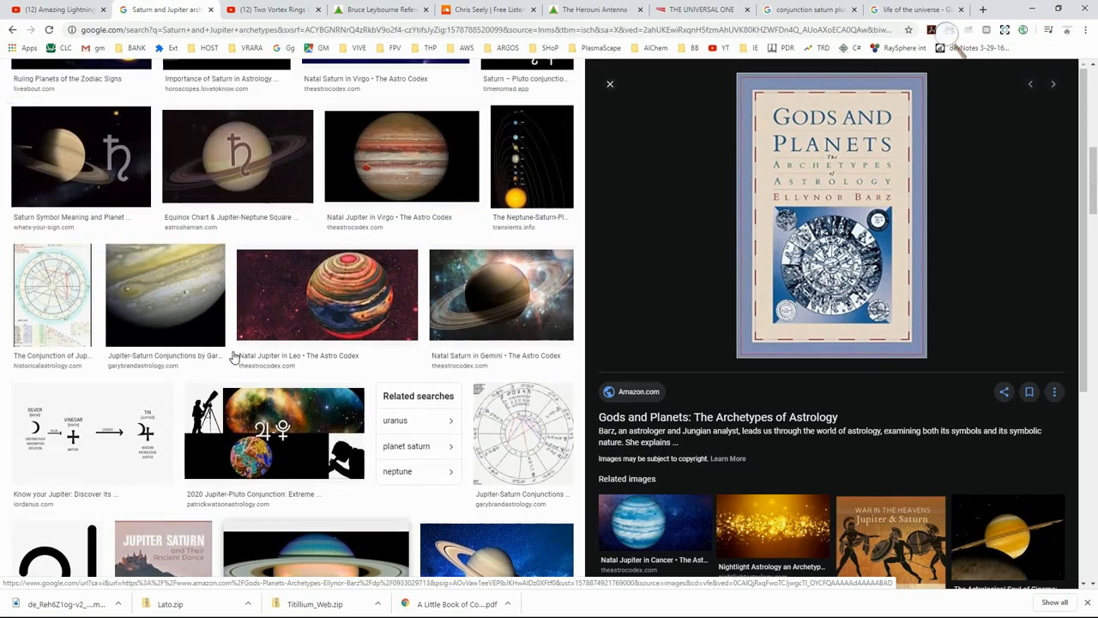
pyautogui.click(501, 393)
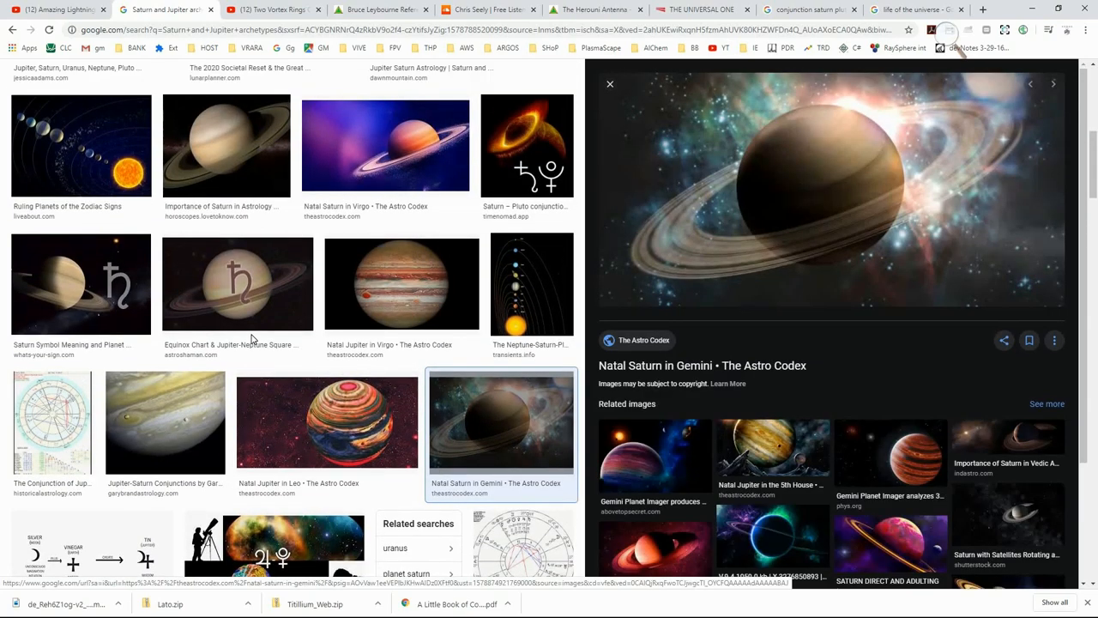
pyautogui.scroll(3)
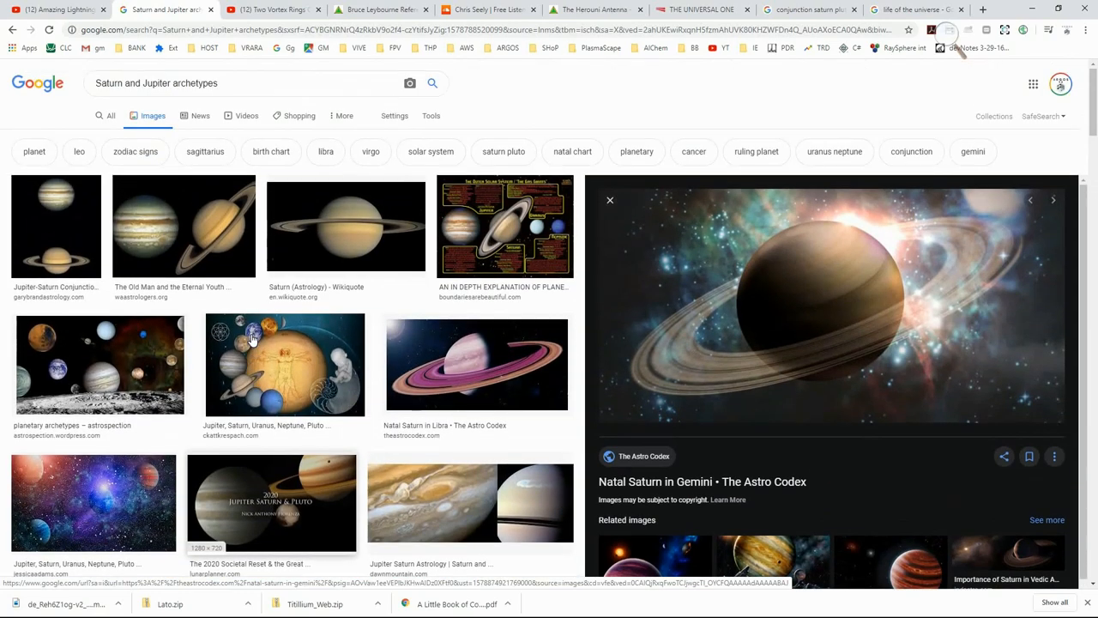
# Highlight the Saturn and Jupiter archetypes query, then scroll the results down and back up
pyautogui.click(257, 83)
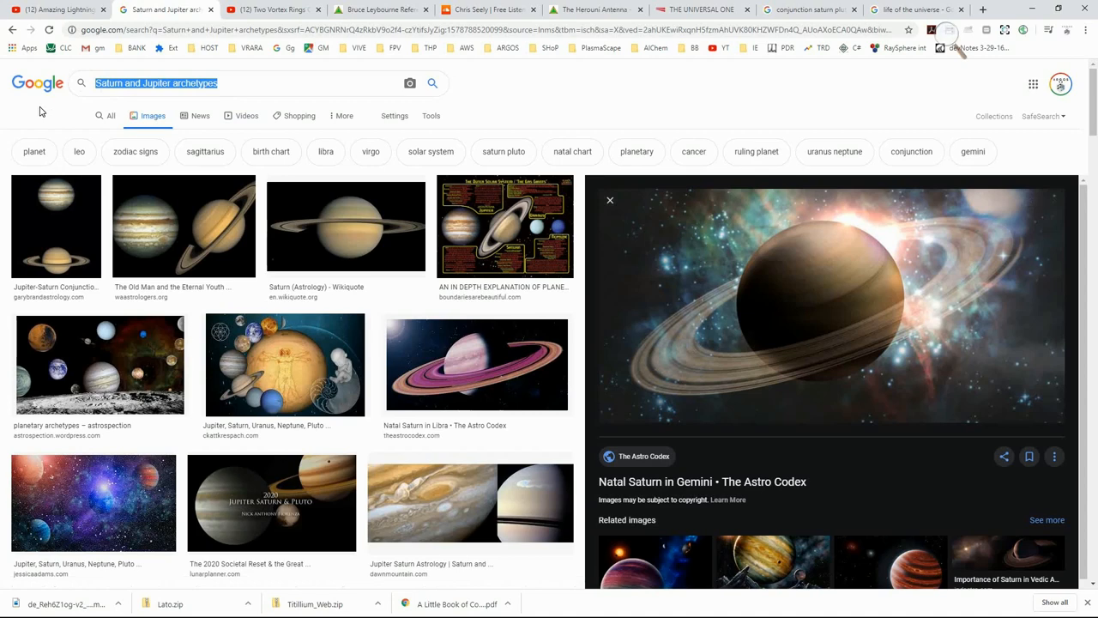
pyautogui.scroll(-3)
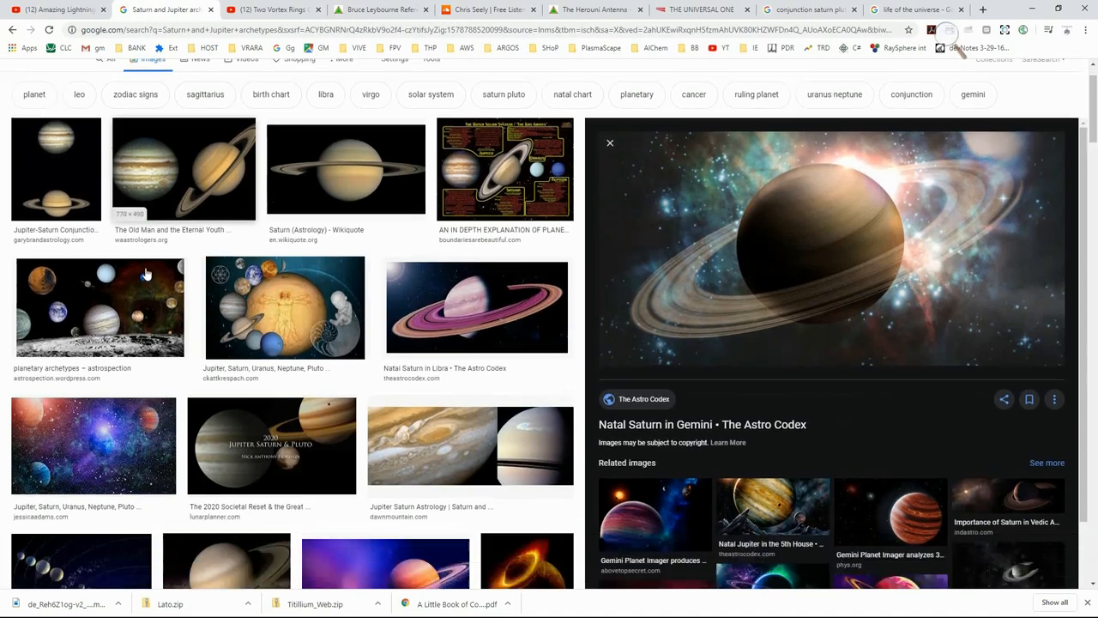
pyautogui.scroll(-3)
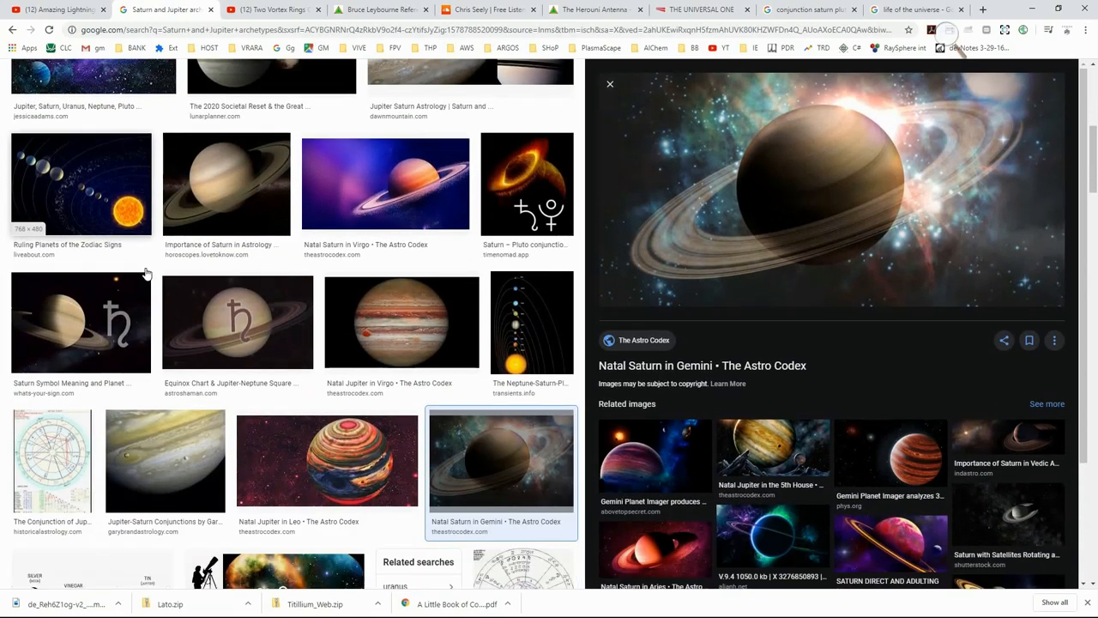
pyautogui.scroll(-3)
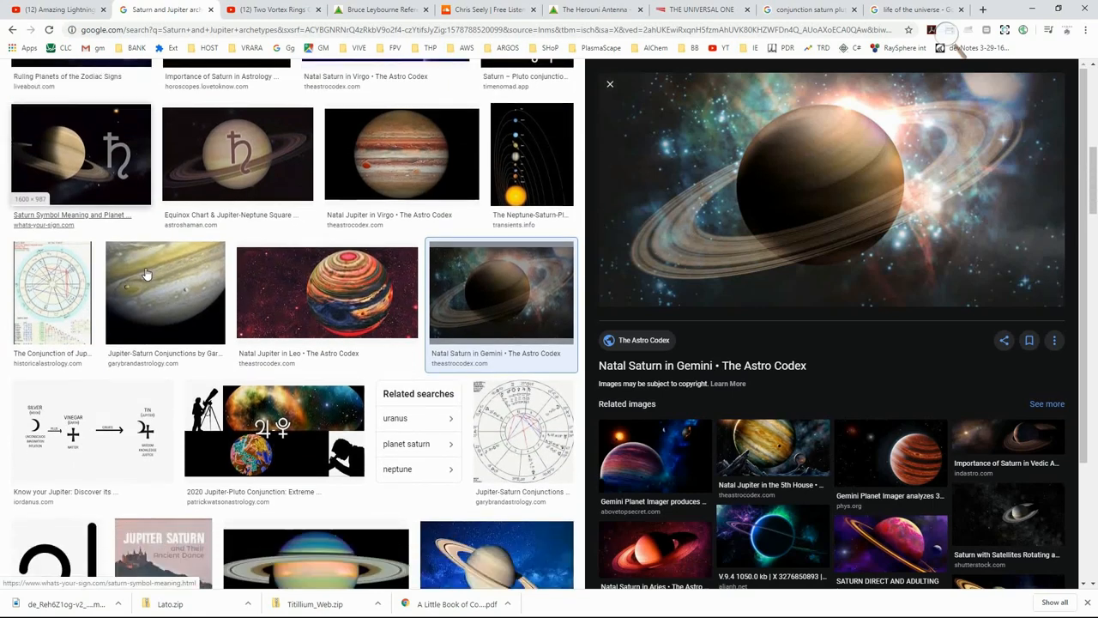
pyautogui.scroll(-3)
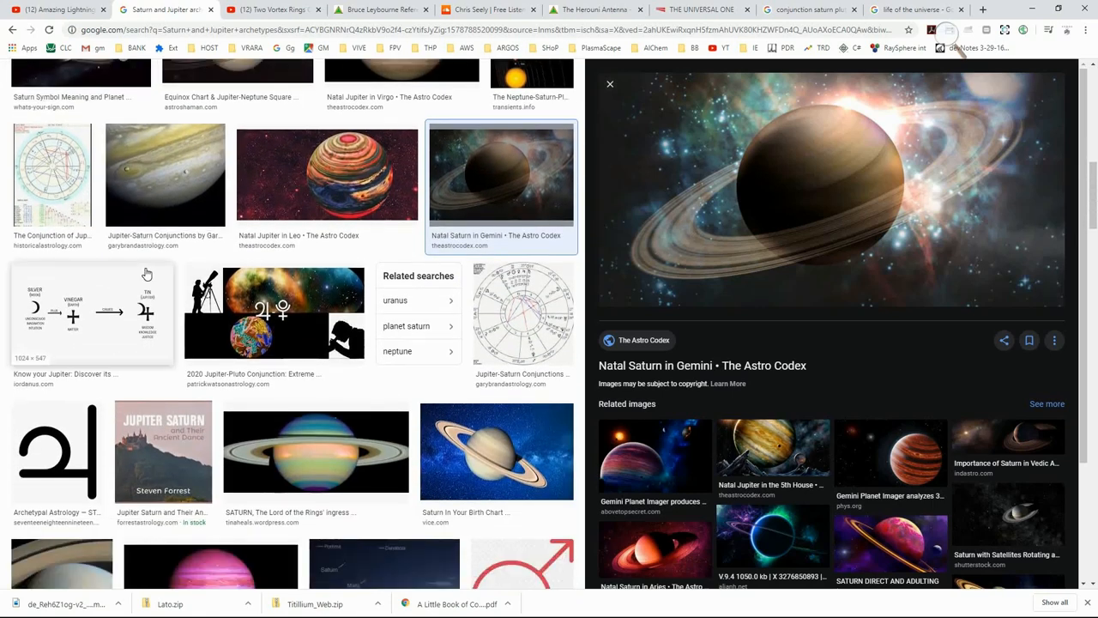
pyautogui.scroll(-3)
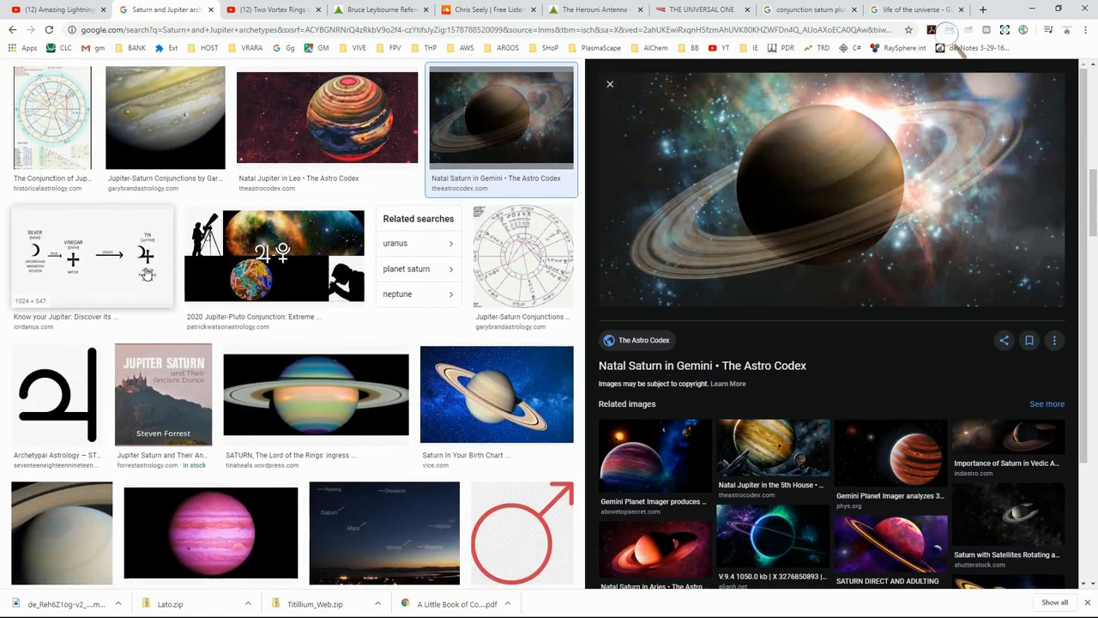
pyautogui.scroll(3)
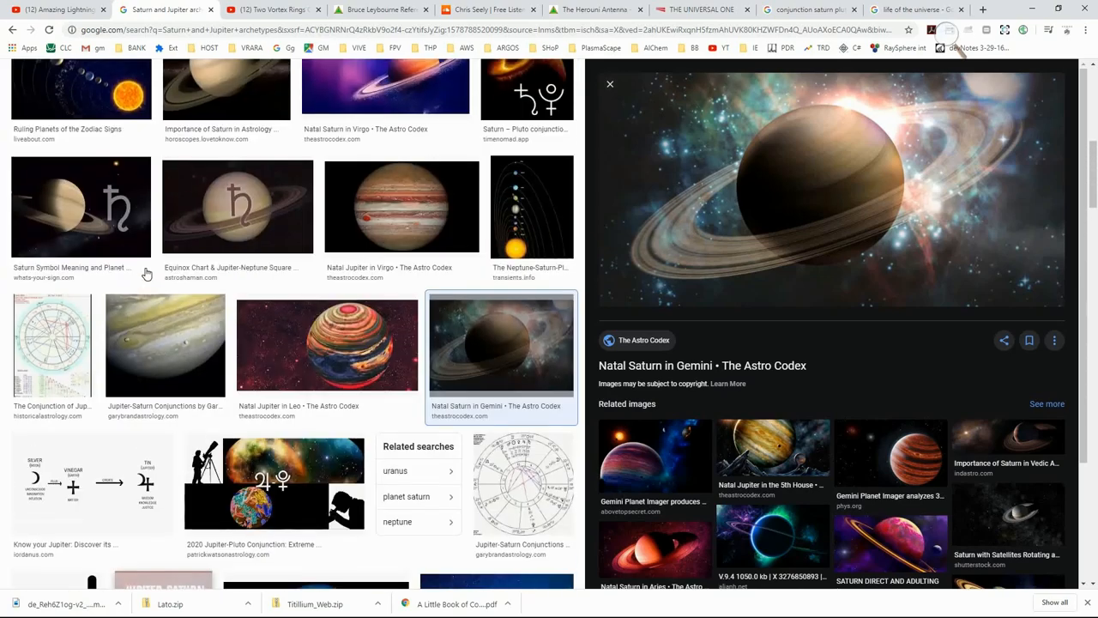
pyautogui.scroll(3)
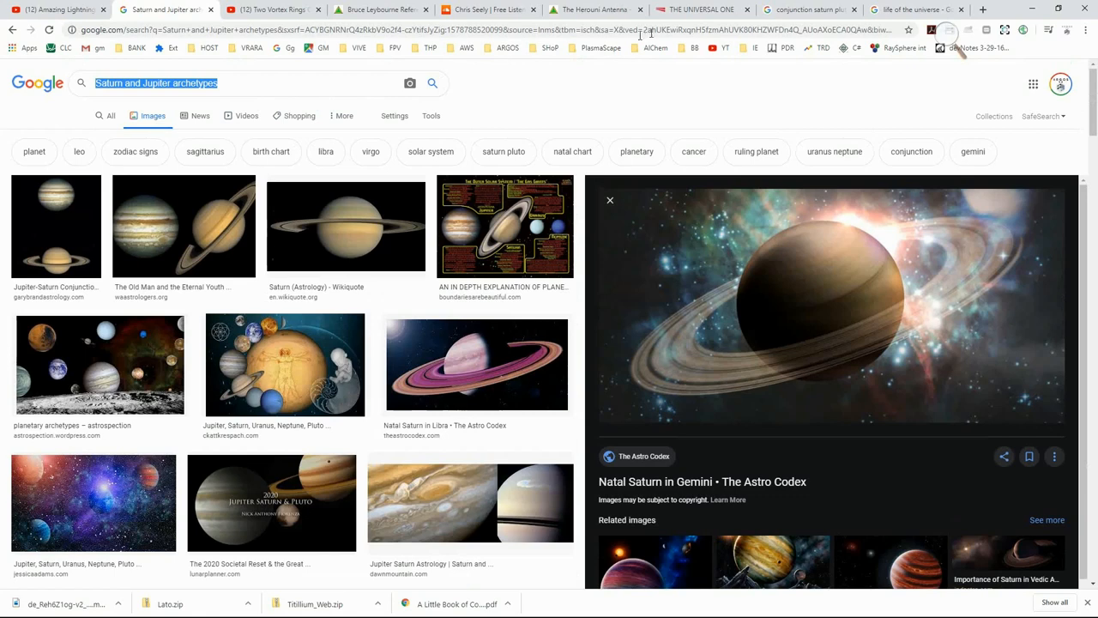
# Return to The Universal One PDF and scroll to 'The Paths of Mercury and Jupiter' diagram
pyautogui.click(701, 9)
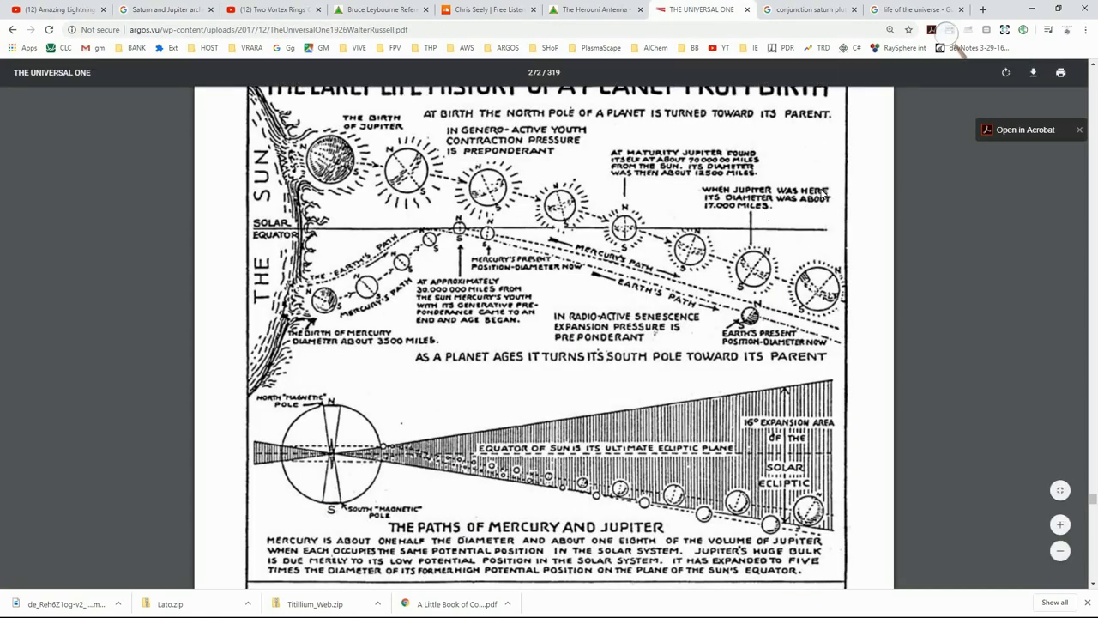
pyautogui.moveTo(937, 170)
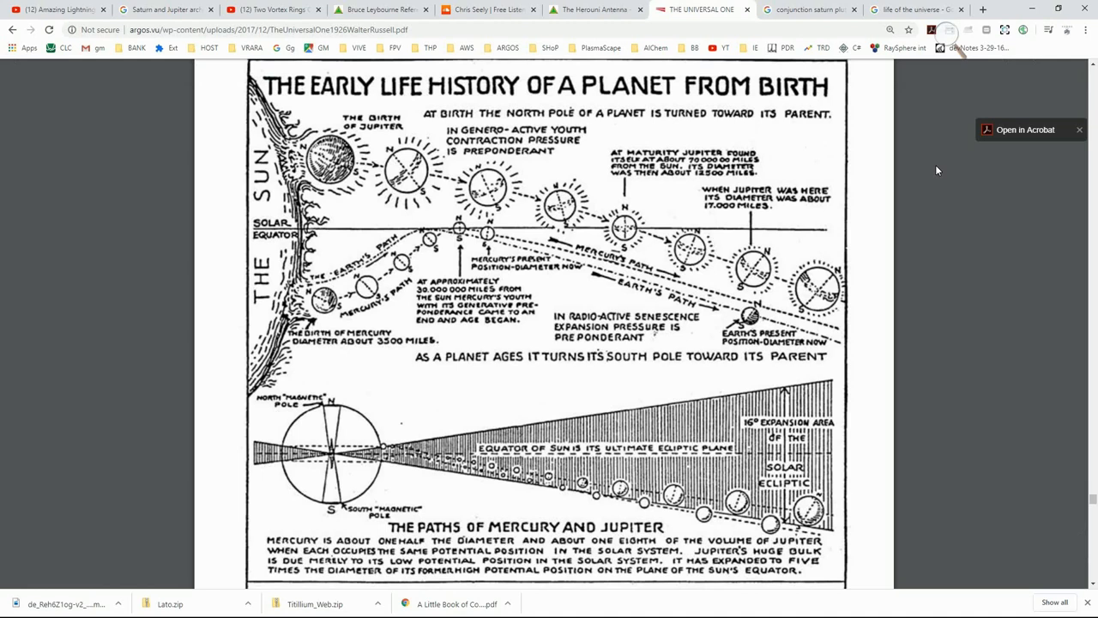
pyautogui.moveTo(839, 160)
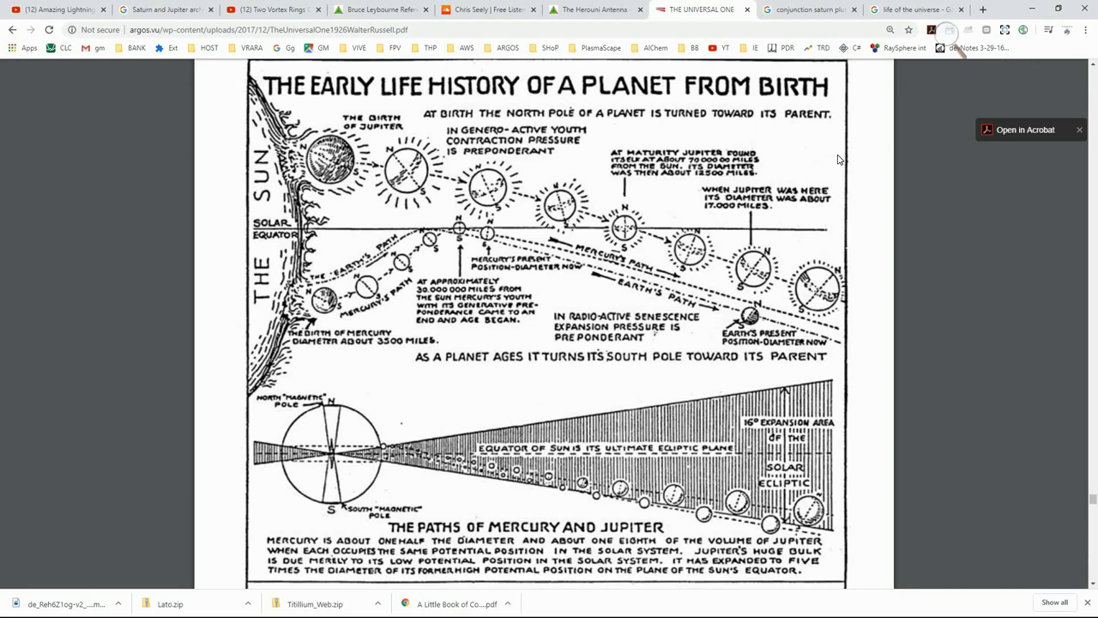
pyautogui.scroll(-3)
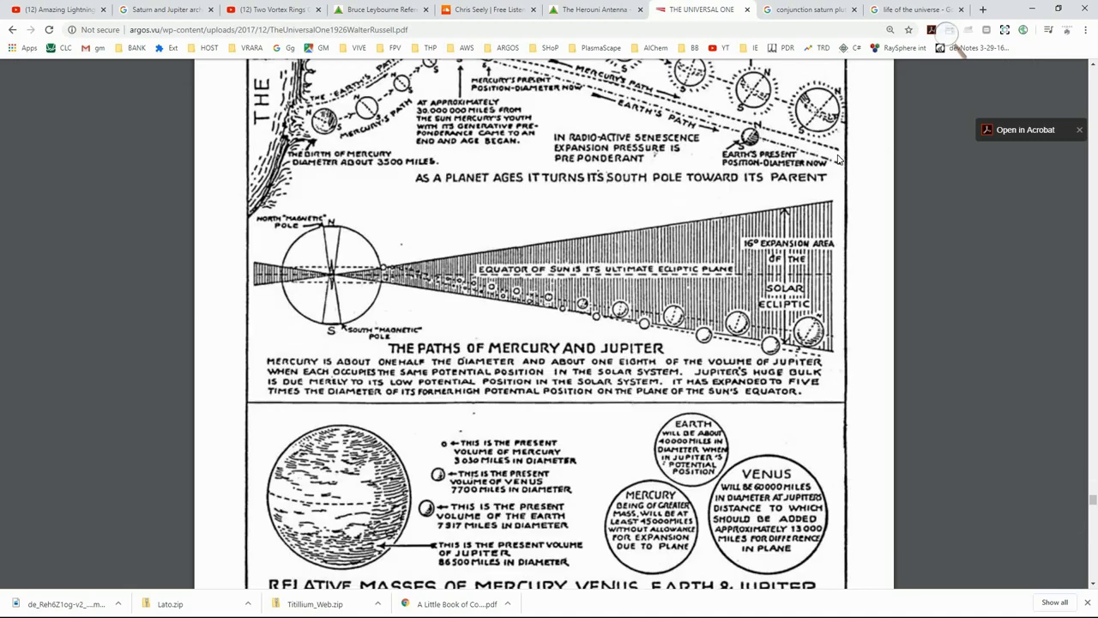
pyautogui.scroll(-3)
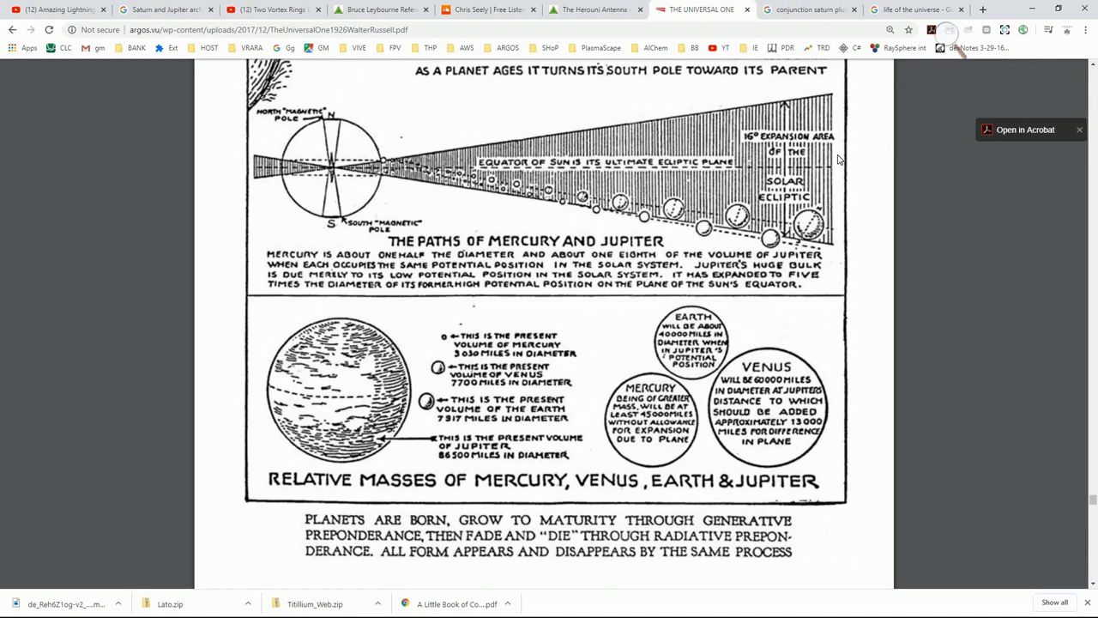
pyautogui.scroll(3)
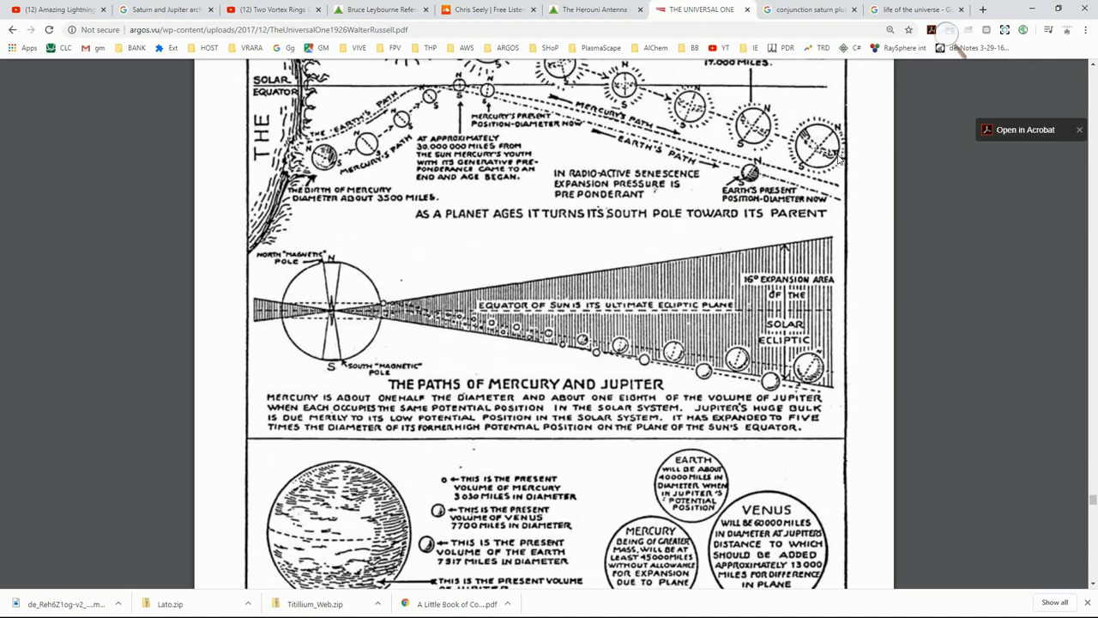
# Search Google for 'mars to sun distance miles', showing 147.48 million miles
pyautogui.click(919, 9)
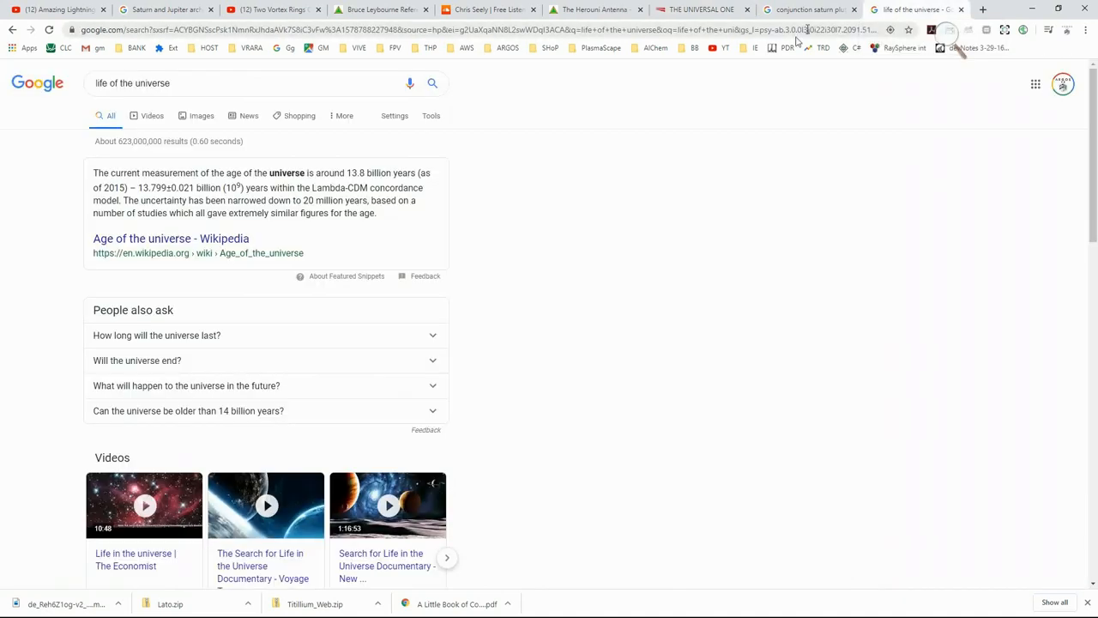
pyautogui.click(249, 82)
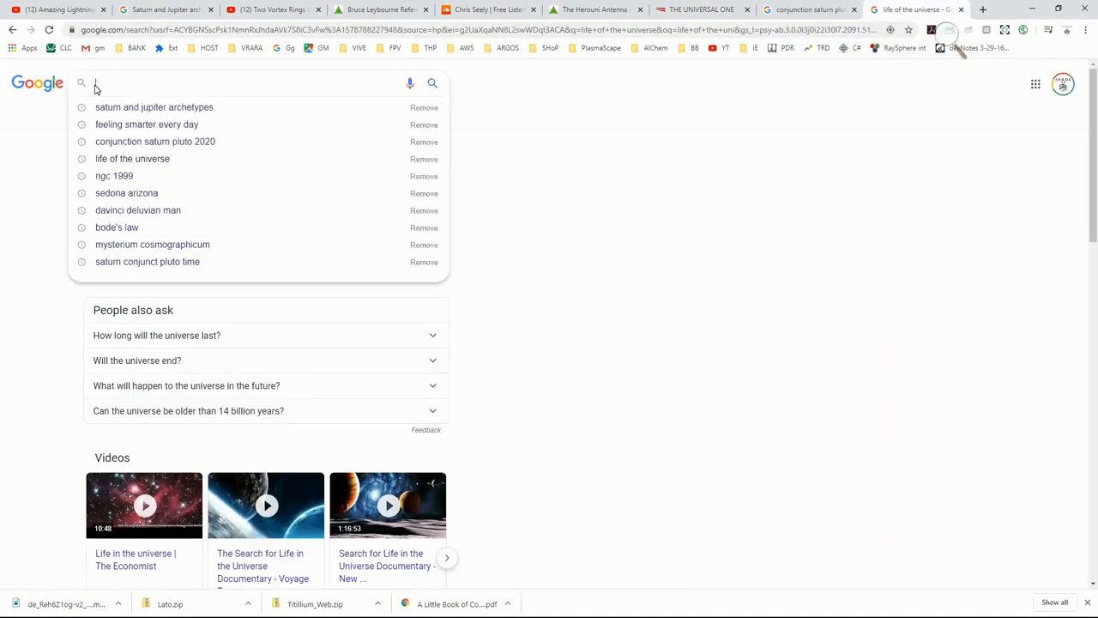
pyautogui.write('ram')
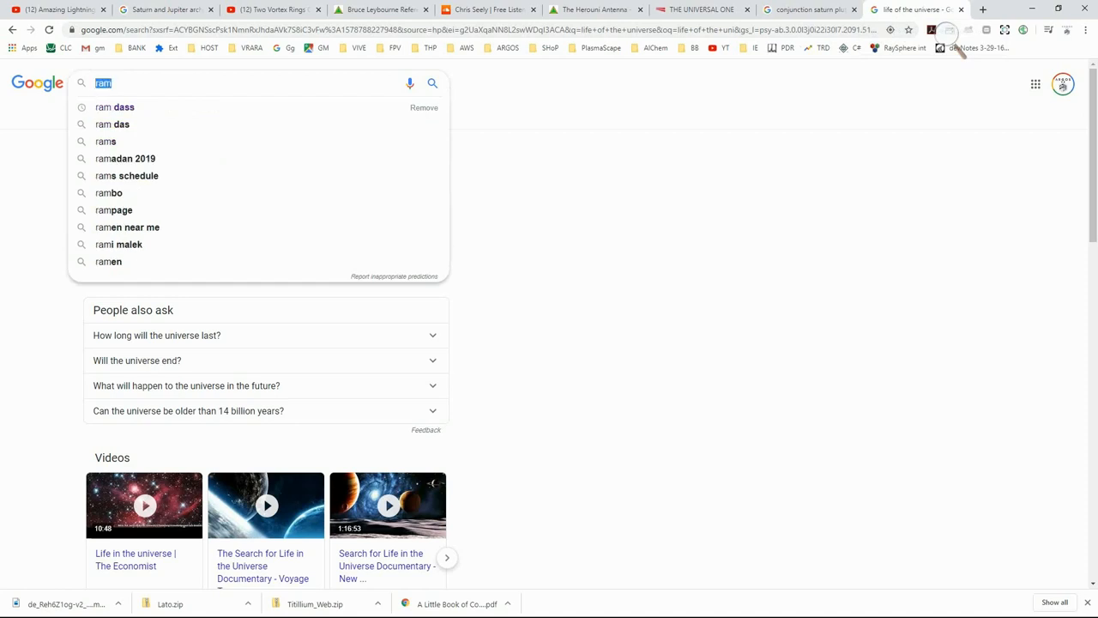
pyautogui.write('mars to sun')
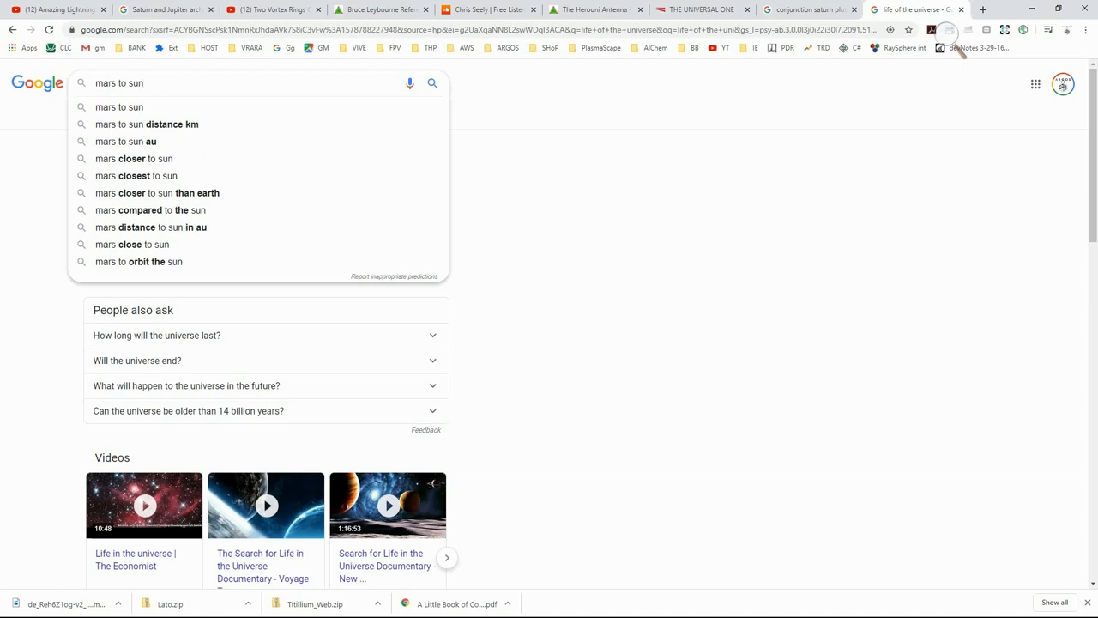
pyautogui.click(146, 124)
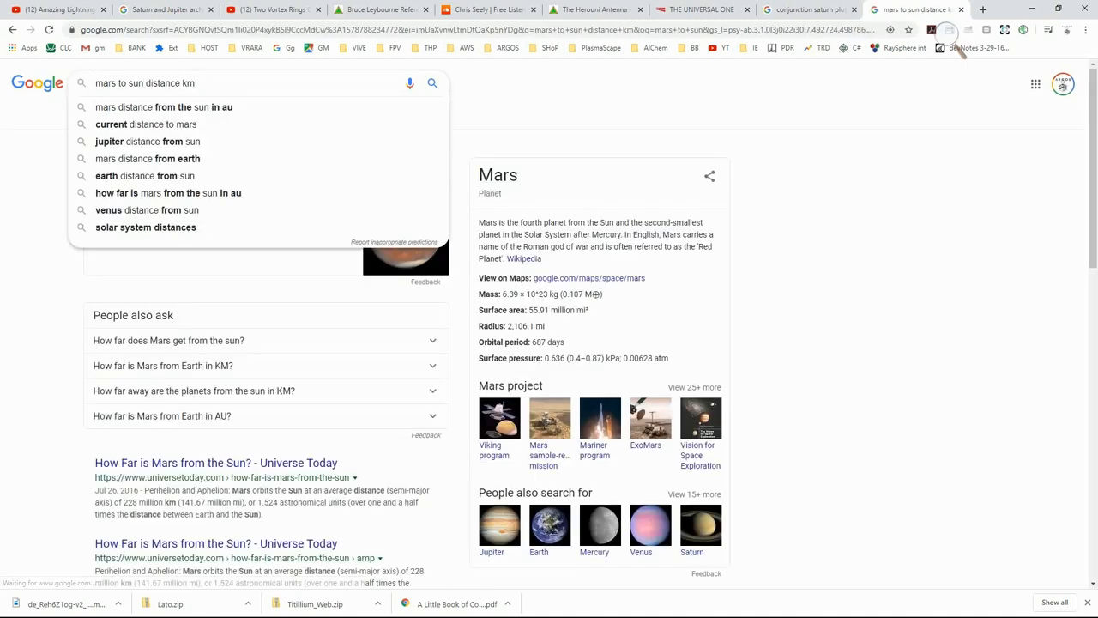
pyautogui.write('miles')
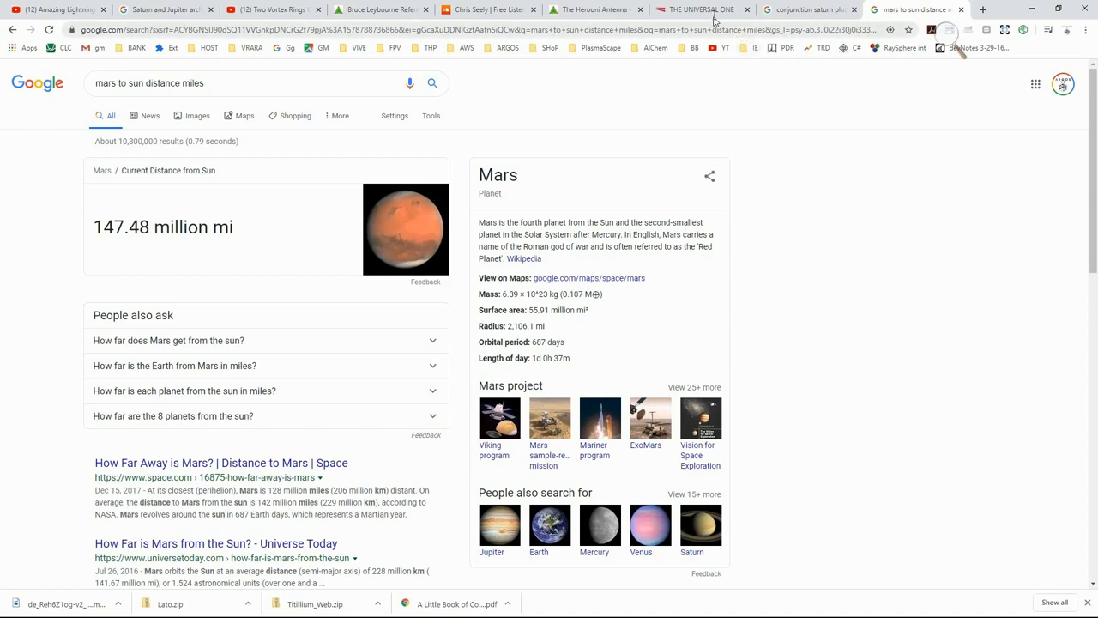
# Return to The Universal One PDF and scroll into the planet-growth diagrams near page 273
pyautogui.click(702, 10)
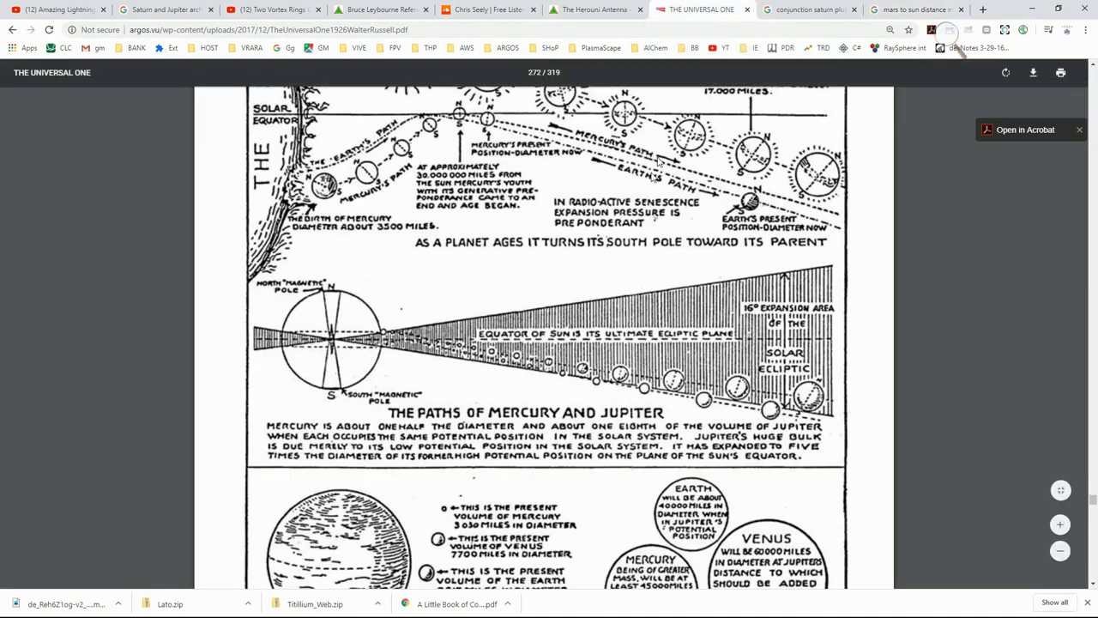
pyautogui.scroll(-3)
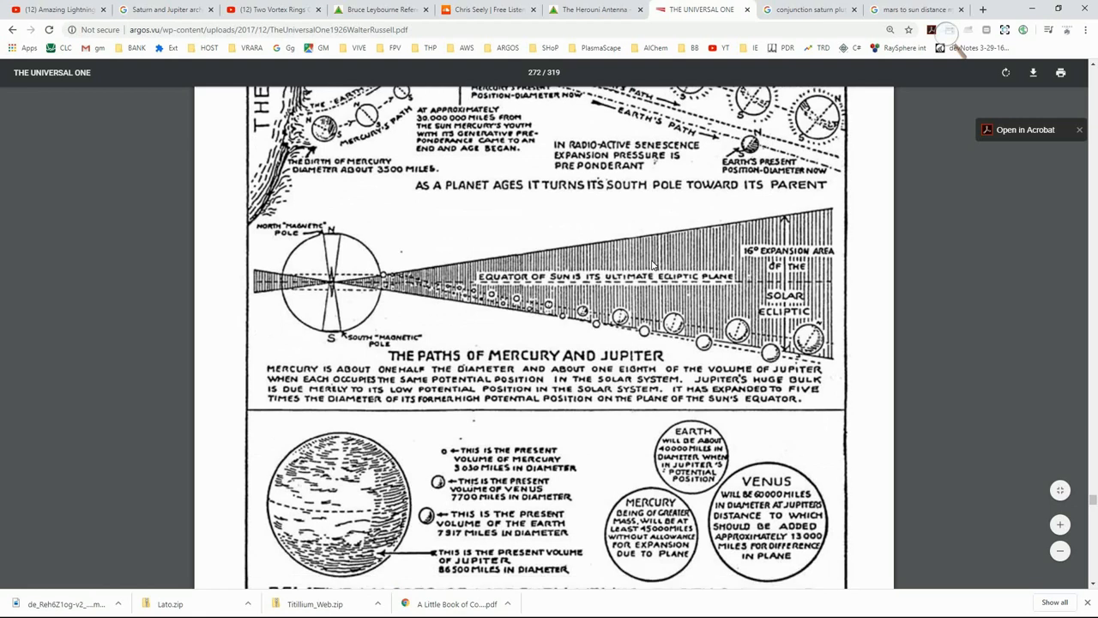
pyautogui.scroll(-3)
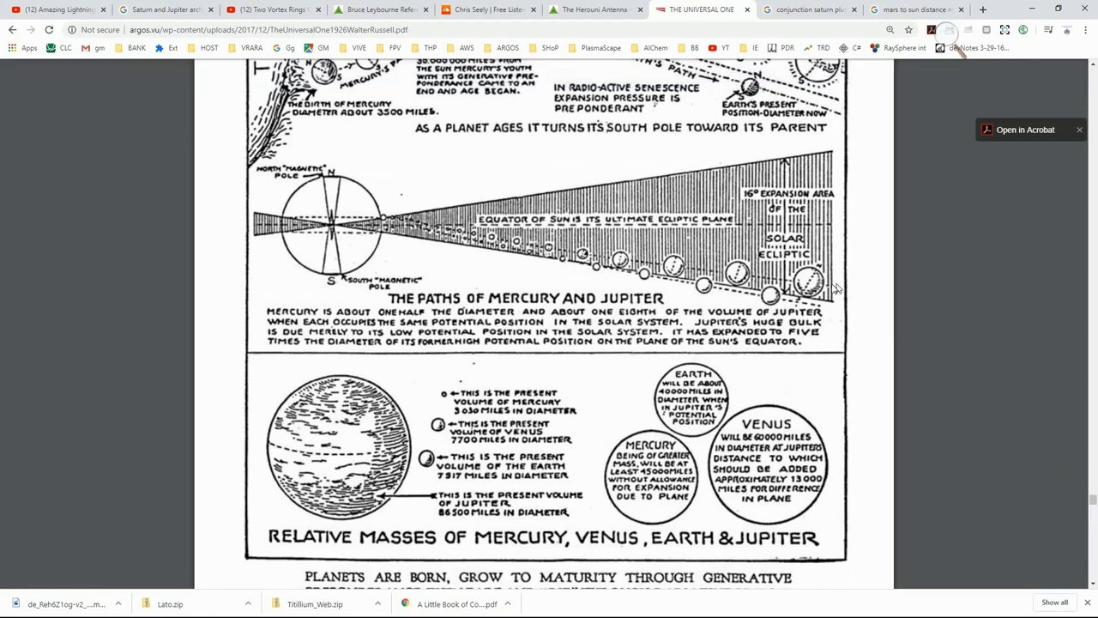
pyautogui.moveTo(879, 269)
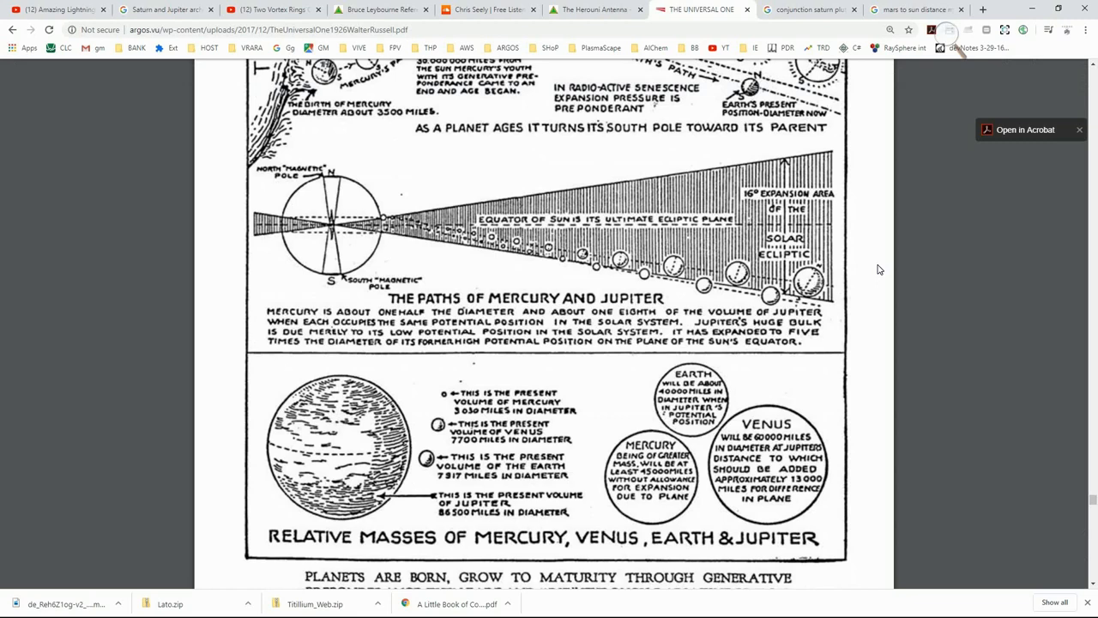
pyautogui.scroll(-3)
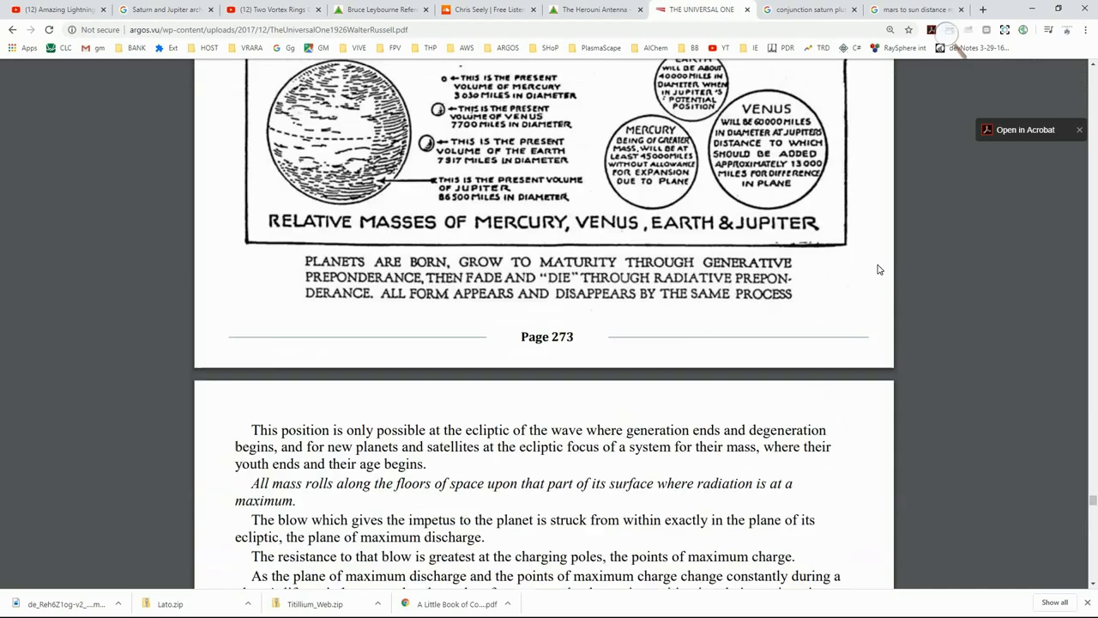
pyautogui.scroll(-3)
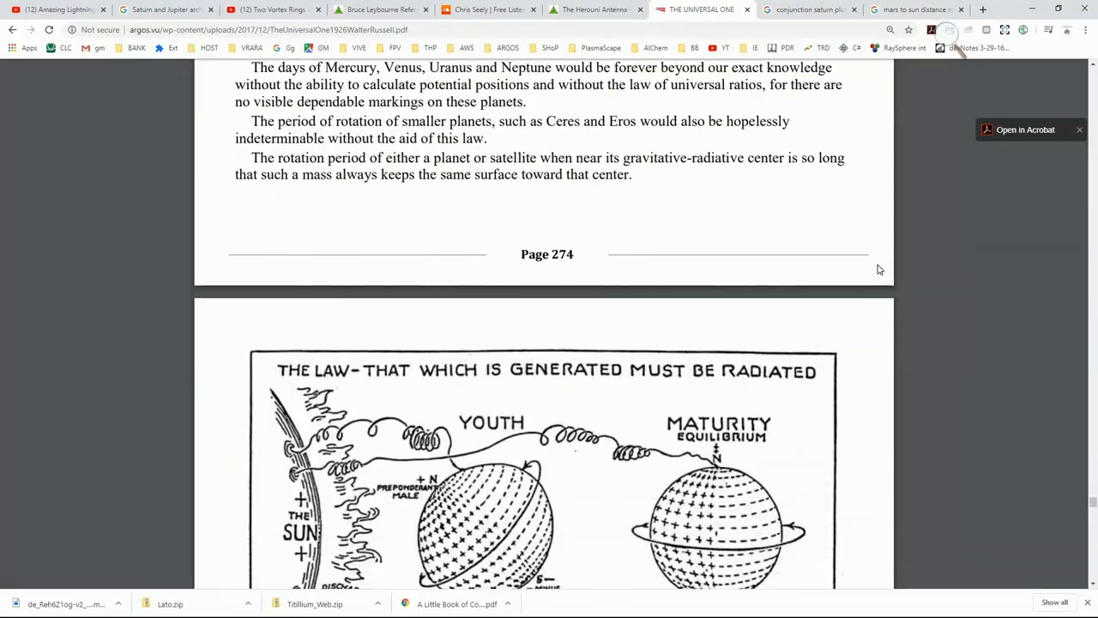
pyautogui.scroll(-3)
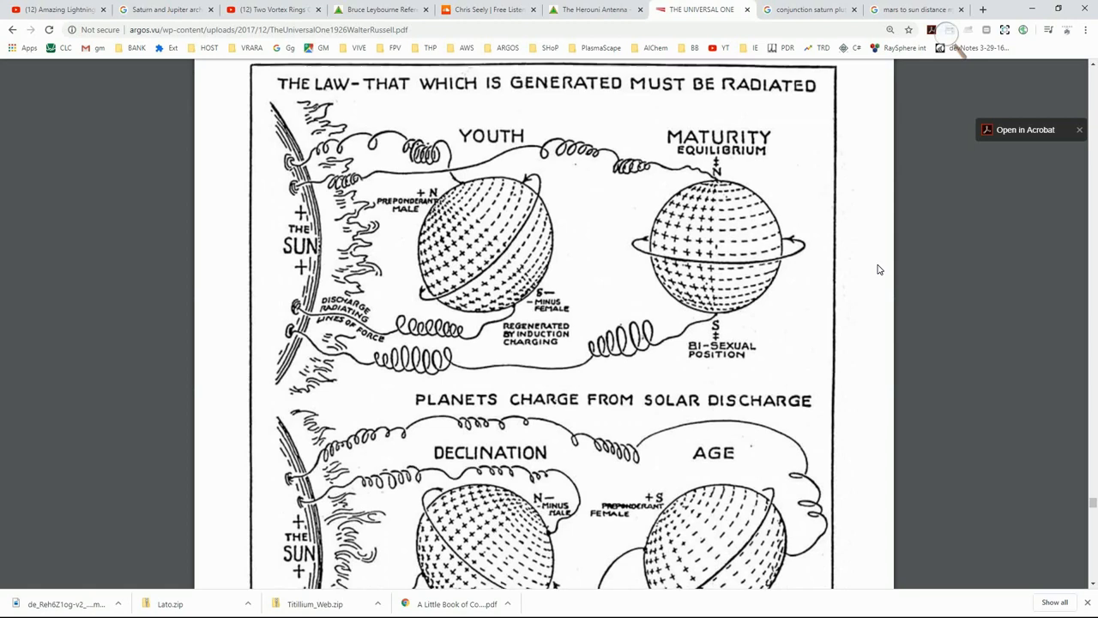
# Scroll through pages 272–274 and settle on the Mercury–Jupiter paths figure on page 272
pyautogui.scroll(-3)
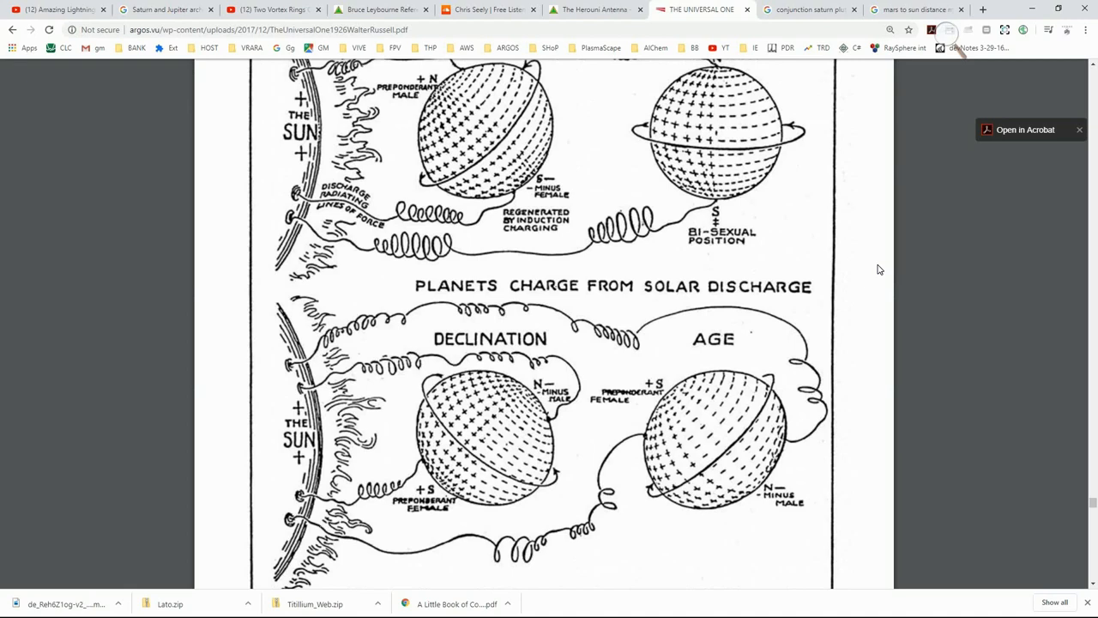
pyautogui.scroll(-3)
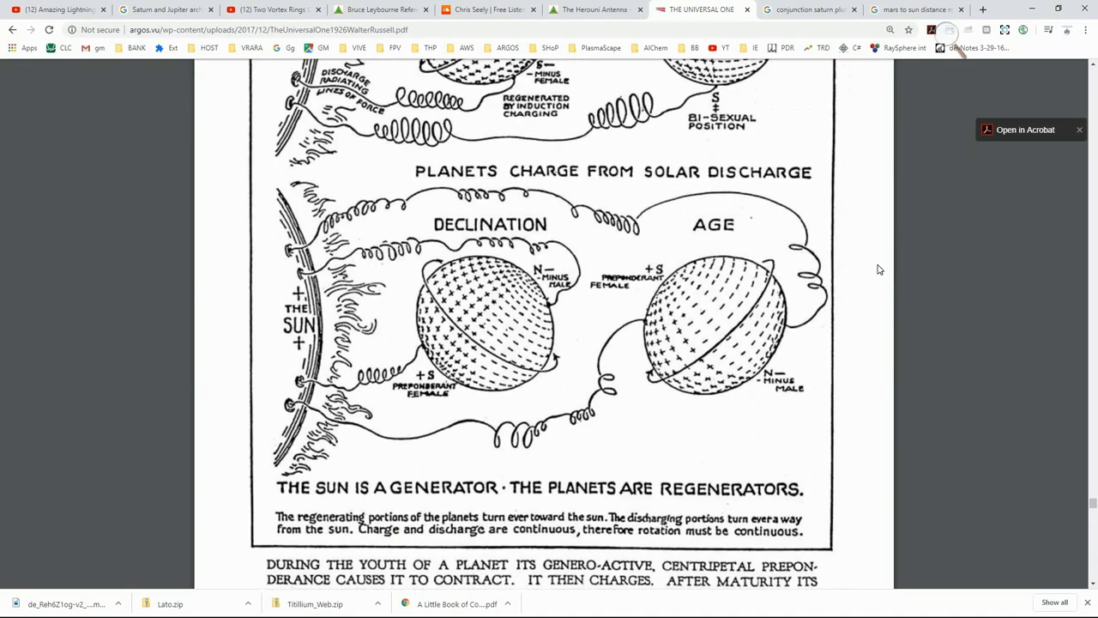
pyautogui.scroll(-3)
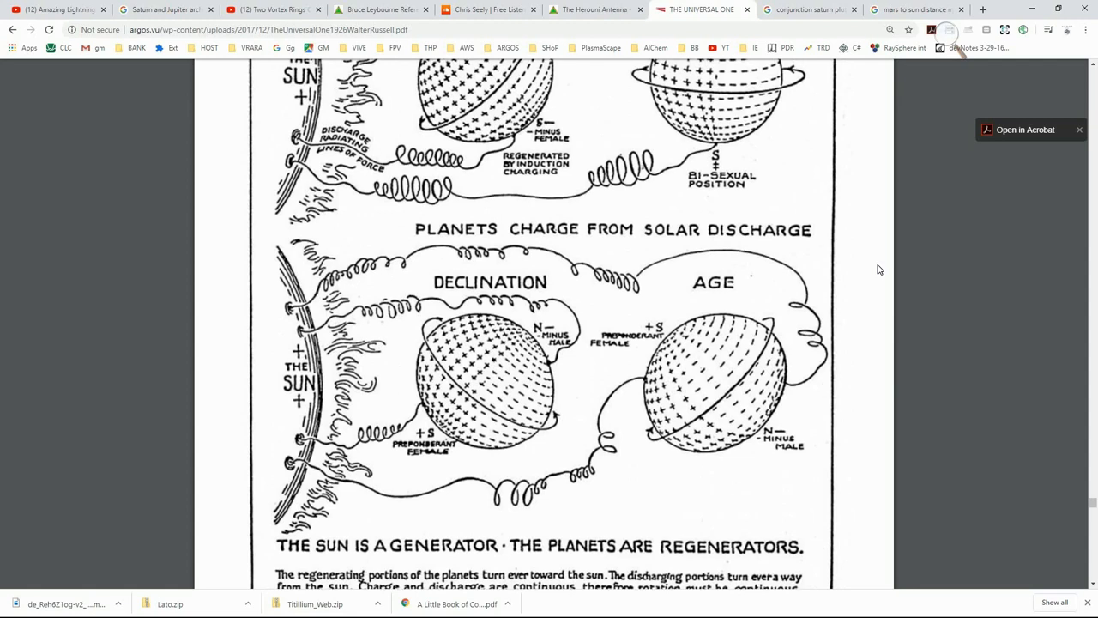
pyautogui.scroll(3)
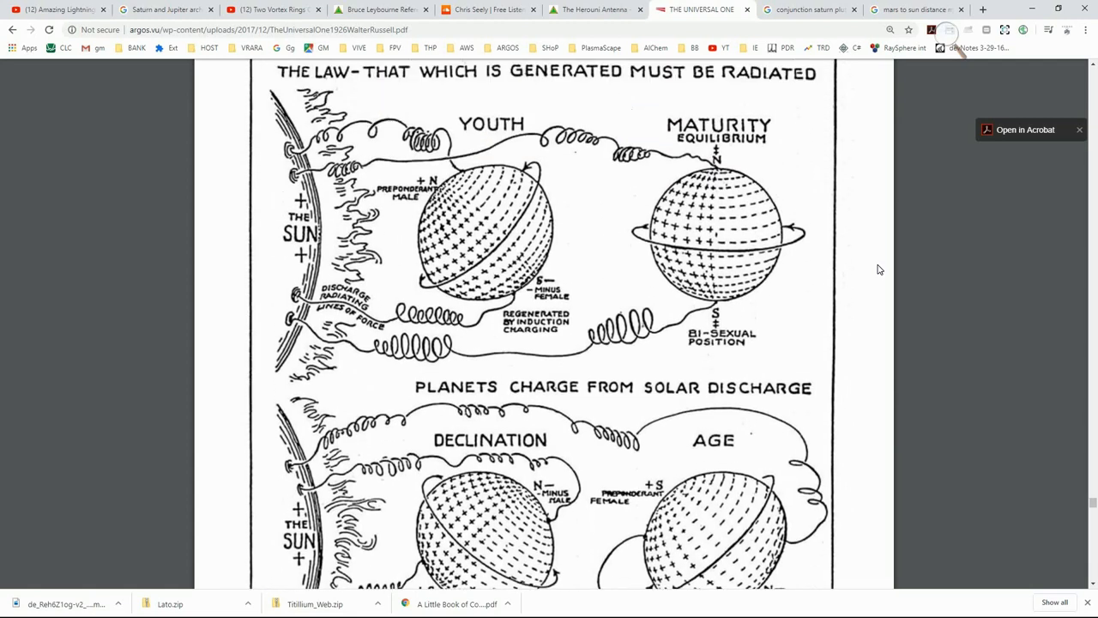
pyautogui.scroll(3)
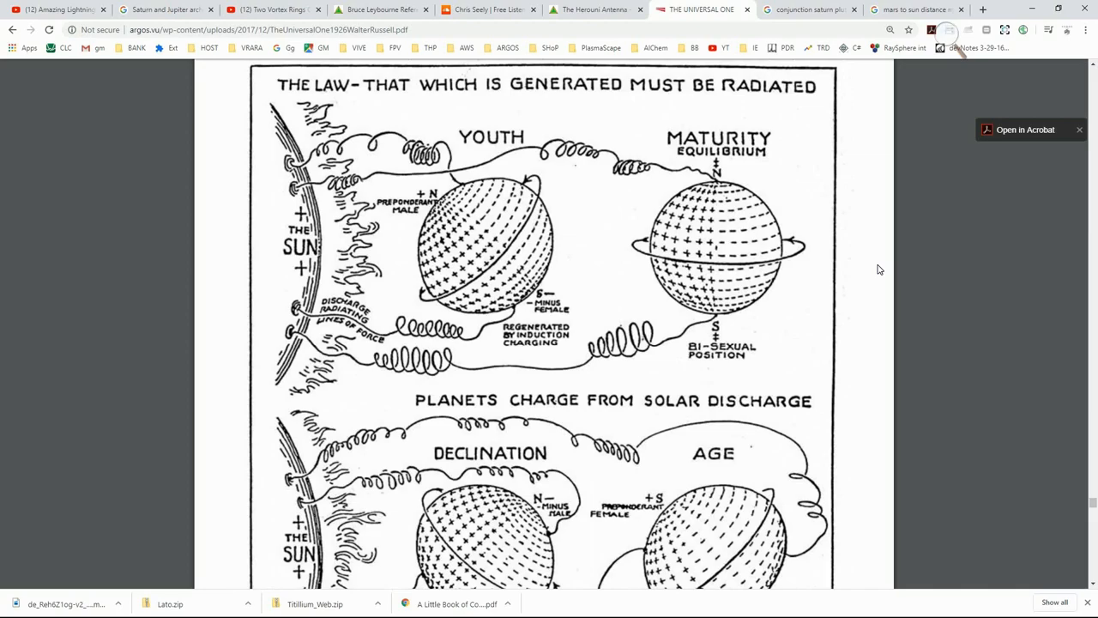
pyautogui.scroll(-3)
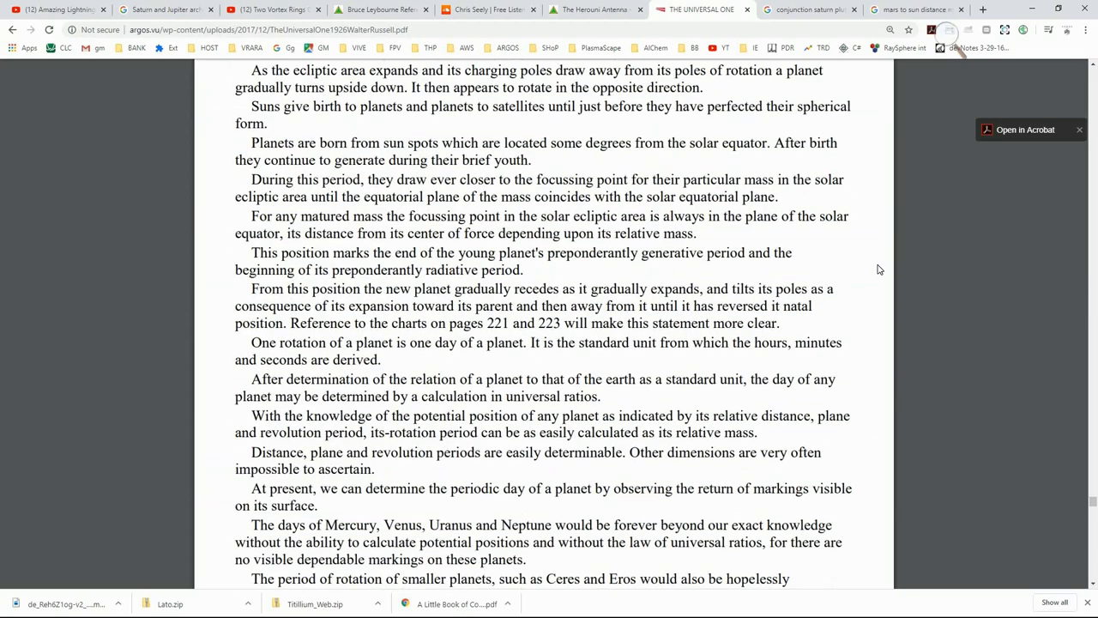
pyautogui.scroll(-3)
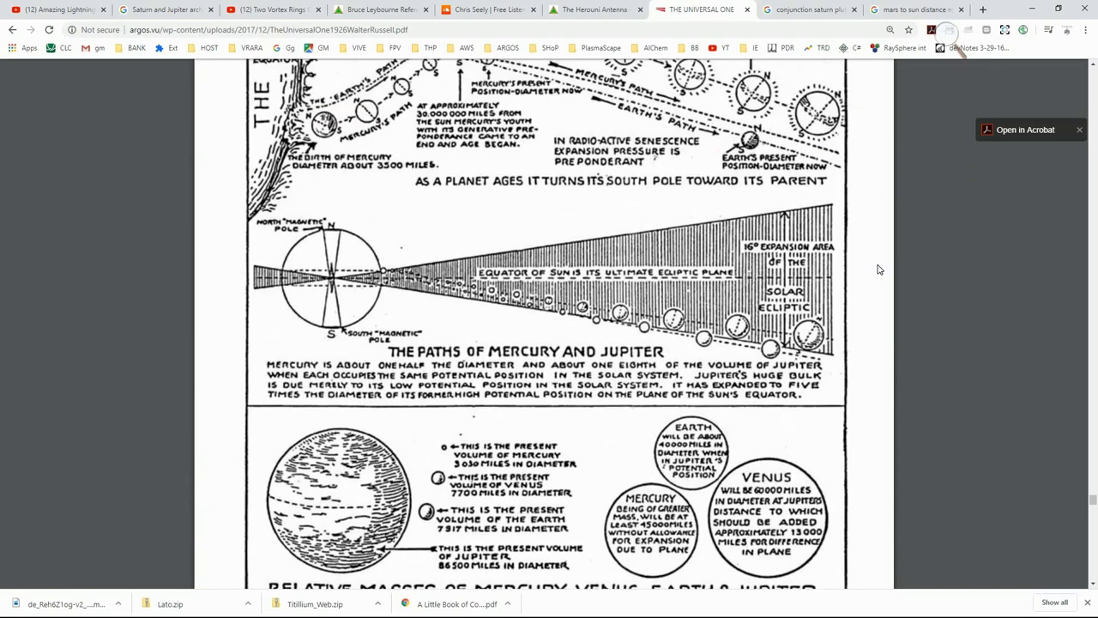
pyautogui.scroll(3)
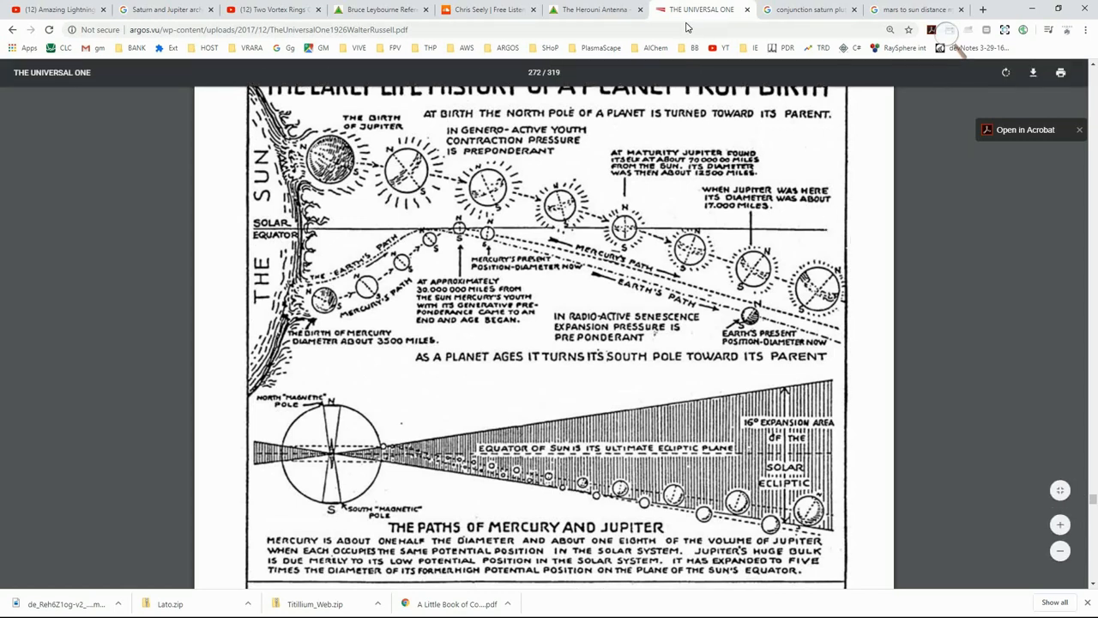
pyautogui.moveTo(487, 10)
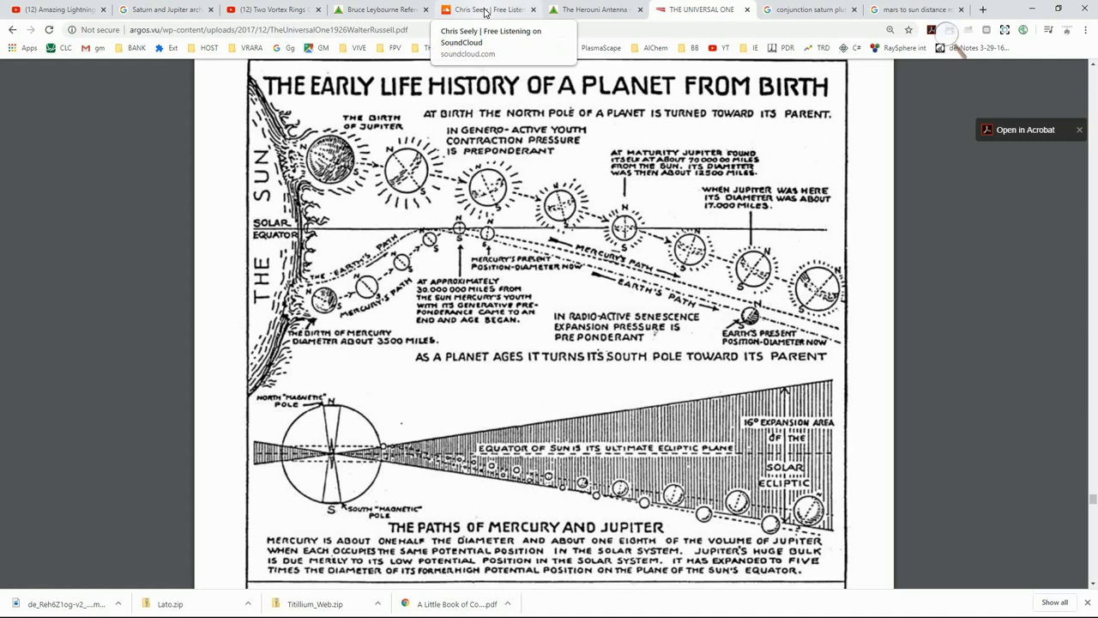
pyautogui.moveTo(687, 14)
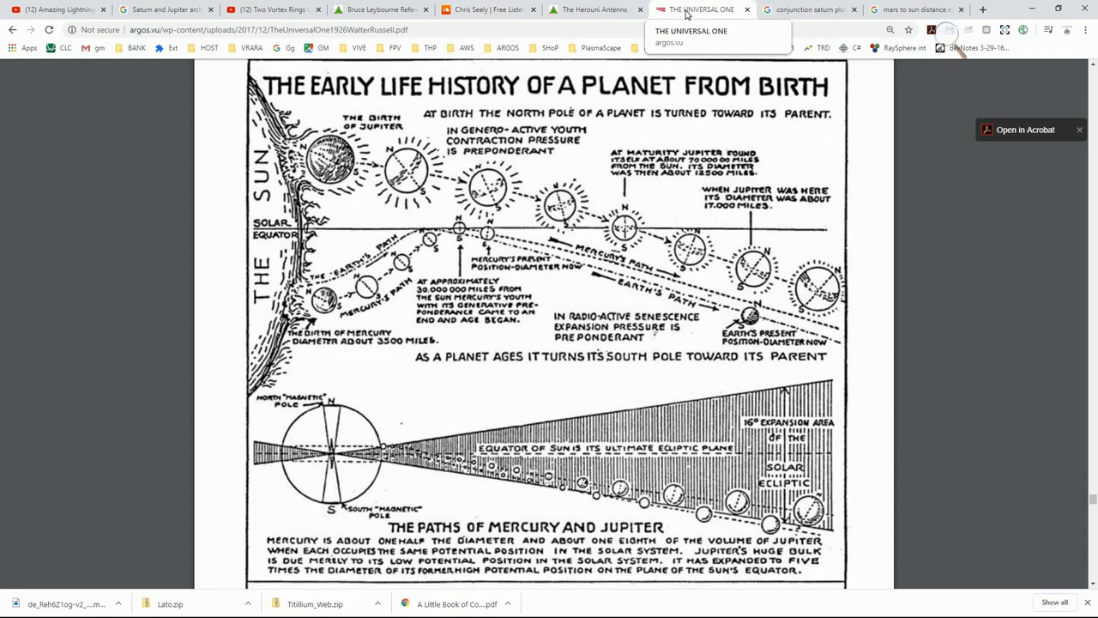
pyautogui.moveTo(807, 10)
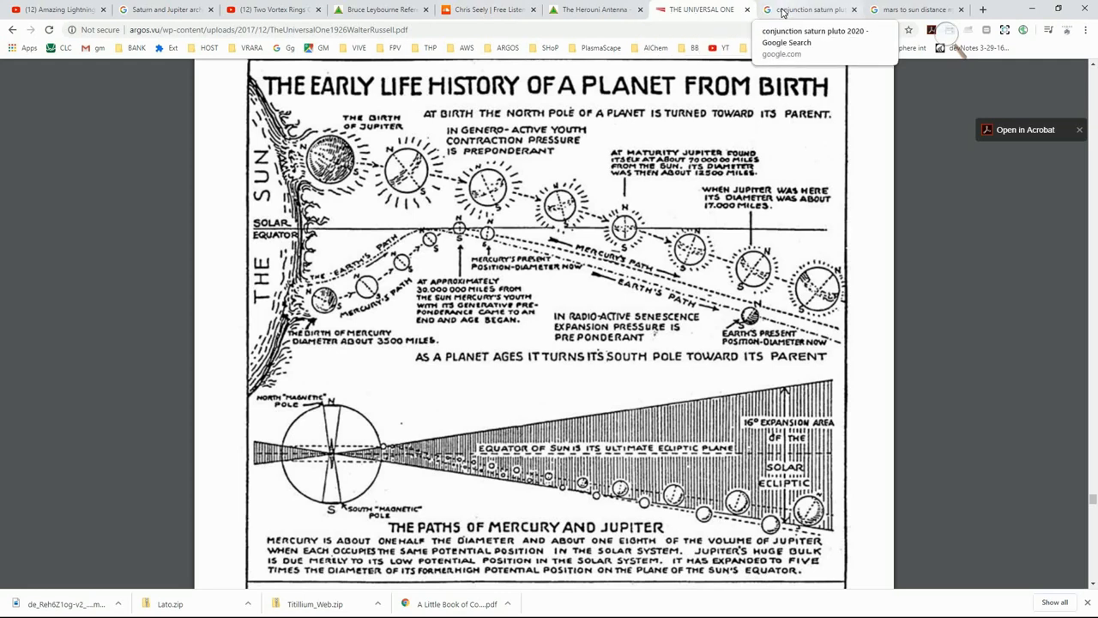
pyautogui.moveTo(801, 12)
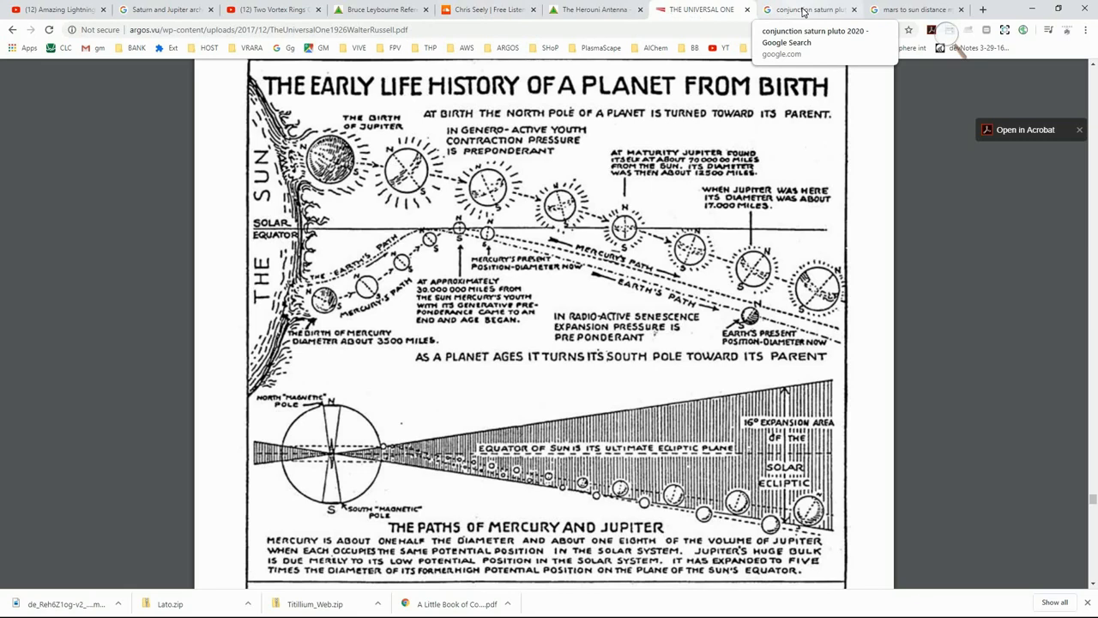
# Launch Kindle for PC from the Start menu, opening A Little Book of Coincidence at Calendar Magic
pyautogui.click(14, 606)
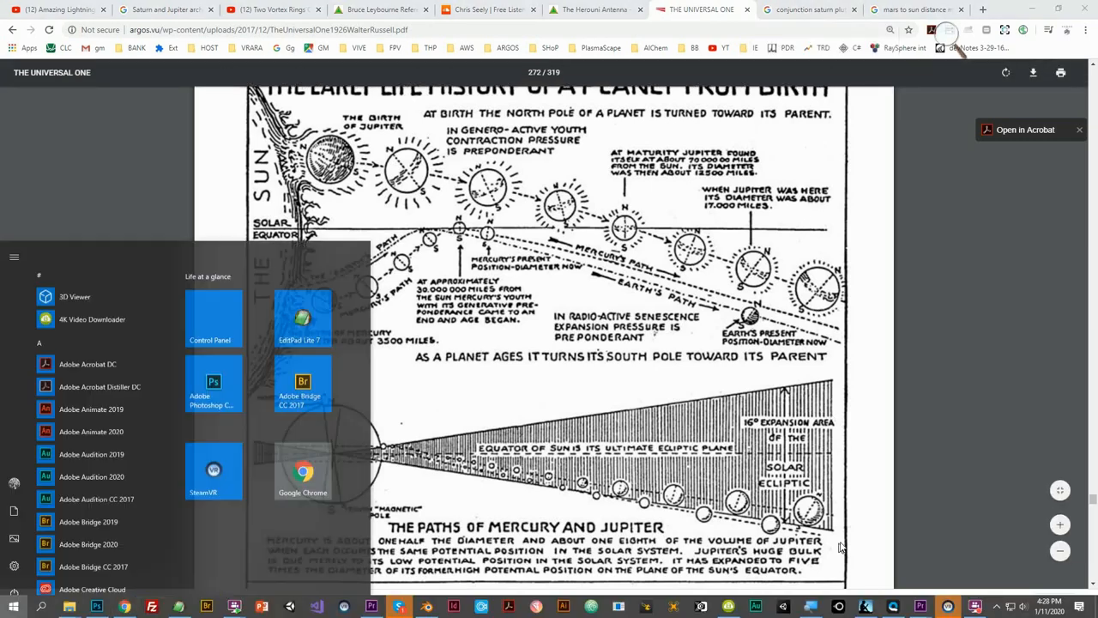
pyautogui.click(868, 607)
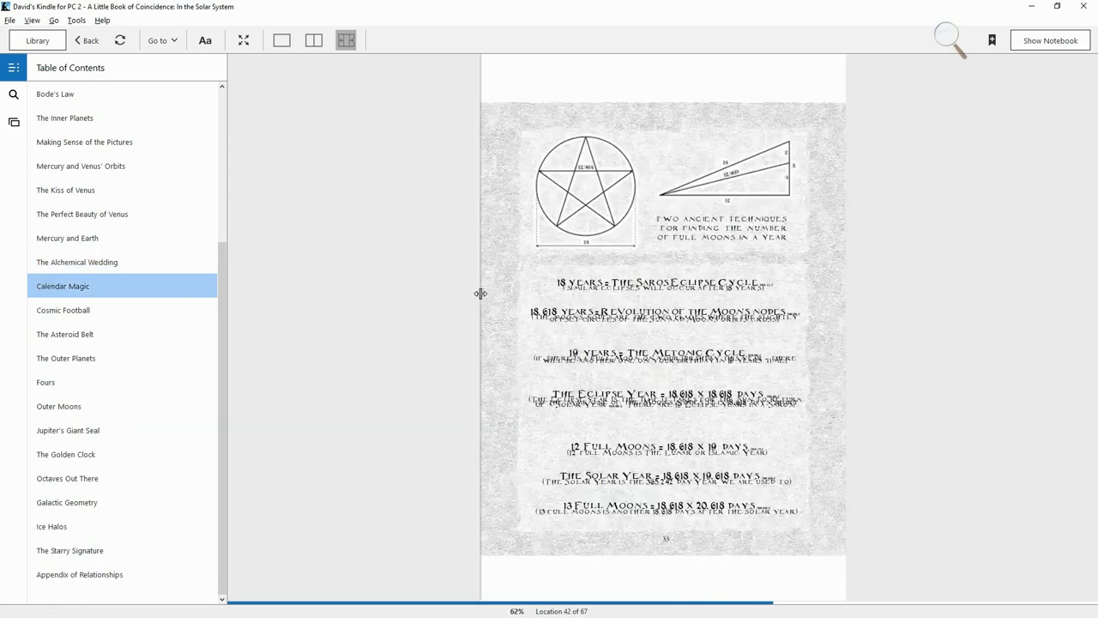
# Jump through The Outer Planets, Fours, Outer Moons, The Golden Clock, Octaves Out There, and Ice Halos
pyautogui.click(63, 310)
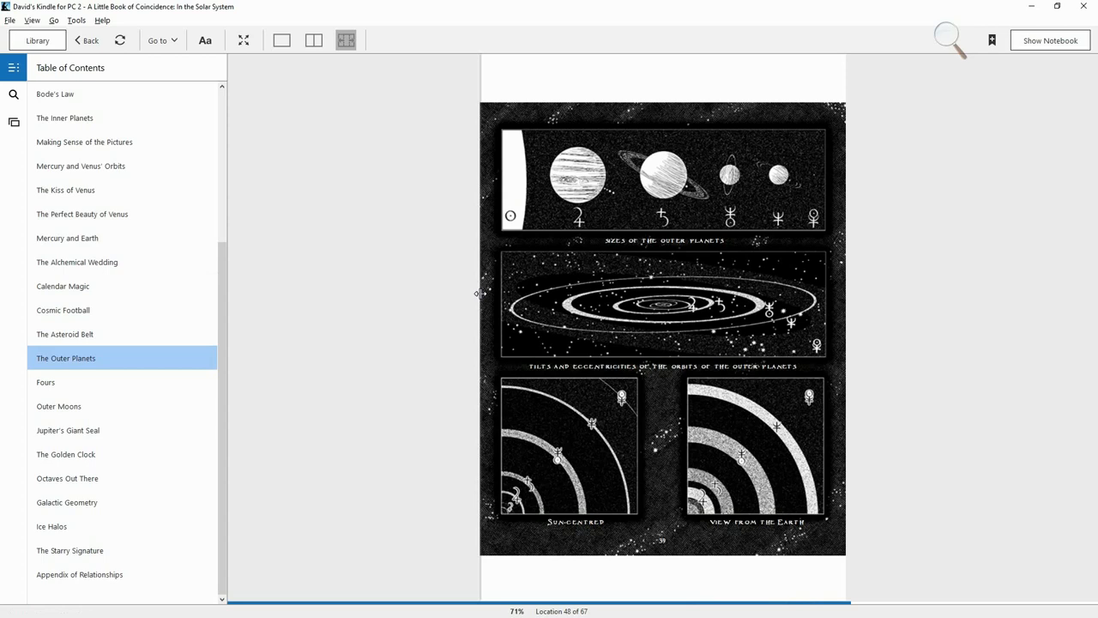
pyautogui.click(46, 382)
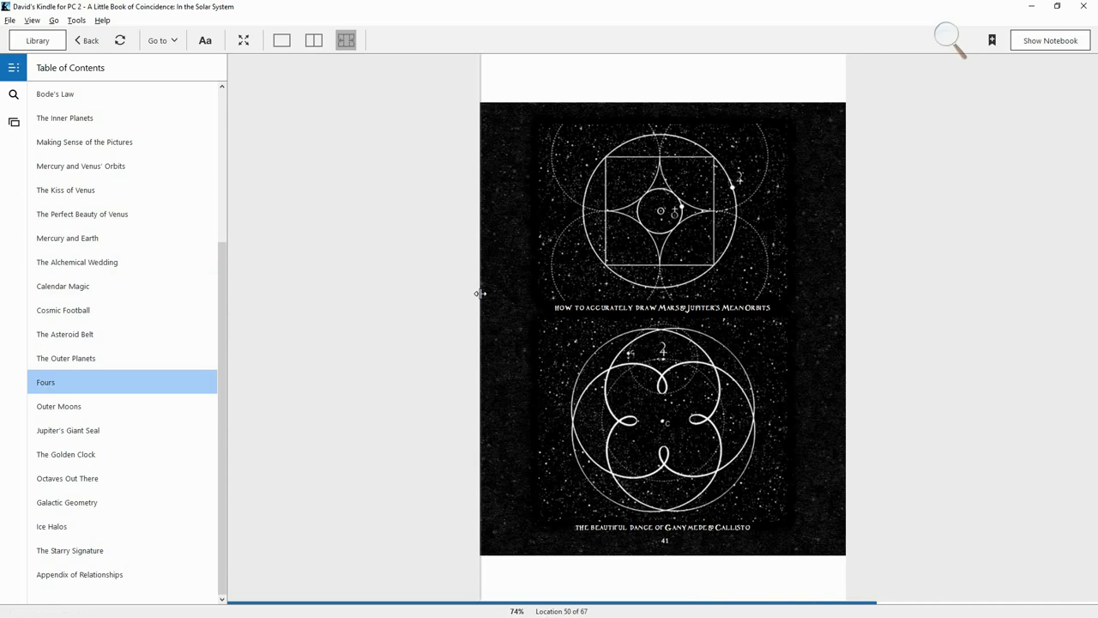
pyautogui.click(59, 406)
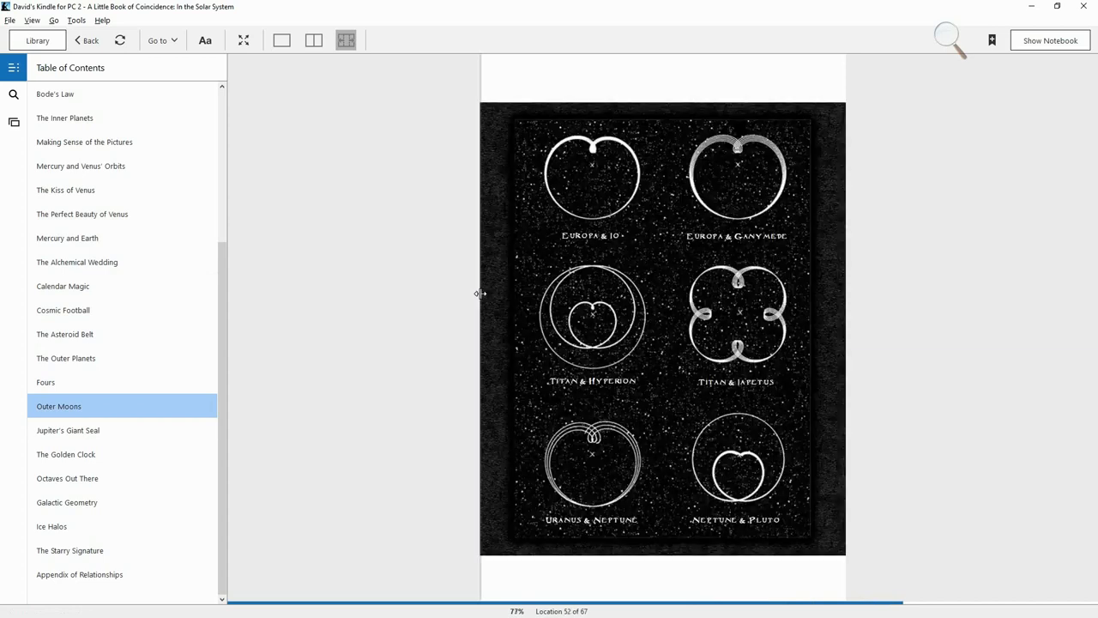
pyautogui.click(68, 430)
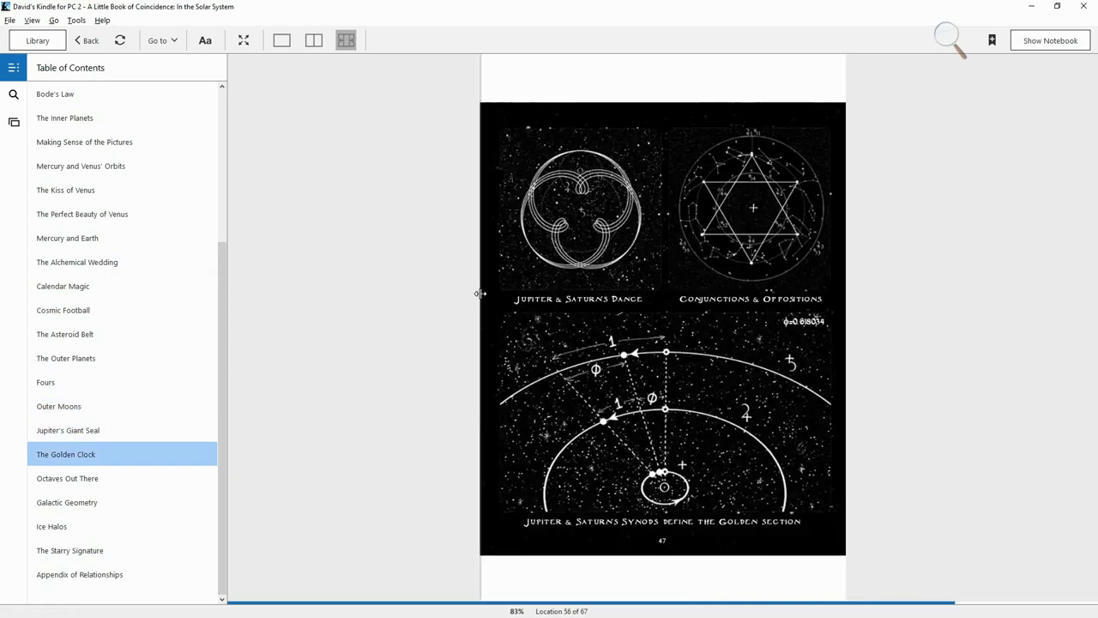
pyautogui.click(67, 478)
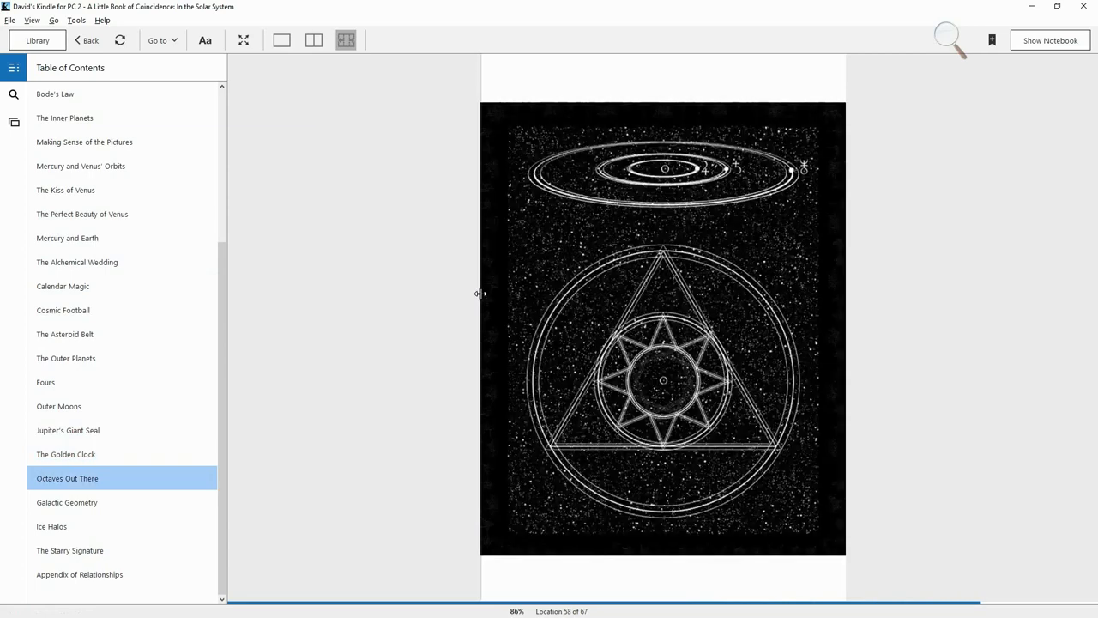
pyautogui.click(66, 502)
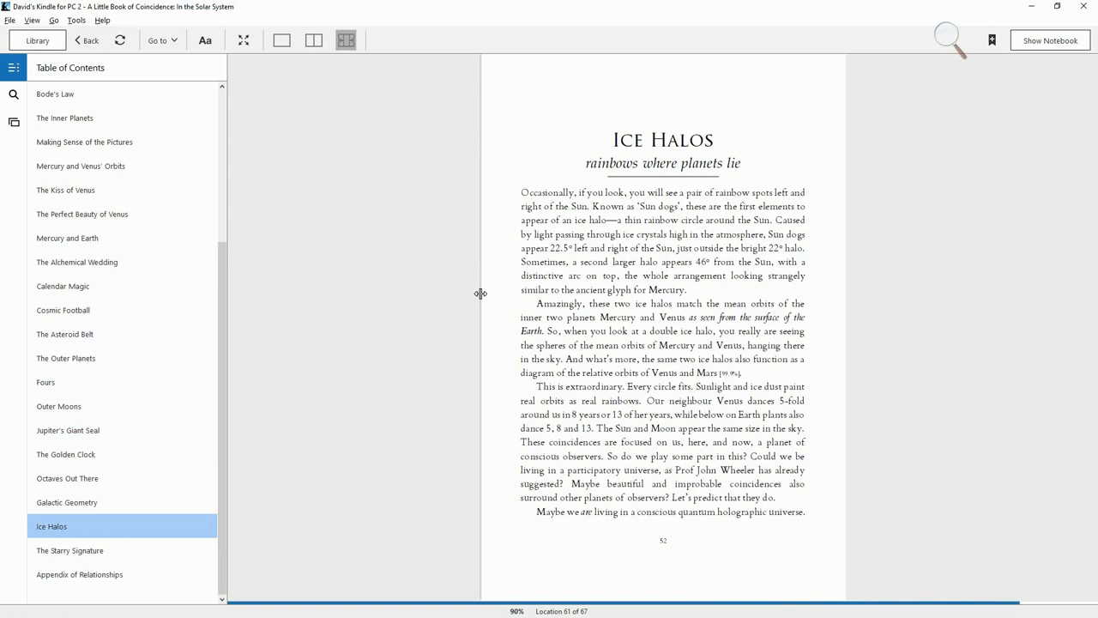
# Return to The Golden Clock chapter, then Alt+Tab back to Chrome
pyautogui.click(69, 550)
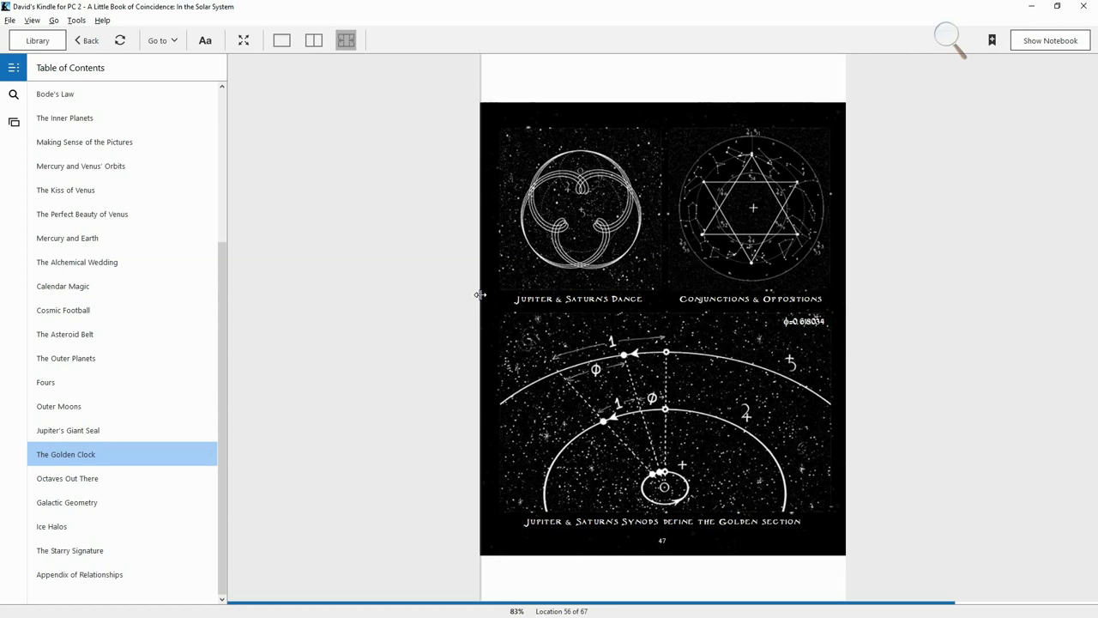
pyautogui.press('alt+tab')
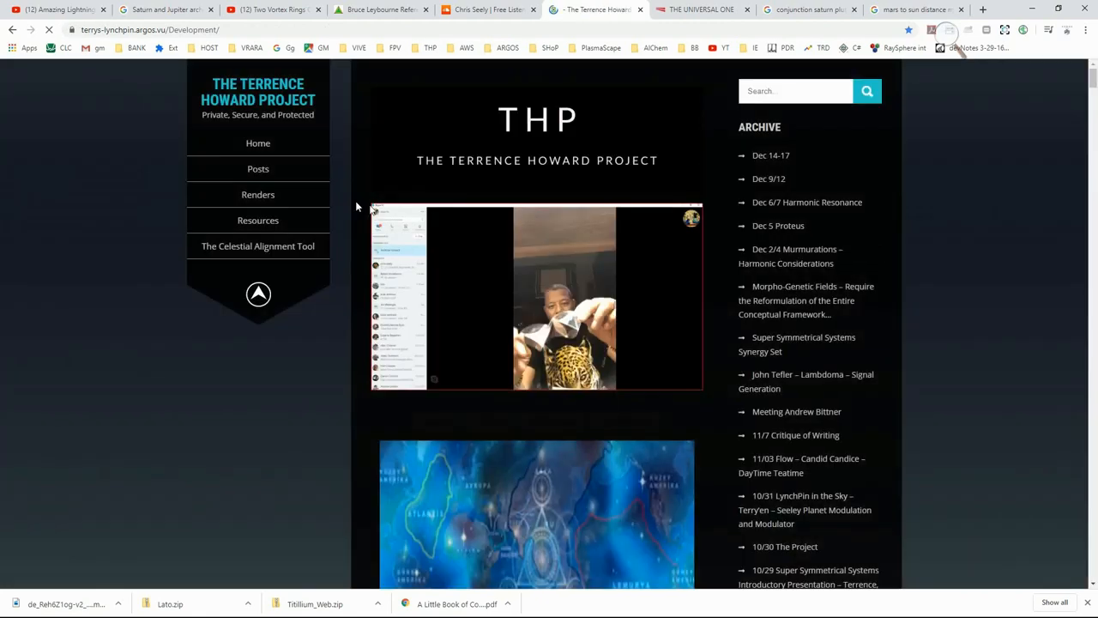
# Open the Renders page and the full-size element octave chart image
pyautogui.click(258, 194)
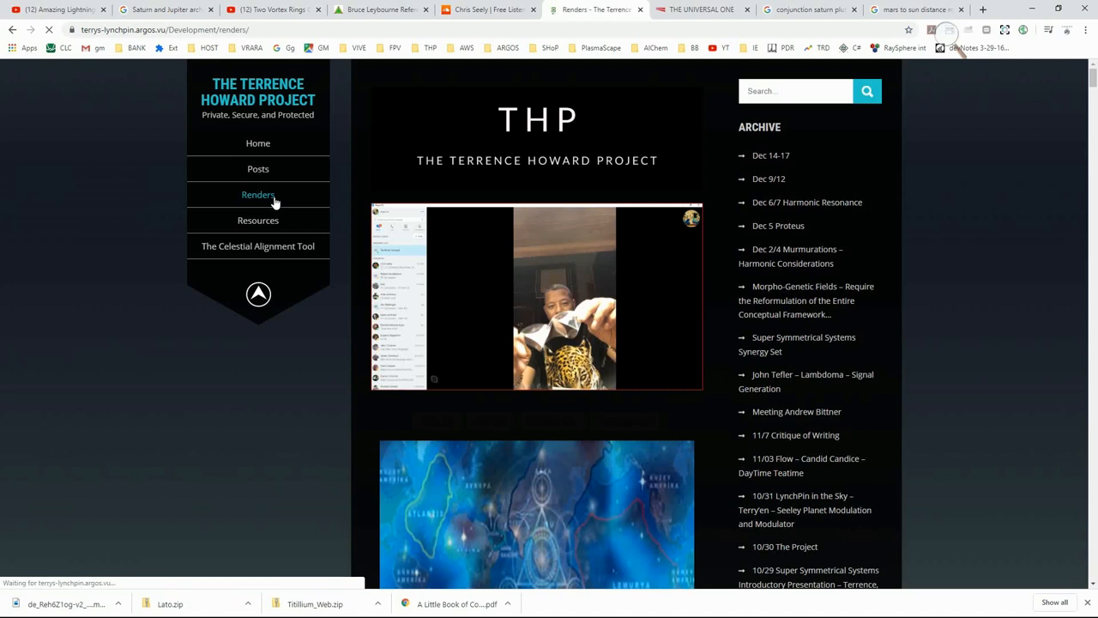
pyautogui.click(259, 194)
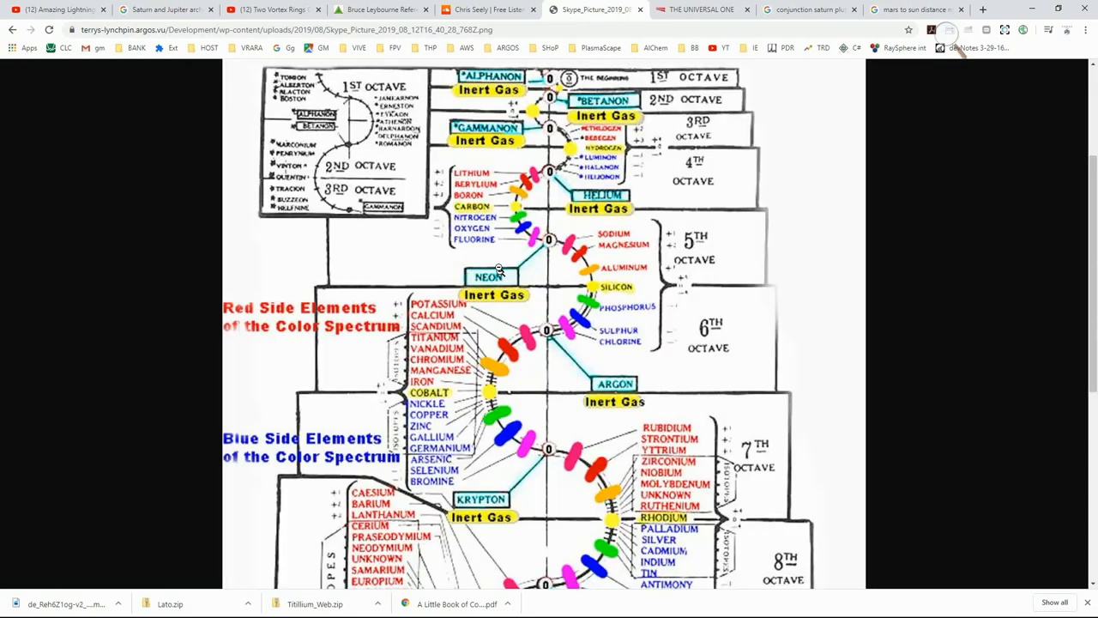
# Scroll the element octave chart down to bring the isotopes section into view
pyautogui.scroll(-3)
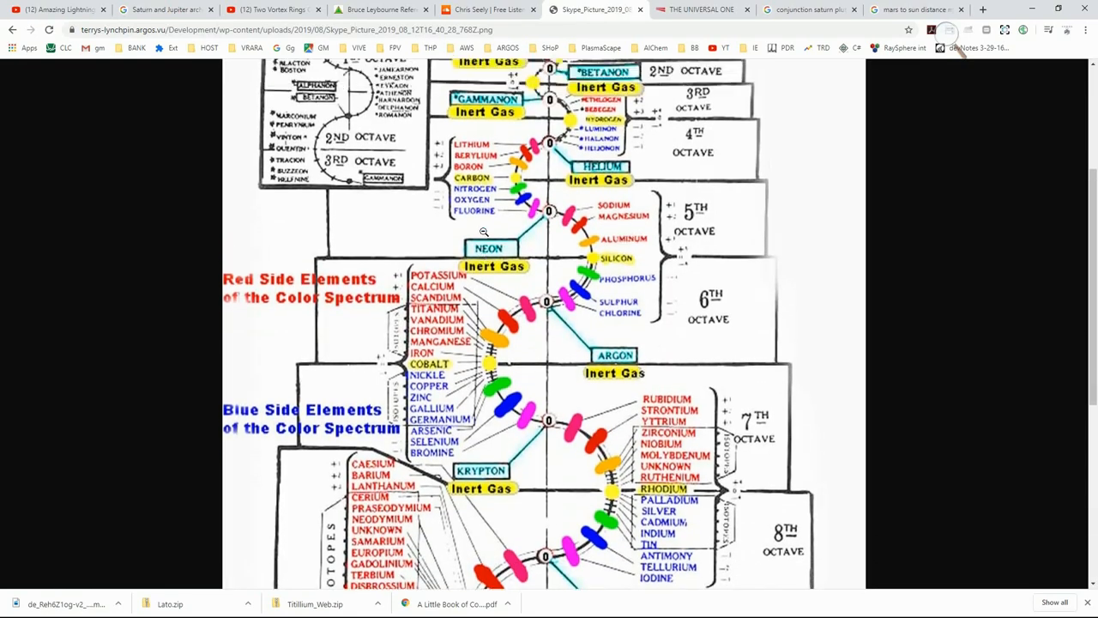
pyautogui.scroll(3)
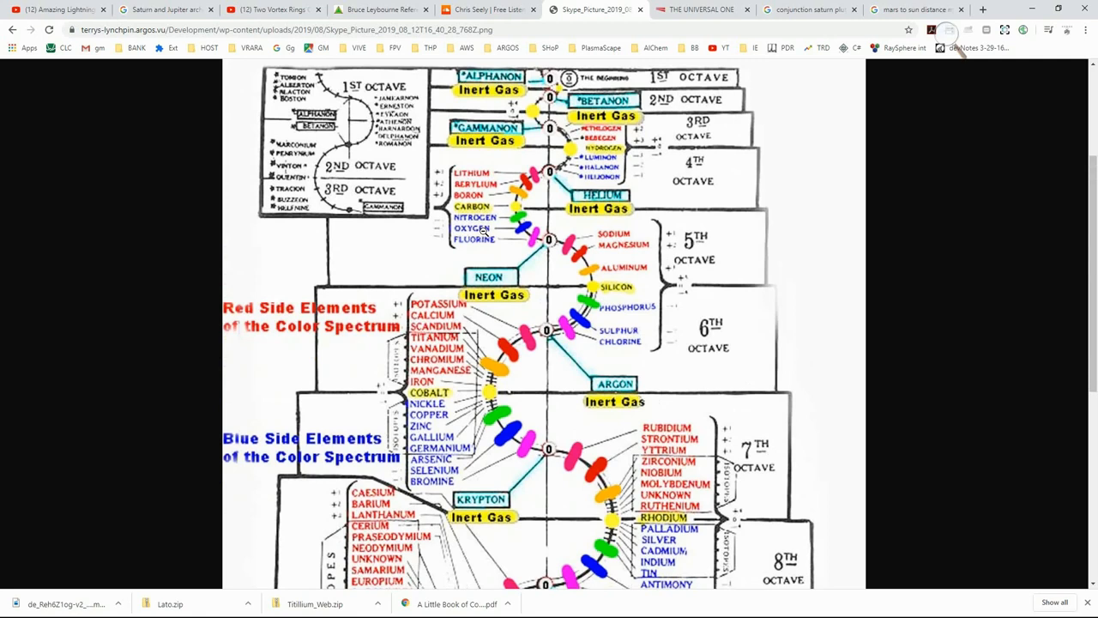
pyautogui.moveTo(863, 228)
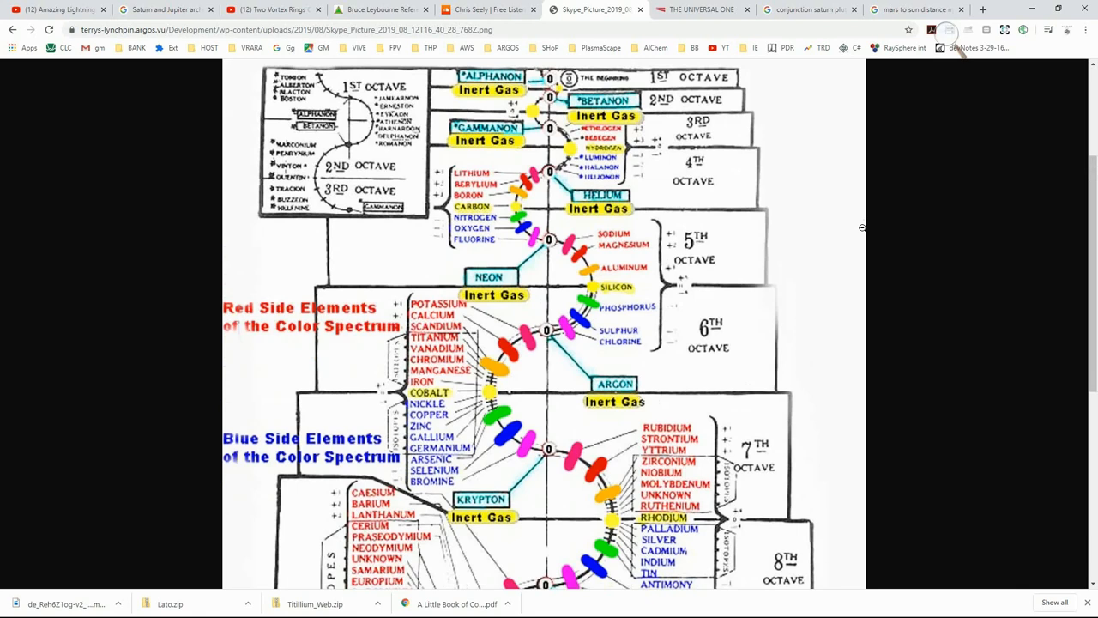
pyautogui.moveTo(631, 270)
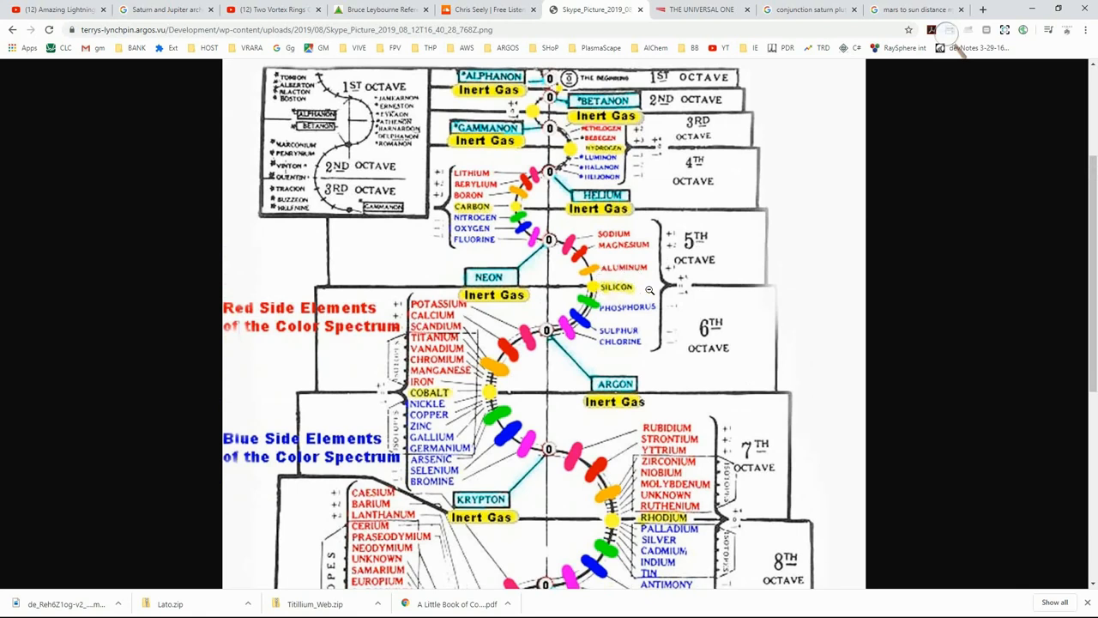
pyautogui.moveTo(733, 274)
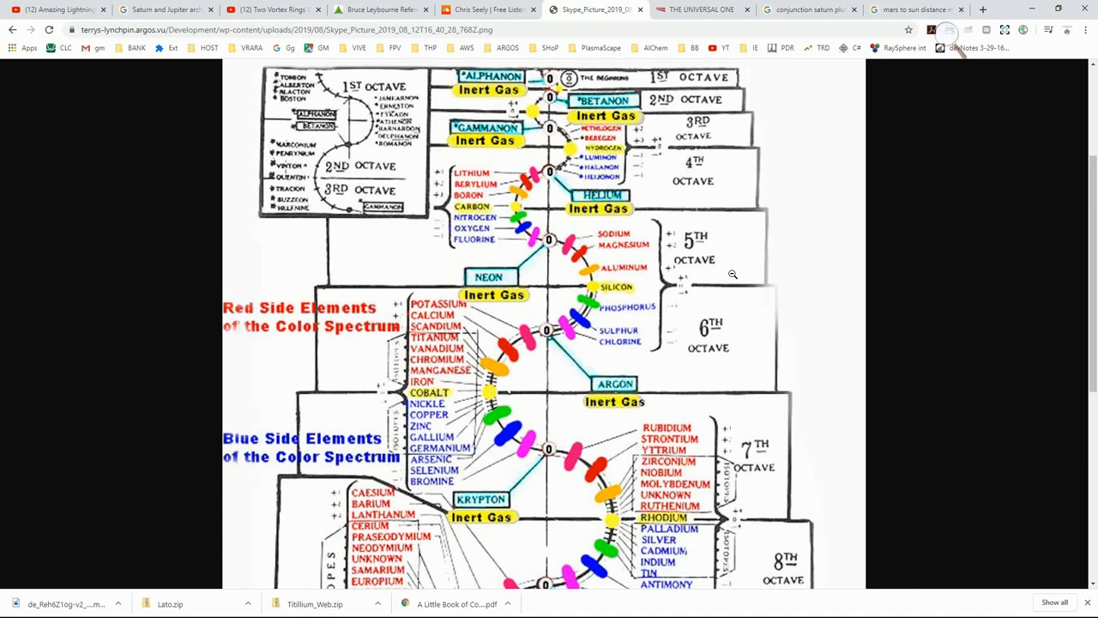
pyautogui.scroll(-3)
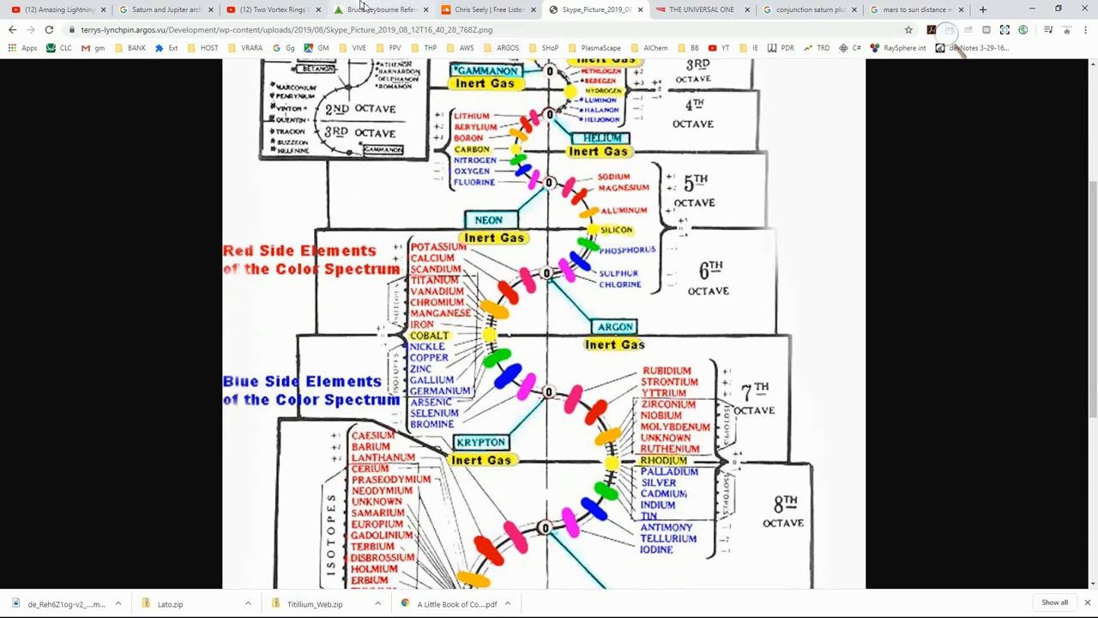
# Open the Bruce Leybourne References tab and scroll to the solar wind ecliptic plane chart
pyautogui.click(377, 9)
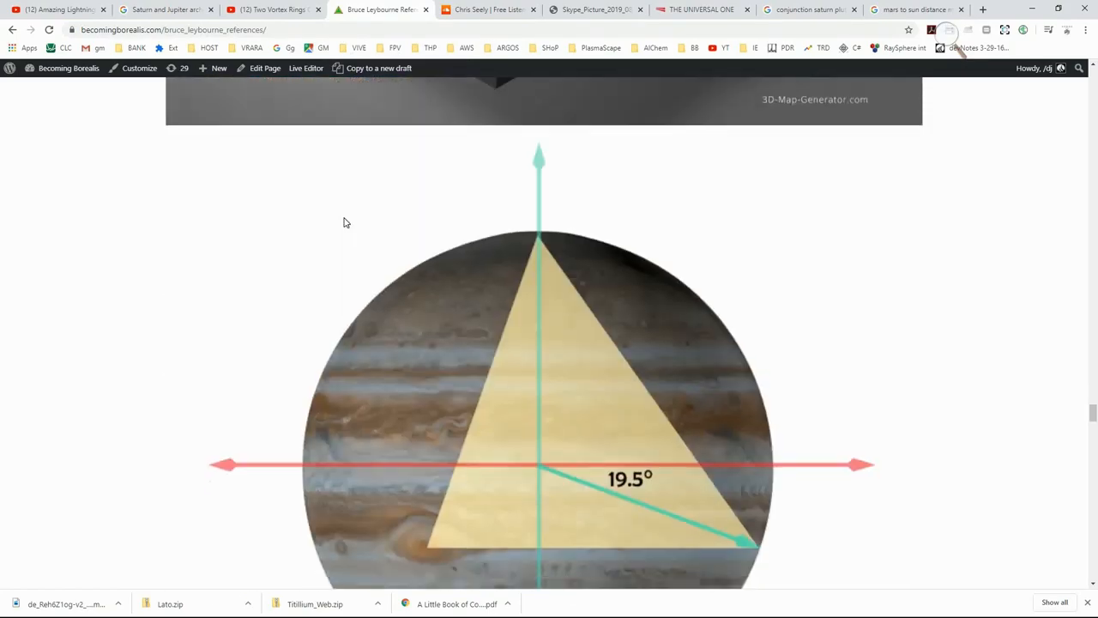
pyautogui.scroll(-3)
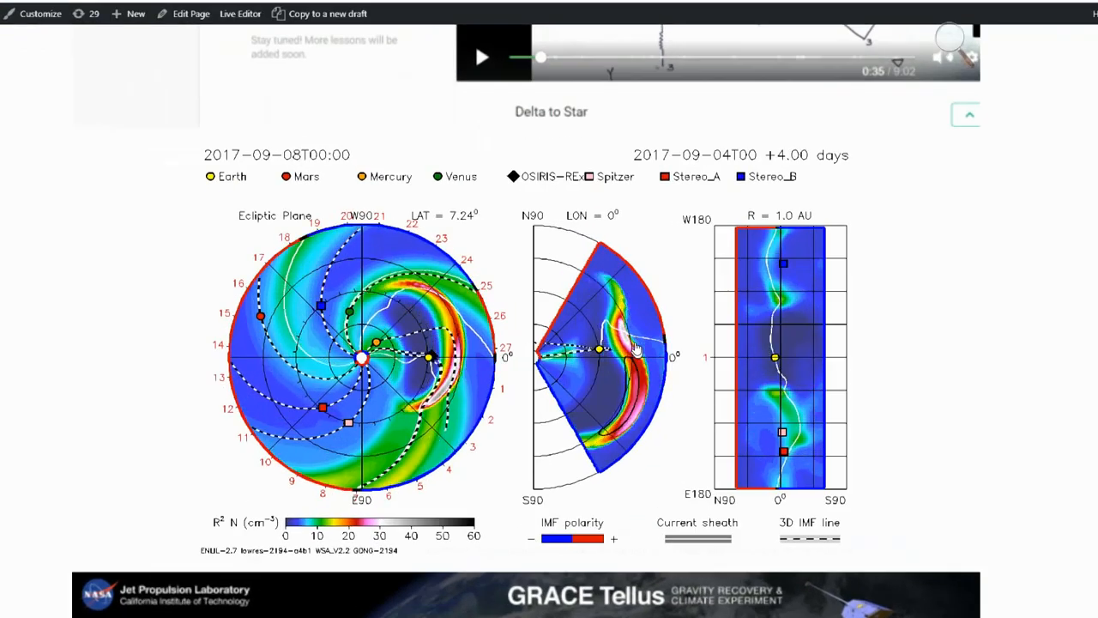
# Scroll through the Becoming Borealis references page and its solar plots
pyautogui.scroll(-3)
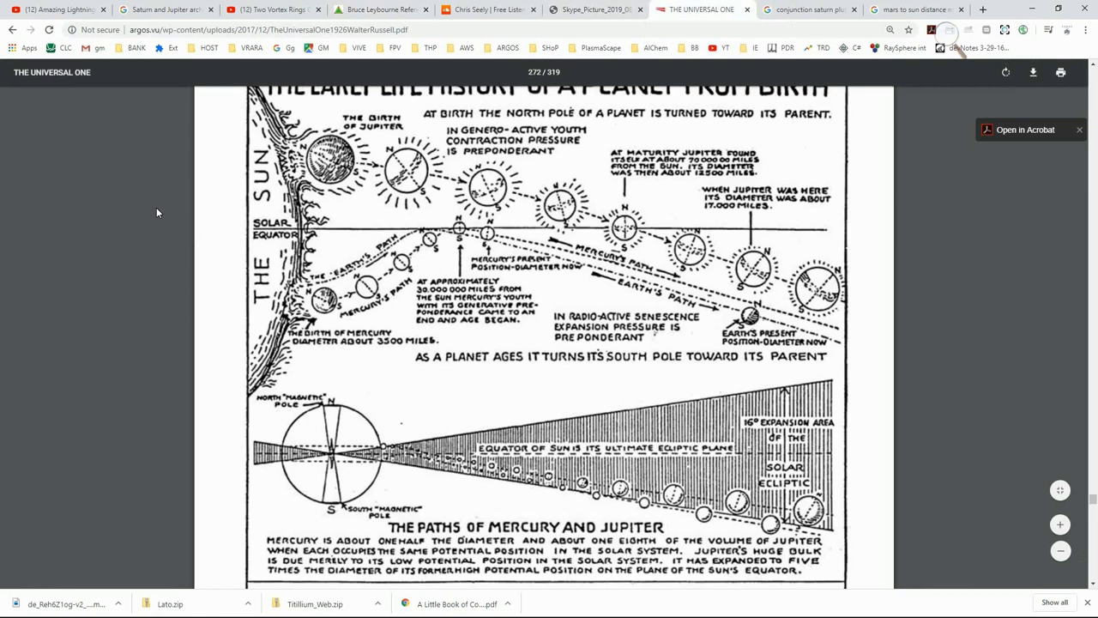
pyautogui.scroll(3)
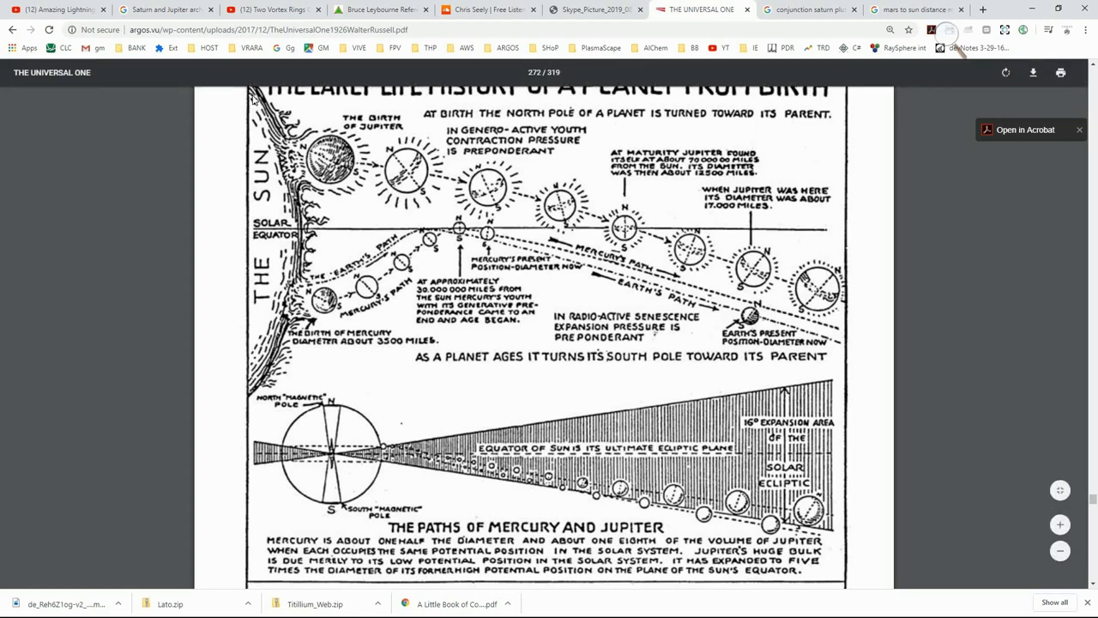
pyautogui.moveTo(228, 113)
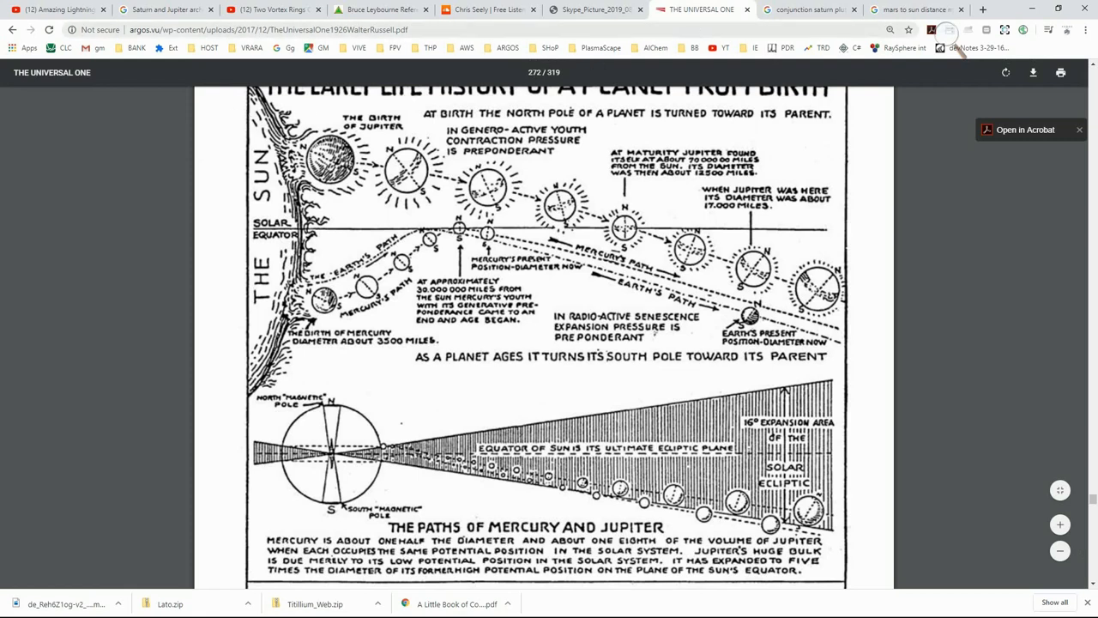
pyautogui.moveTo(807, 10)
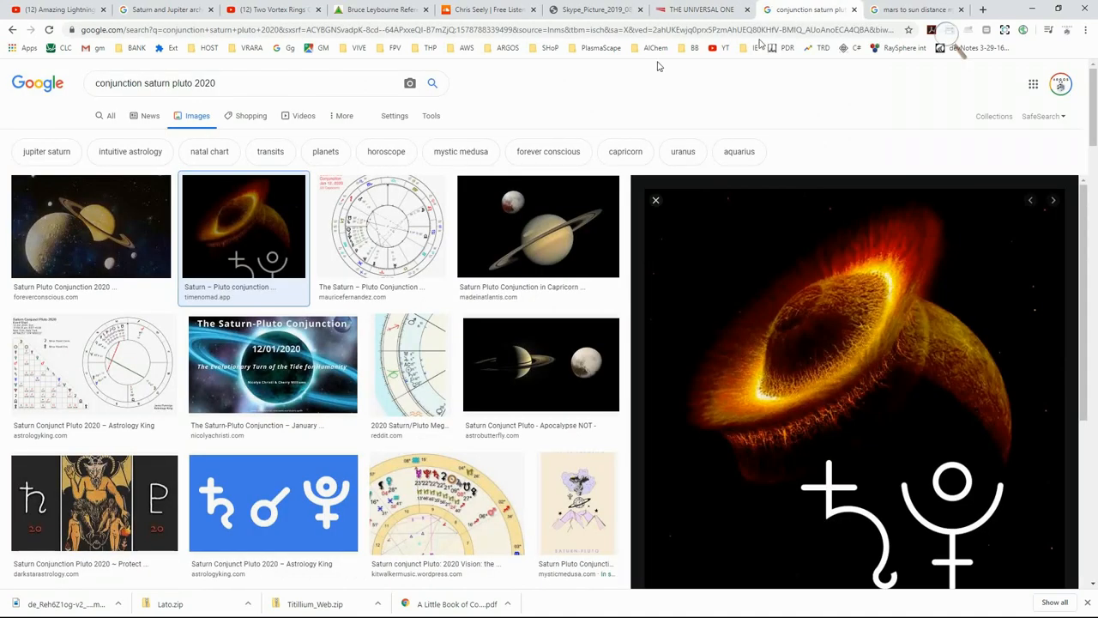
# Return to the 'conjunction saturn pluto' Google Images results tab
pyautogui.click(284, 47)
pyautogui.write('segona')
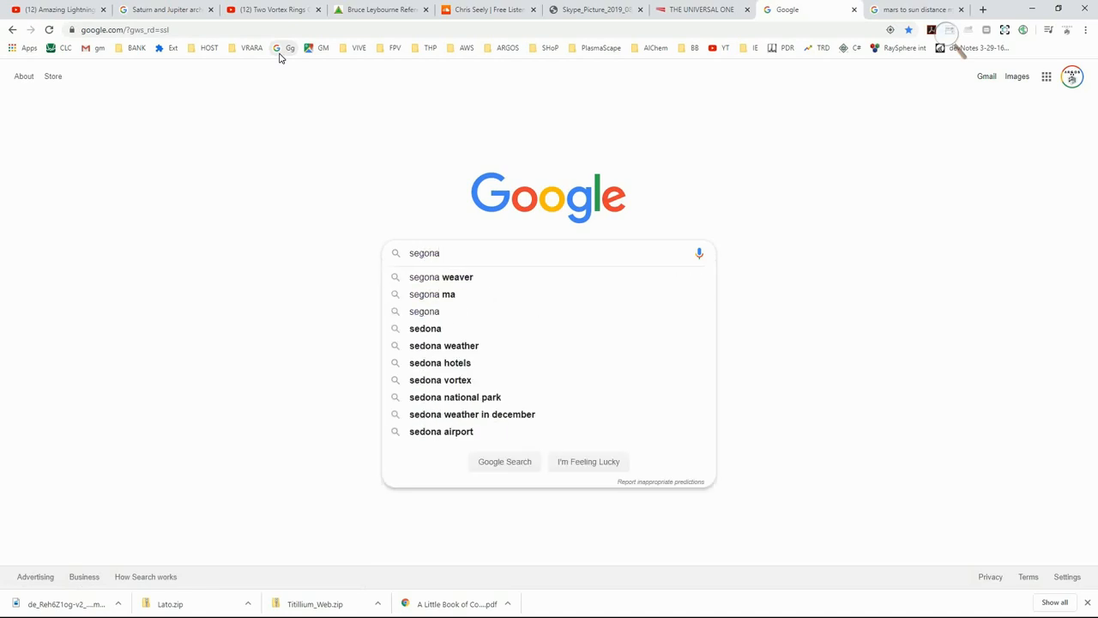
# Enter the search query 'sedona mars' into Google
pyautogui.write('sed')
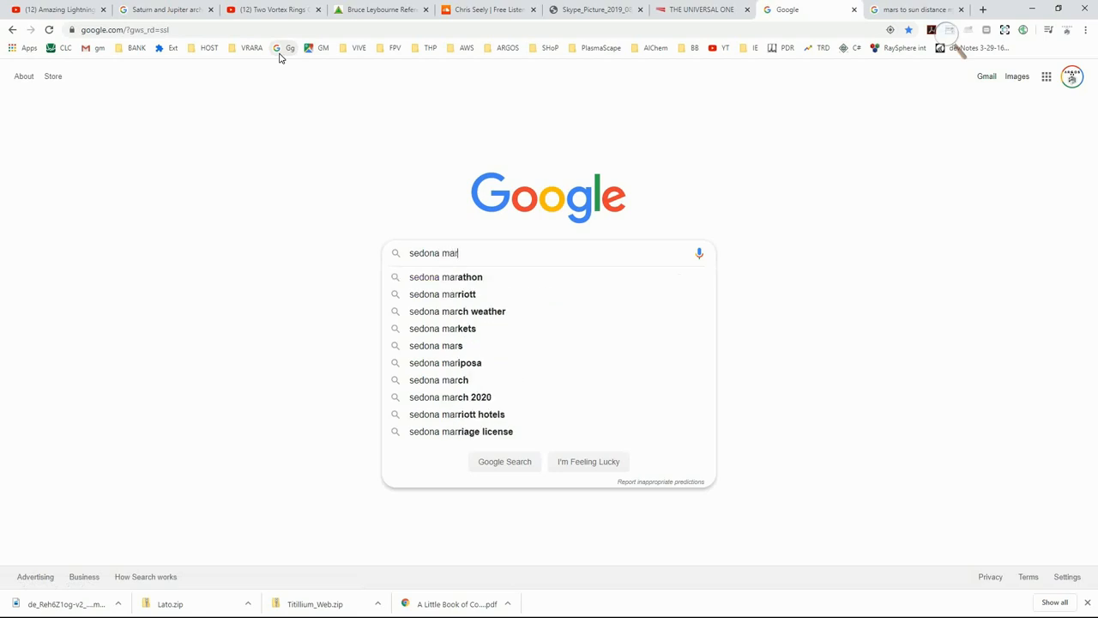
pyautogui.write('s')
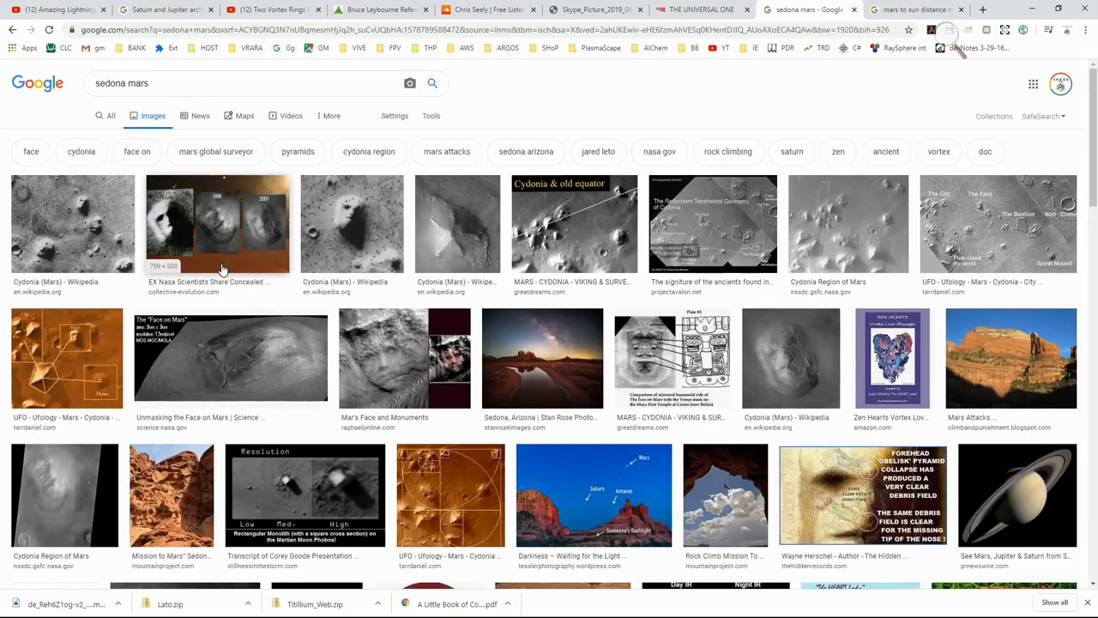
# Preview the orange Cydonia City on Mars image and browse its related Mars-pyramid pictures
pyautogui.scroll(-3)
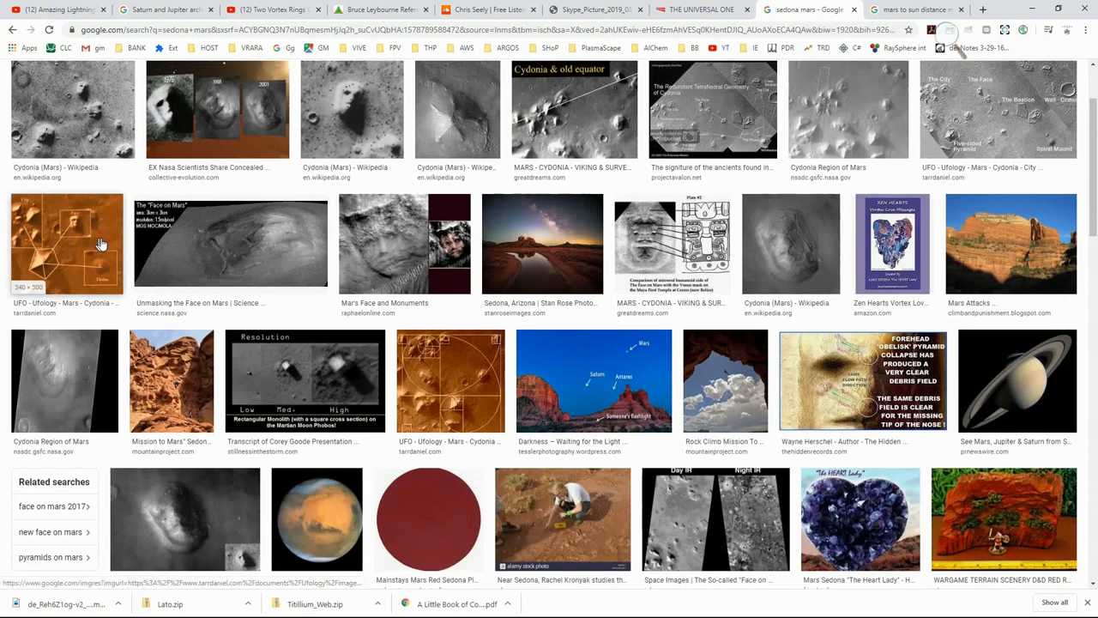
pyautogui.click(66, 243)
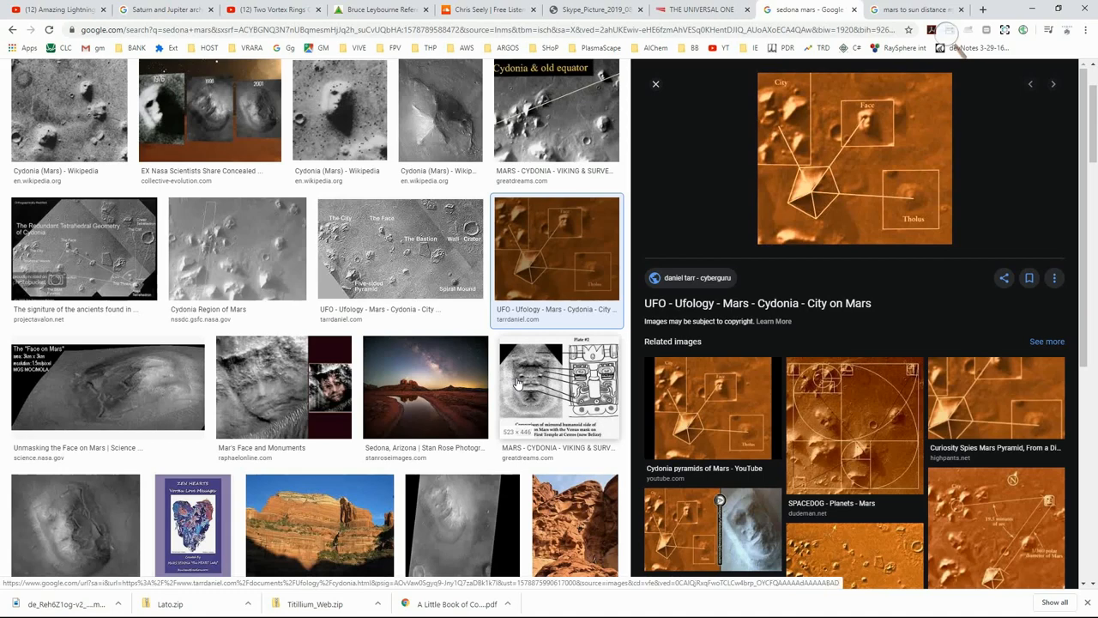
pyautogui.moveTo(837, 446)
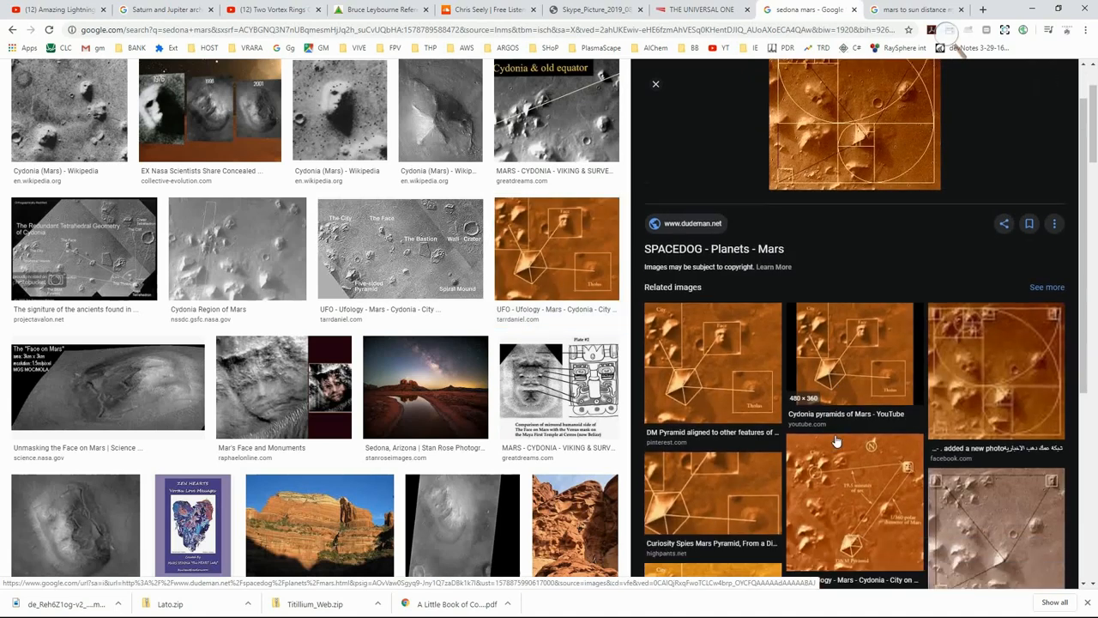
pyautogui.scroll(-3)
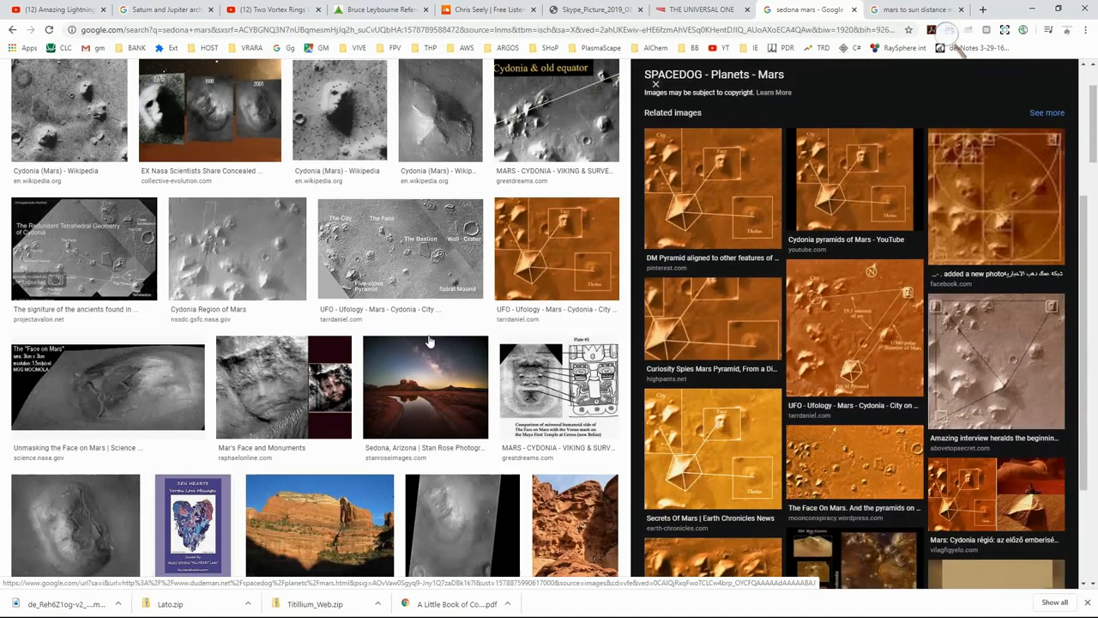
pyautogui.scroll(-3)
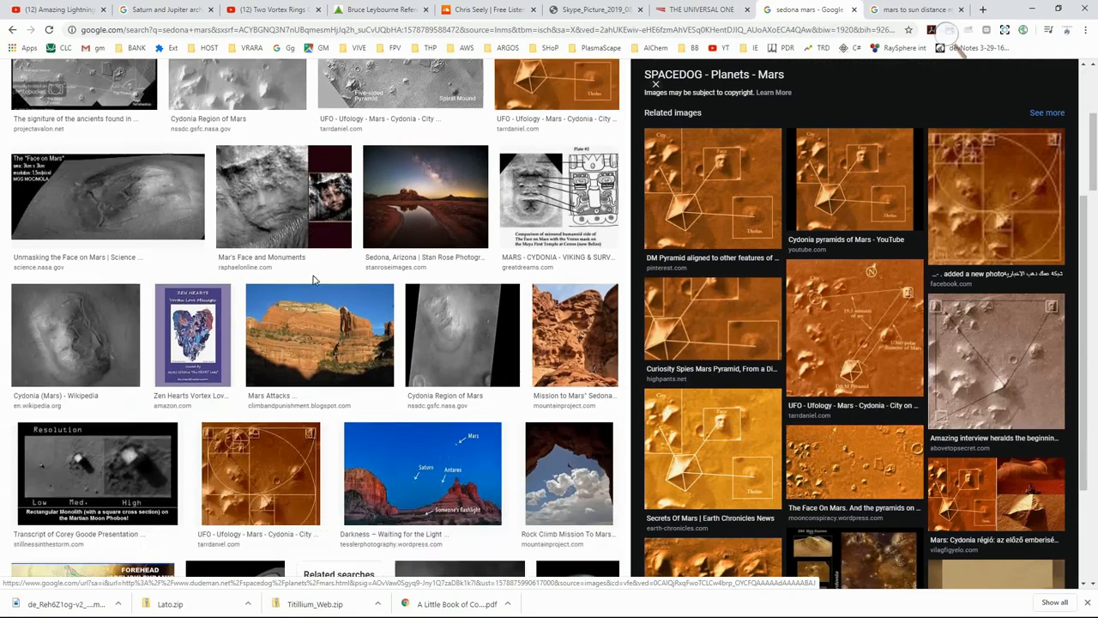
pyautogui.scroll(-3)
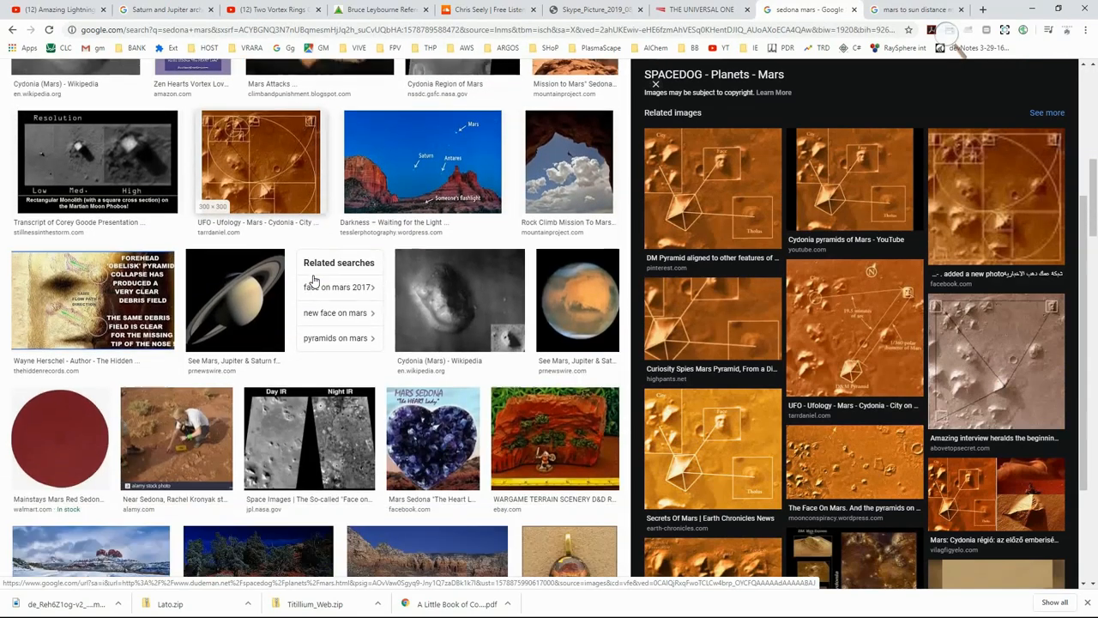
pyautogui.scroll(3)
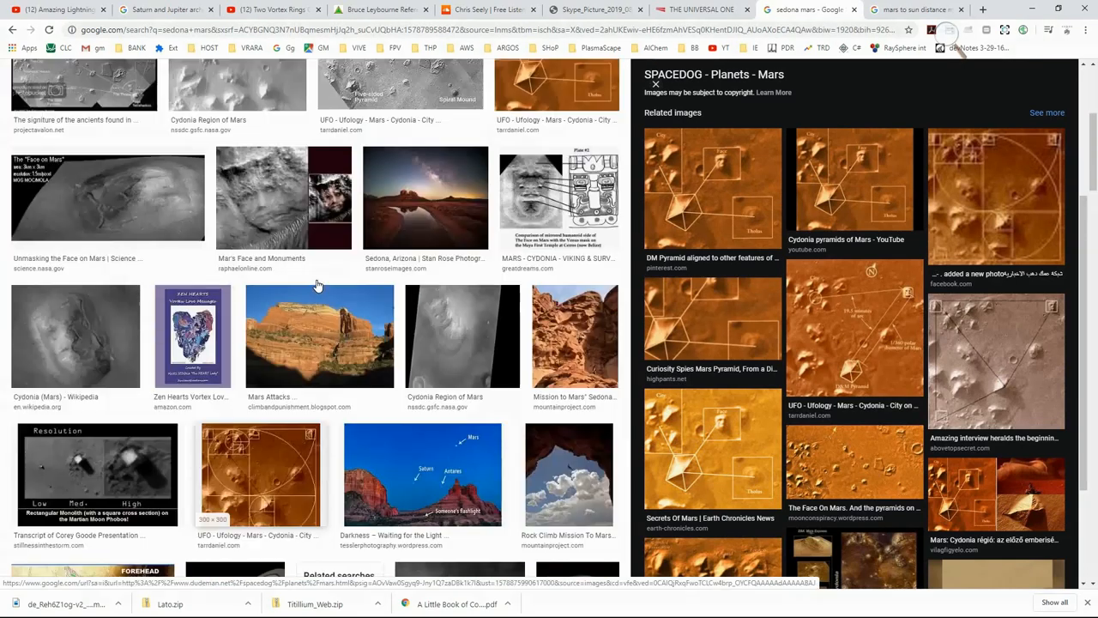
pyautogui.scroll(3)
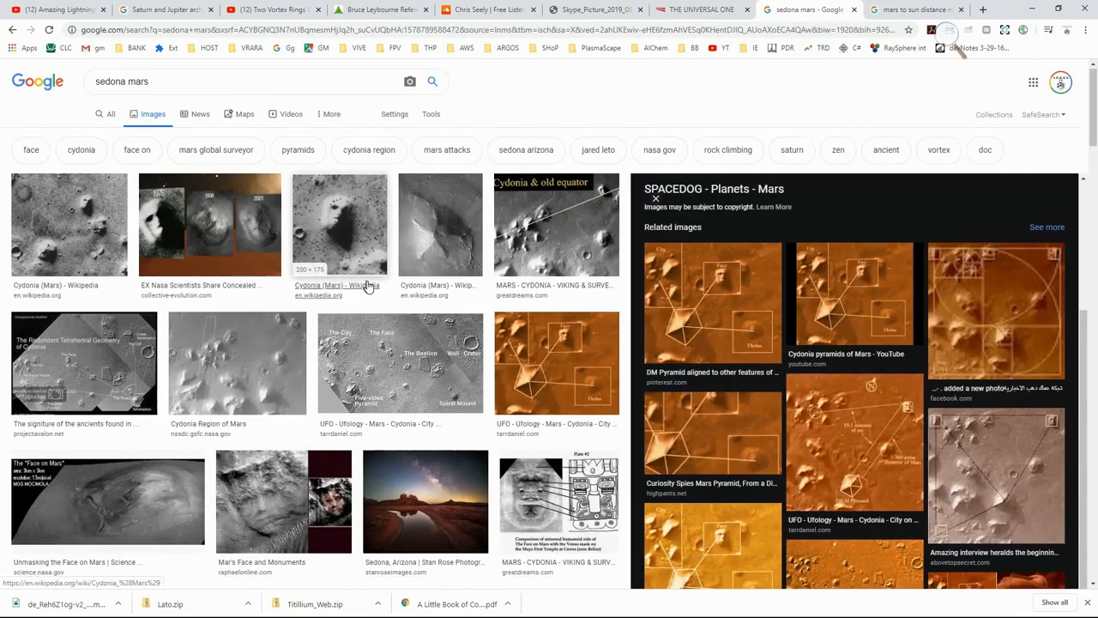
# Preview the Cydonia (Mars) Wikipedia pyramid image and scroll its related images
pyautogui.click(440, 110)
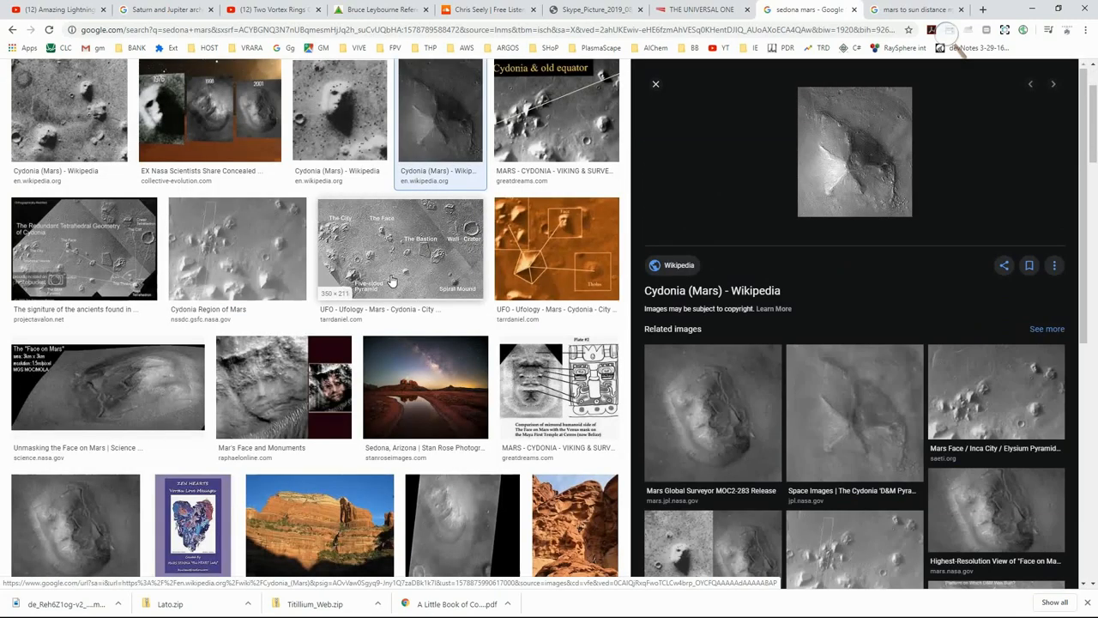
pyautogui.scroll(-3)
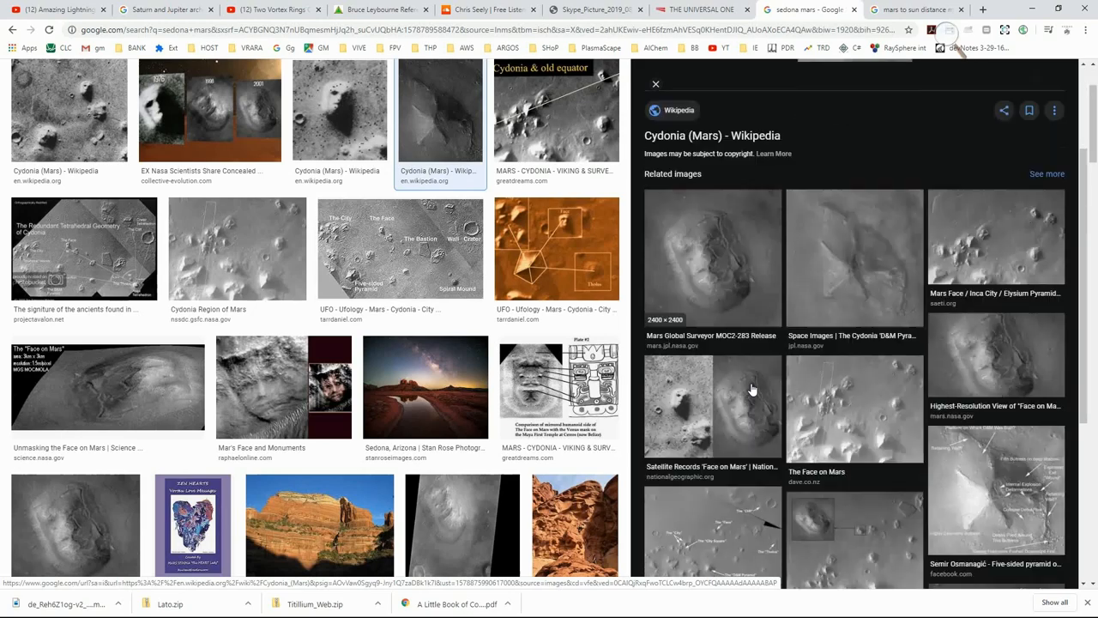
pyautogui.scroll(-3)
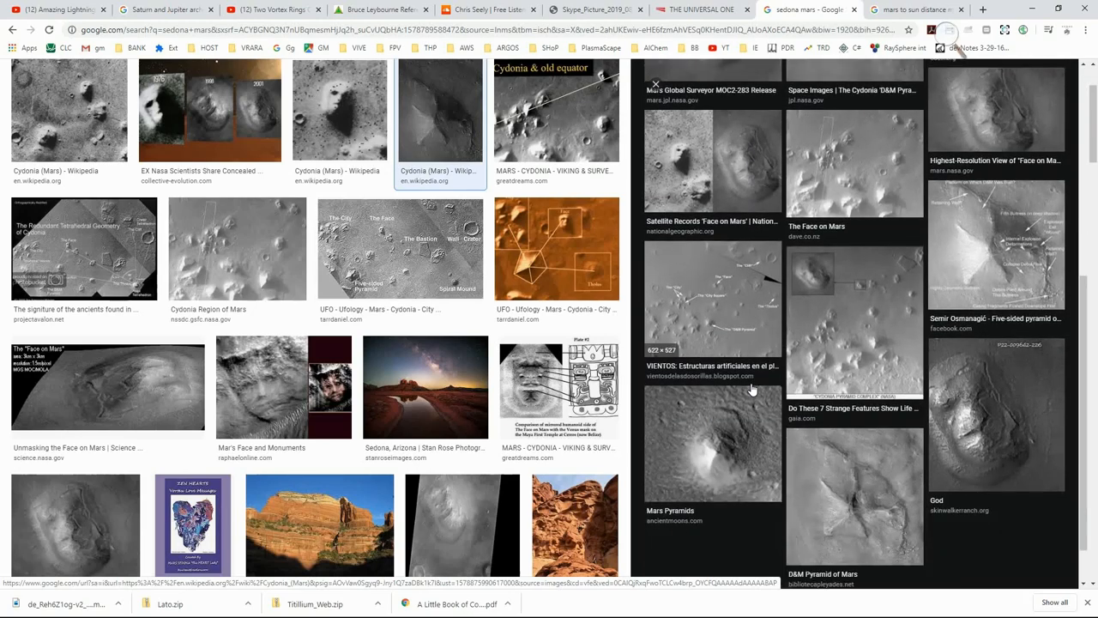
pyautogui.scroll(-3)
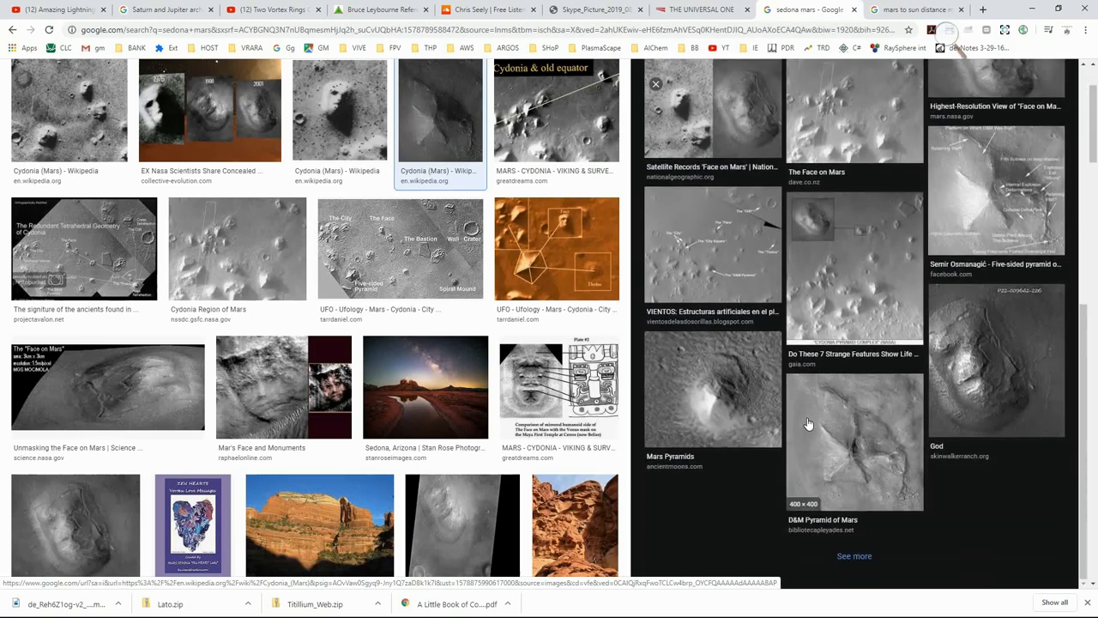
# Open the D&M Pyramid of Mars related images, including the Themis view
pyautogui.click(854, 442)
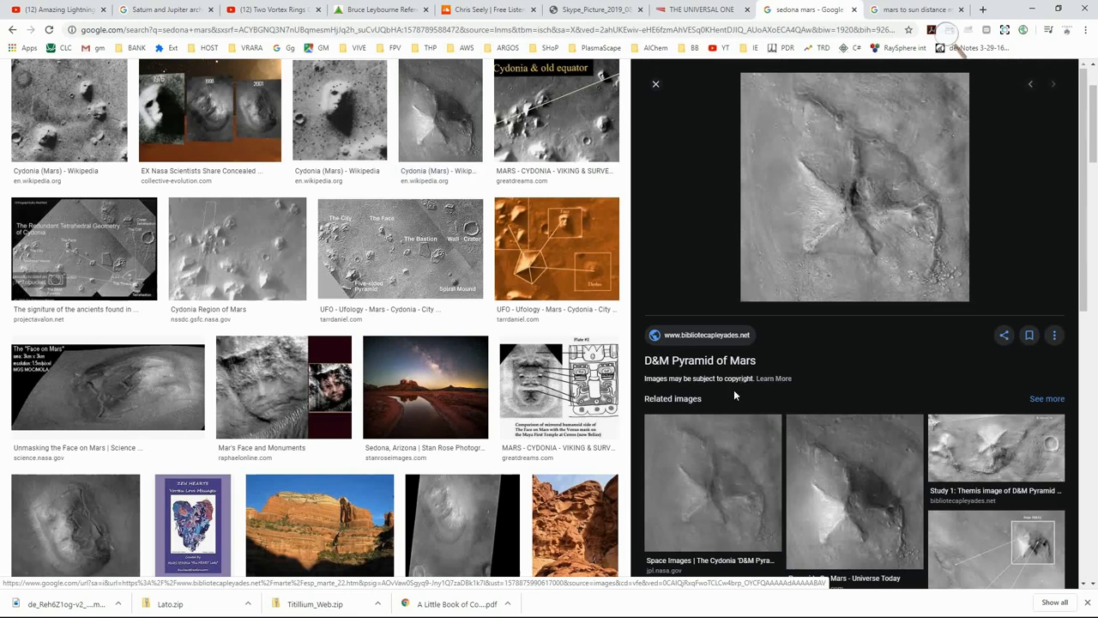
pyautogui.click(996, 447)
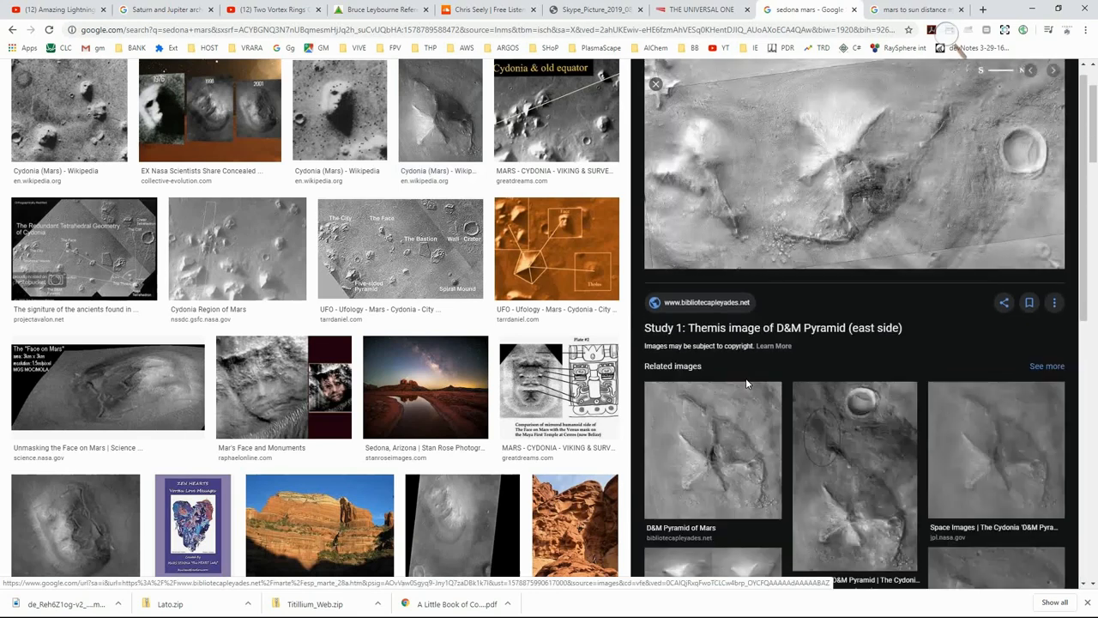
pyautogui.scroll(-3)
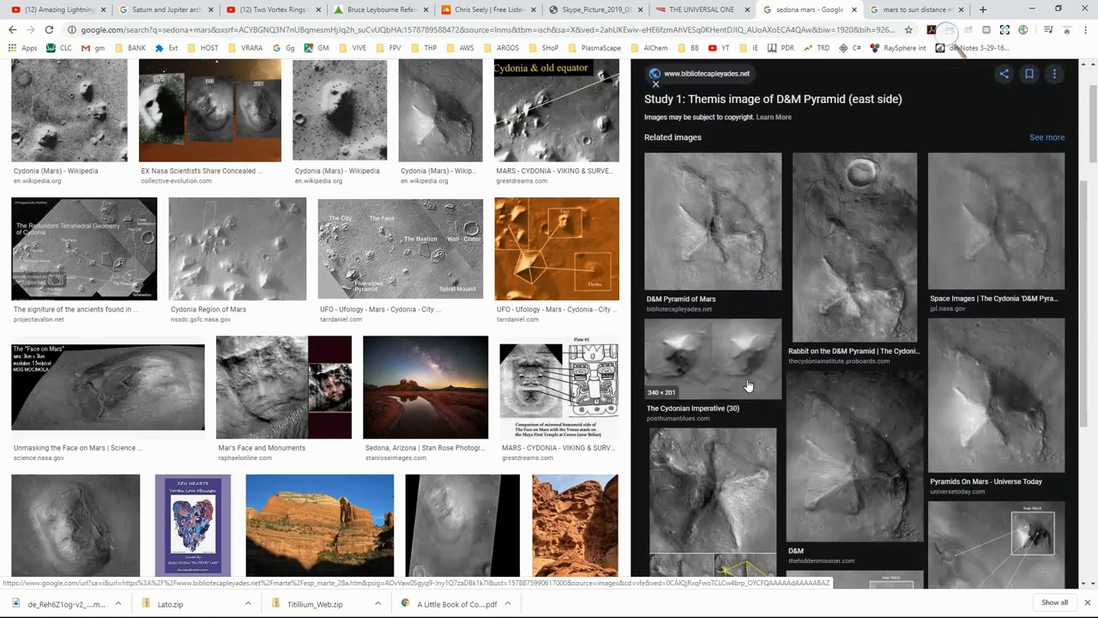
pyautogui.scroll(-3)
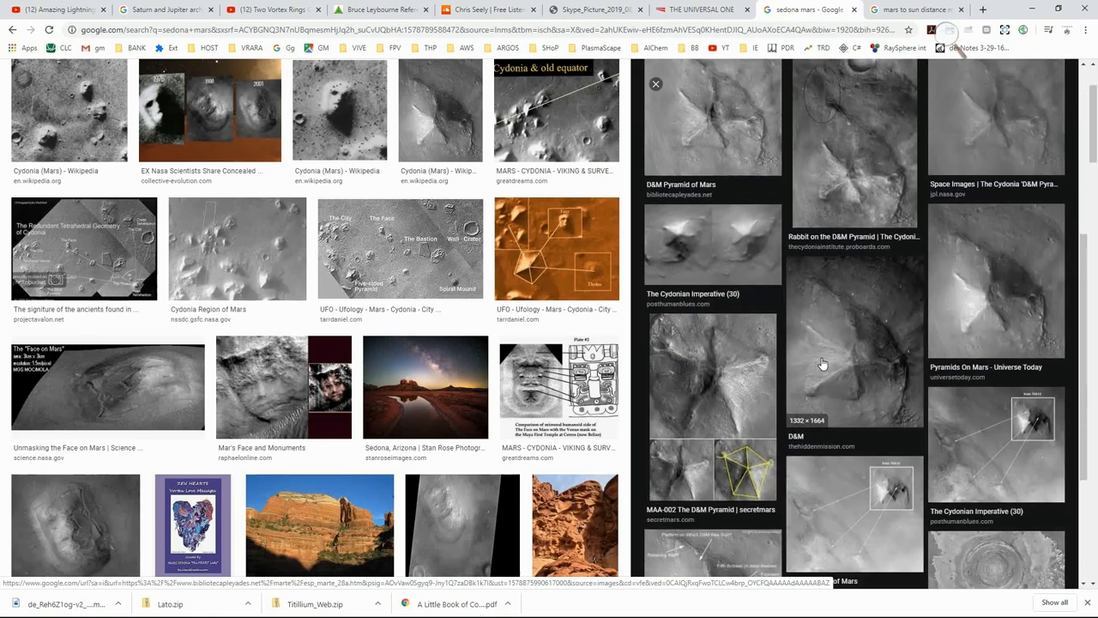
pyautogui.scroll(-3)
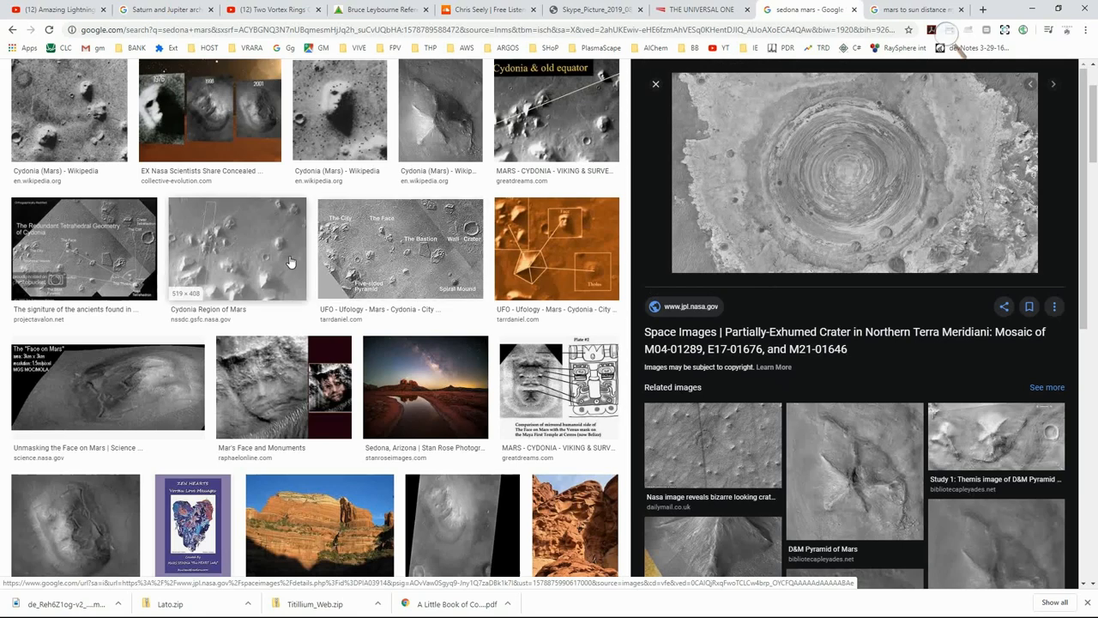
pyautogui.moveTo(193, 265)
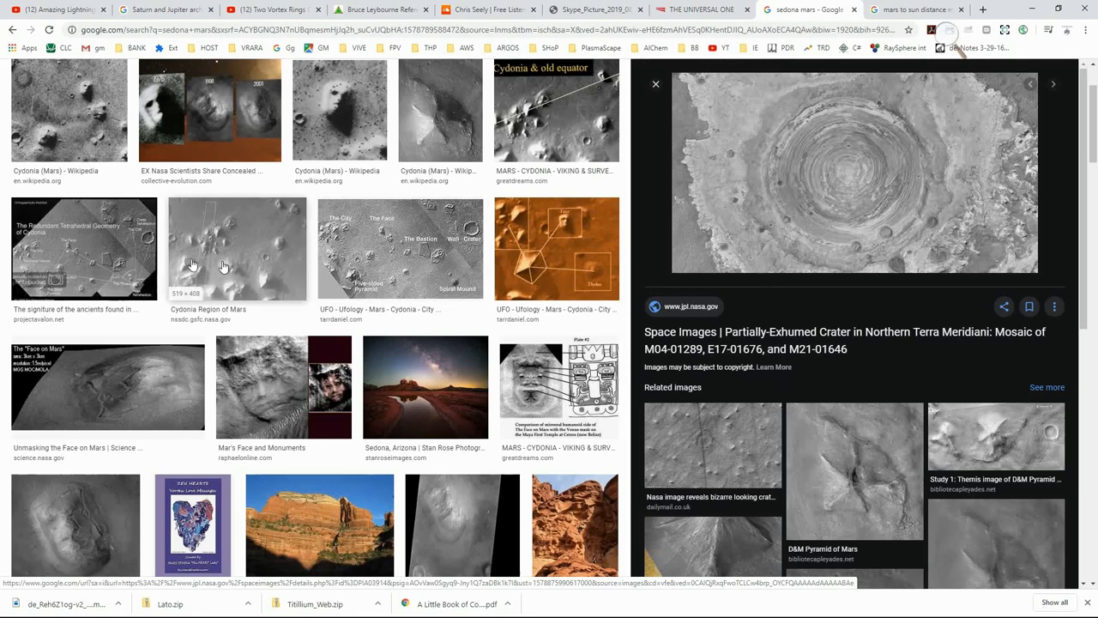
# Move from the signature of the ancients and old equator images to the Lost Cities comparison
pyautogui.click(83, 249)
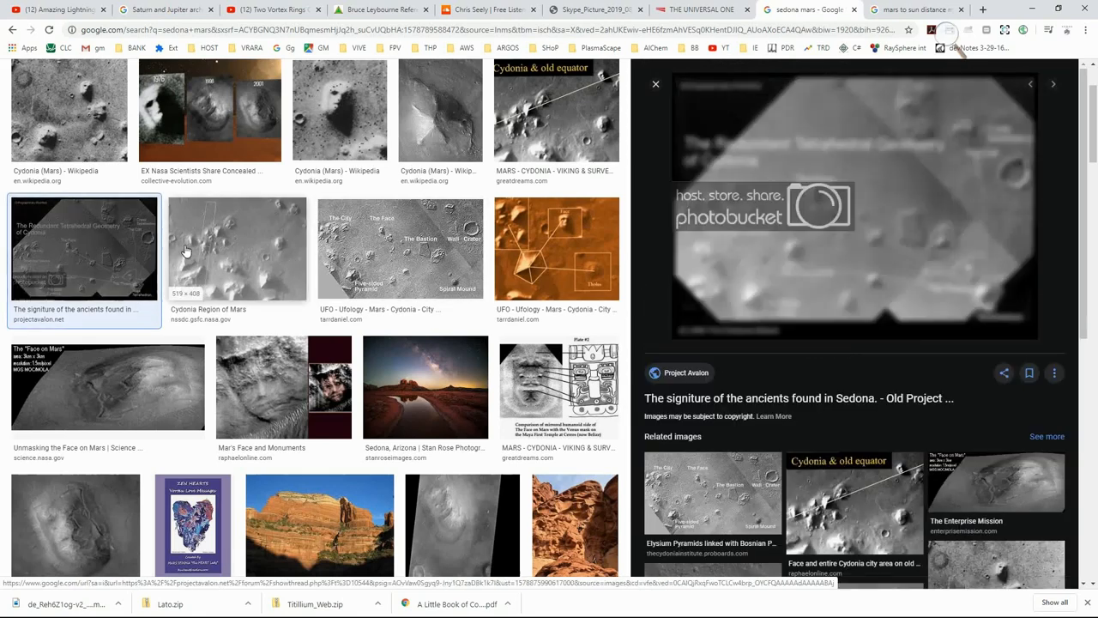
pyautogui.moveTo(820, 502)
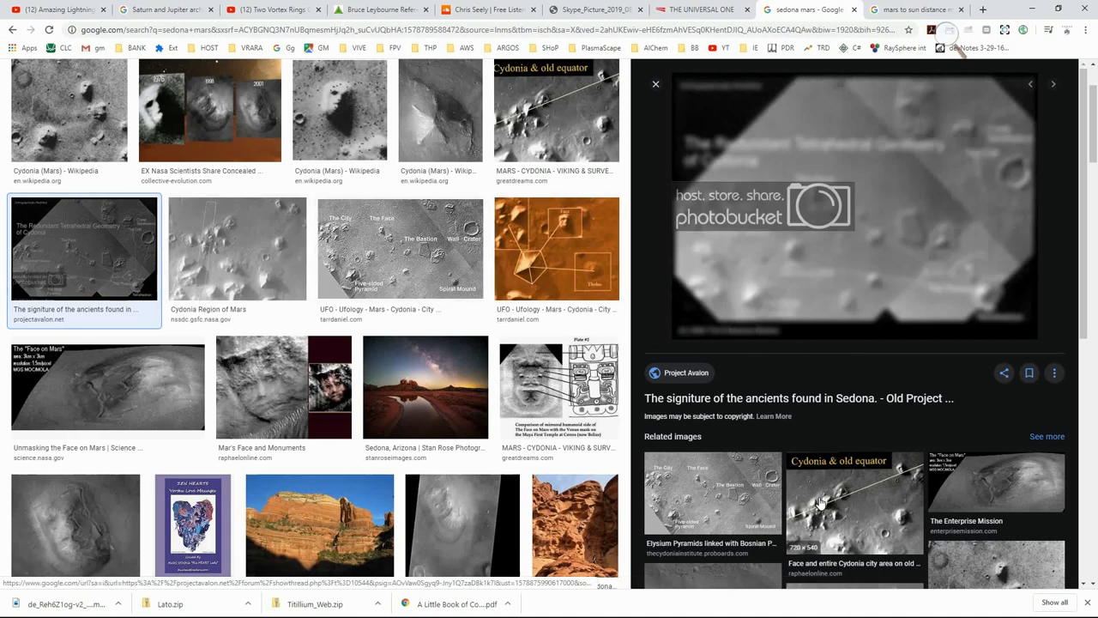
pyautogui.click(855, 502)
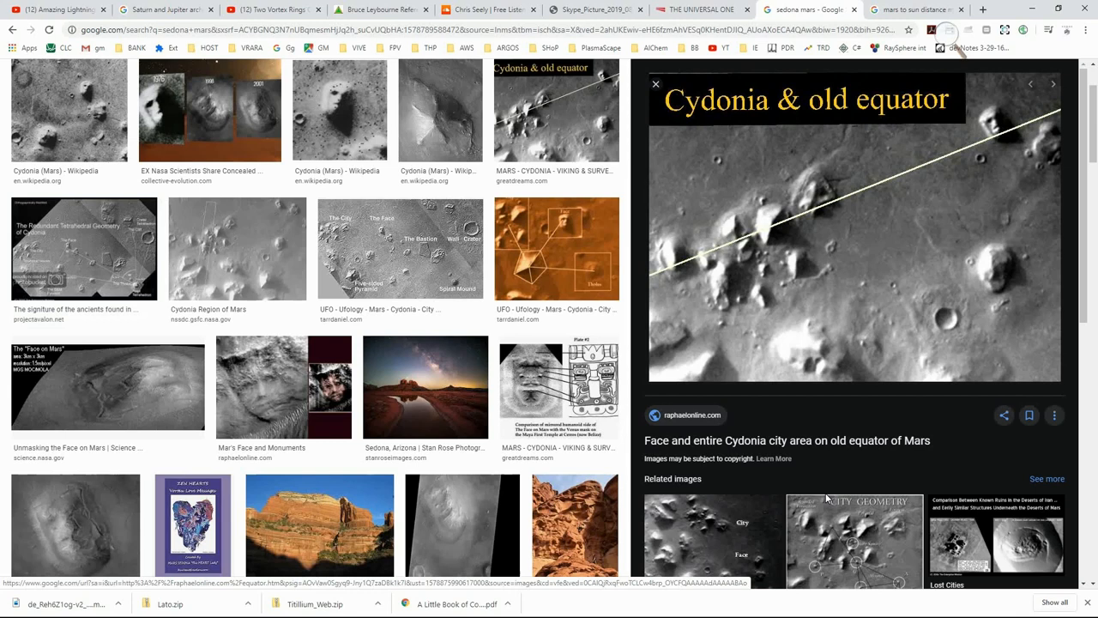
pyautogui.scroll(-3)
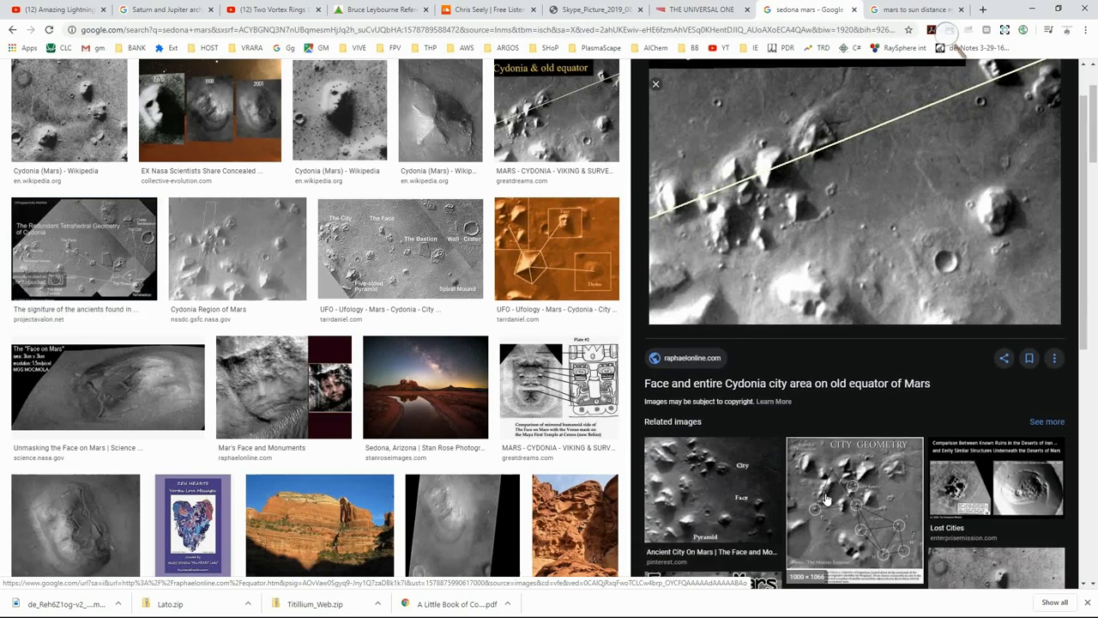
pyautogui.moveTo(1005, 493)
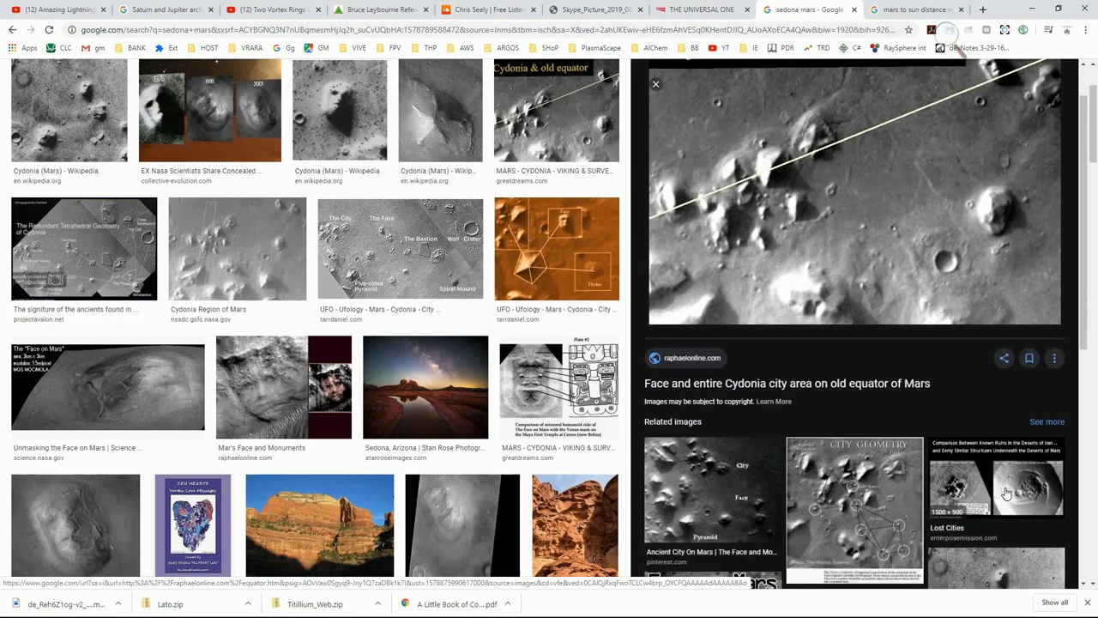
pyautogui.click(997, 486)
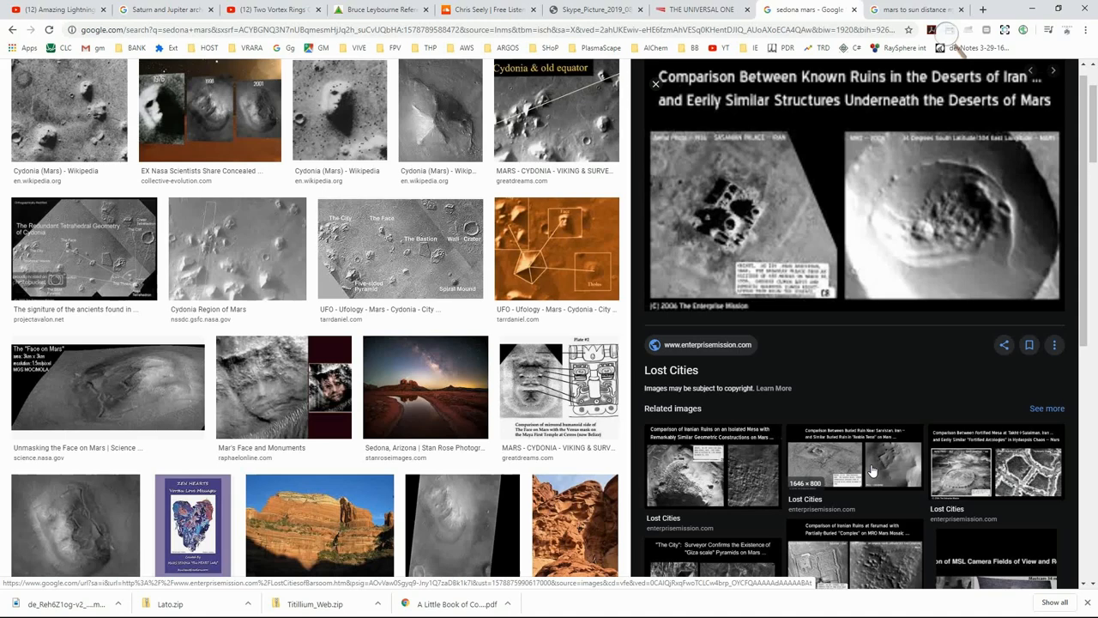
pyautogui.moveTo(636, 402)
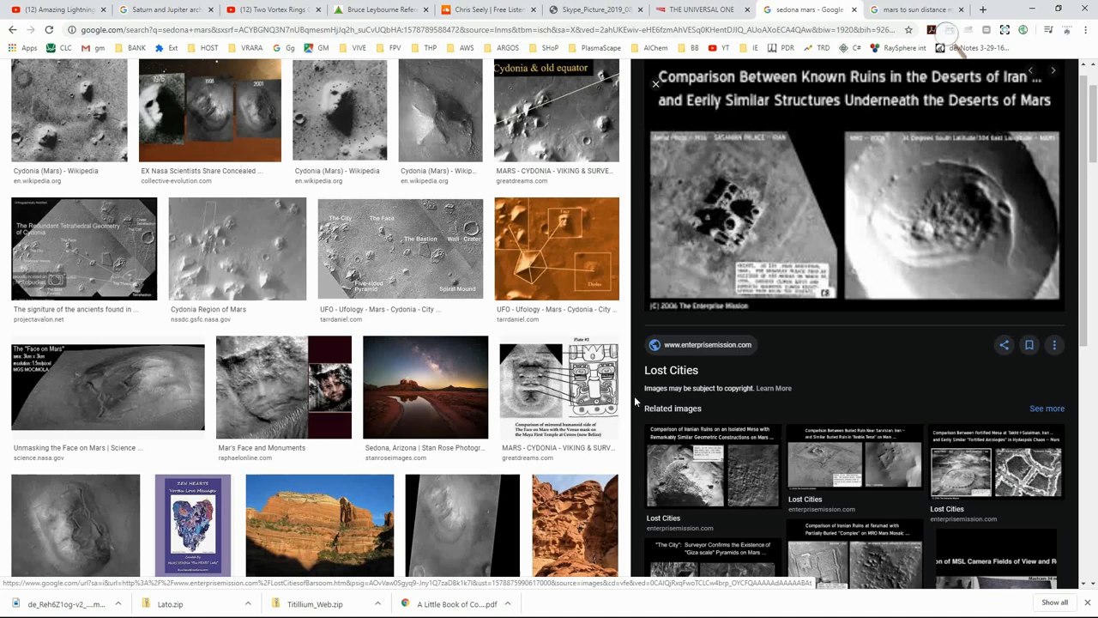
pyautogui.scroll(3)
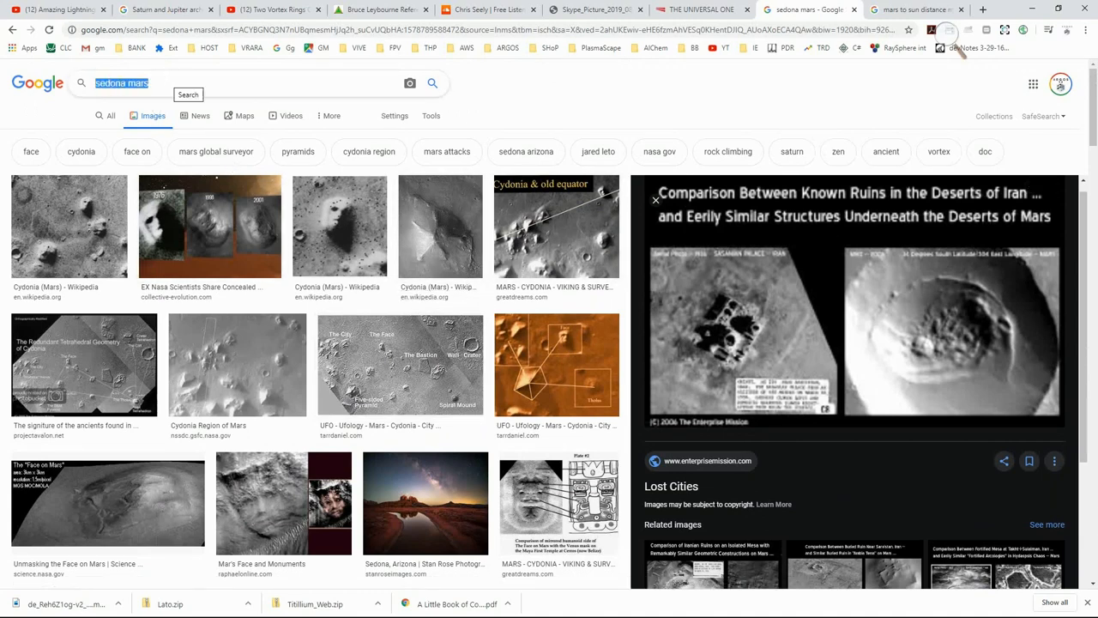
# Search Google Images for 'babel tower' using the suggestion
pyautogui.write('Bable tow')
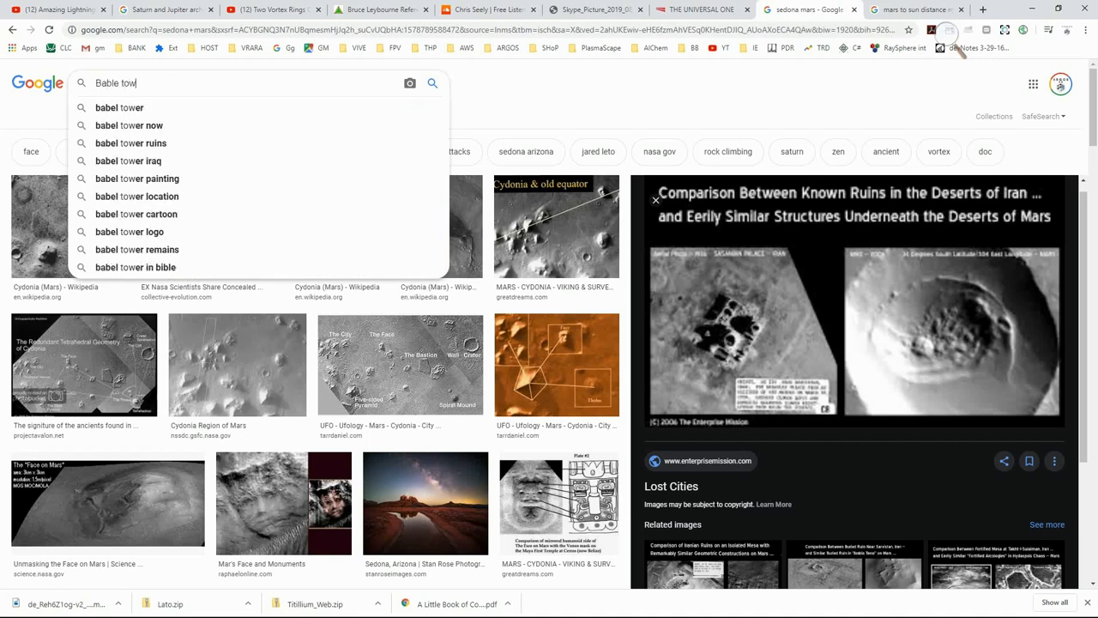
pyautogui.click(120, 107)
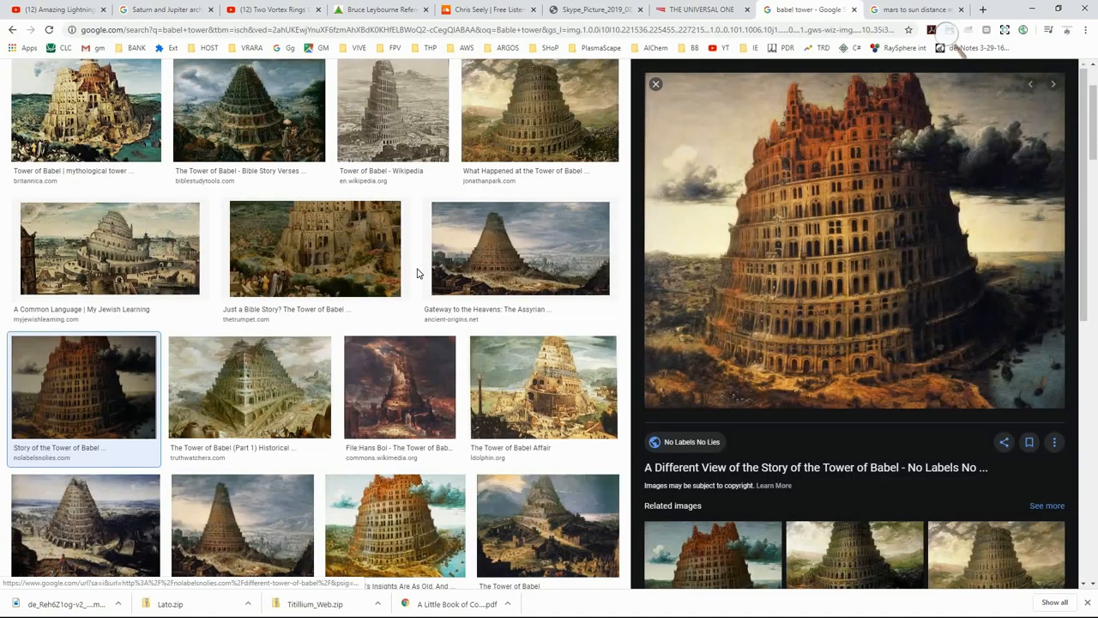
# Scroll the Babel results, preview the von Prenner engraving, then the Saatchi Art painting
pyautogui.scroll(-3)
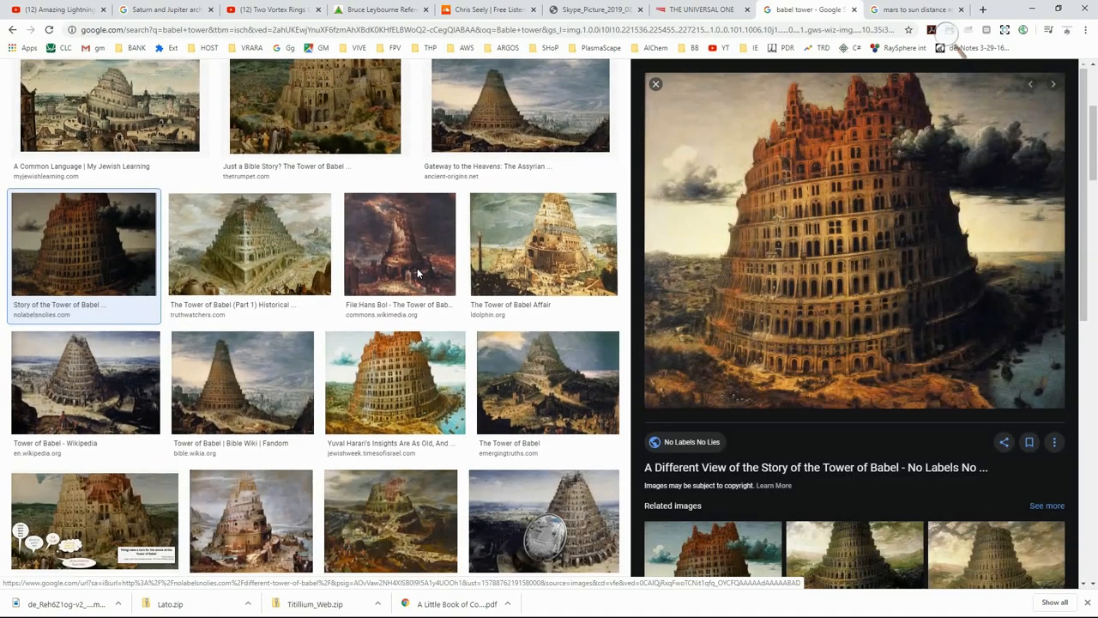
pyautogui.scroll(-3)
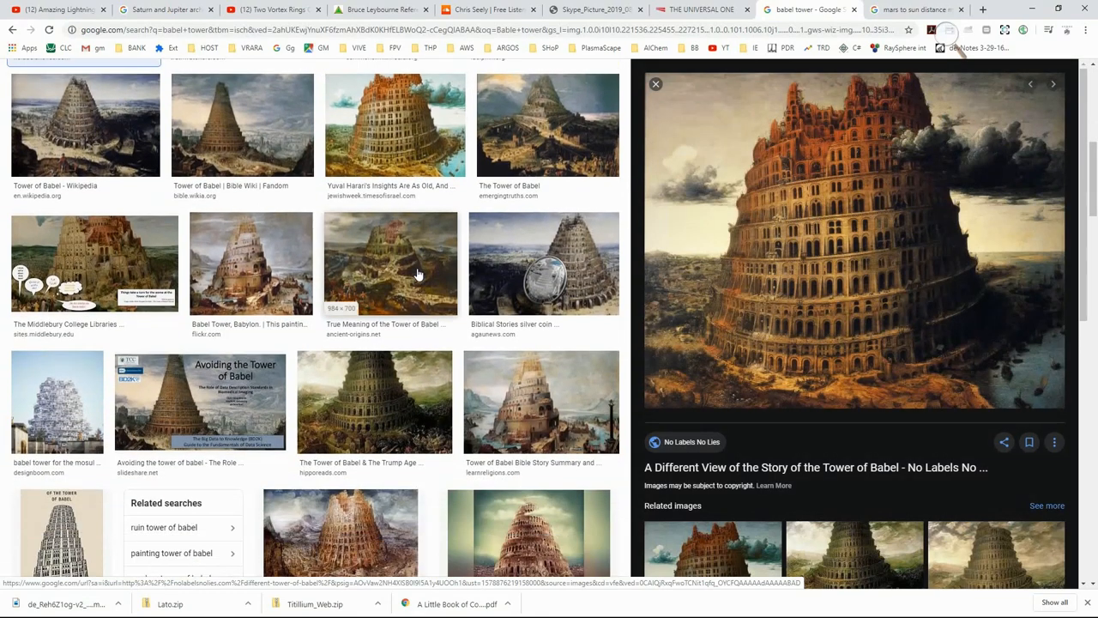
pyautogui.scroll(-3)
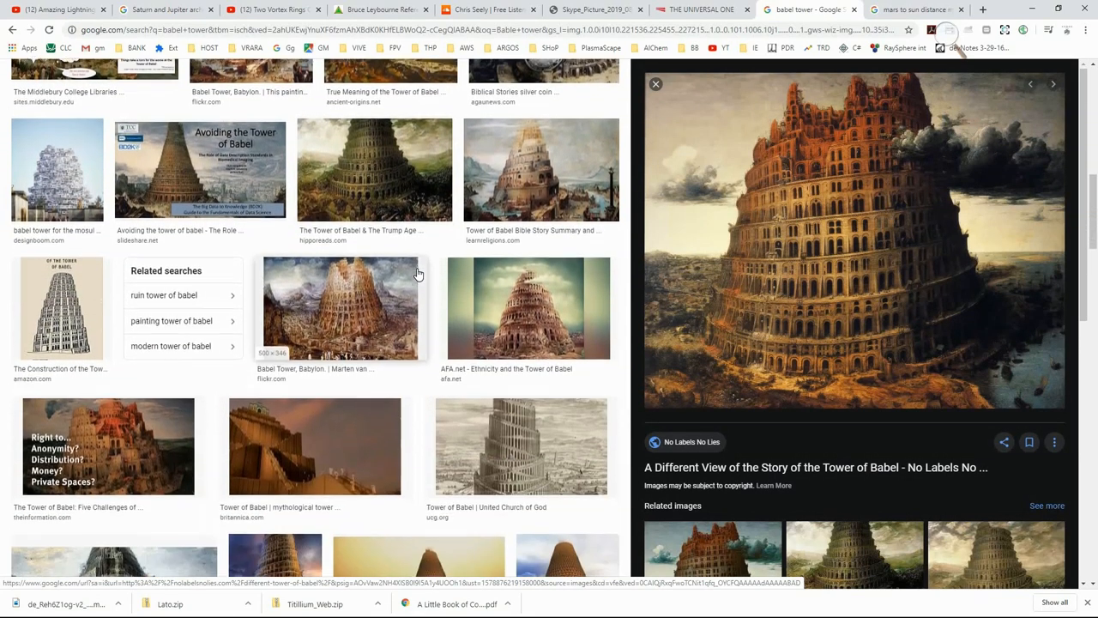
pyautogui.scroll(-3)
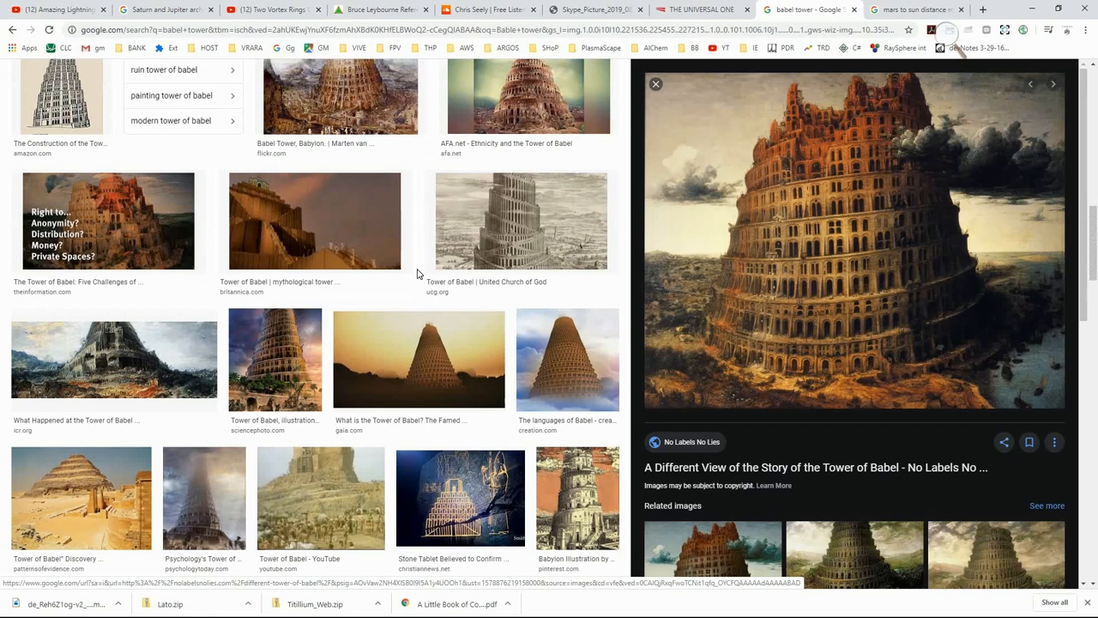
pyautogui.scroll(-3)
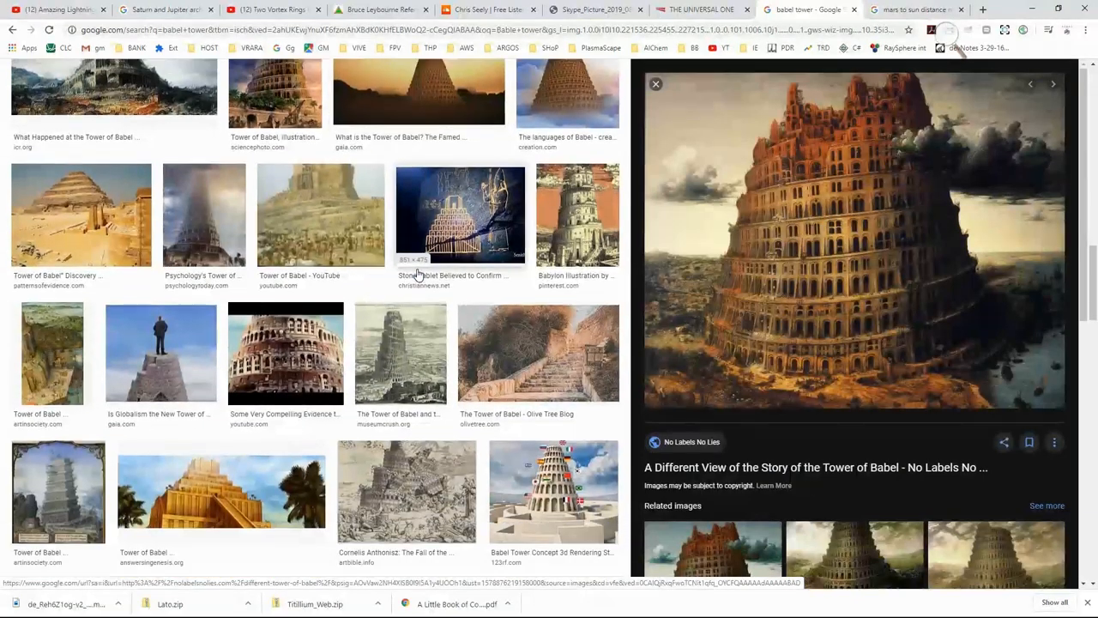
pyautogui.scroll(-3)
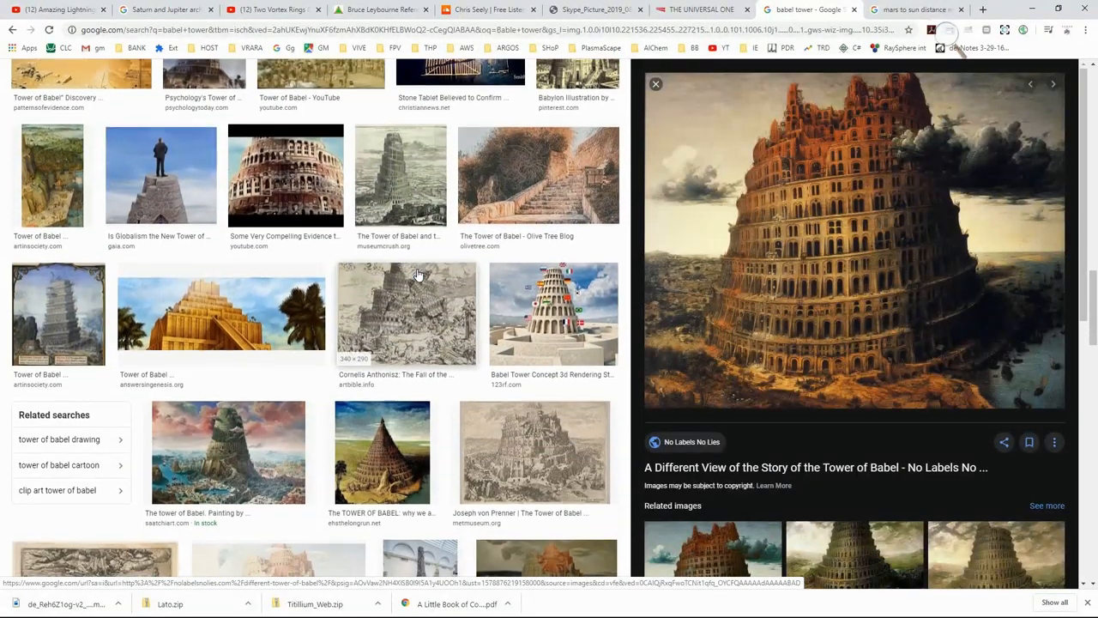
pyautogui.click(533, 396)
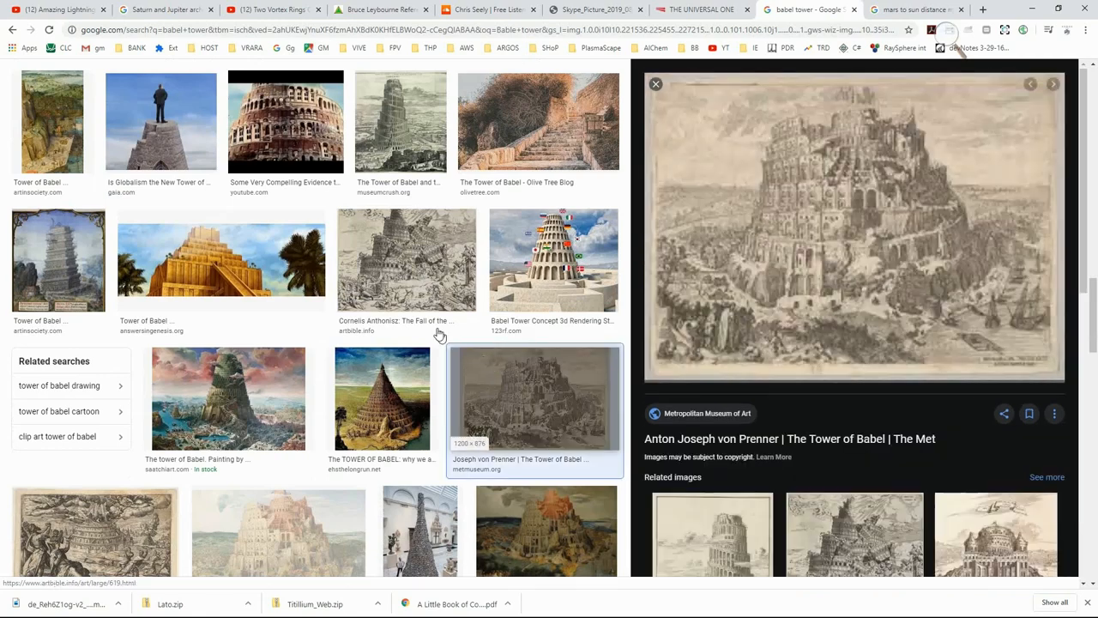
pyautogui.scroll(3)
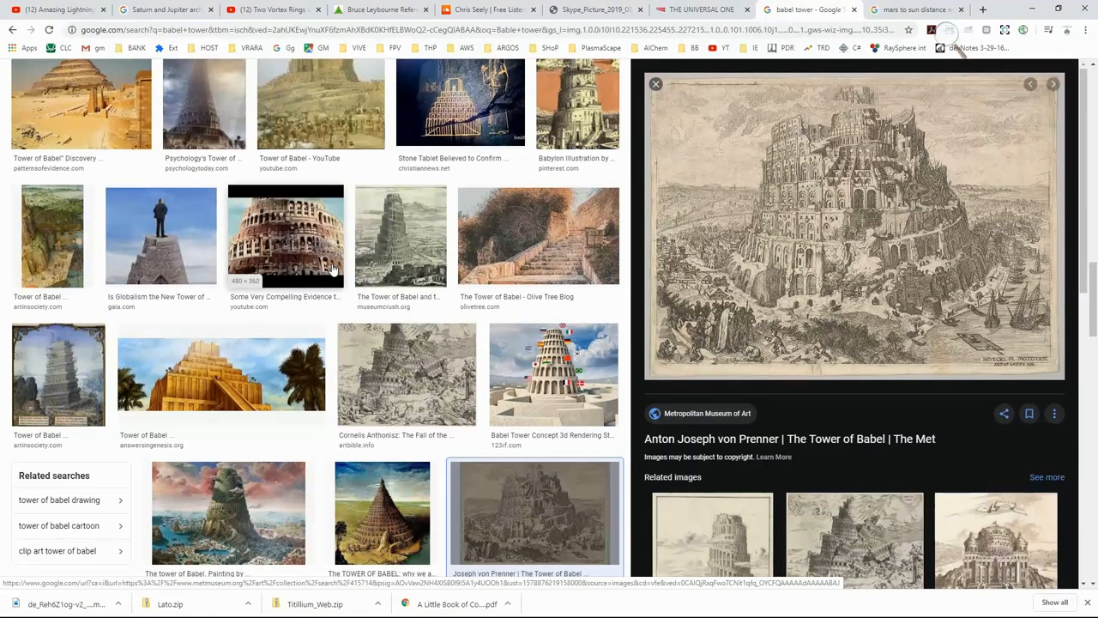
pyautogui.moveTo(375, 243)
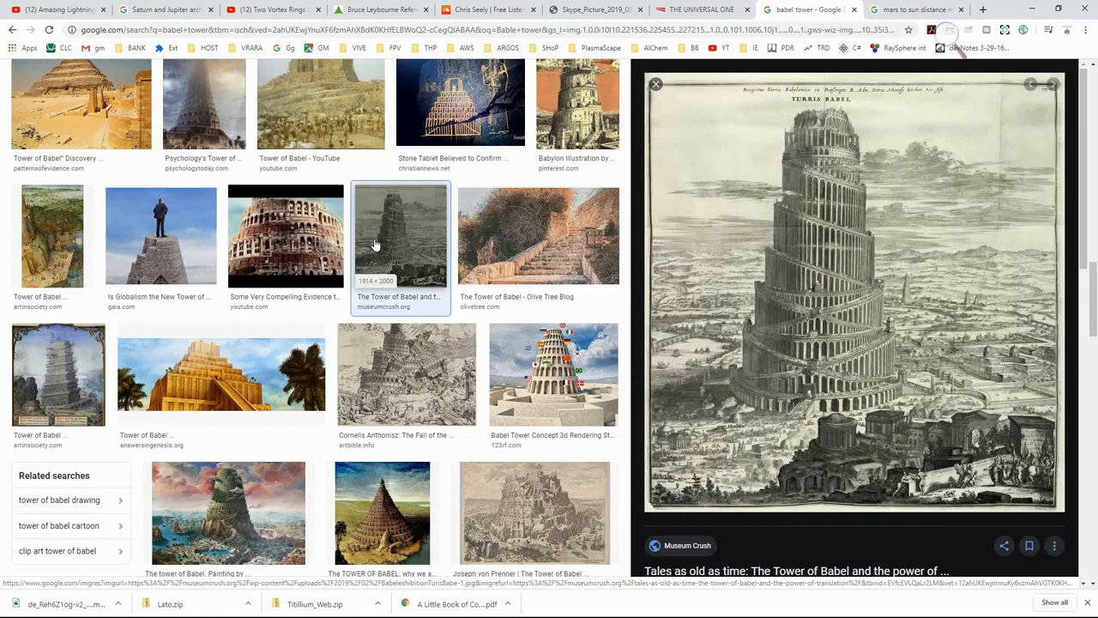
pyautogui.scroll(-3)
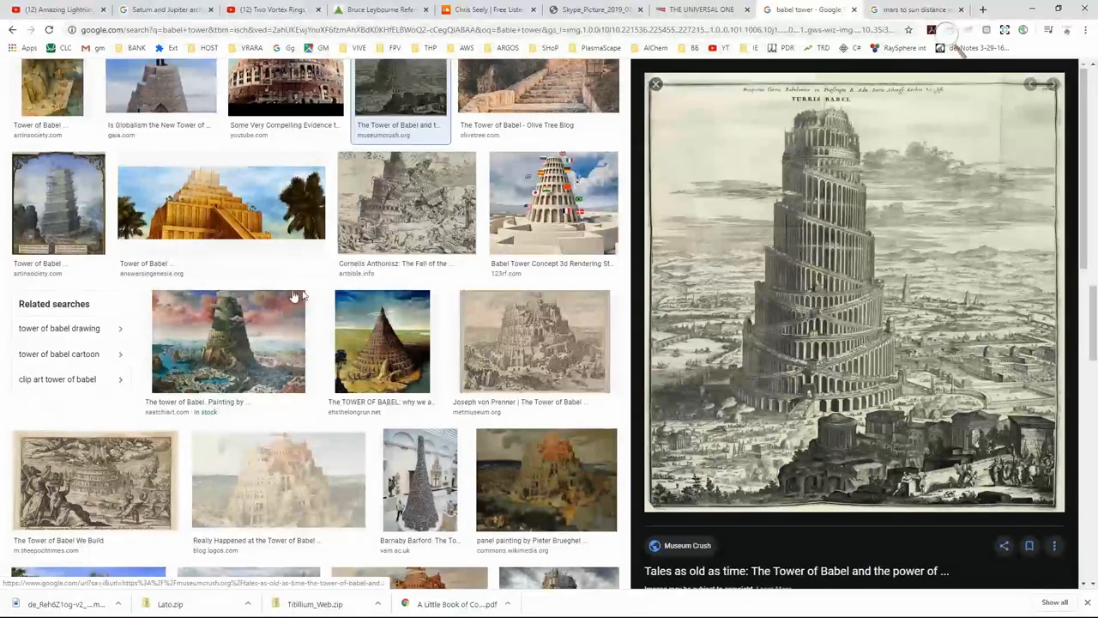
pyautogui.click(228, 342)
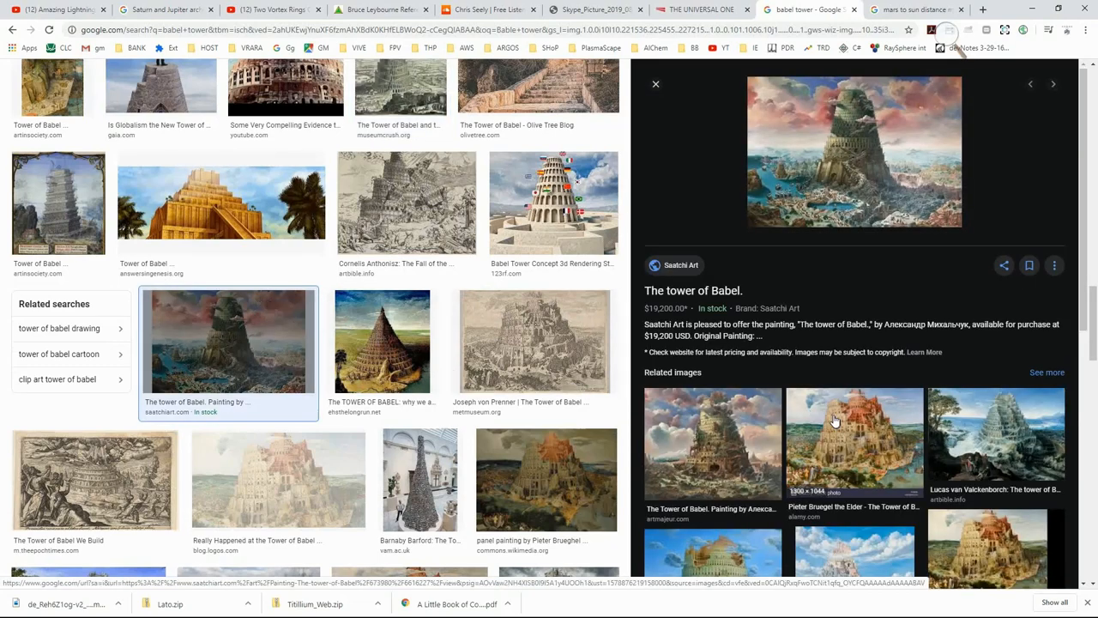
pyautogui.click(855, 442)
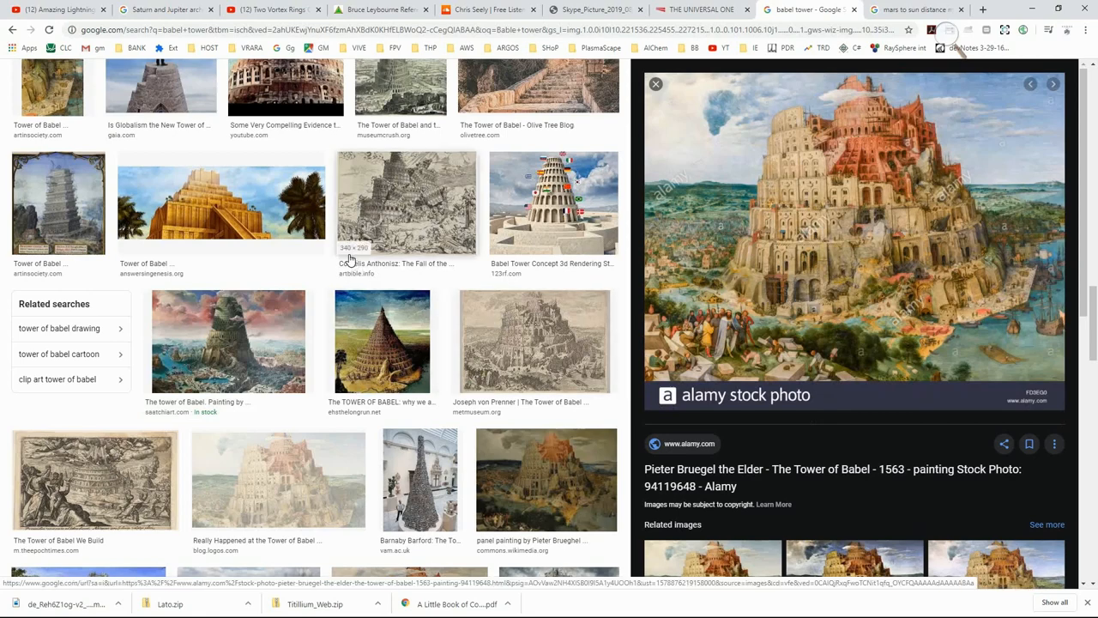
pyautogui.scroll(-3)
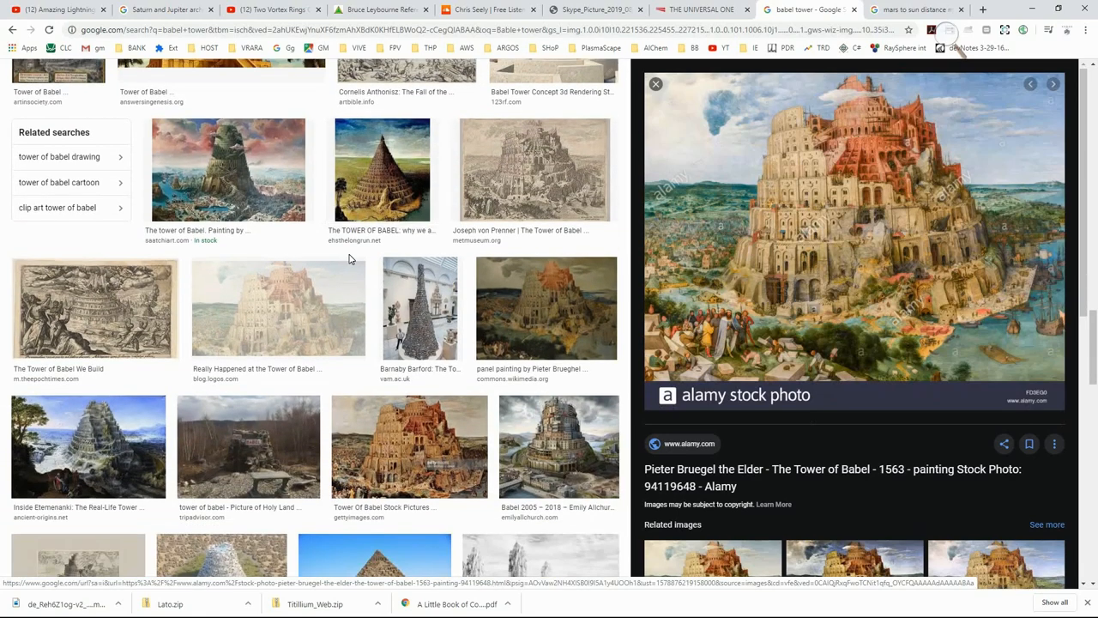
pyautogui.scroll(-3)
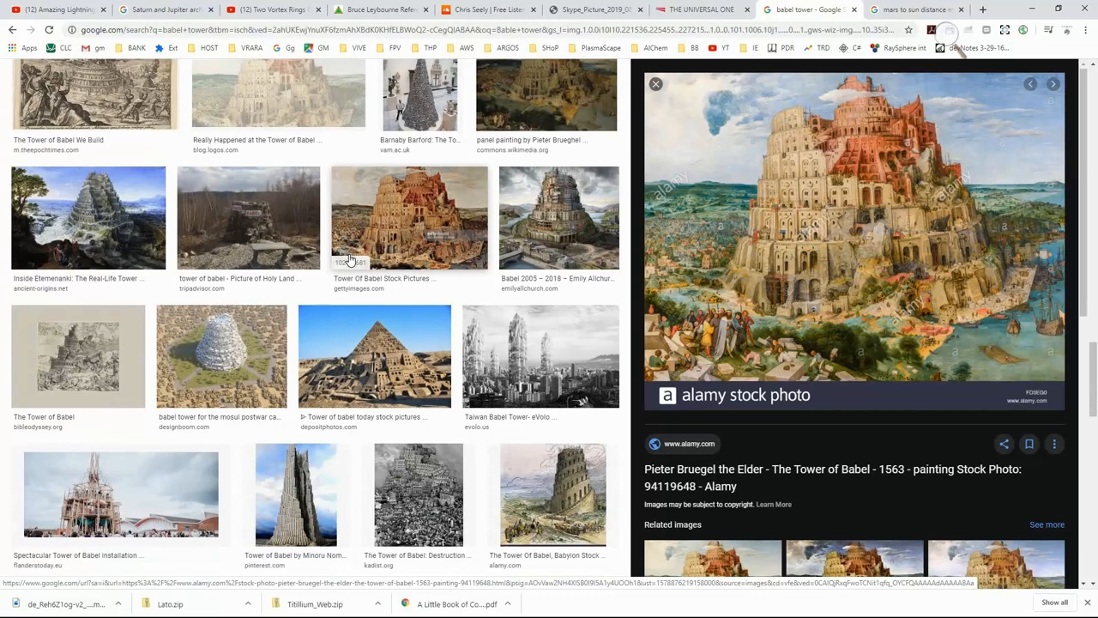
pyautogui.scroll(-3)
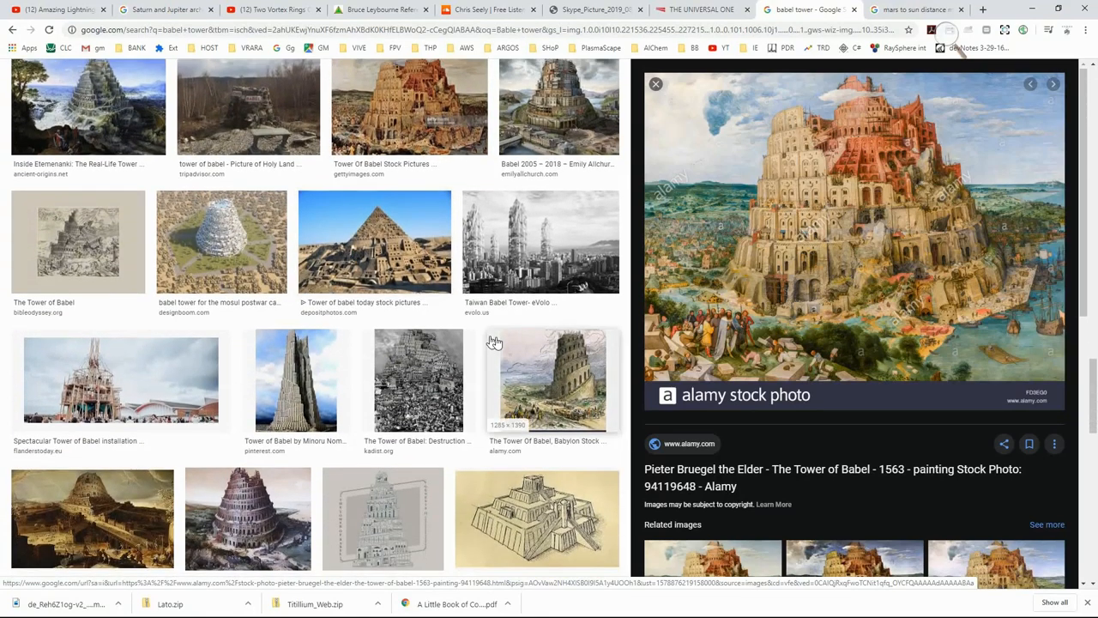
pyautogui.moveTo(541, 360)
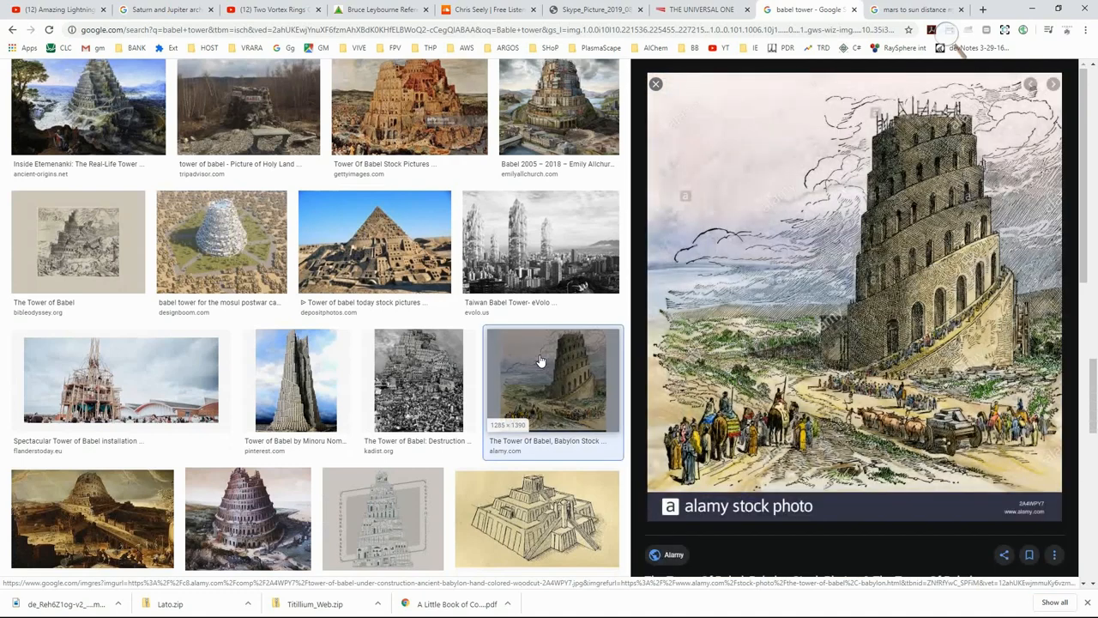
pyautogui.moveTo(307, 380)
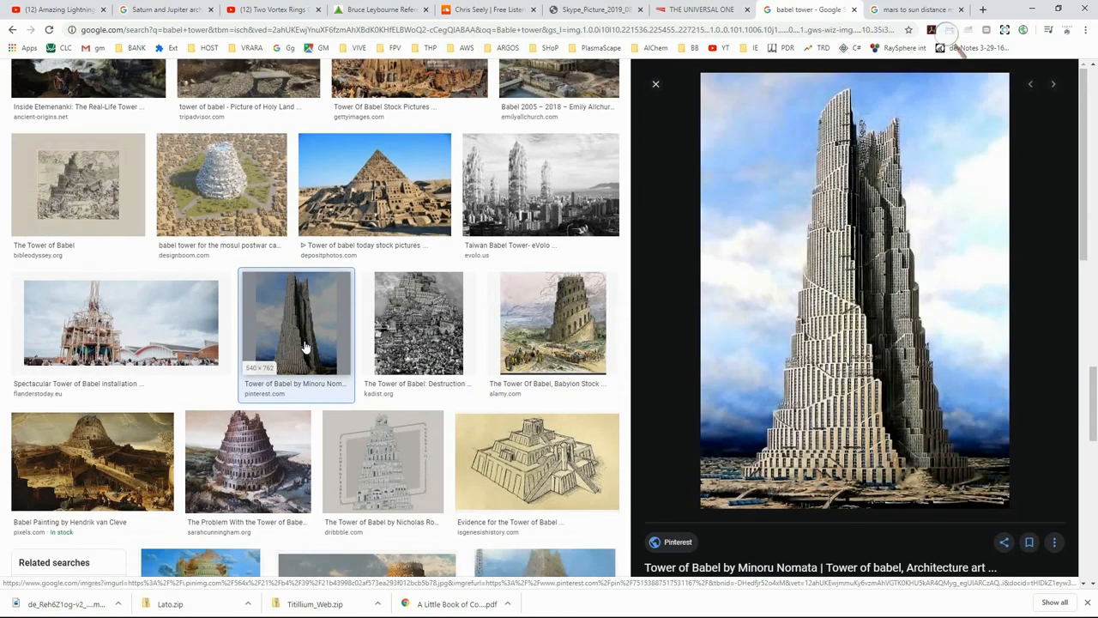
pyautogui.click(247, 404)
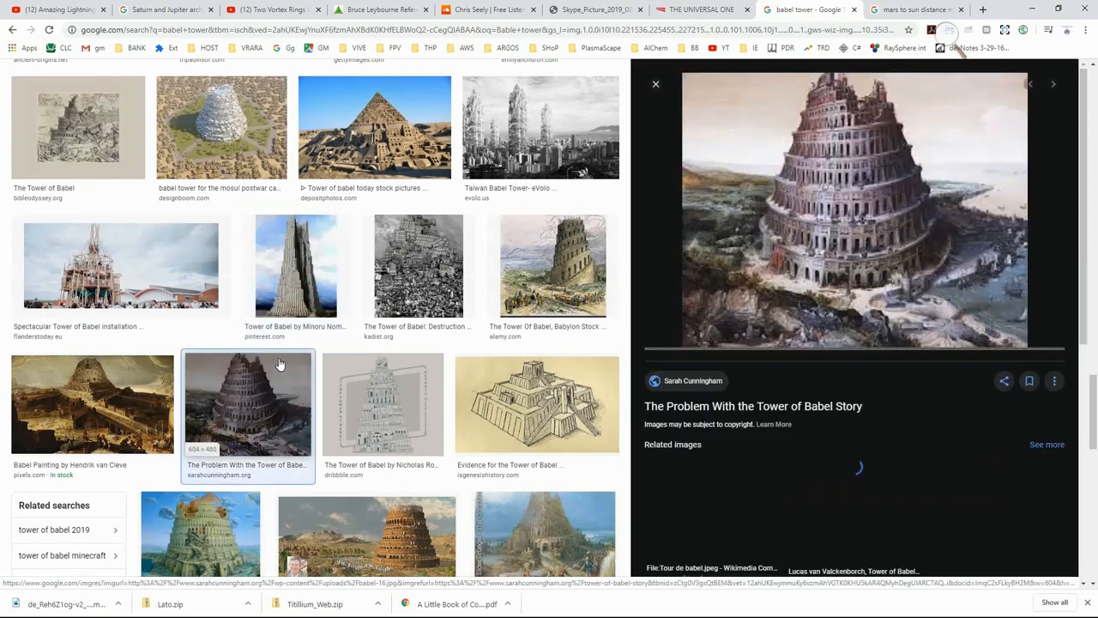
pyautogui.scroll(-3)
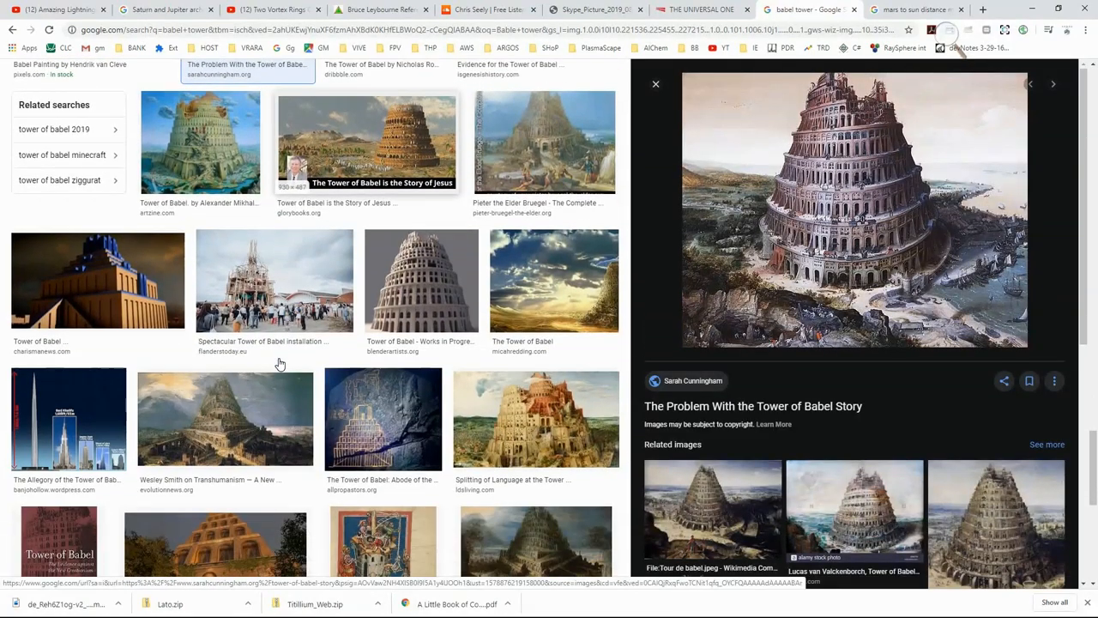
pyautogui.scroll(-3)
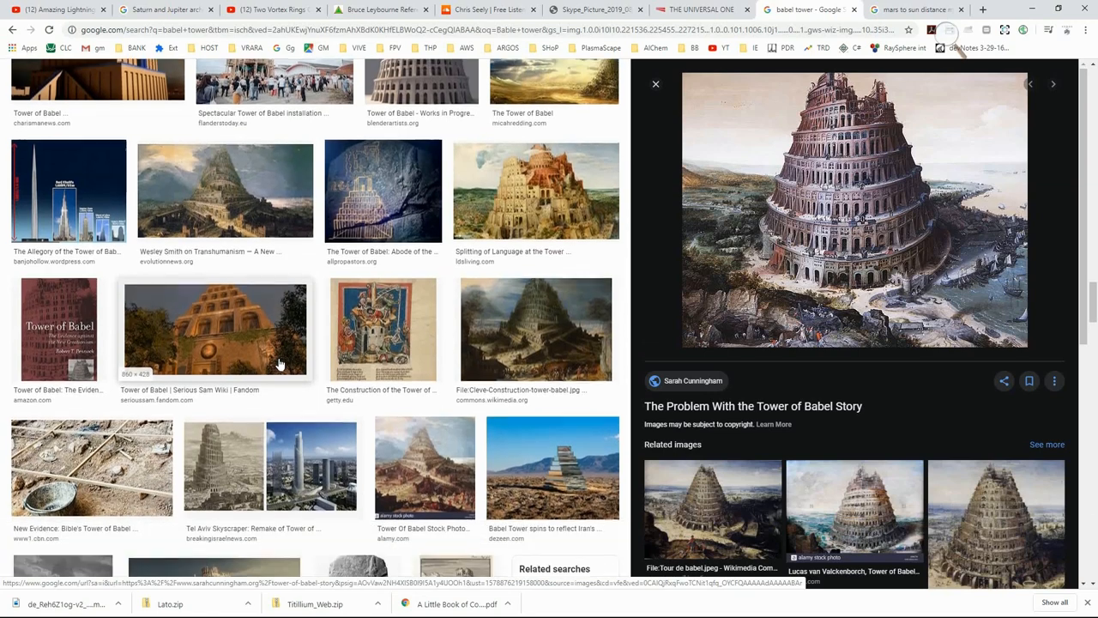
pyautogui.scroll(-3)
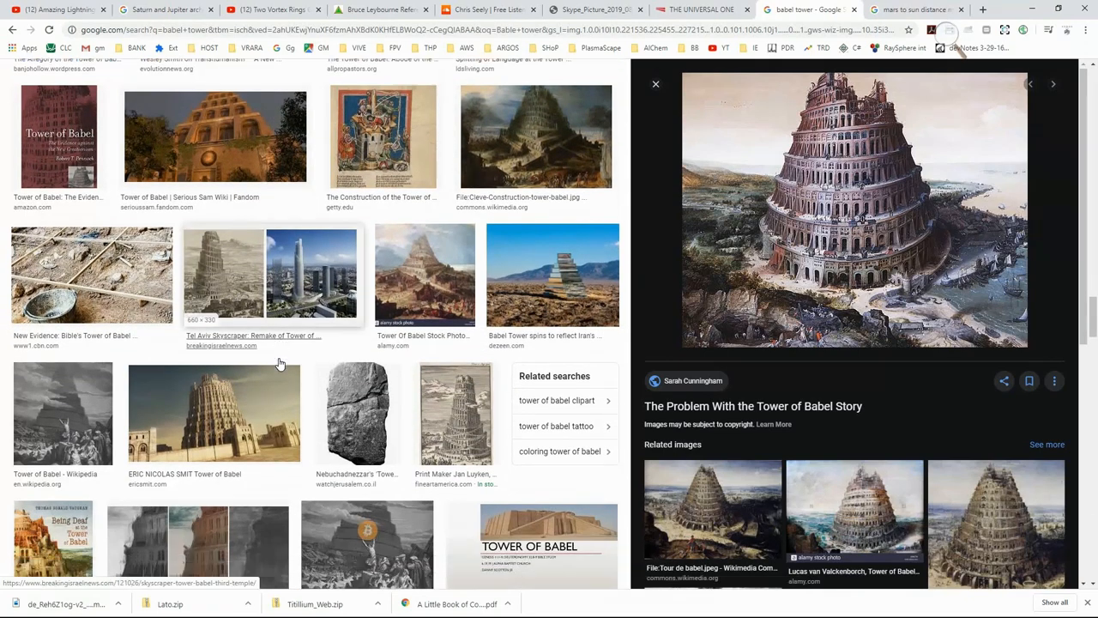
pyautogui.scroll(-3)
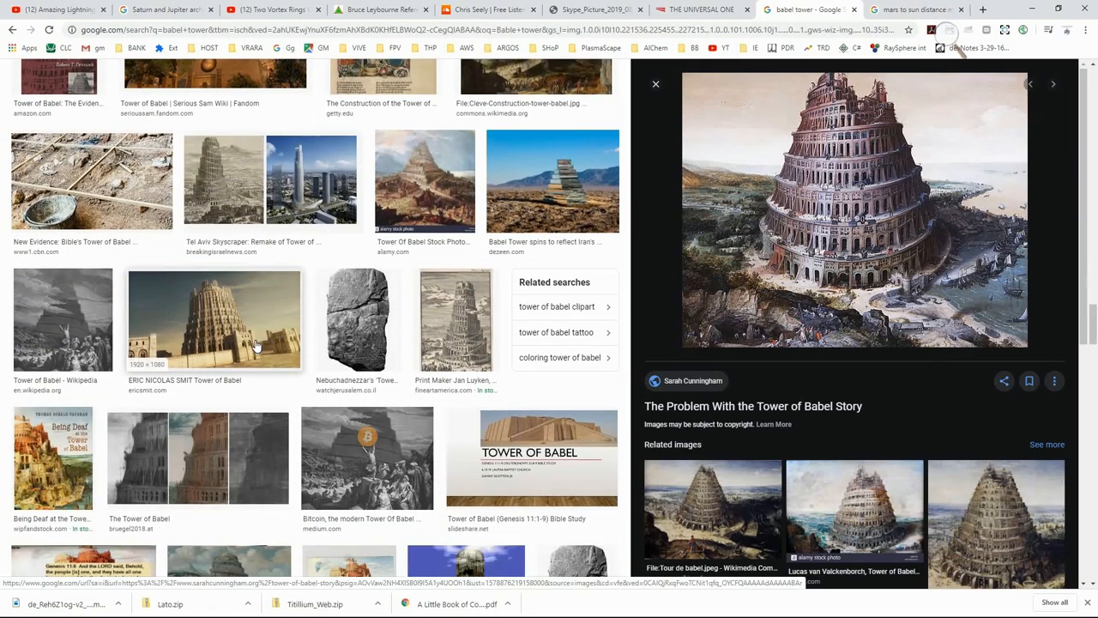
pyautogui.scroll(-3)
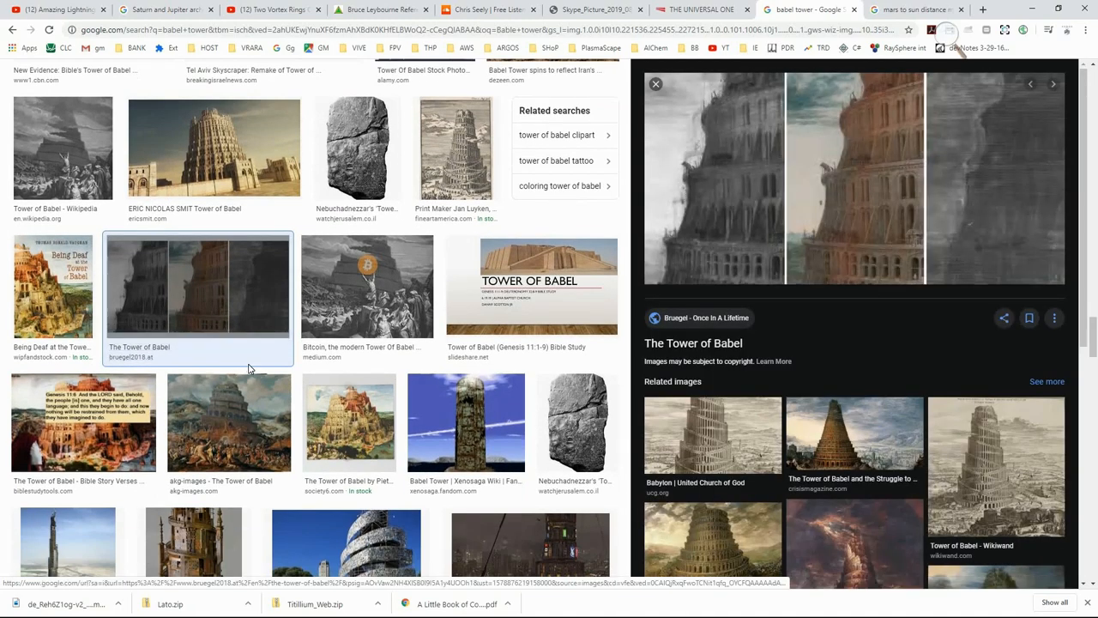
pyautogui.moveTo(246, 392)
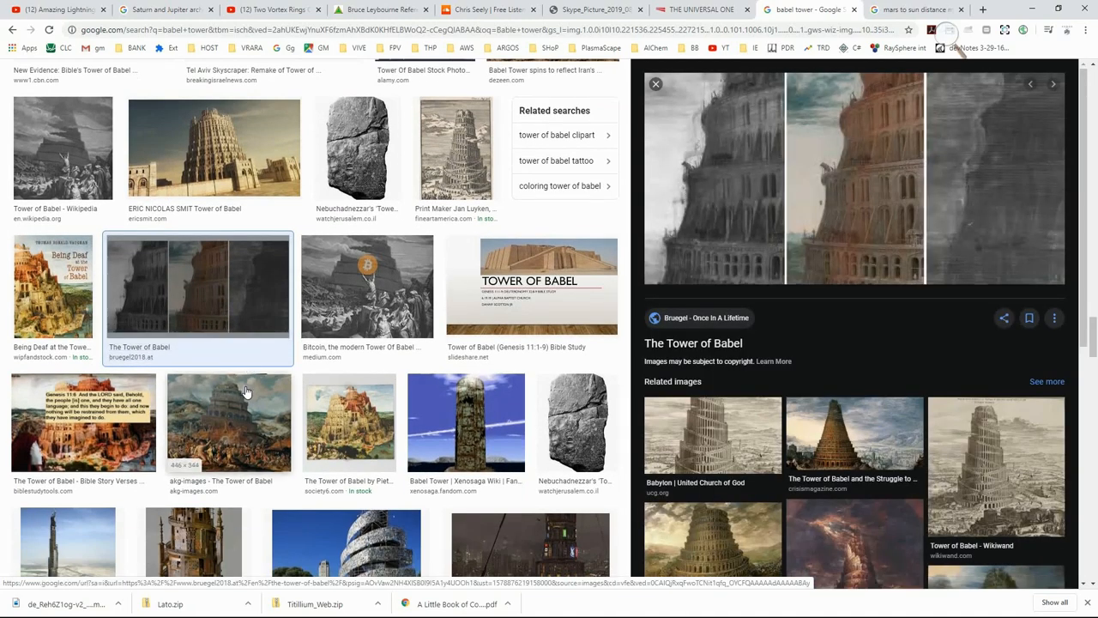
# Preview the akg-images Tower of Babel painting and scroll further down the results
pyautogui.click(228, 421)
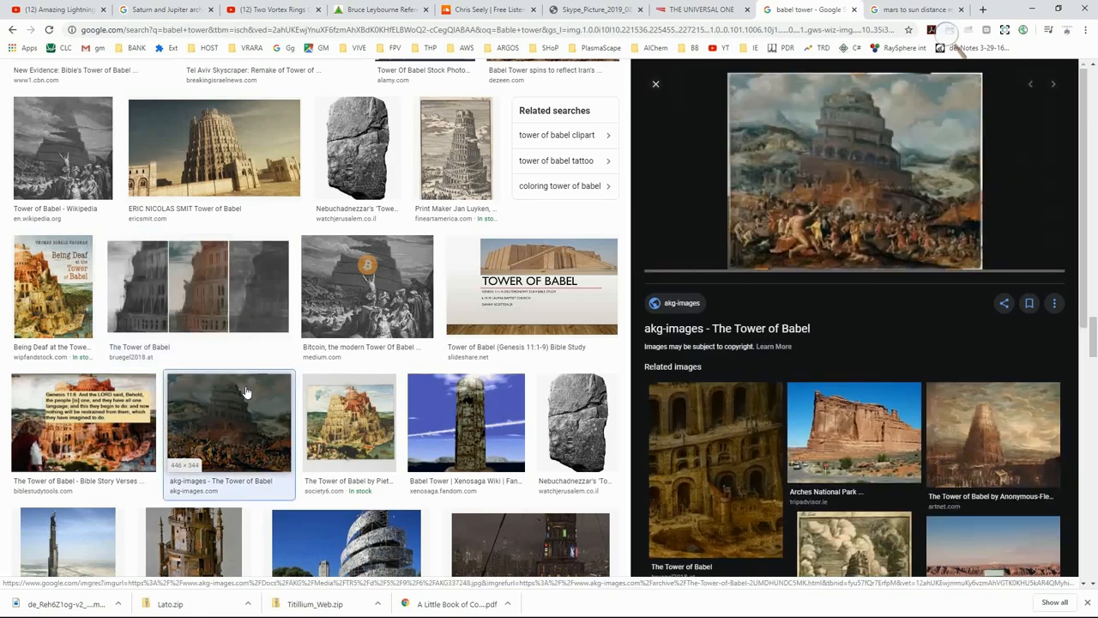
pyautogui.scroll(-3)
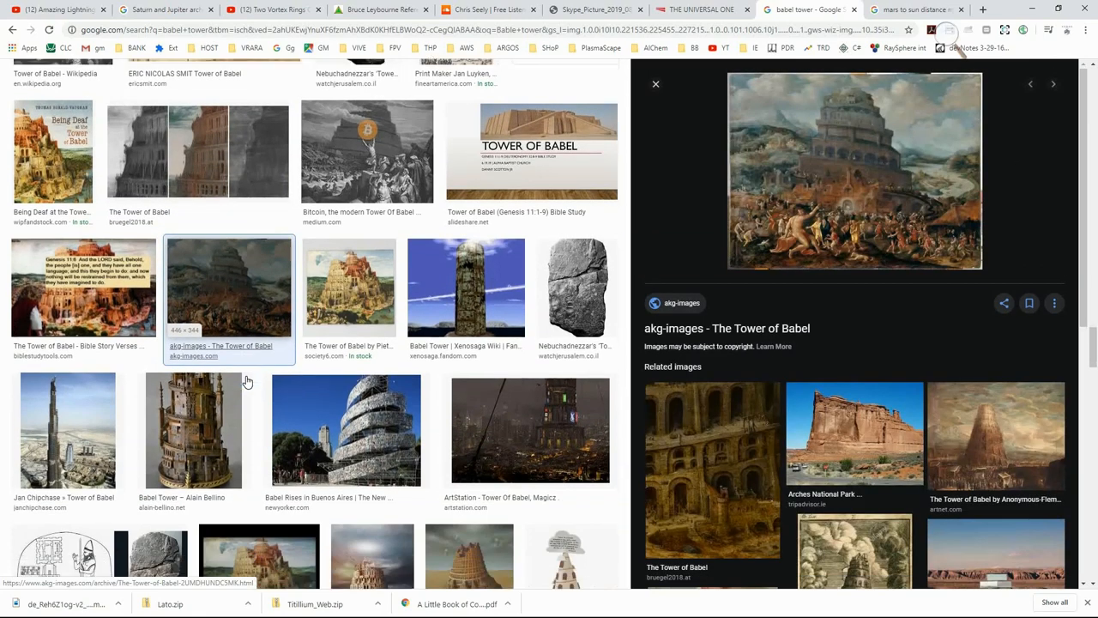
pyautogui.scroll(-3)
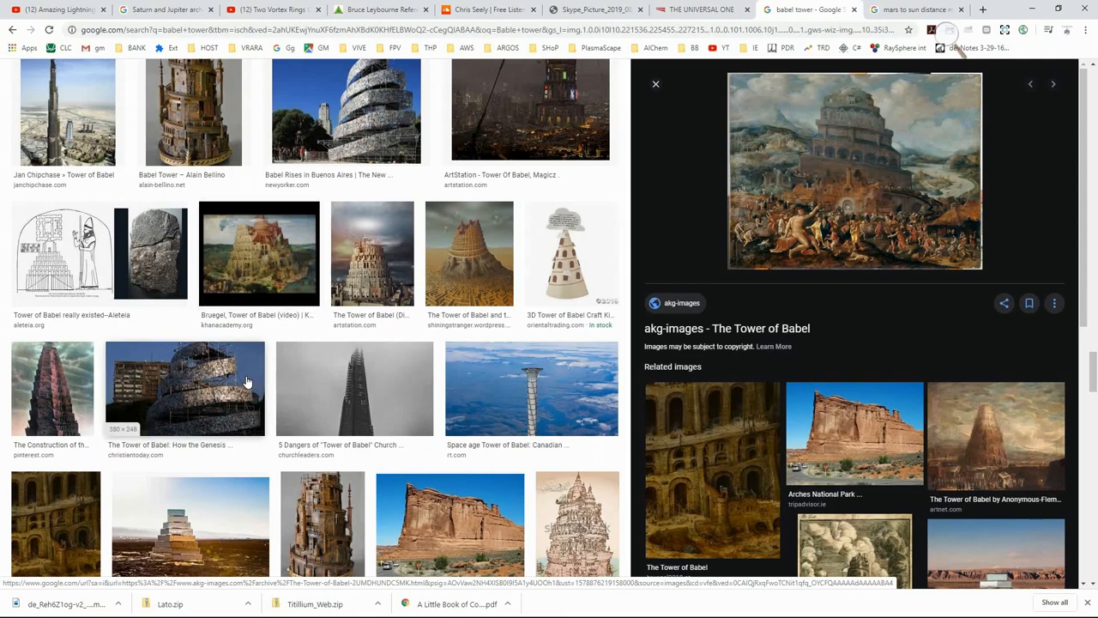
pyautogui.scroll(-3)
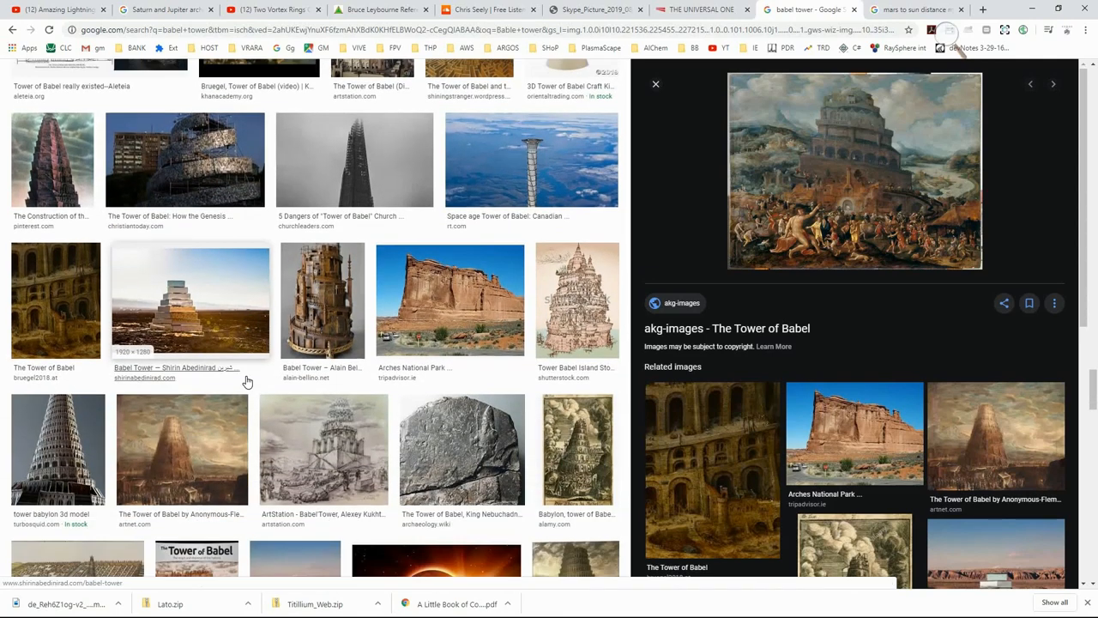
pyautogui.scroll(-3)
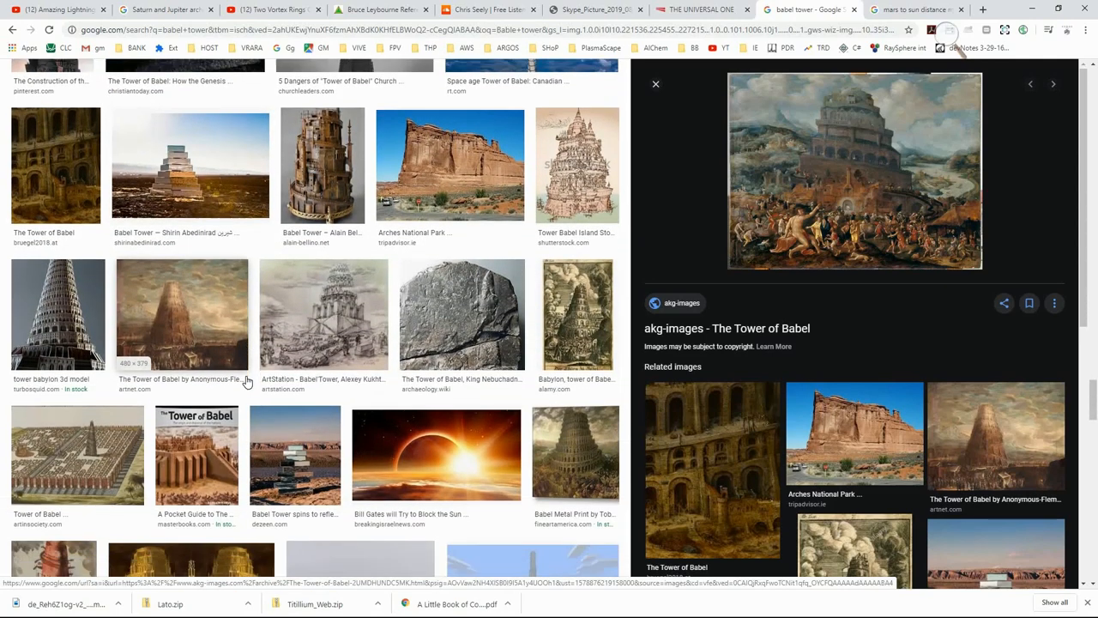
pyautogui.scroll(-3)
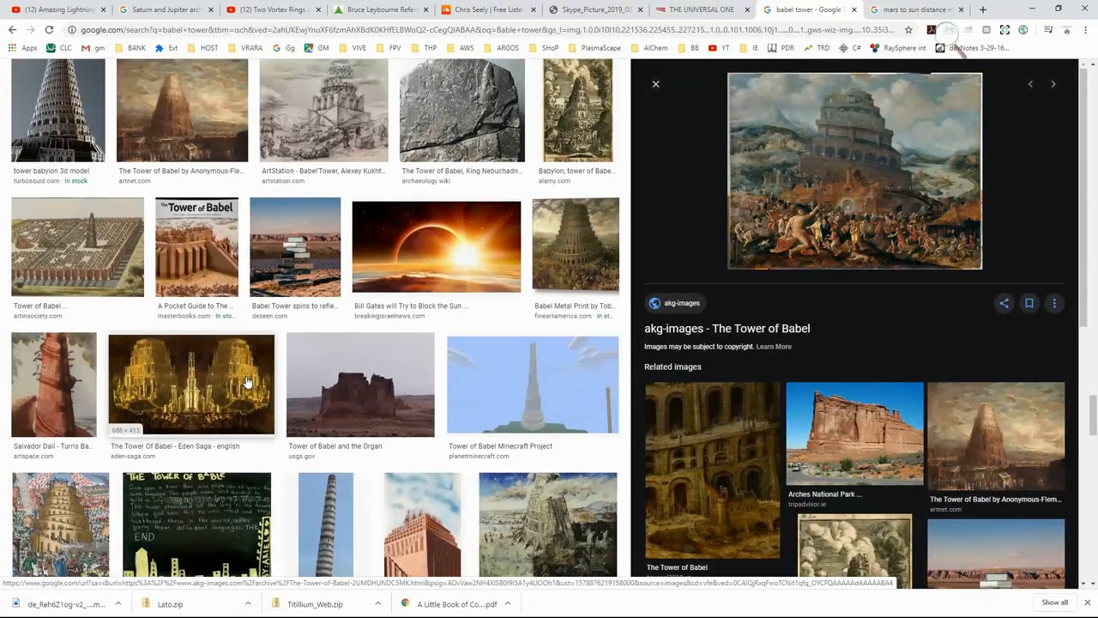
pyautogui.scroll(-3)
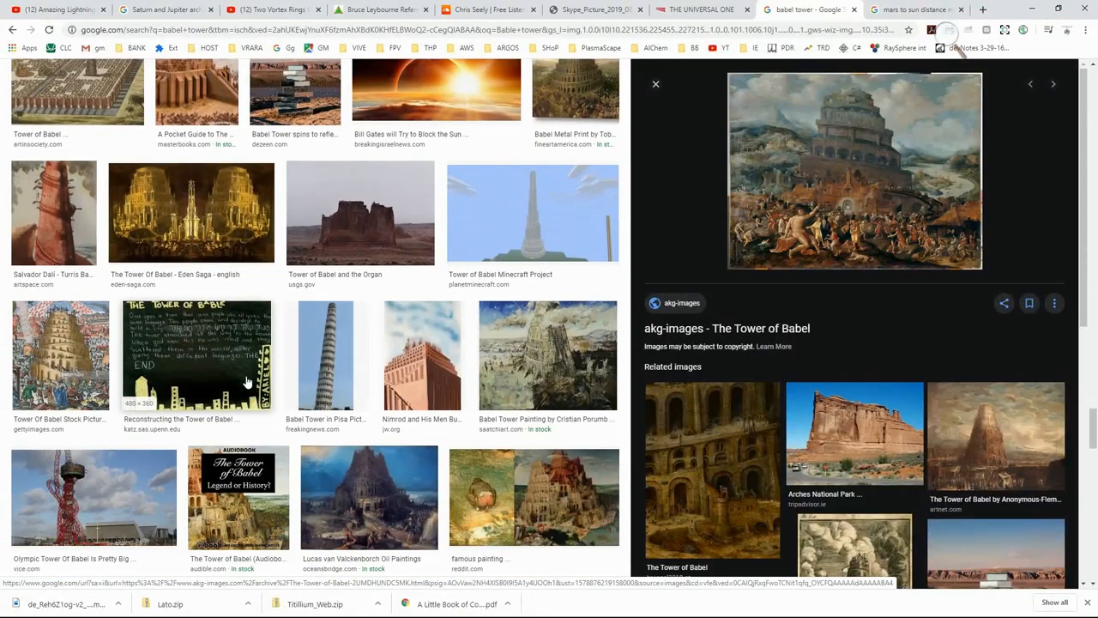
pyautogui.scroll(-3)
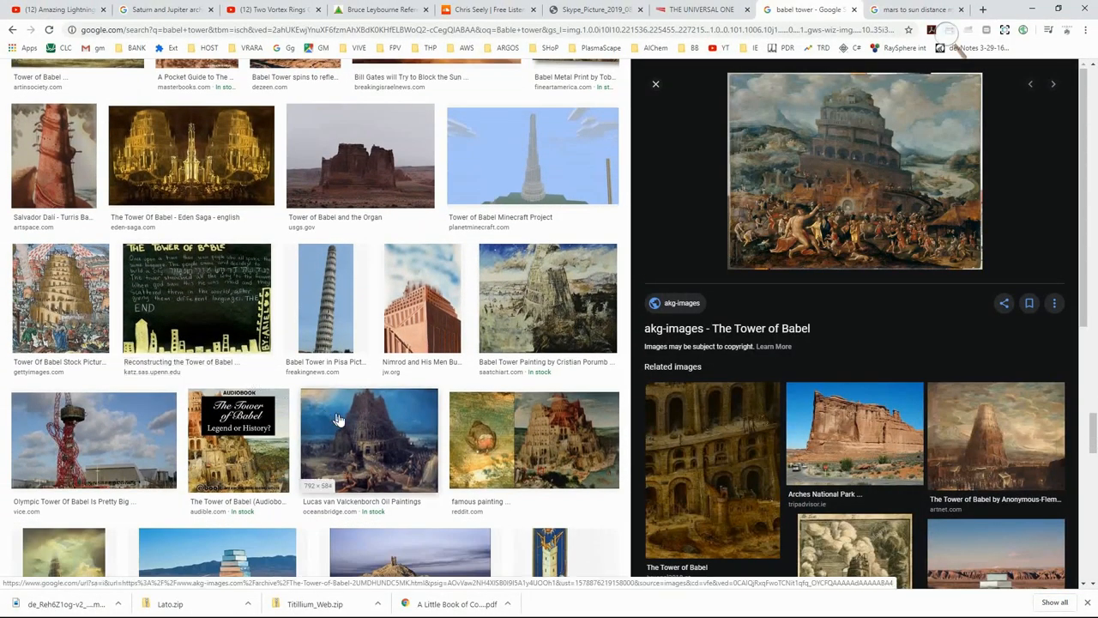
pyautogui.moveTo(505, 448)
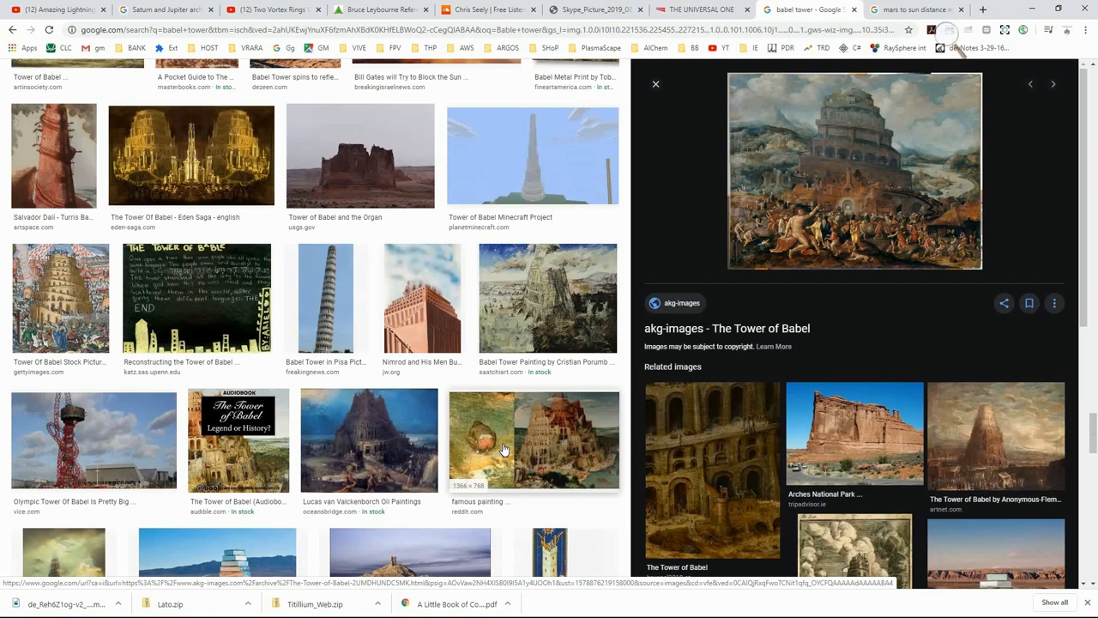
# View the Reddit famous painting detail comparison and keep scrolling the results
pyautogui.click(534, 439)
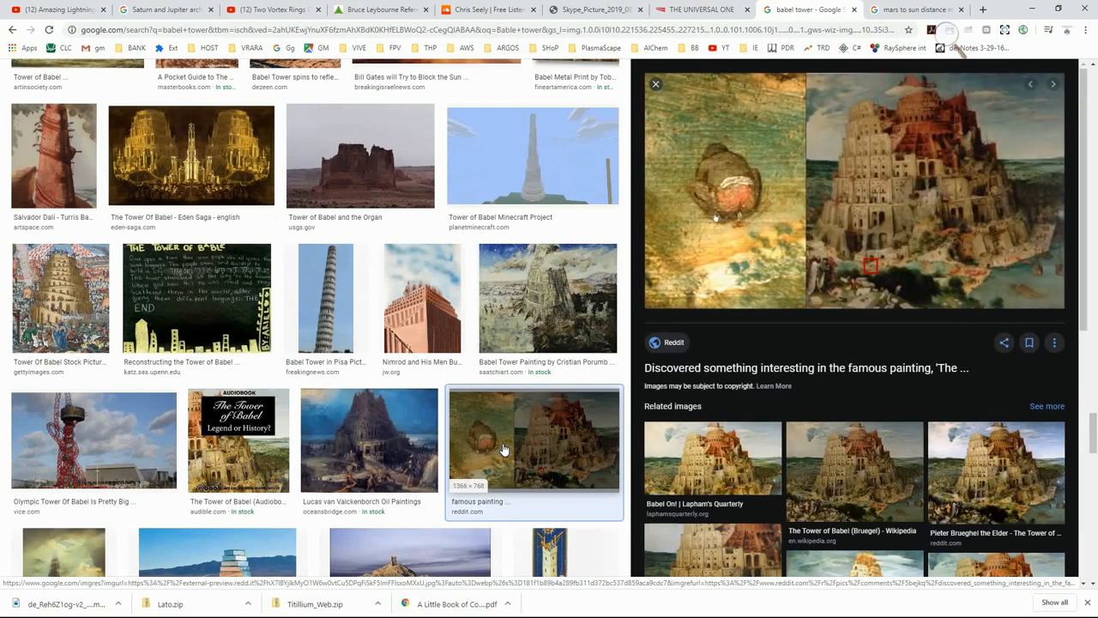
pyautogui.scroll(-3)
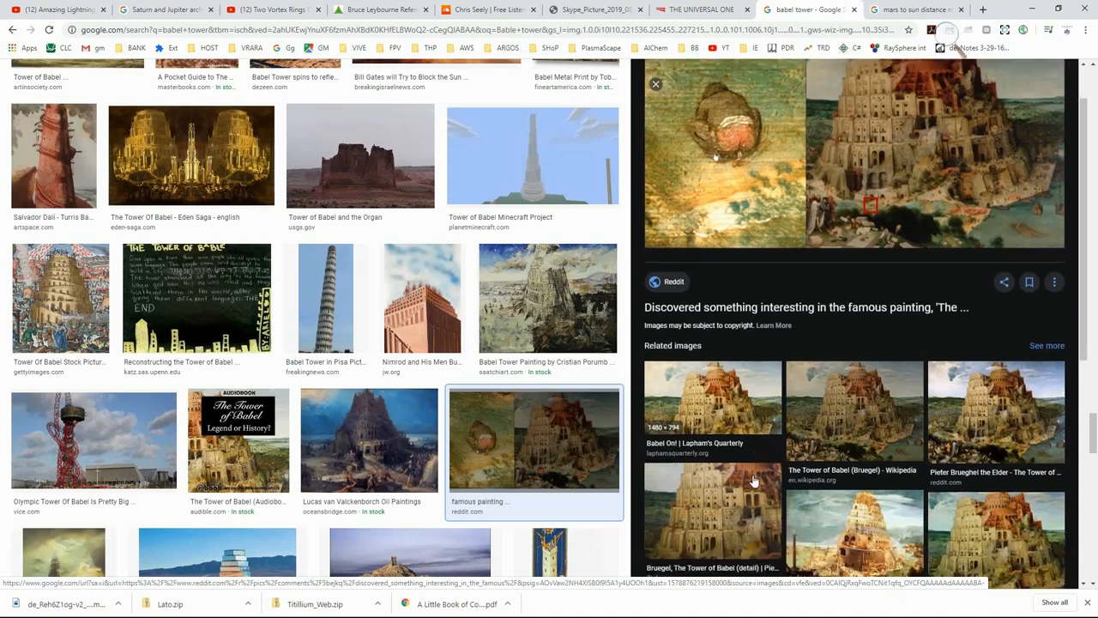
pyautogui.scroll(-3)
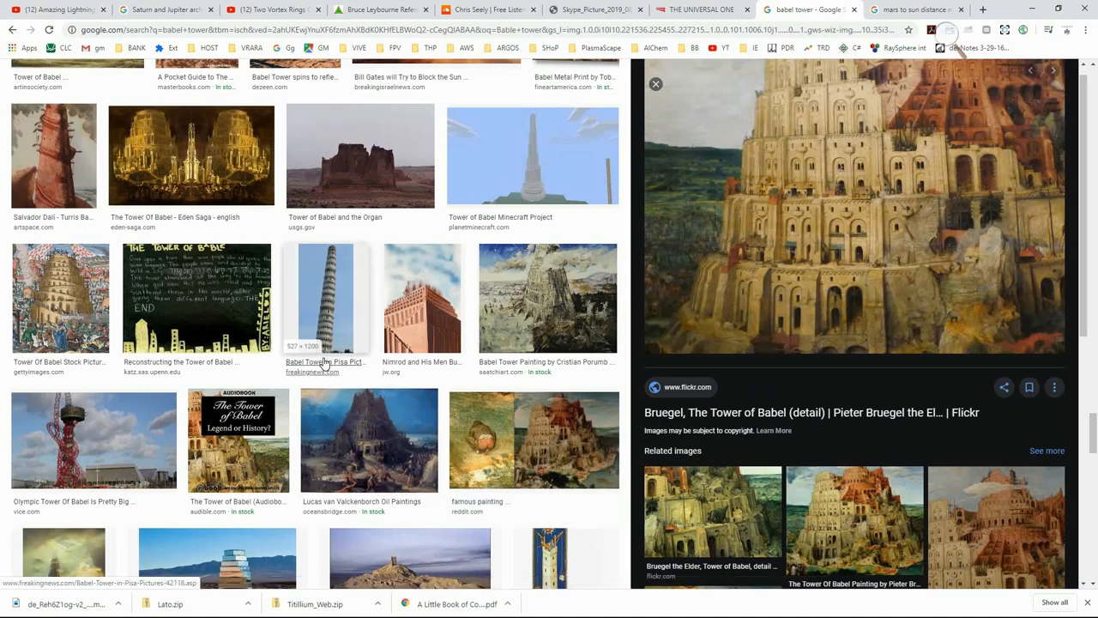
pyautogui.scroll(-3)
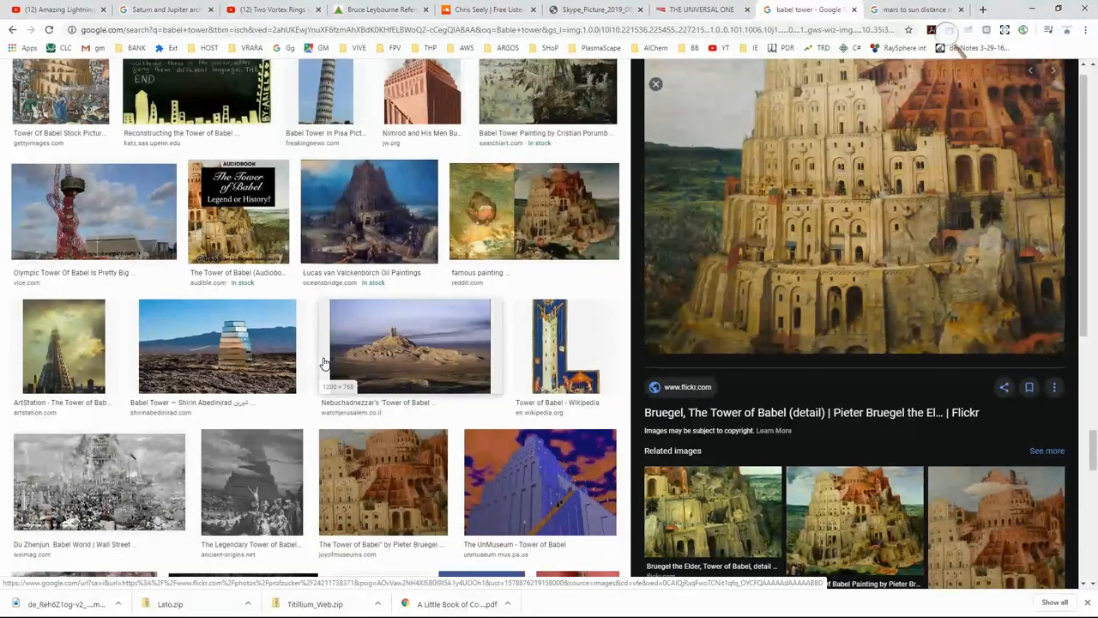
pyautogui.scroll(-3)
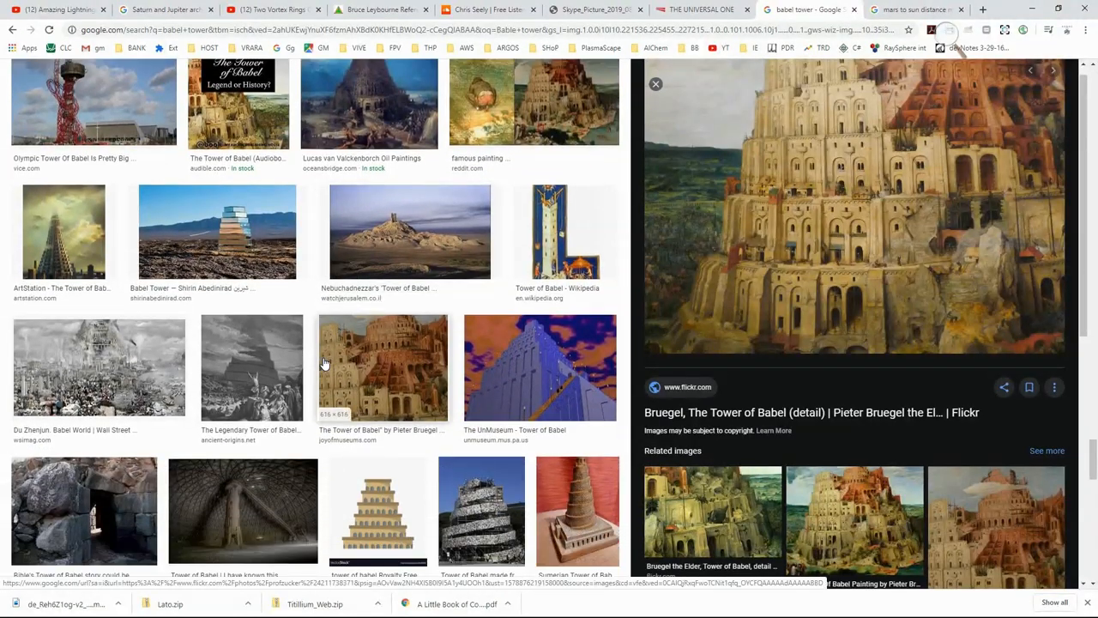
pyautogui.scroll(-3)
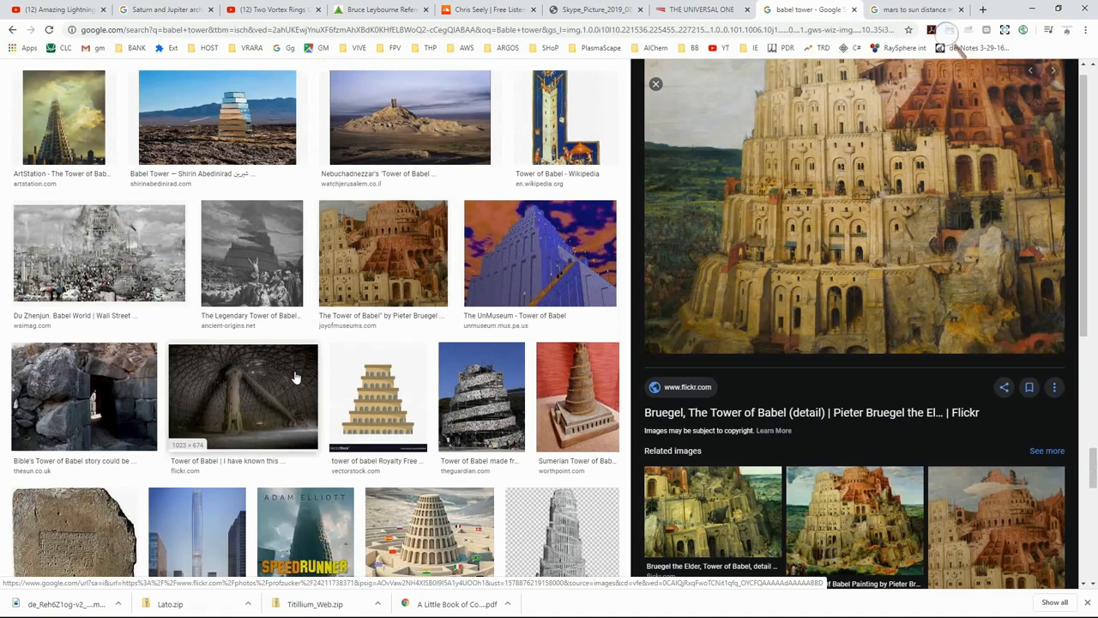
# Enlarge the dark dome-tower photo, then the 18th-century woodcut print, and scroll back up
pyautogui.click(242, 396)
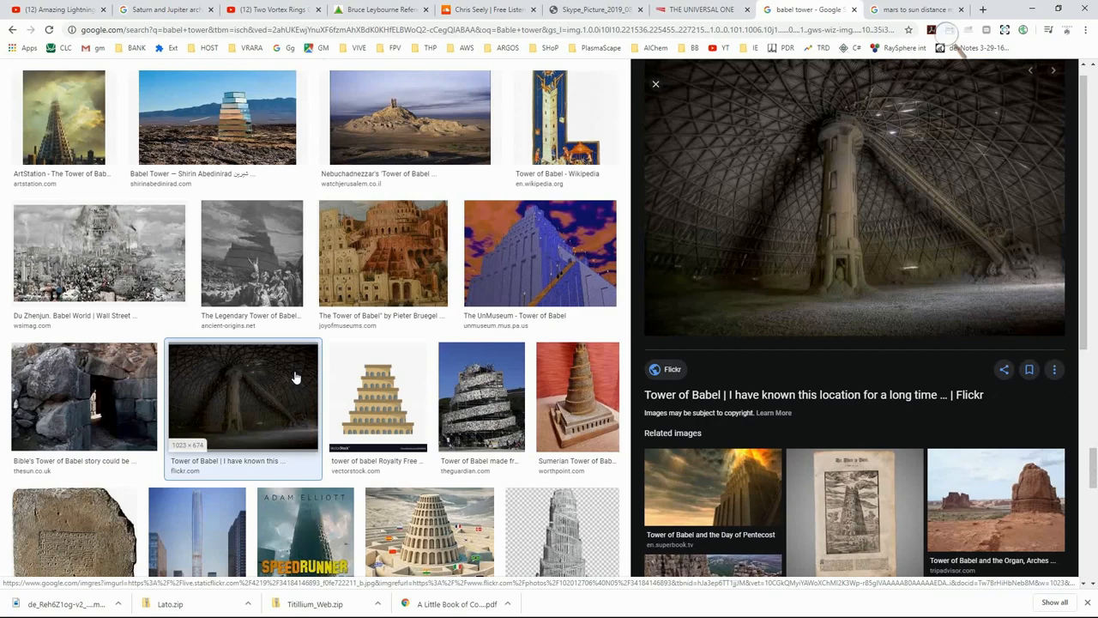
pyautogui.scroll(-3)
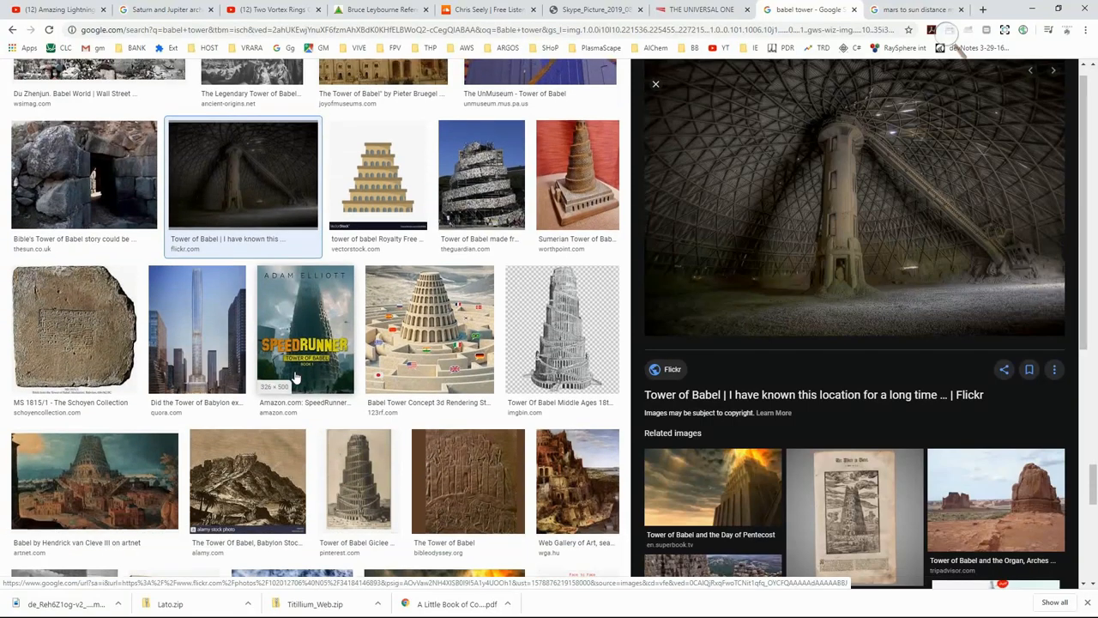
pyautogui.scroll(-3)
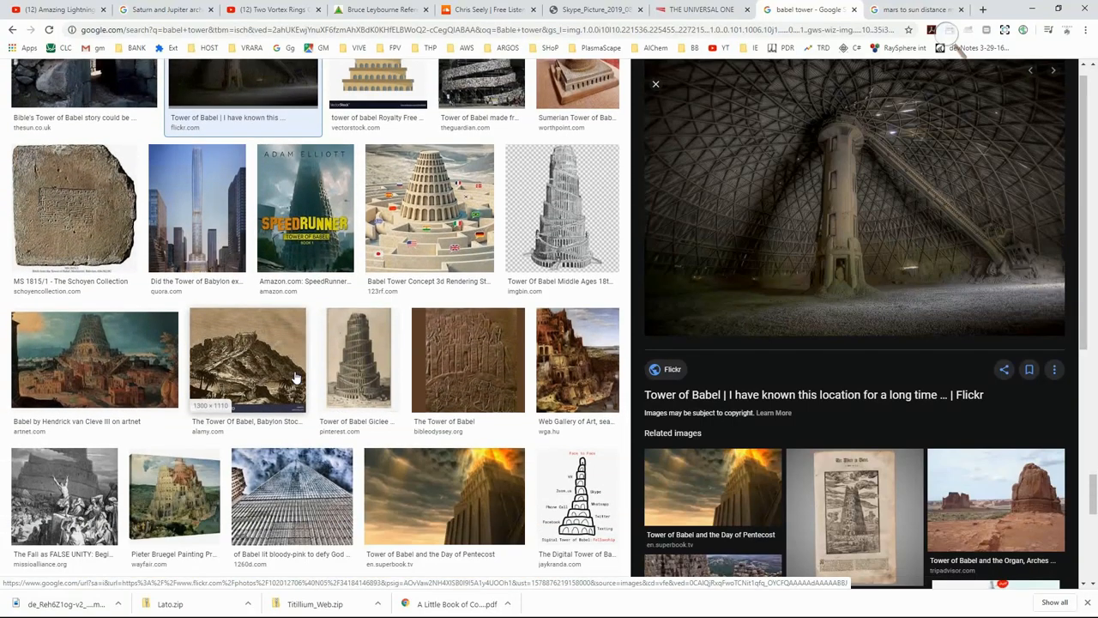
pyautogui.moveTo(562, 429)
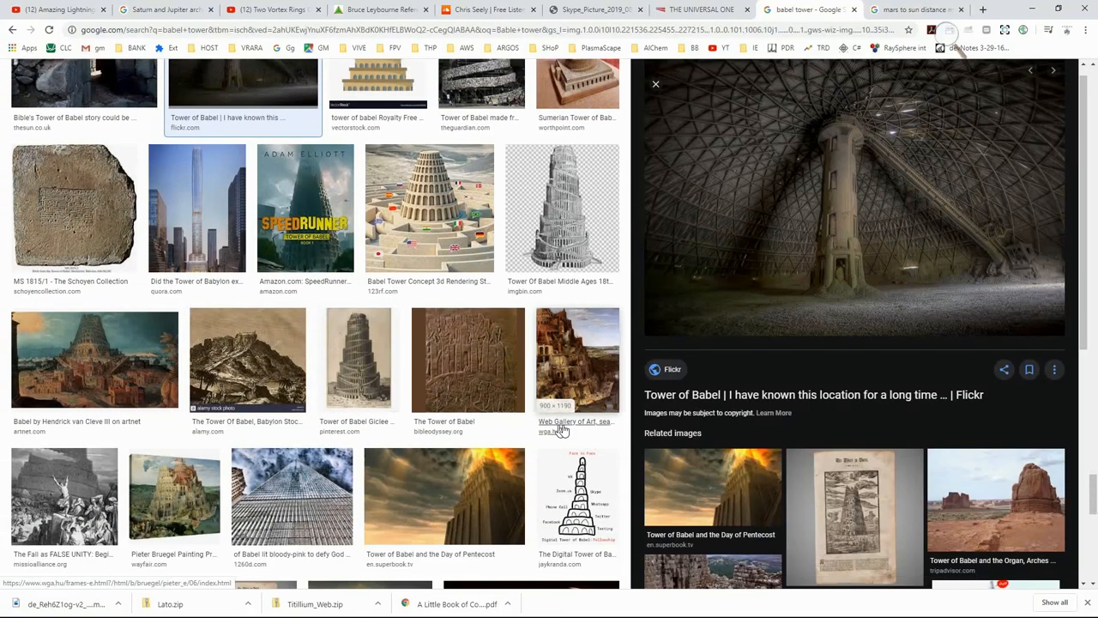
pyautogui.click(855, 514)
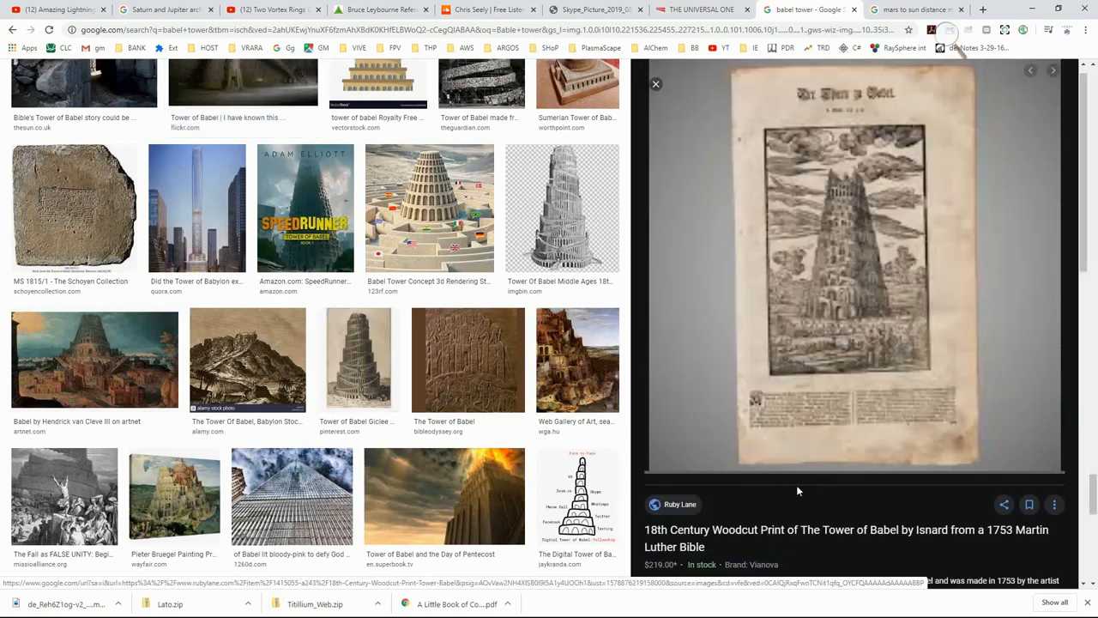
pyautogui.scroll(-3)
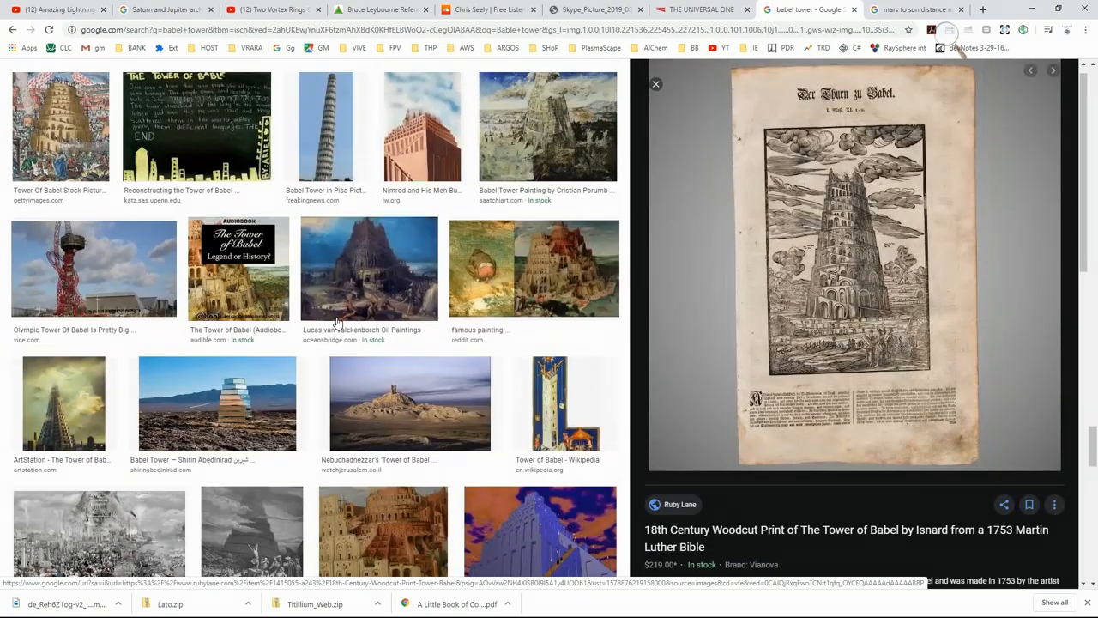
pyautogui.scroll(-3)
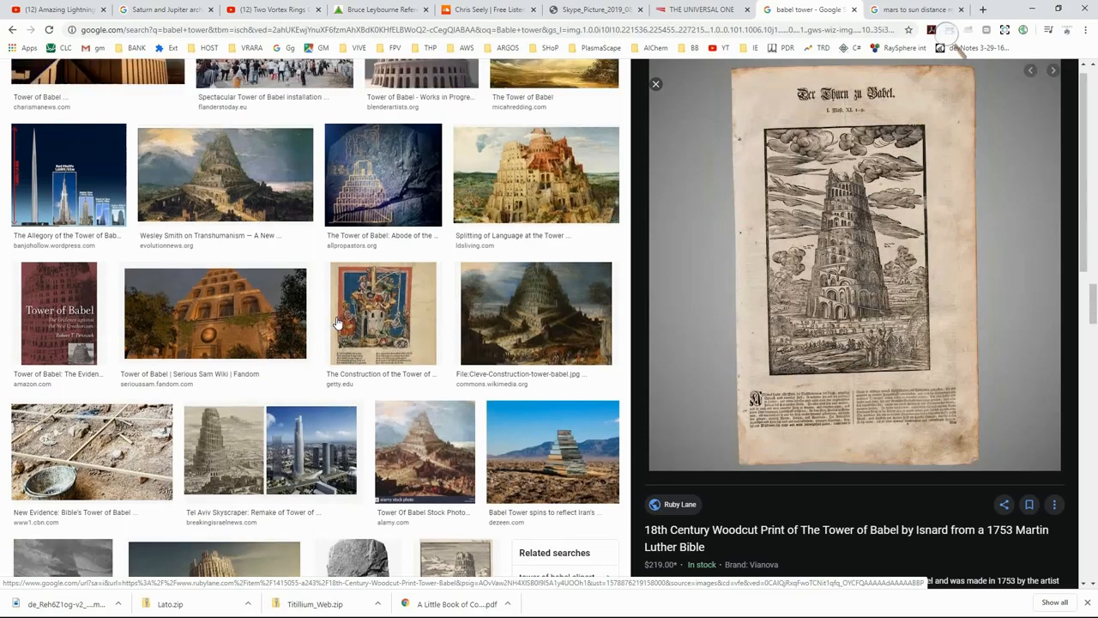
pyautogui.scroll(-3)
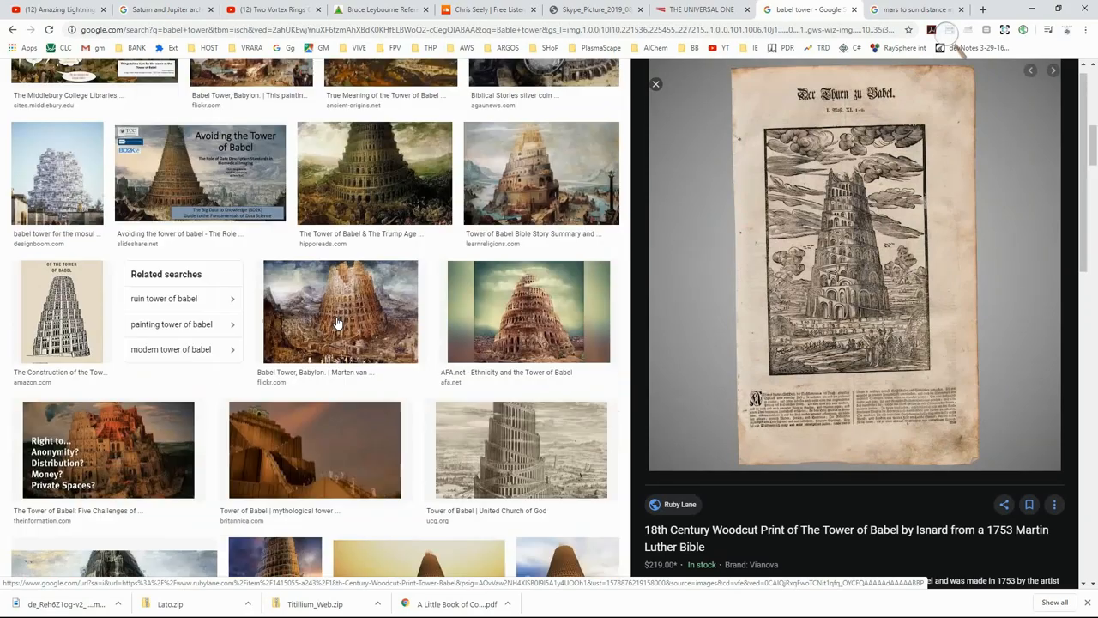
pyautogui.scroll(3)
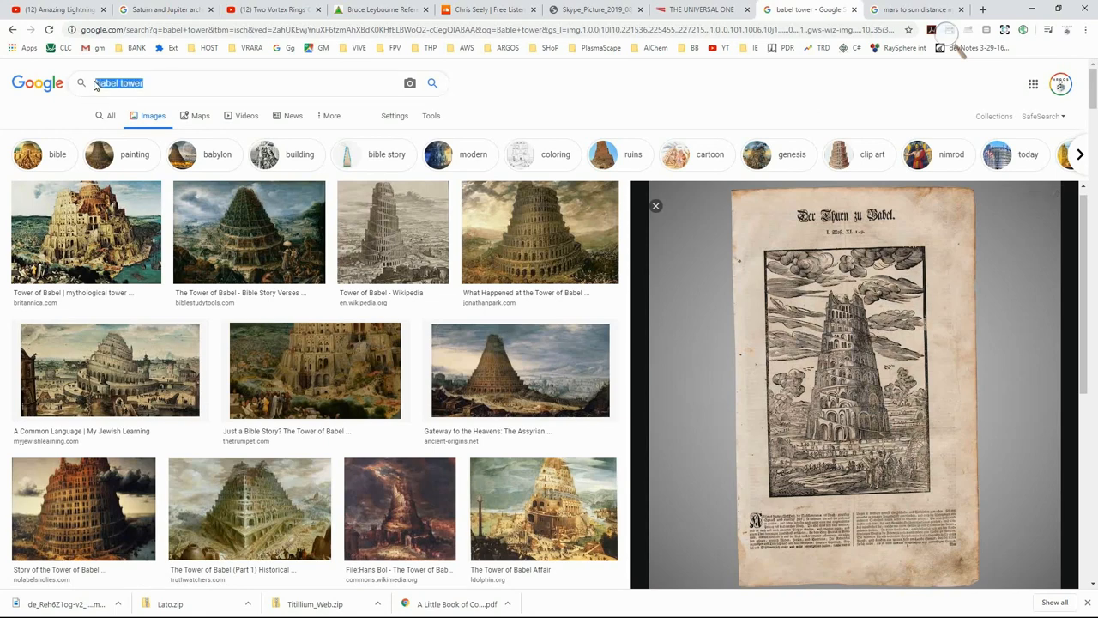
# Start a new image search for 'junk DNA'
pyautogui.click(241, 83)
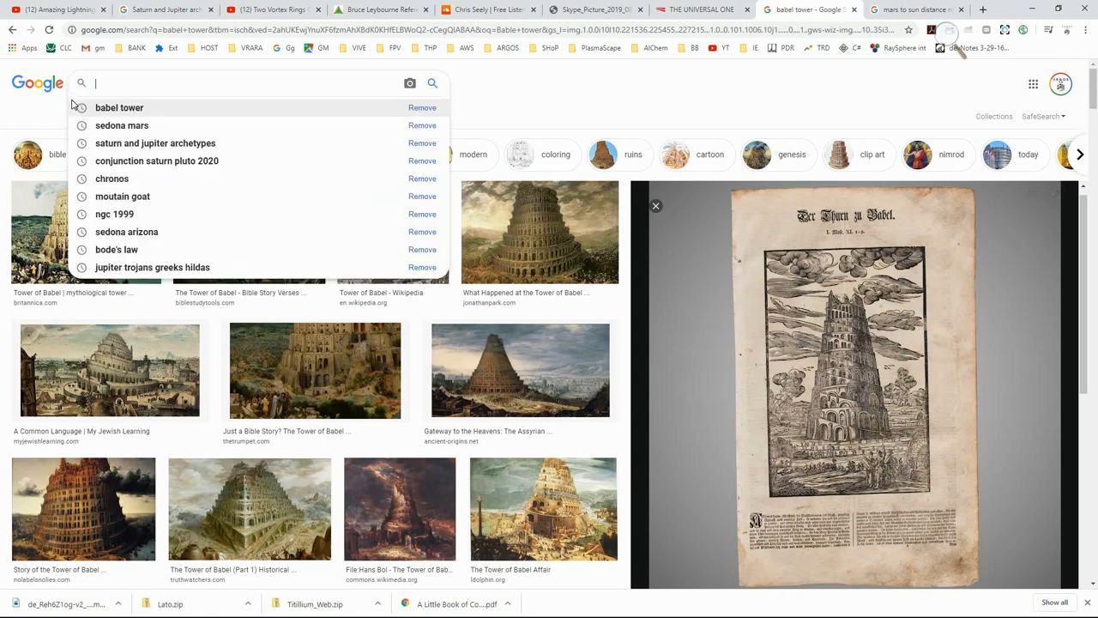
pyautogui.write('junk')
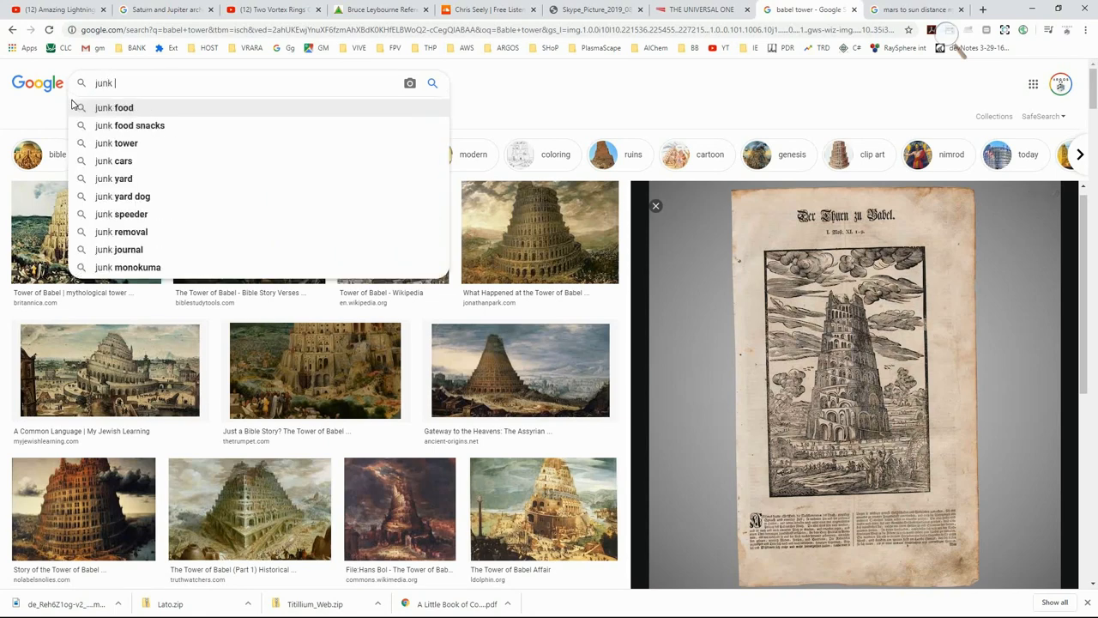
pyautogui.write('DNA')
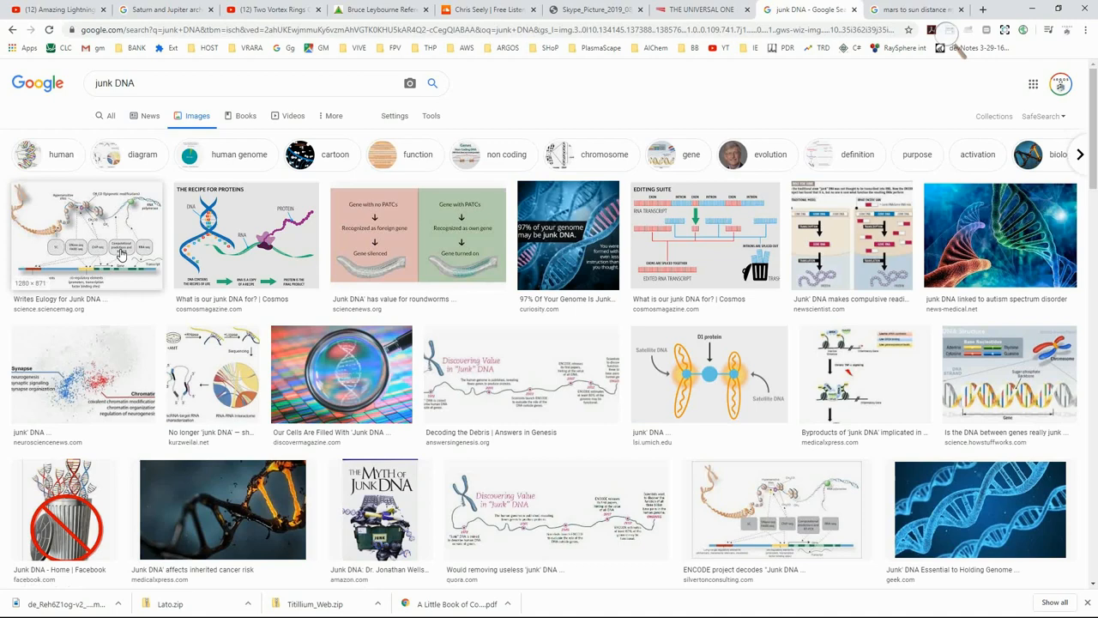
# Browse the junk DNA results with the Discovering Value in Junk DNA timeline previewed
pyautogui.scroll(-3)
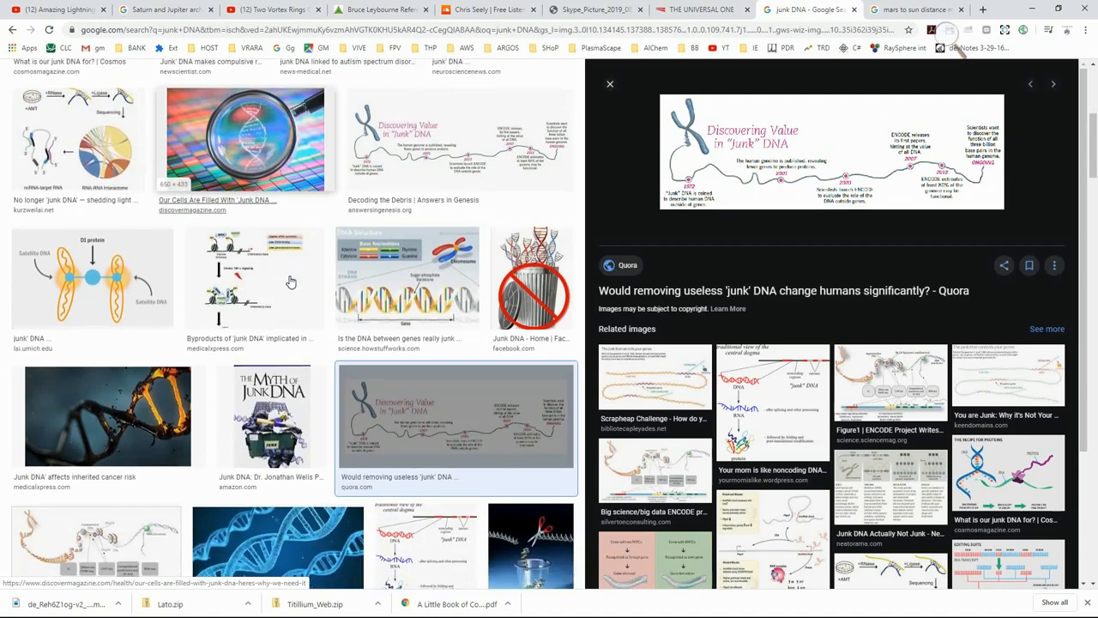
pyautogui.scroll(-3)
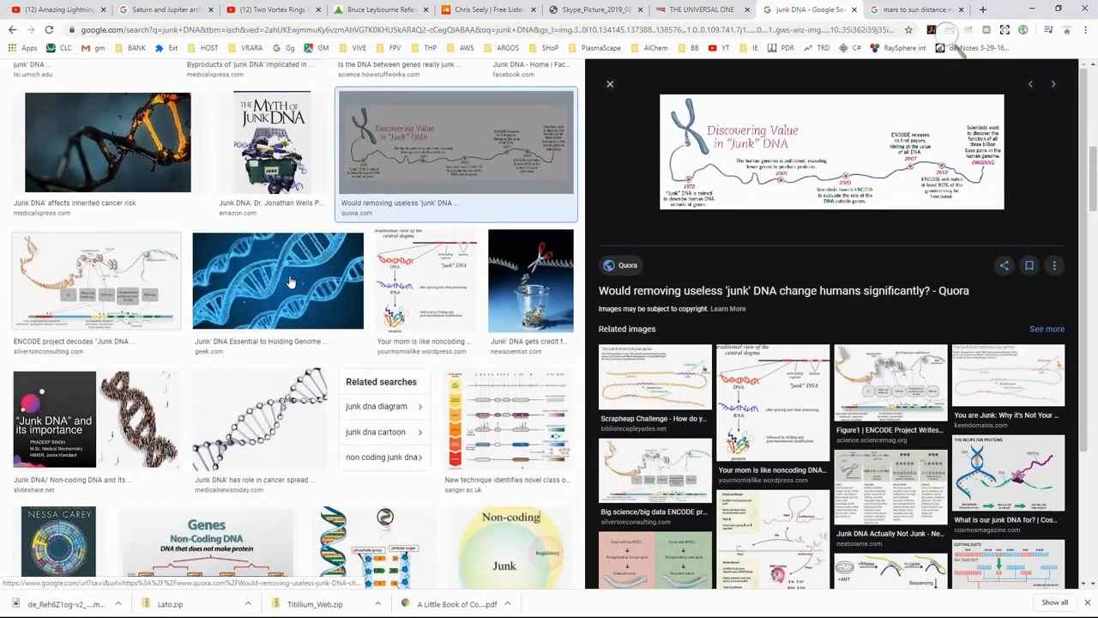
pyautogui.scroll(-3)
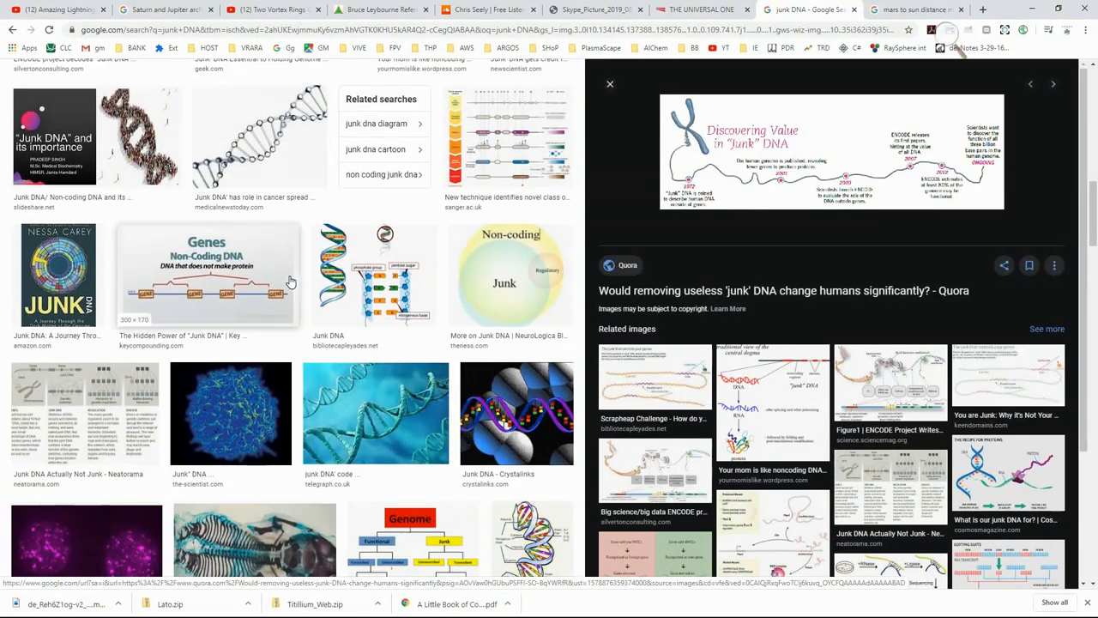
pyautogui.scroll(-3)
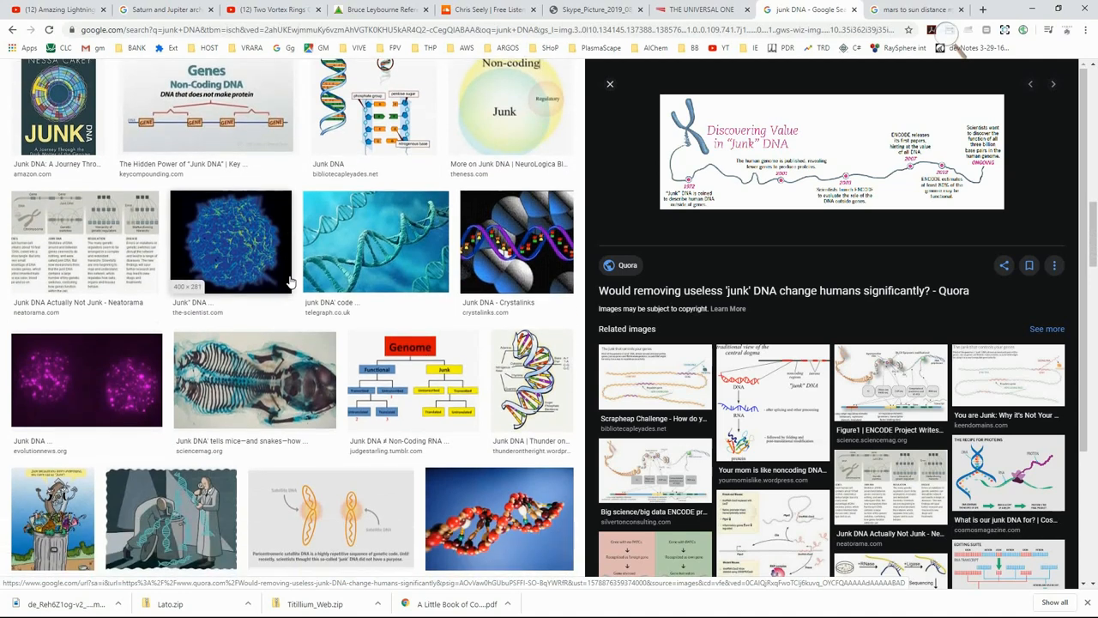
pyautogui.scroll(-3)
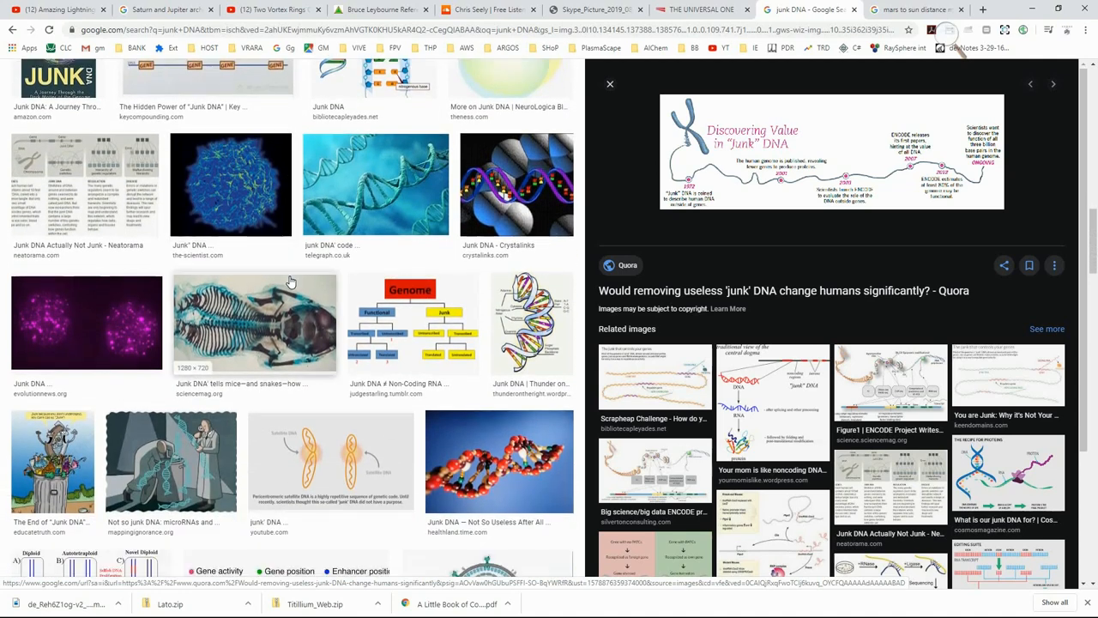
pyautogui.scroll(-3)
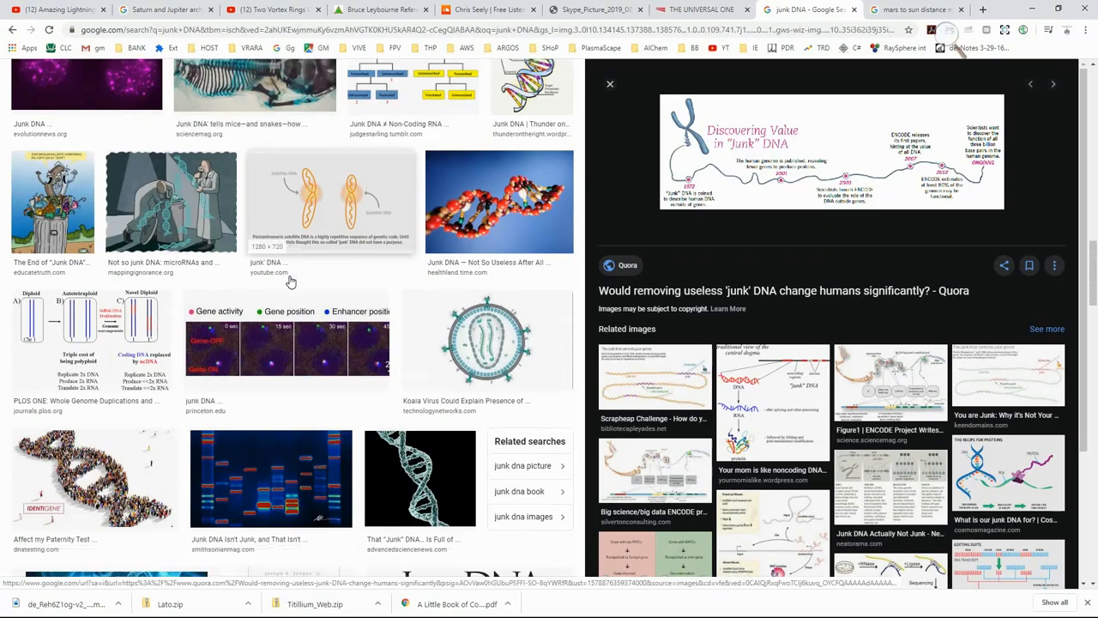
pyautogui.scroll(-3)
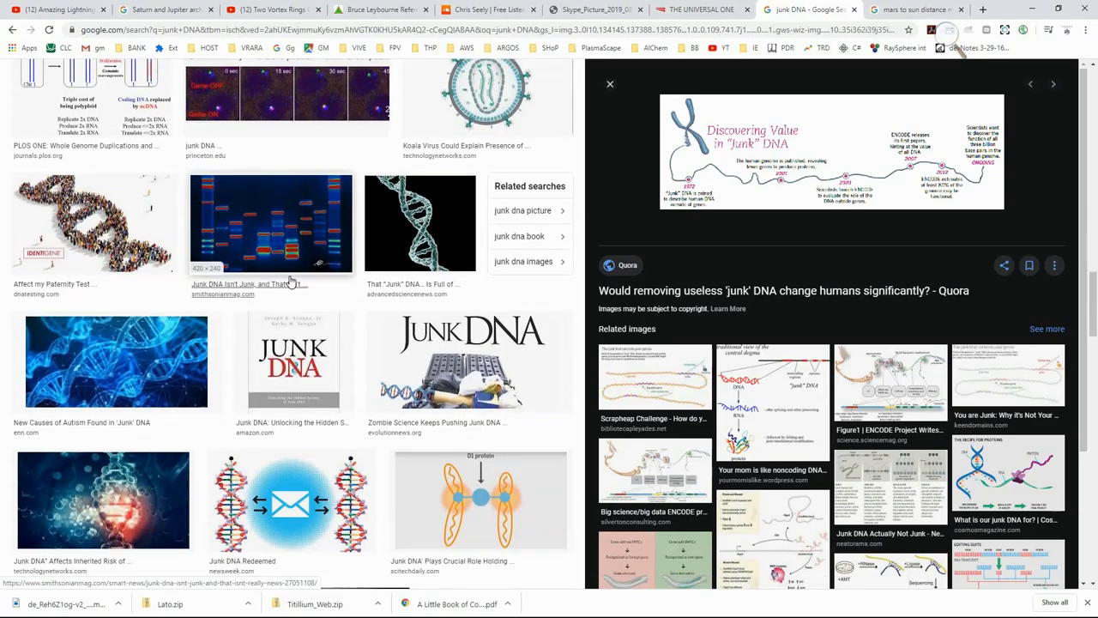
pyautogui.scroll(-3)
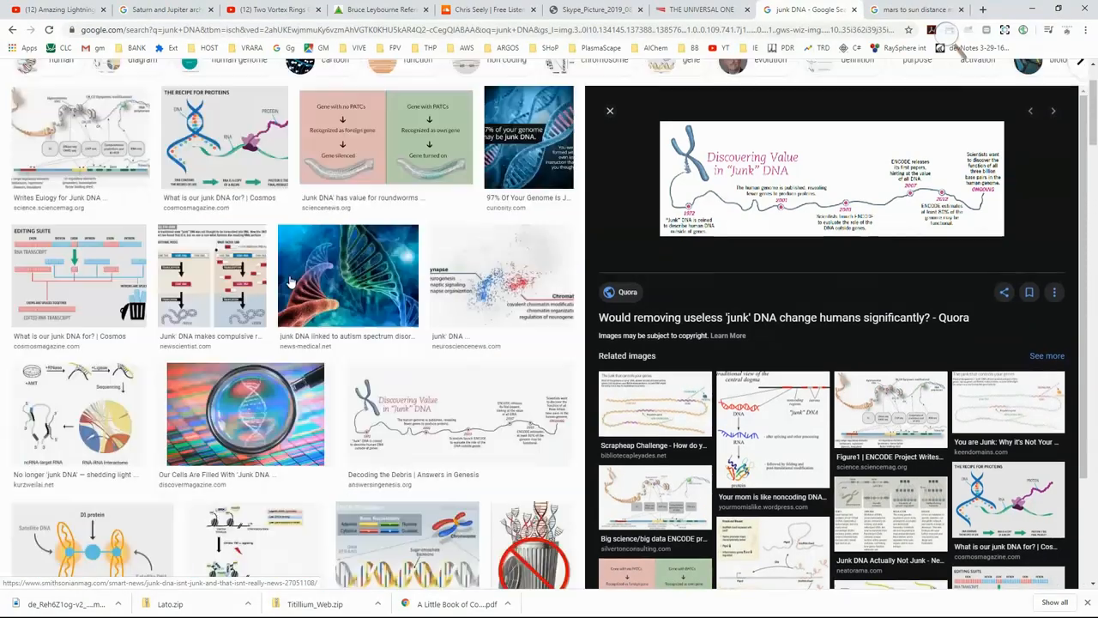
pyautogui.scroll(3)
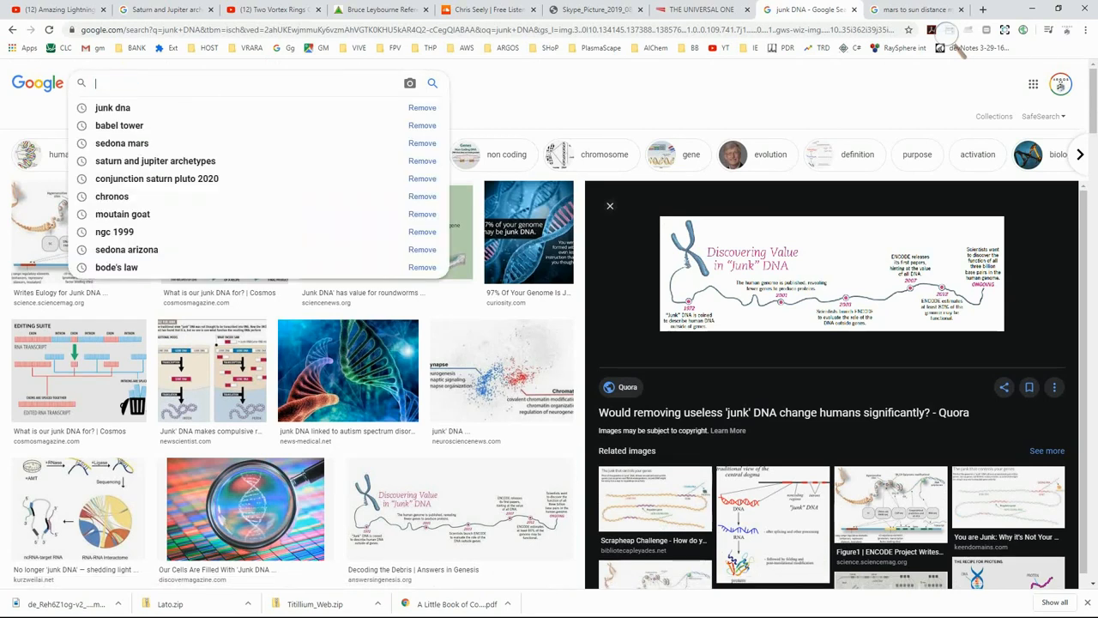
# Search Google Images for 'Sun Spinning down', enlarge the Flaming Lips quote image, then return to Kindle
pyautogui.write('Sun Spinning do')
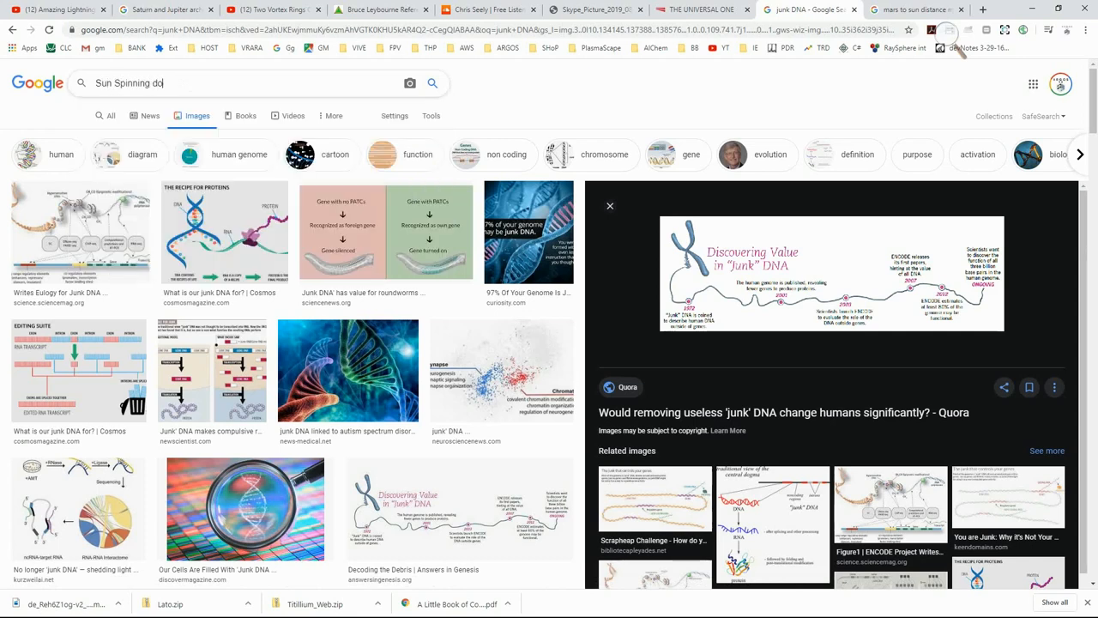
pyautogui.press('Return')
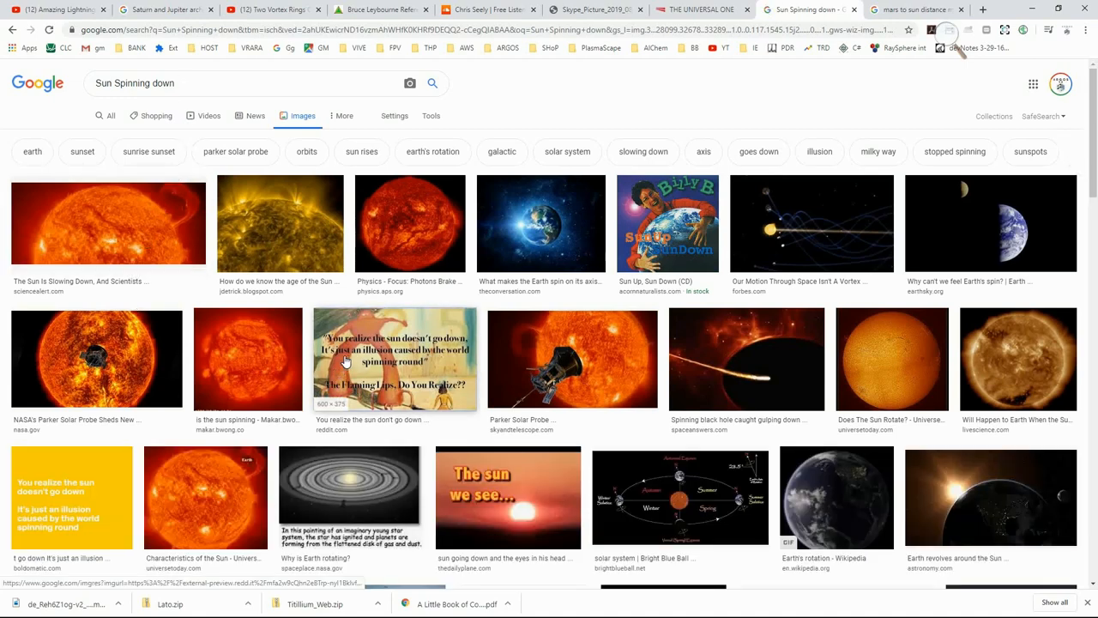
pyautogui.click(394, 358)
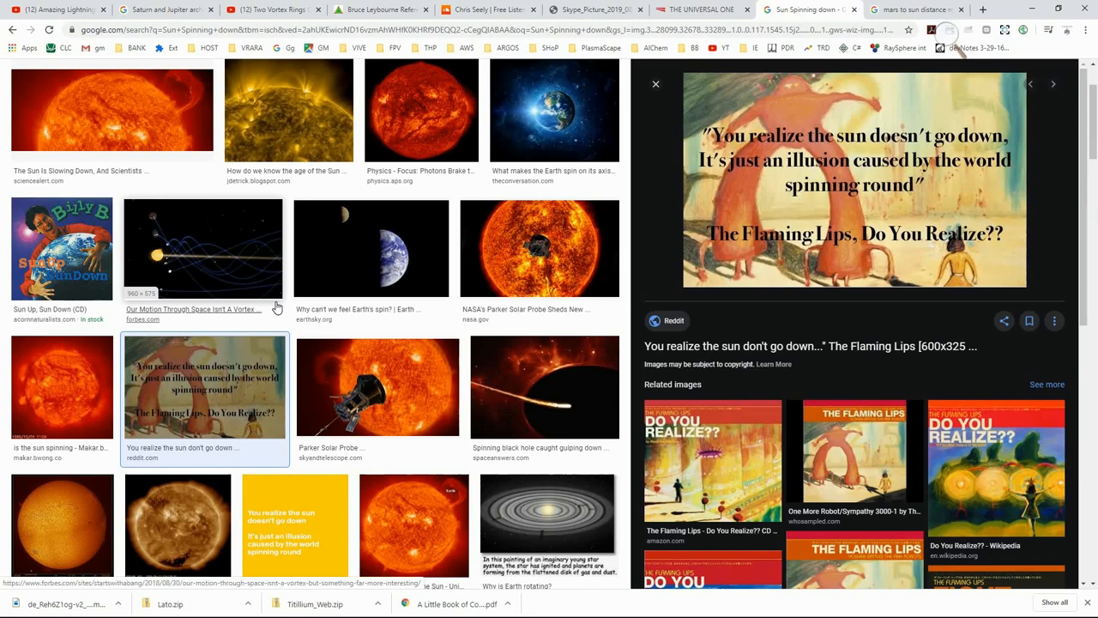
pyautogui.scroll(-3)
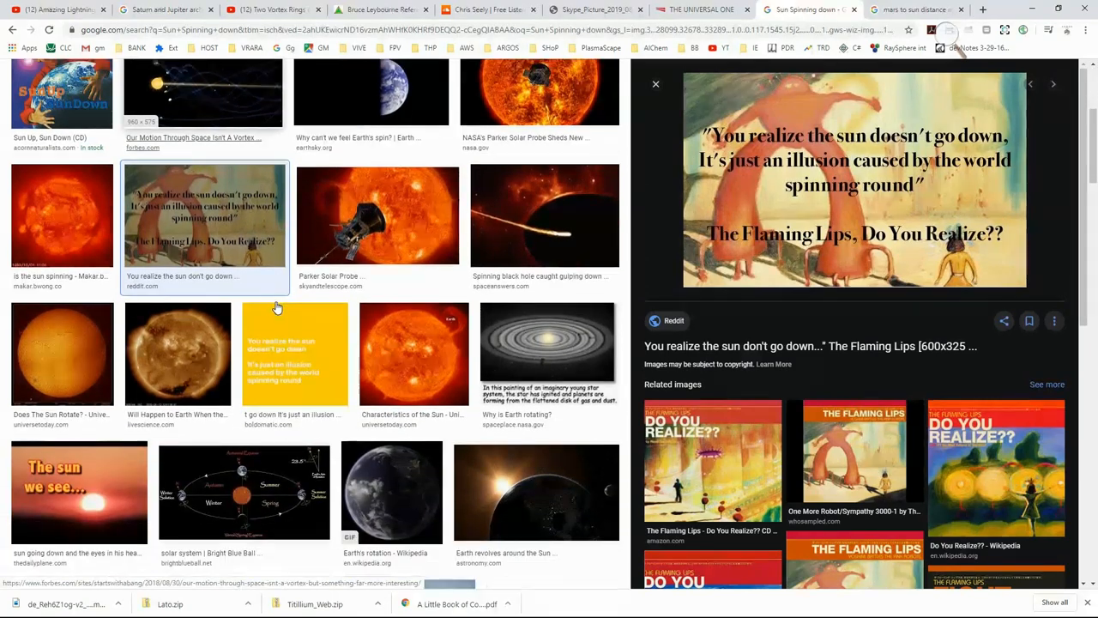
pyautogui.moveTo(295, 352)
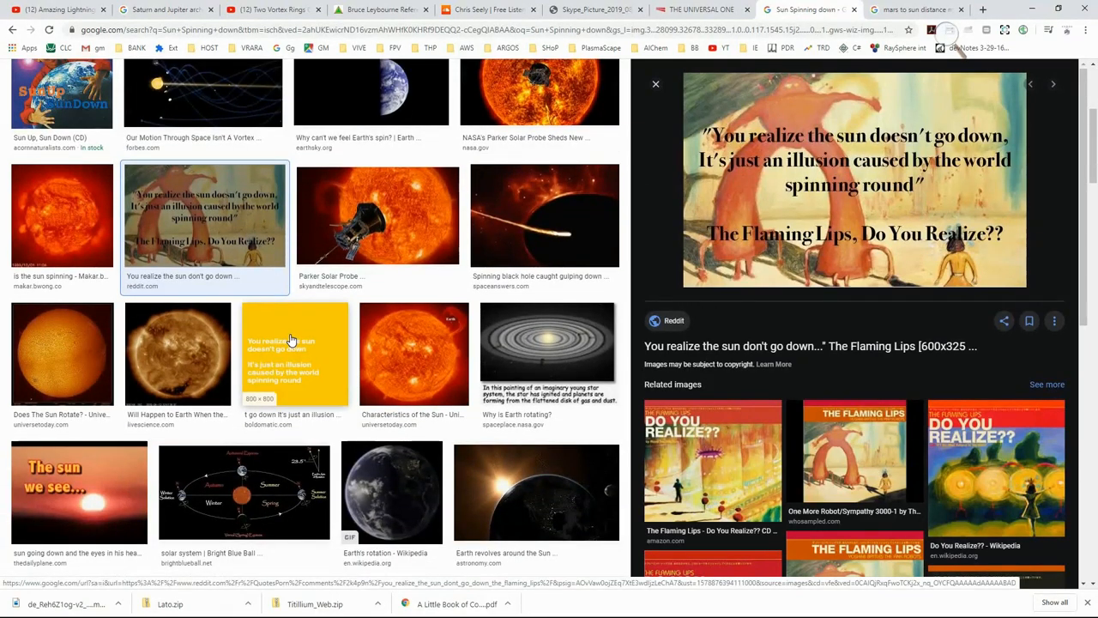
pyautogui.press('alt+tab')
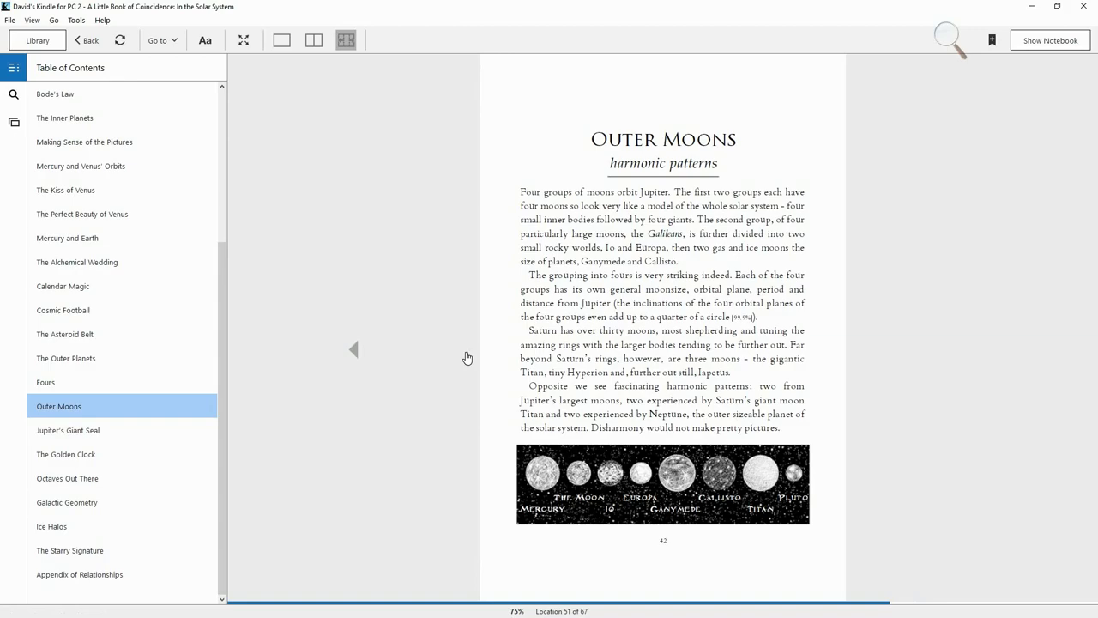
# Page through the Venus and Calendar Magic chapters to the asteroid belt illustrations page
pyautogui.click(62, 286)
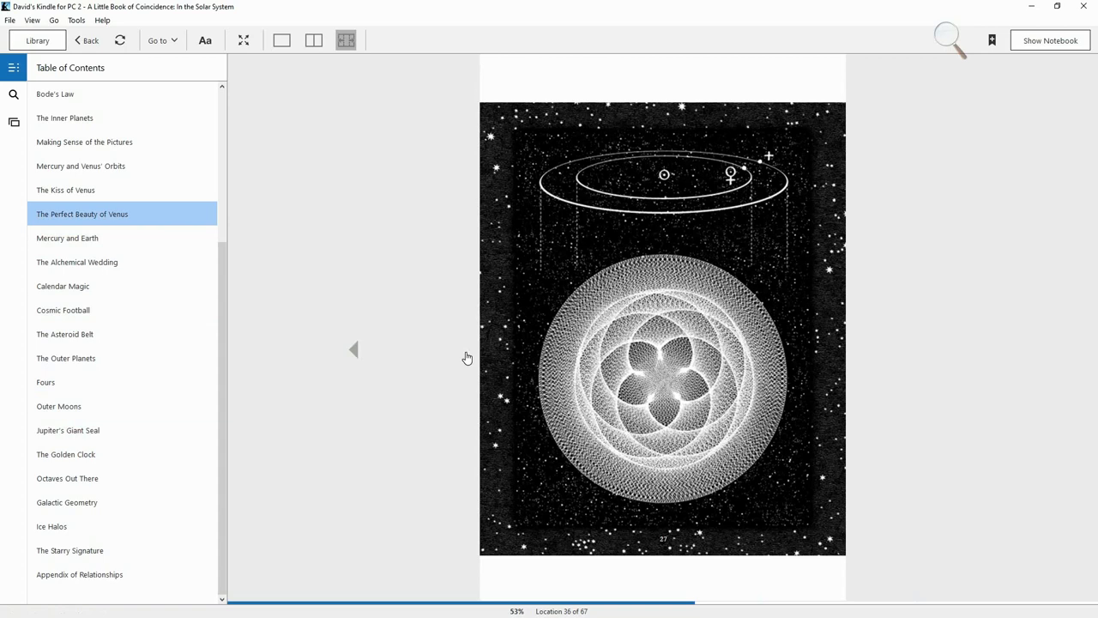
pyautogui.moveTo(342, 352)
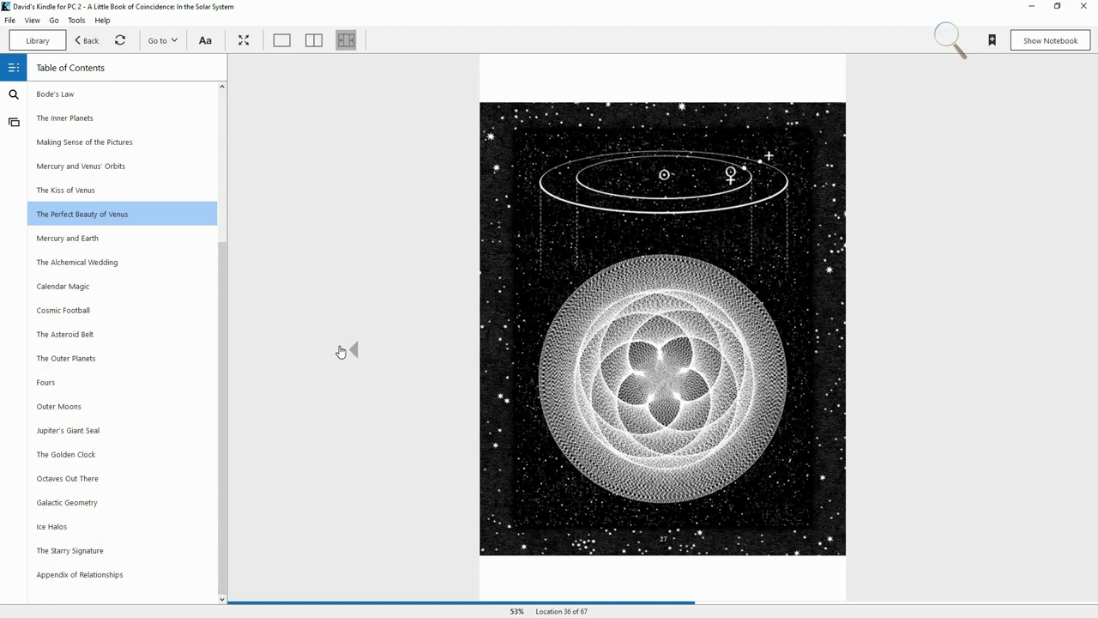
pyautogui.click(62, 286)
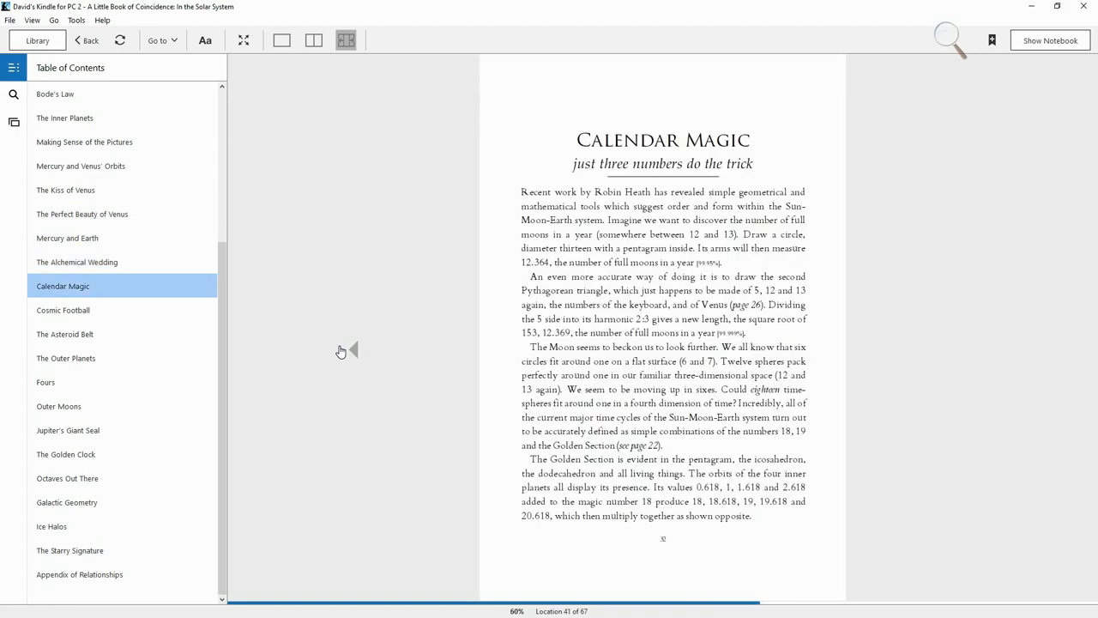
pyautogui.click(64, 334)
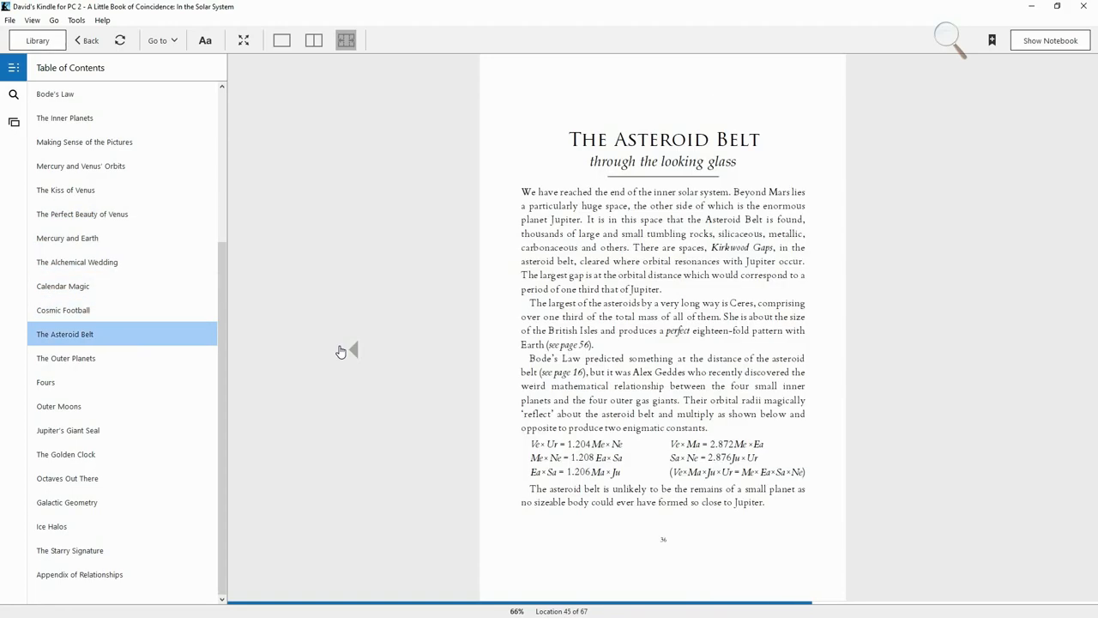
pyautogui.click(45, 382)
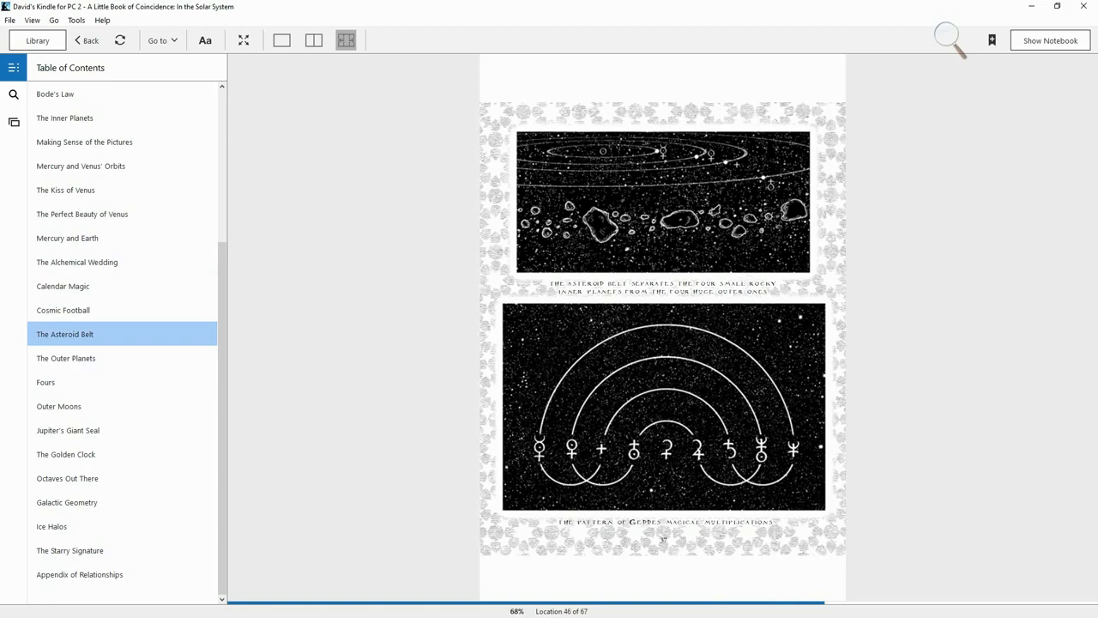
# Show The Asteroid Belt illustrations full-screen with Geddes' planetary arcs
pyautogui.click(244, 40)
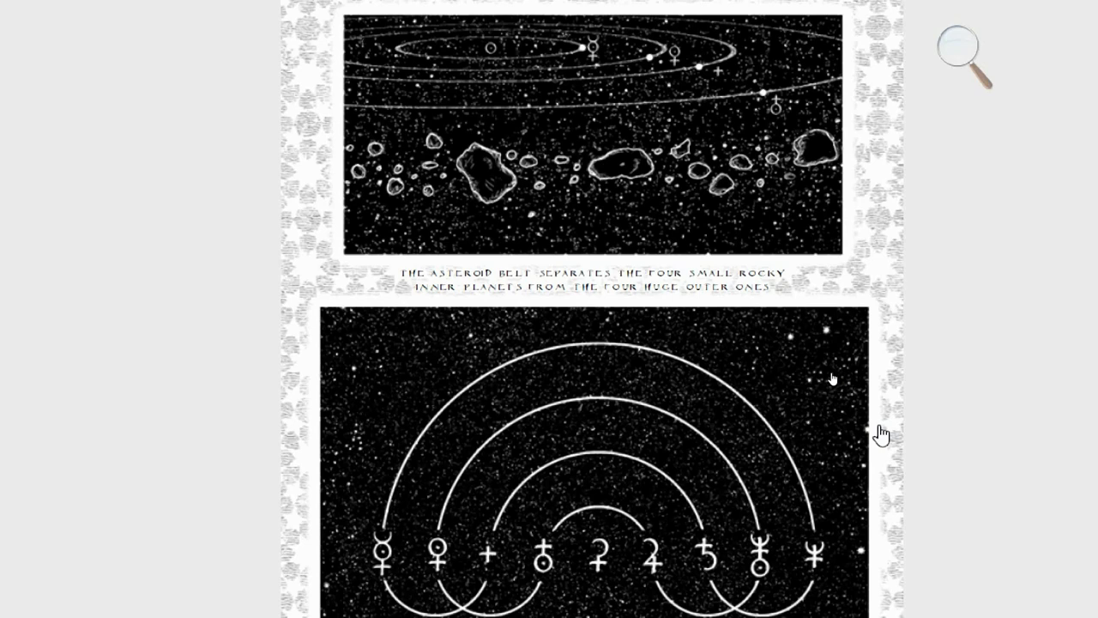
pyautogui.moveTo(885, 440)
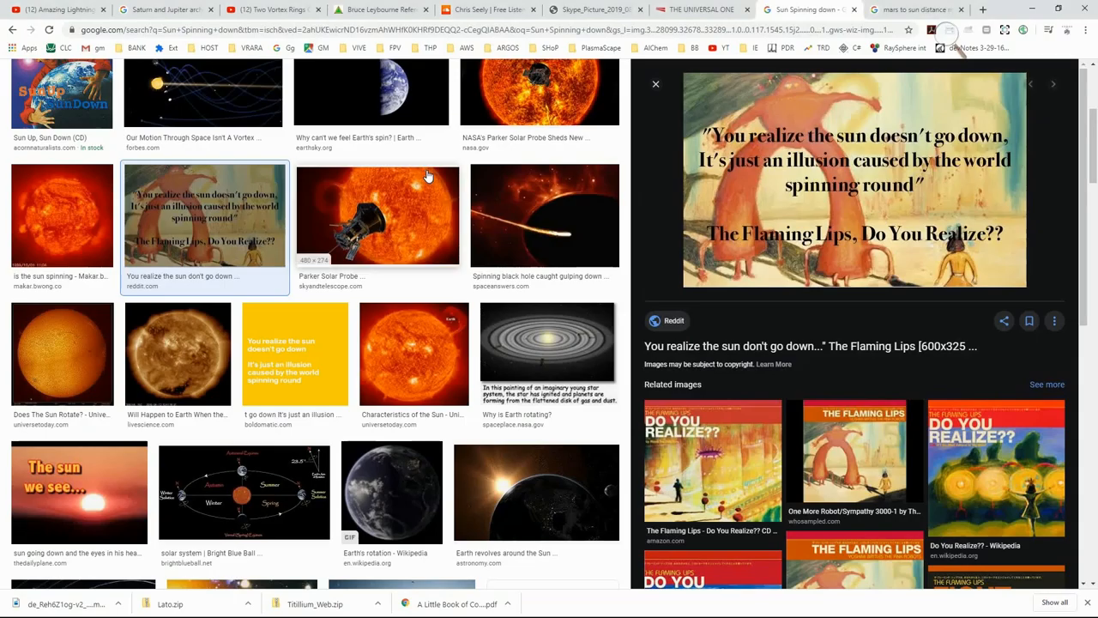
# Go to the PlasmaScape website tab and run the Early Access sky-map app
pyautogui.click(592, 9)
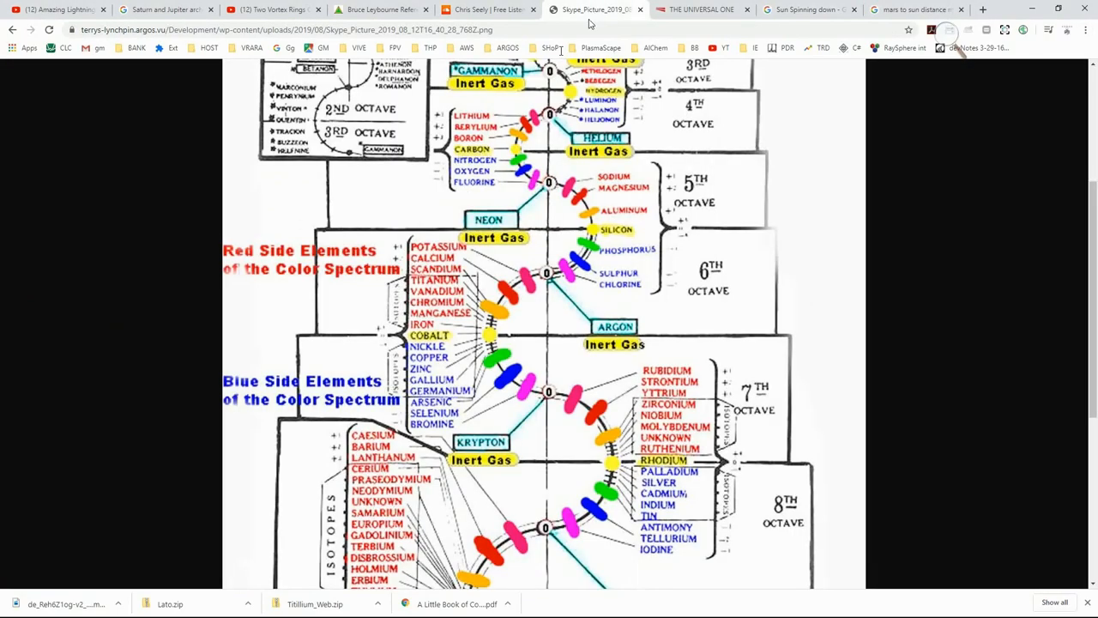
pyautogui.click(600, 47)
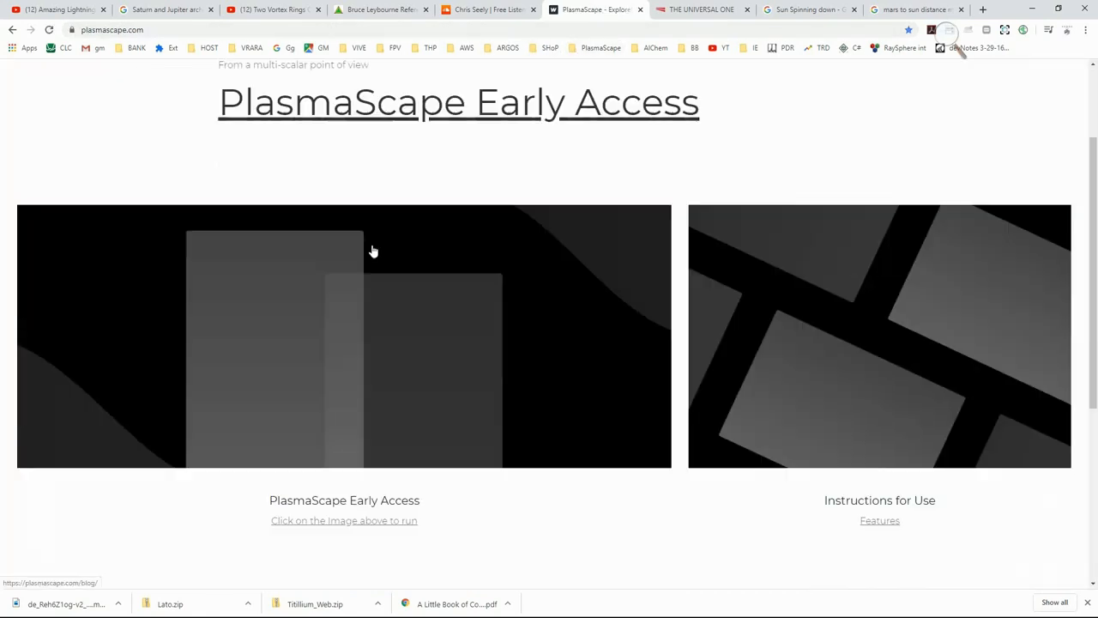
pyautogui.scroll(-3)
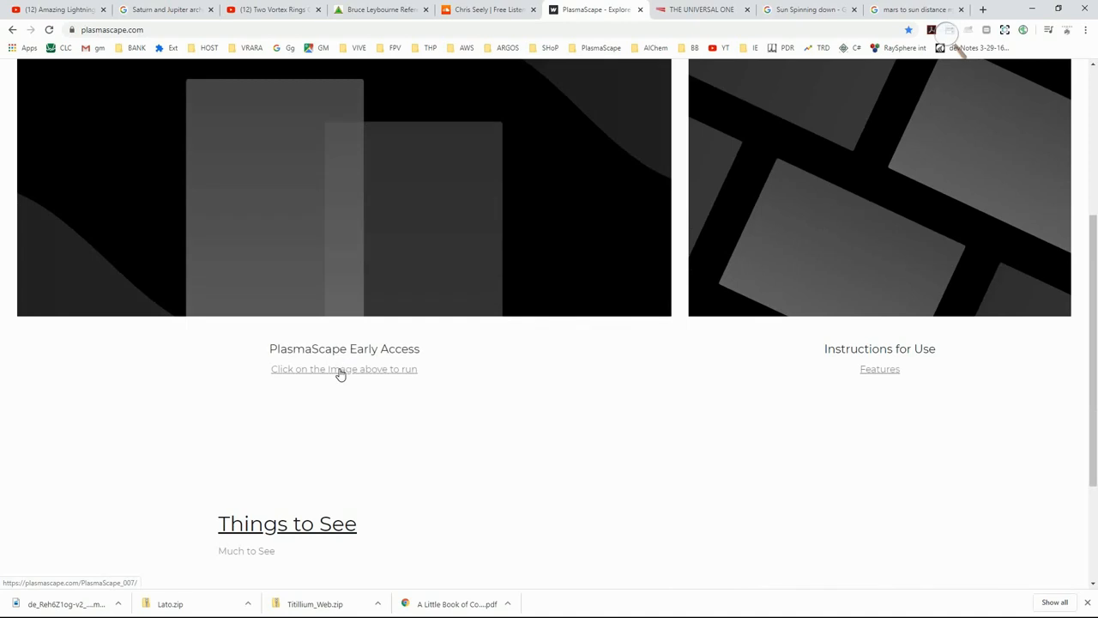
pyautogui.click(343, 369)
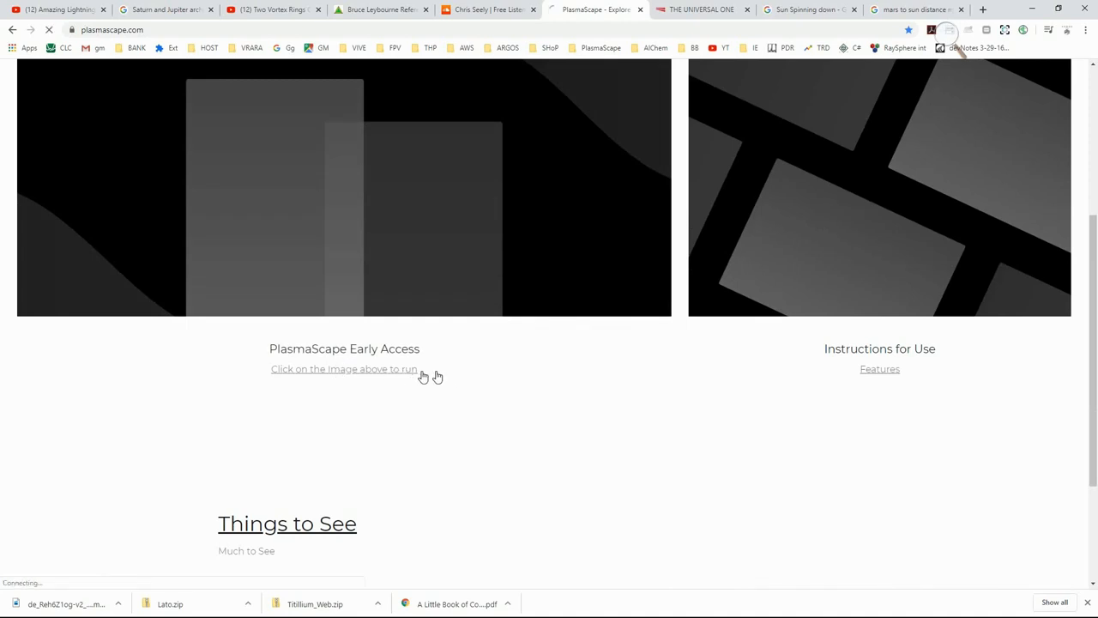
pyautogui.click(344, 187)
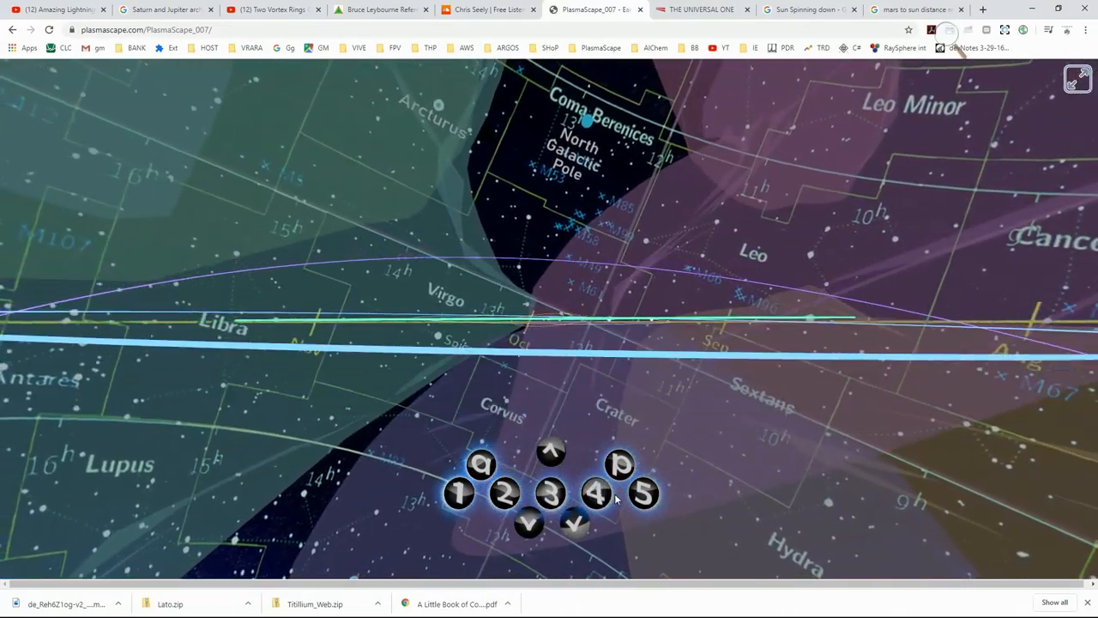
# Hide ecliptic and chart overlays, rotate the sky, and show the Canis Major constellation chart
pyautogui.click(643, 492)
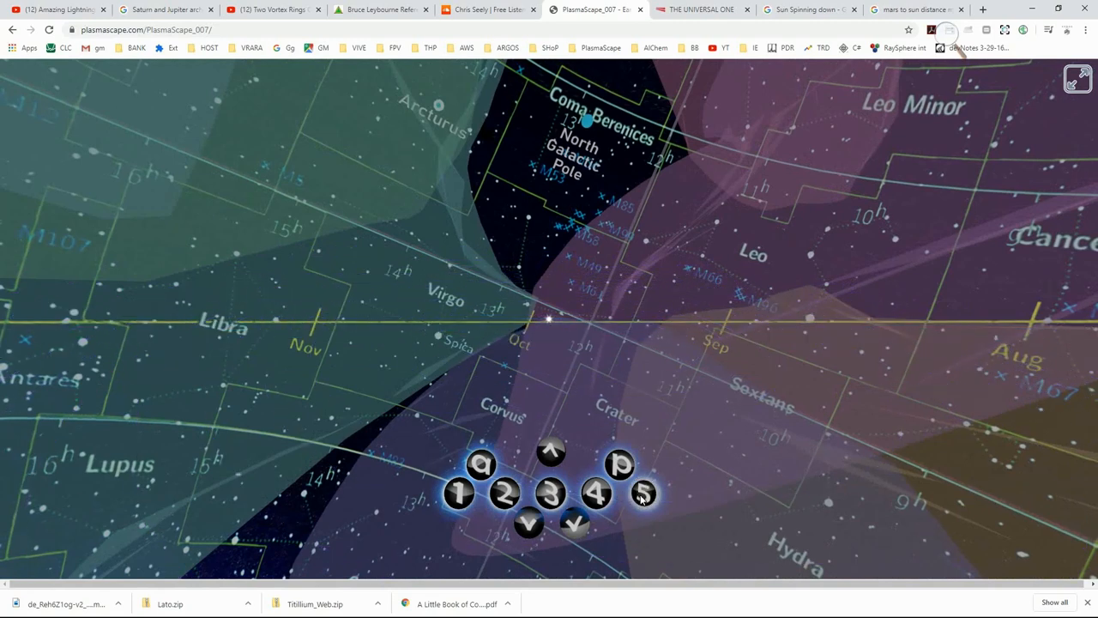
pyautogui.click(643, 493)
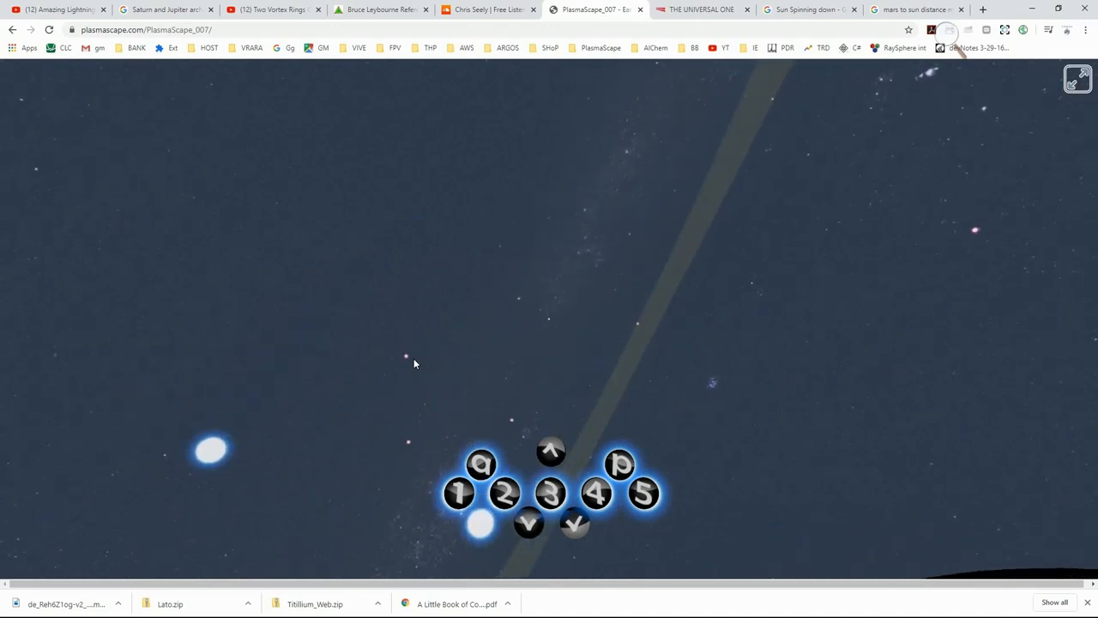
pyautogui.moveTo(414, 363); pyautogui.dragTo(337, 406)
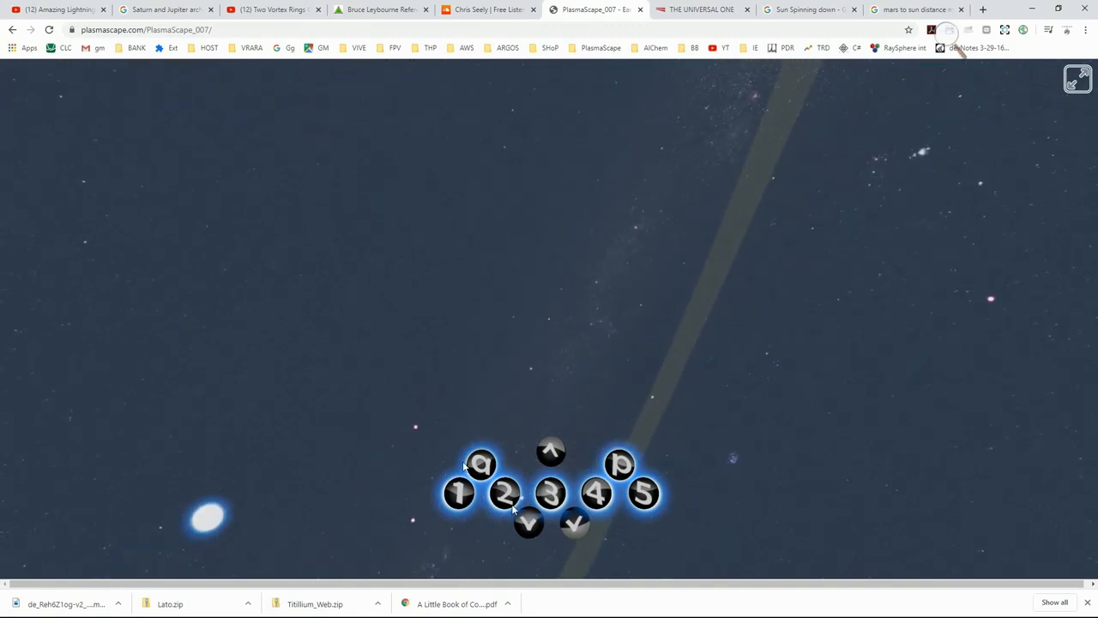
pyautogui.click(595, 492)
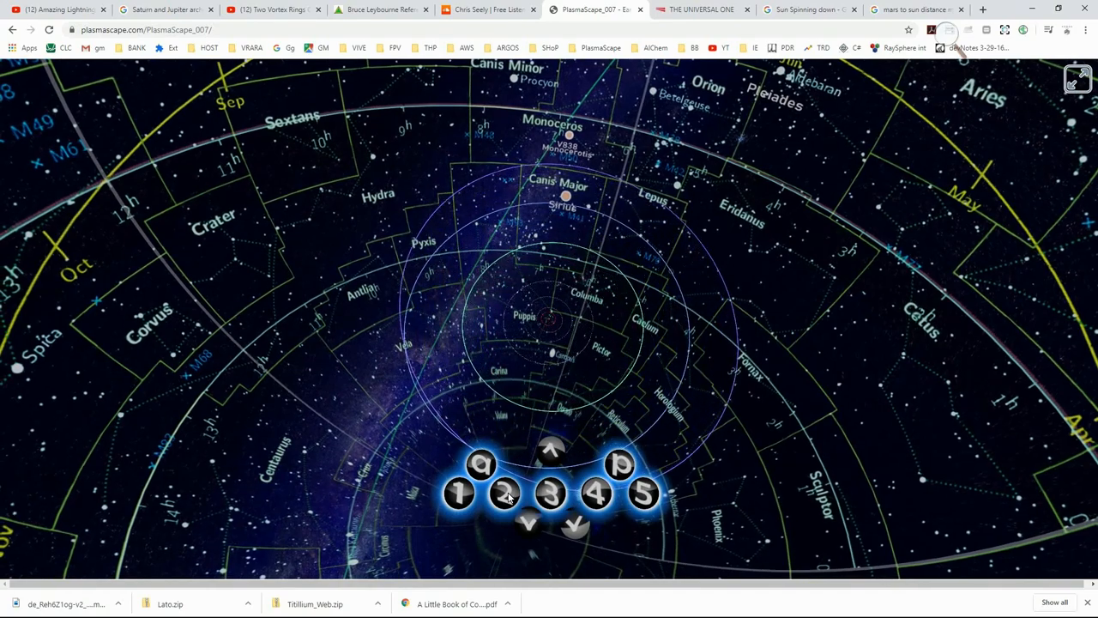
# Bring up the Windows overview of open windows over the PlasmaScape map
pyautogui.click(459, 492)
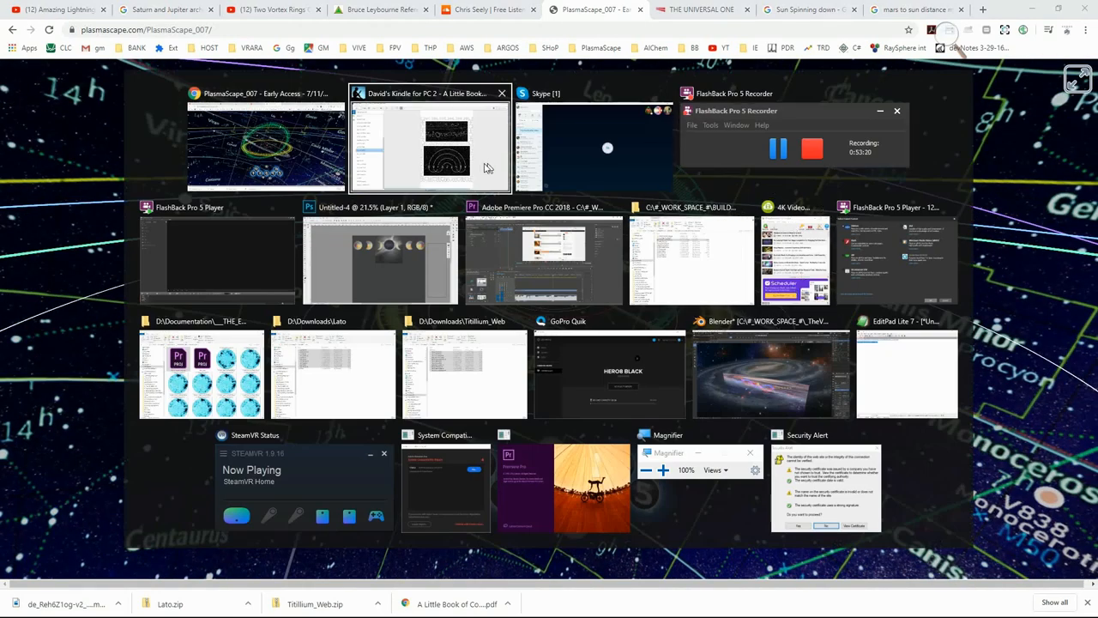
# Return to Kindle and move past The Golden Clock to the Galactic Geometry chapter
pyautogui.click(429, 142)
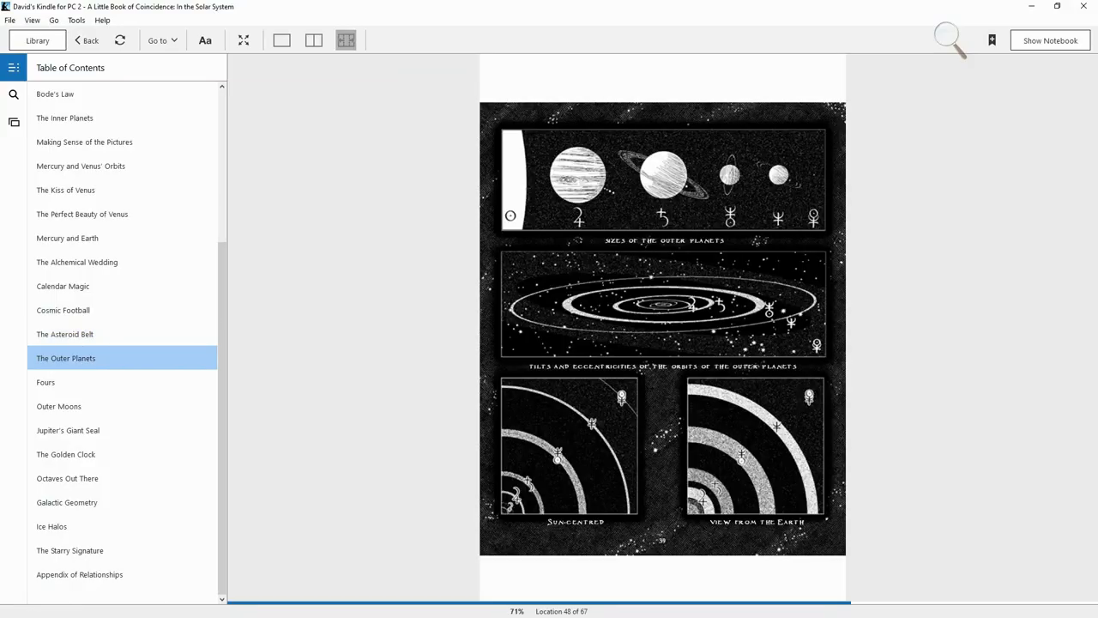
pyautogui.click(68, 430)
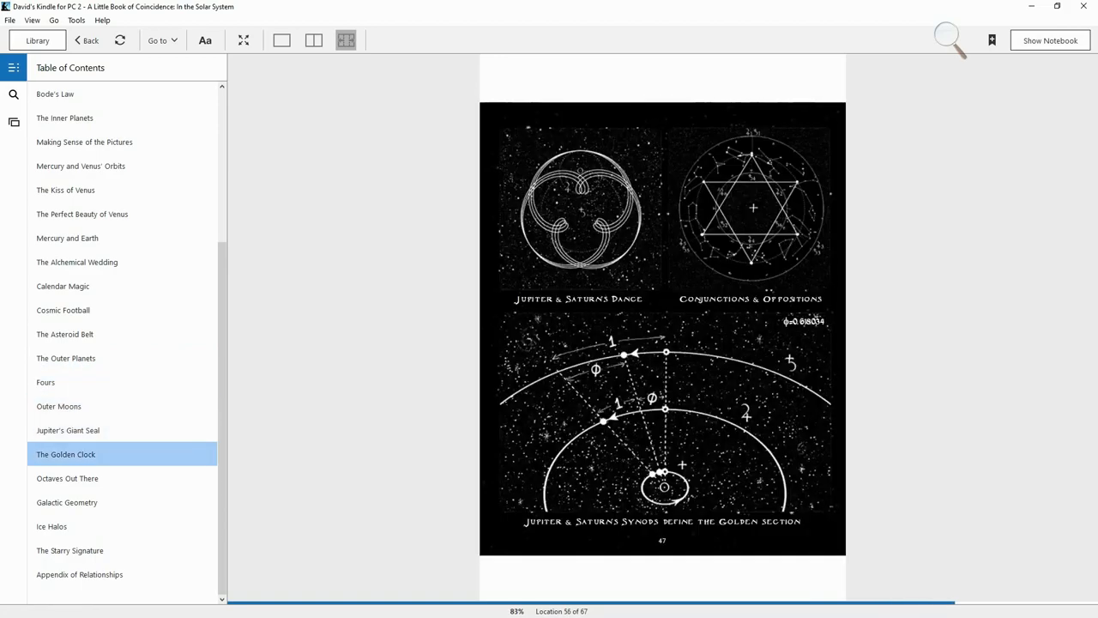
pyautogui.click(67, 502)
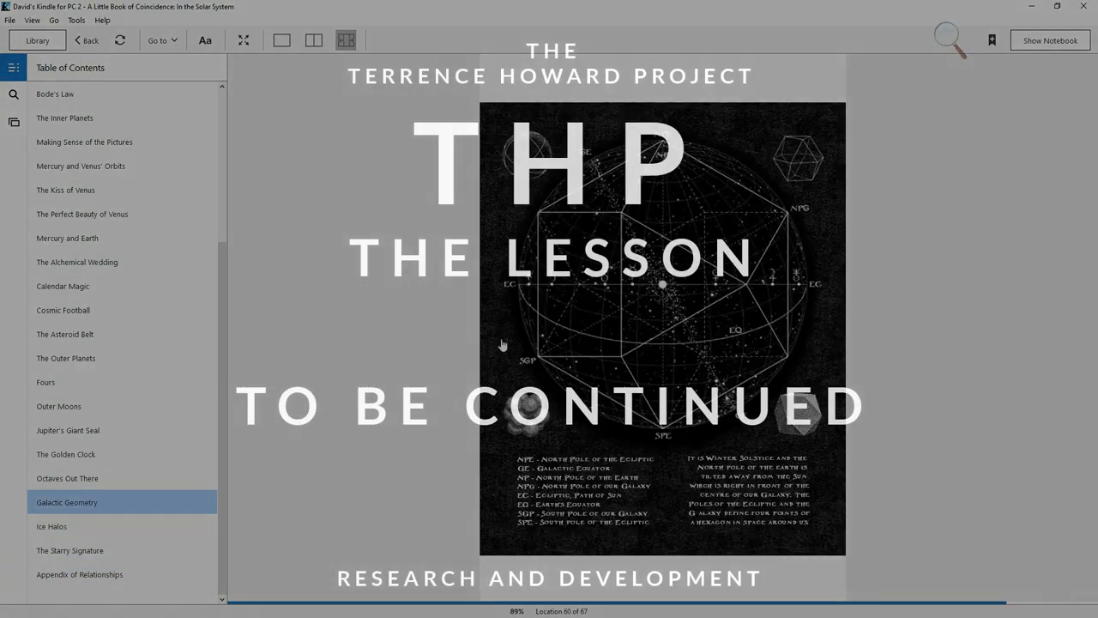
# Switch to Chrome's 'Sun spinning down' results with the Flaming Lips quote preview
pyautogui.press('alt+tab')
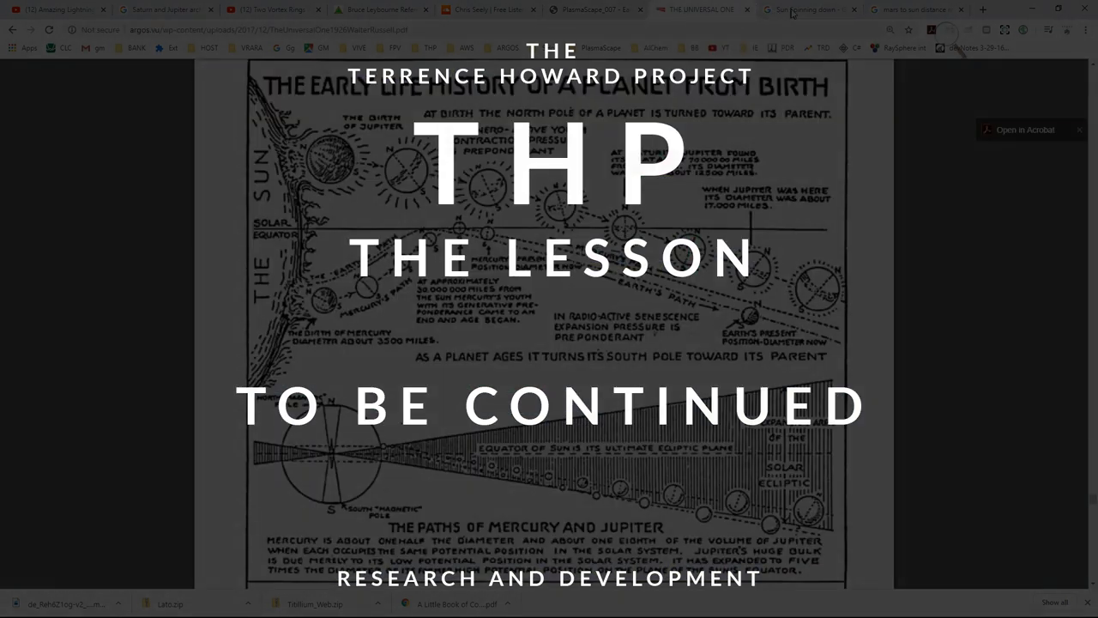
pyautogui.moveTo(807, 10)
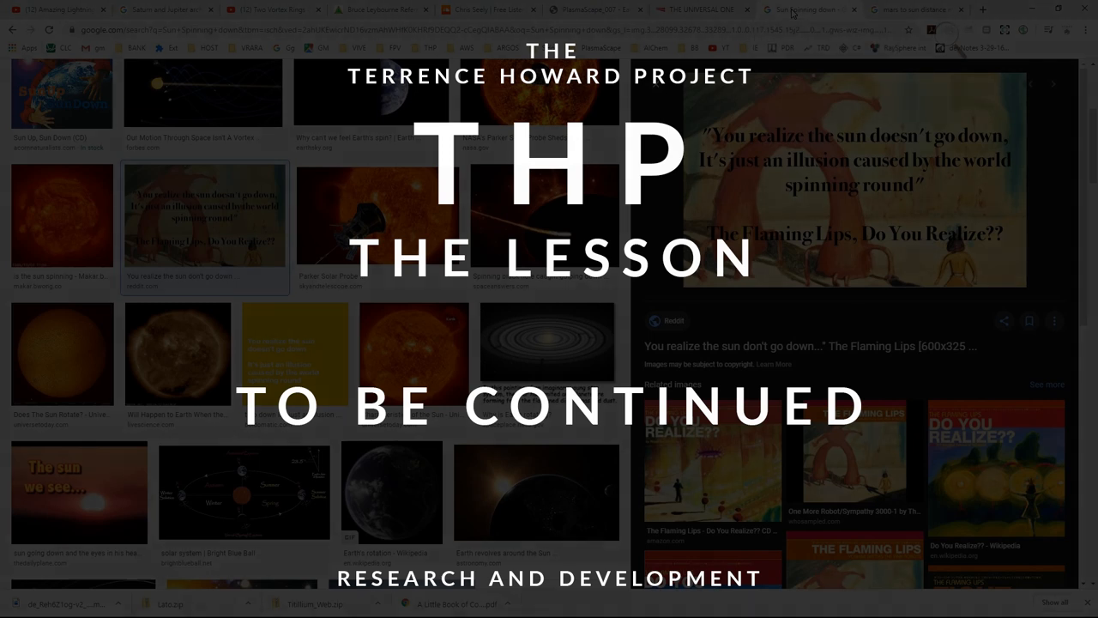
pyautogui.click(431, 48)
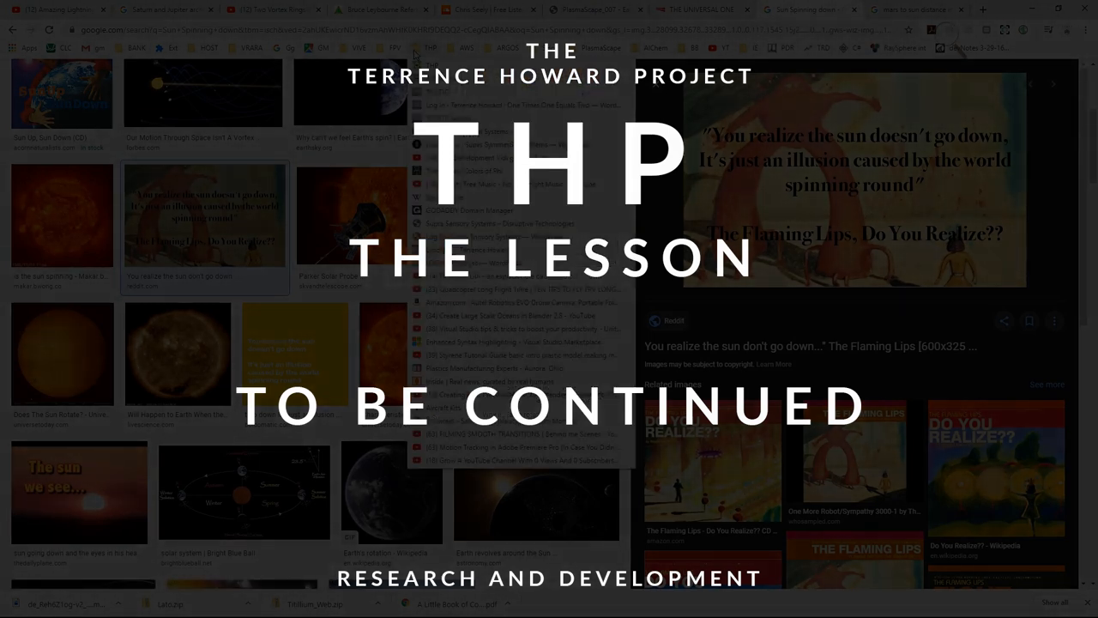